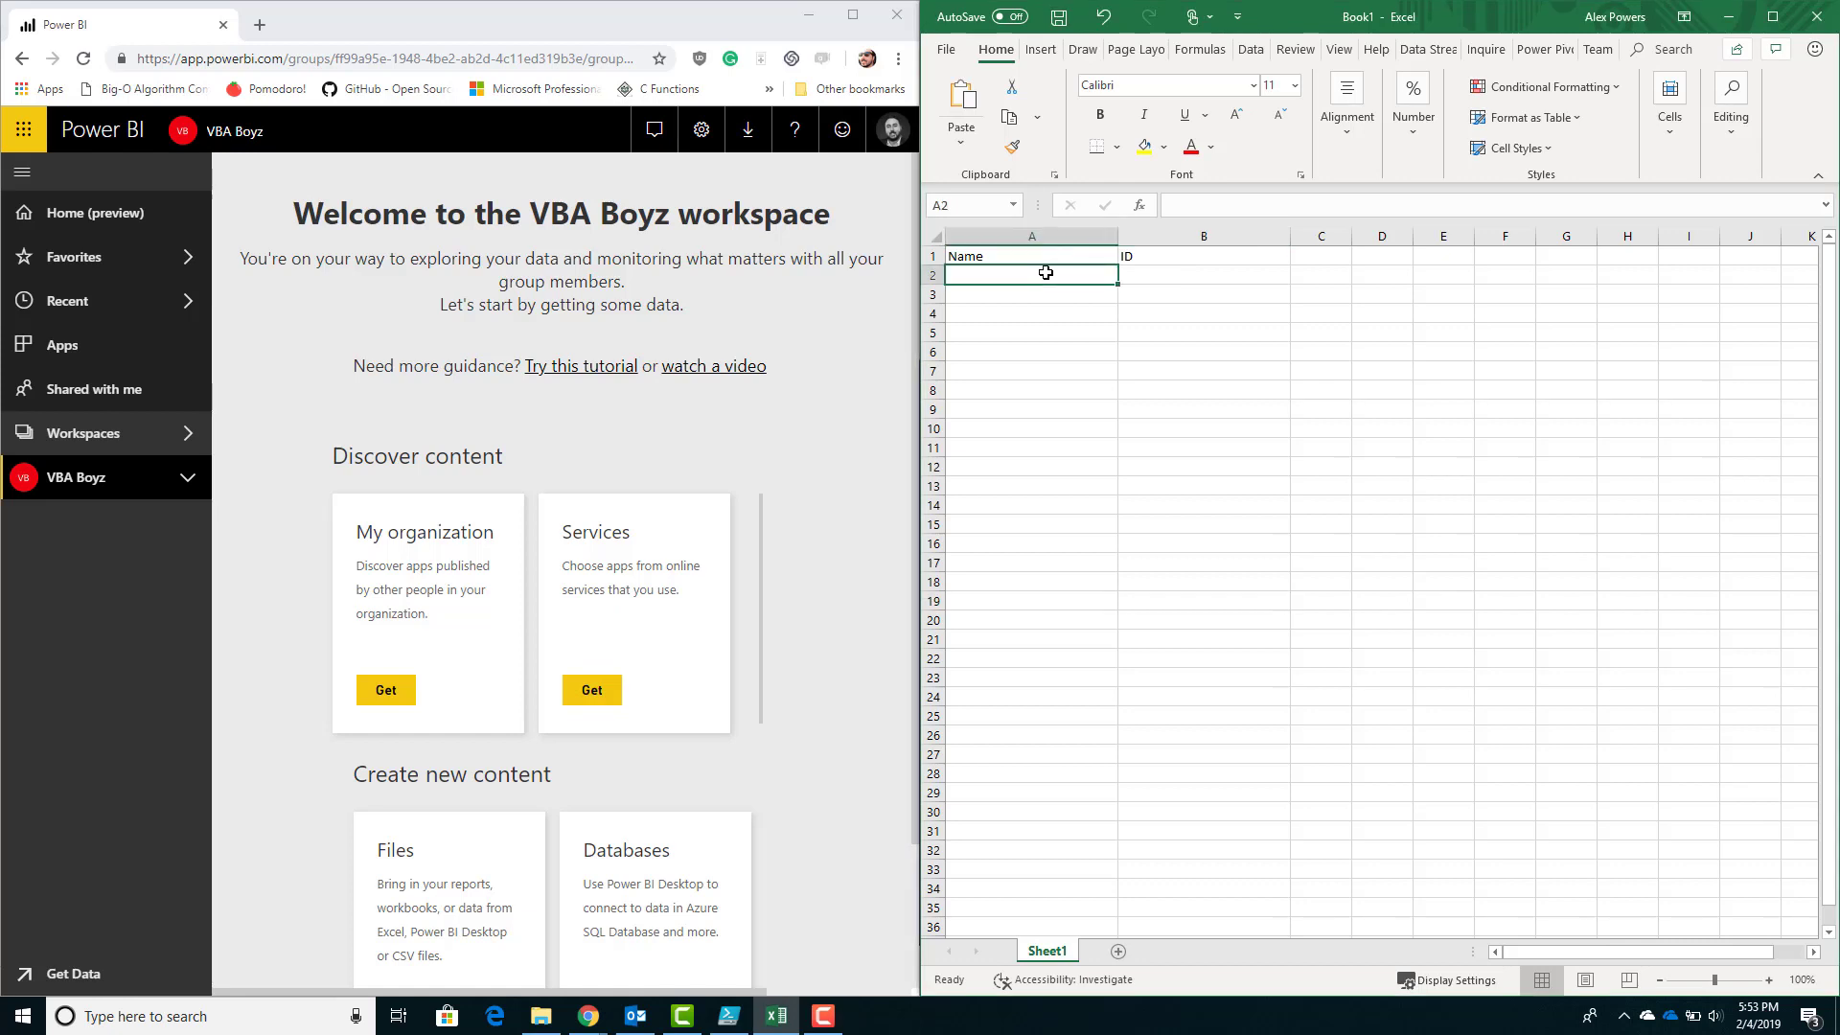
mouse_move(1106, 359)
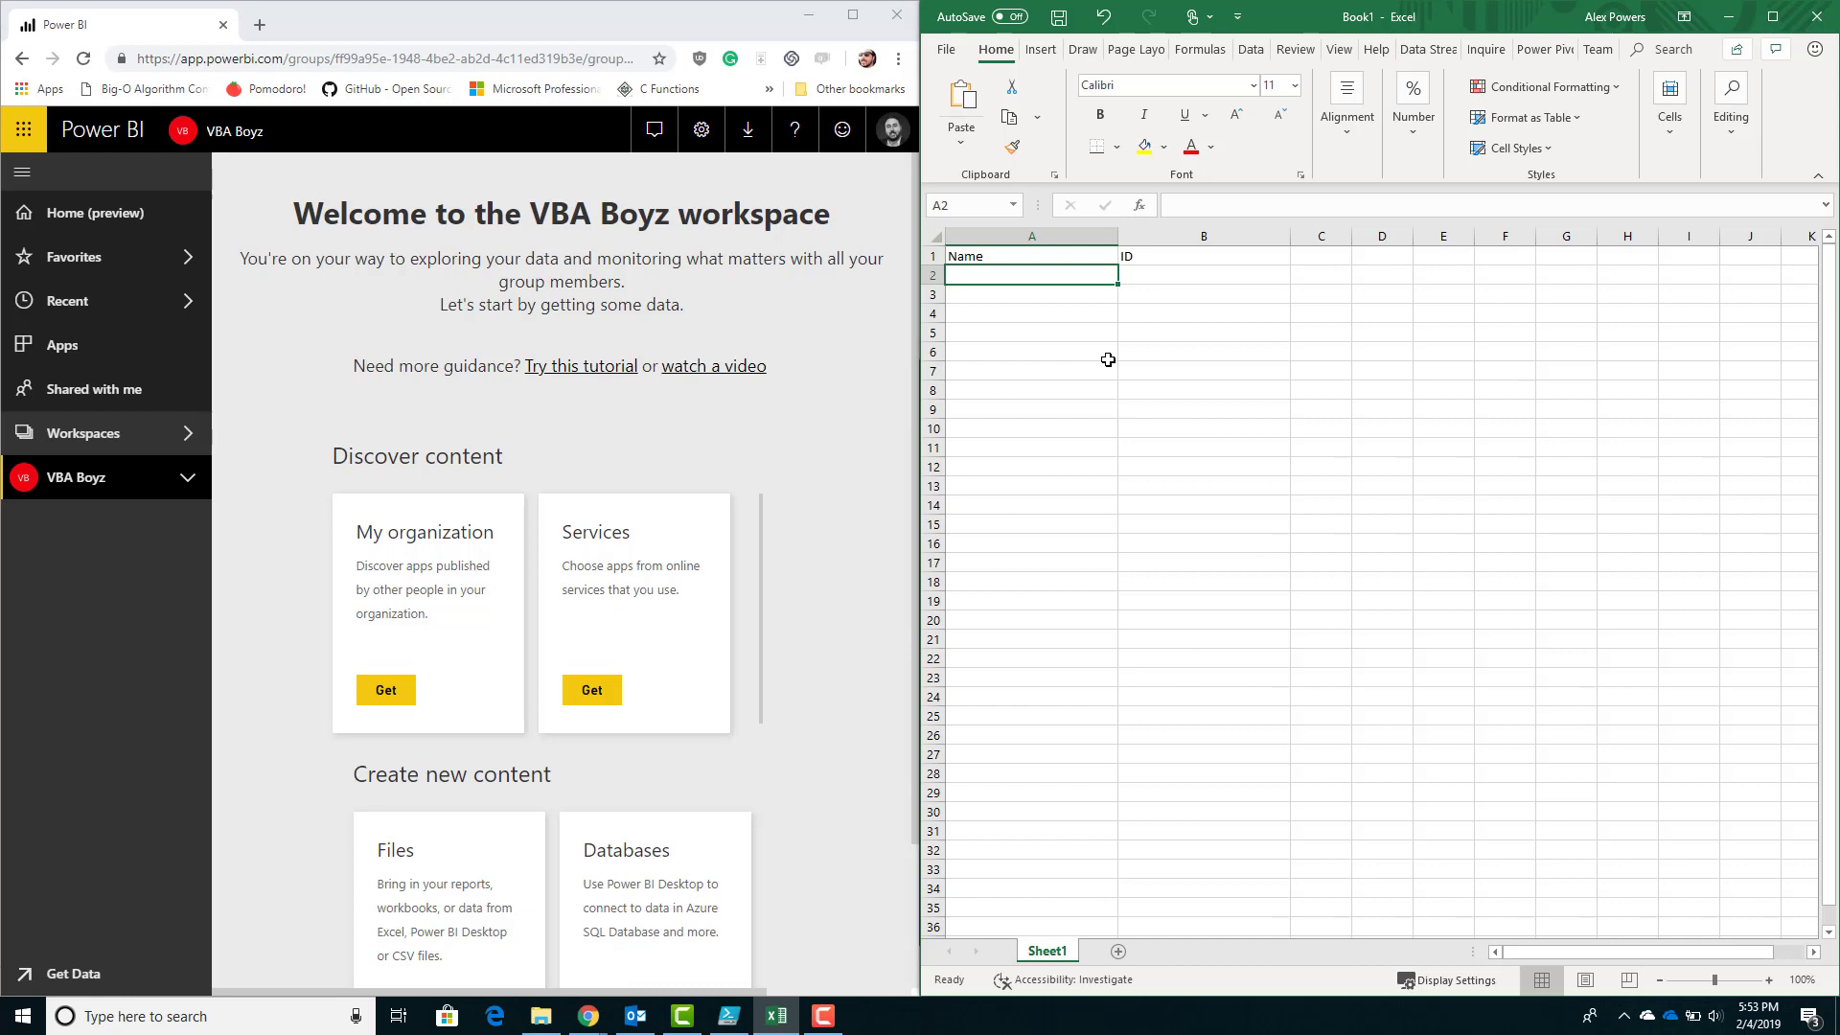
Step: Log workspaces VBA Boyz and It's Not About The Cell with their IDs copied from the Power BI URL
type("VBA Boyz")
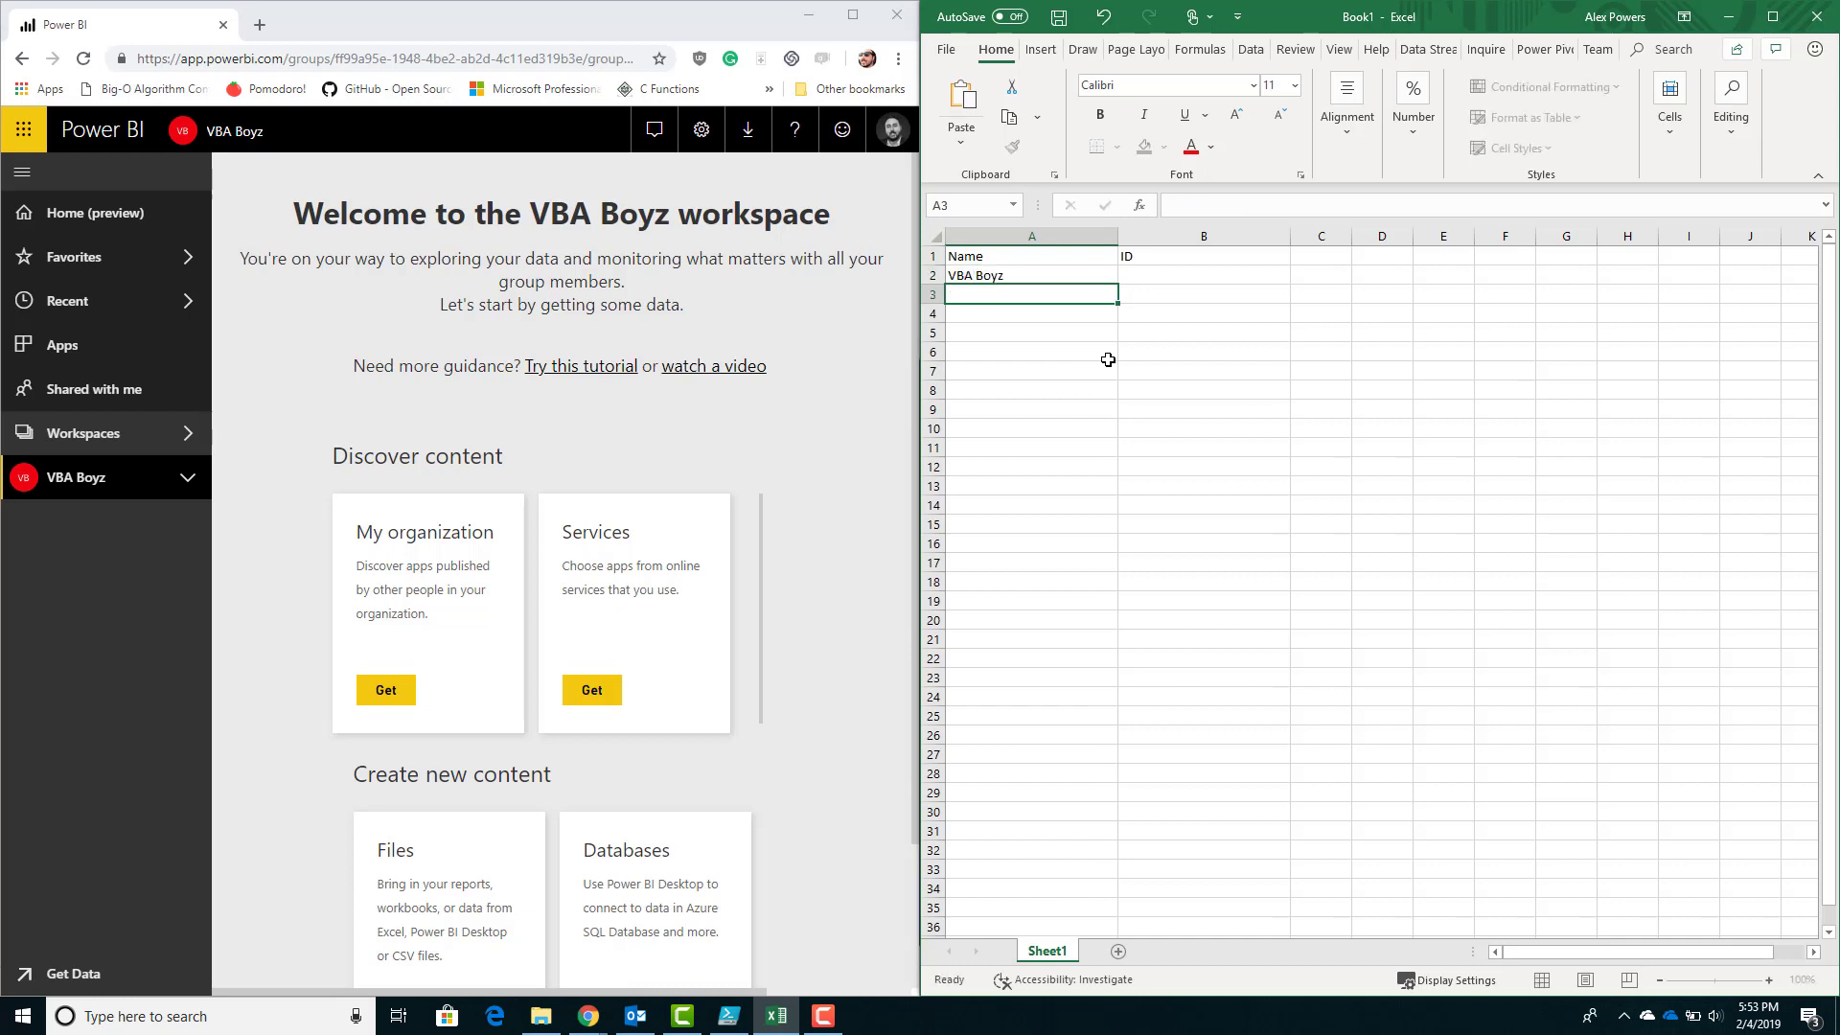
left_click(393, 57)
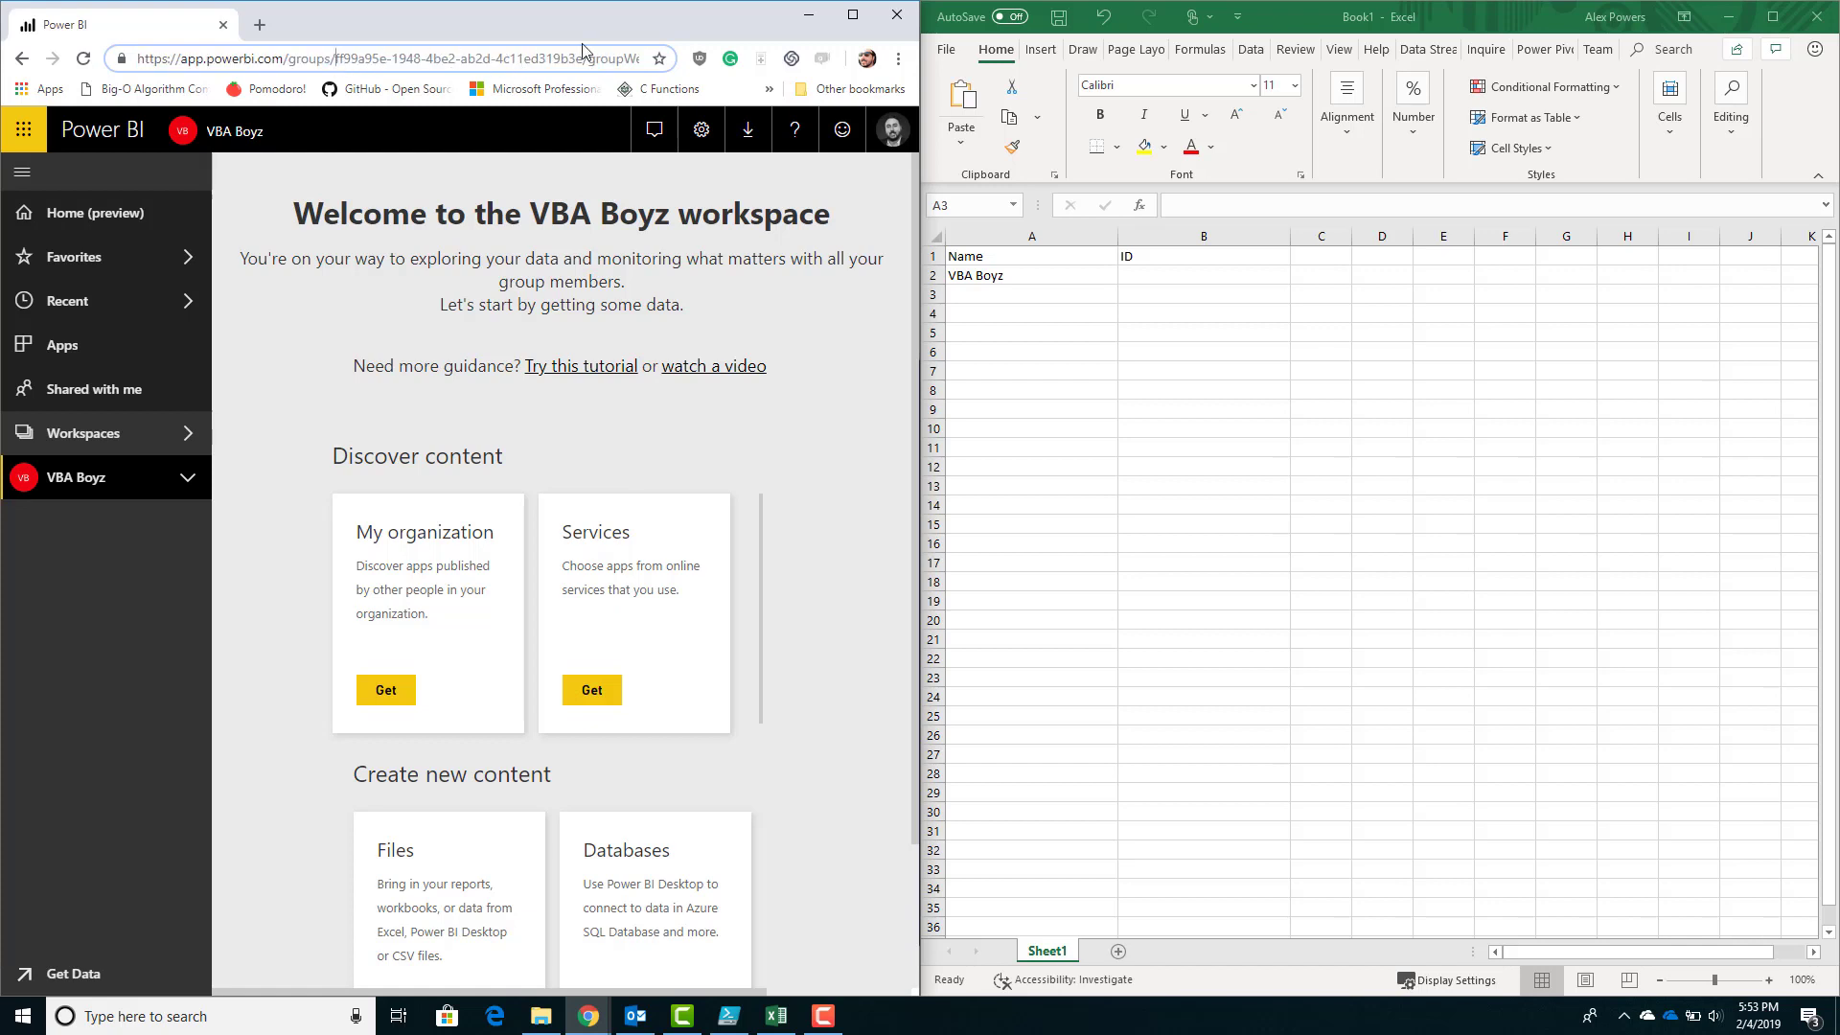
left_click(1202, 274)
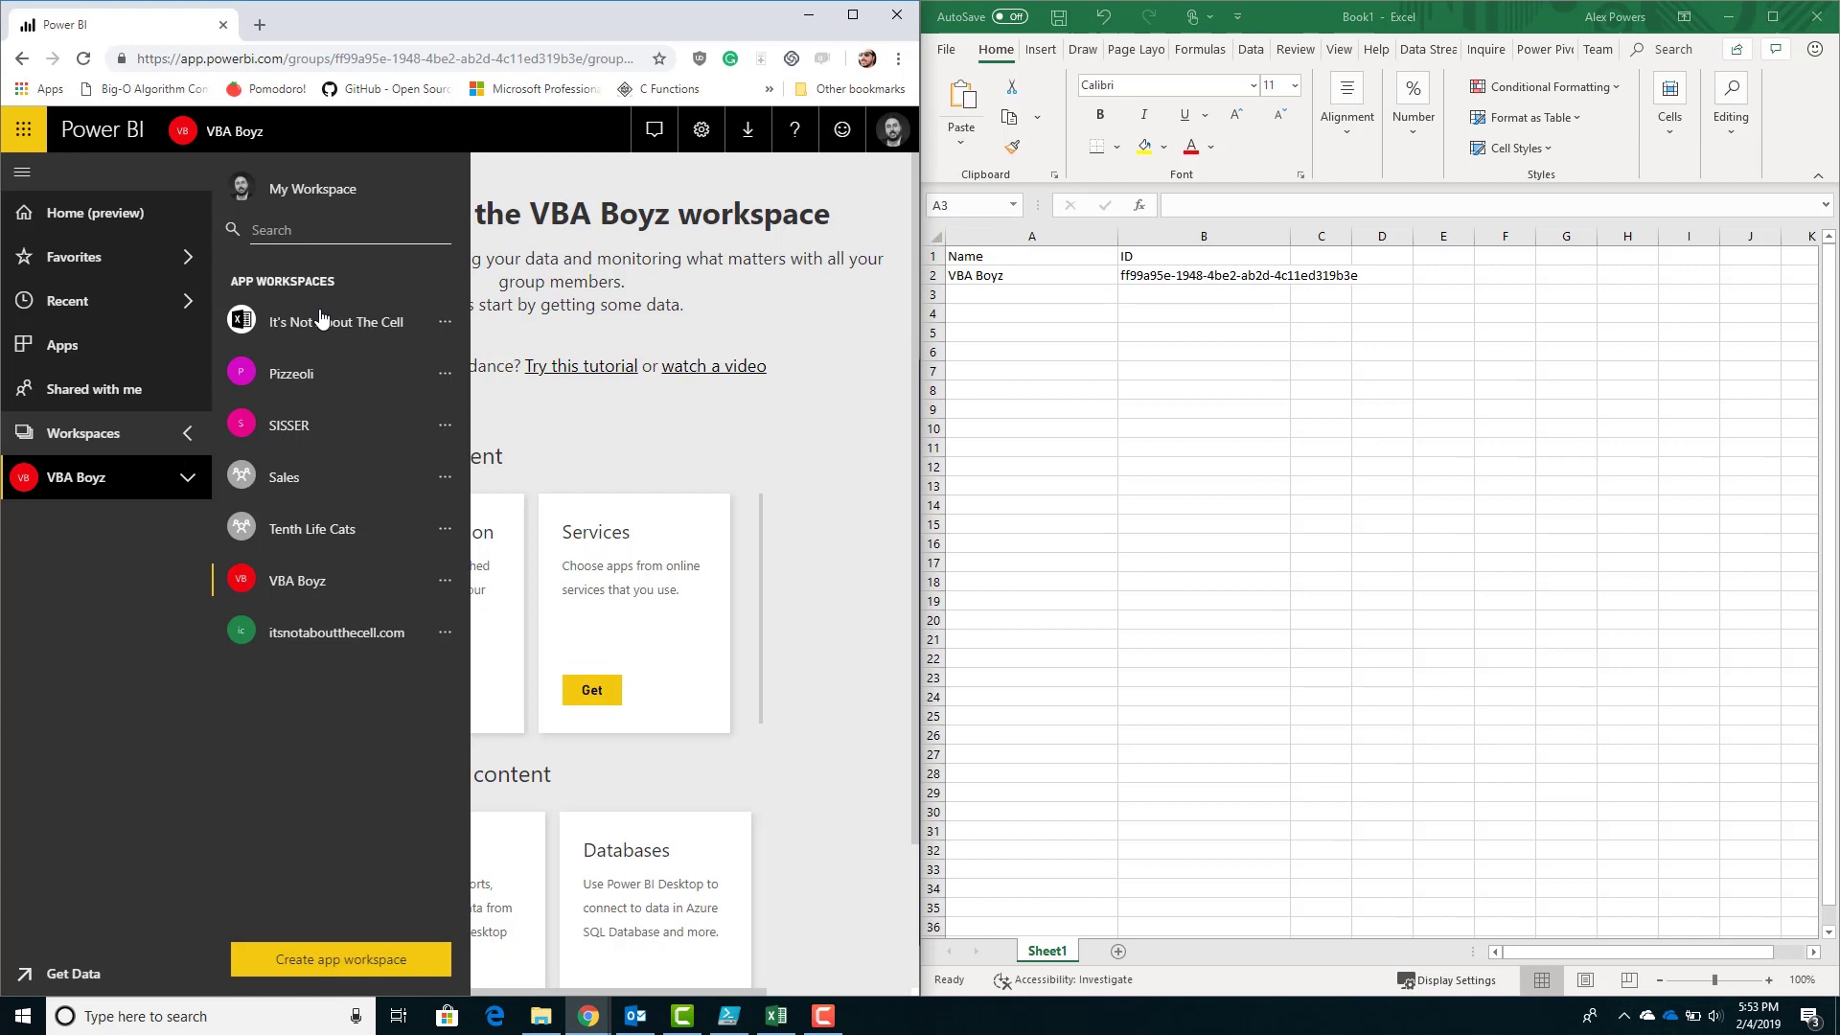
type("It's Not About The Cell")
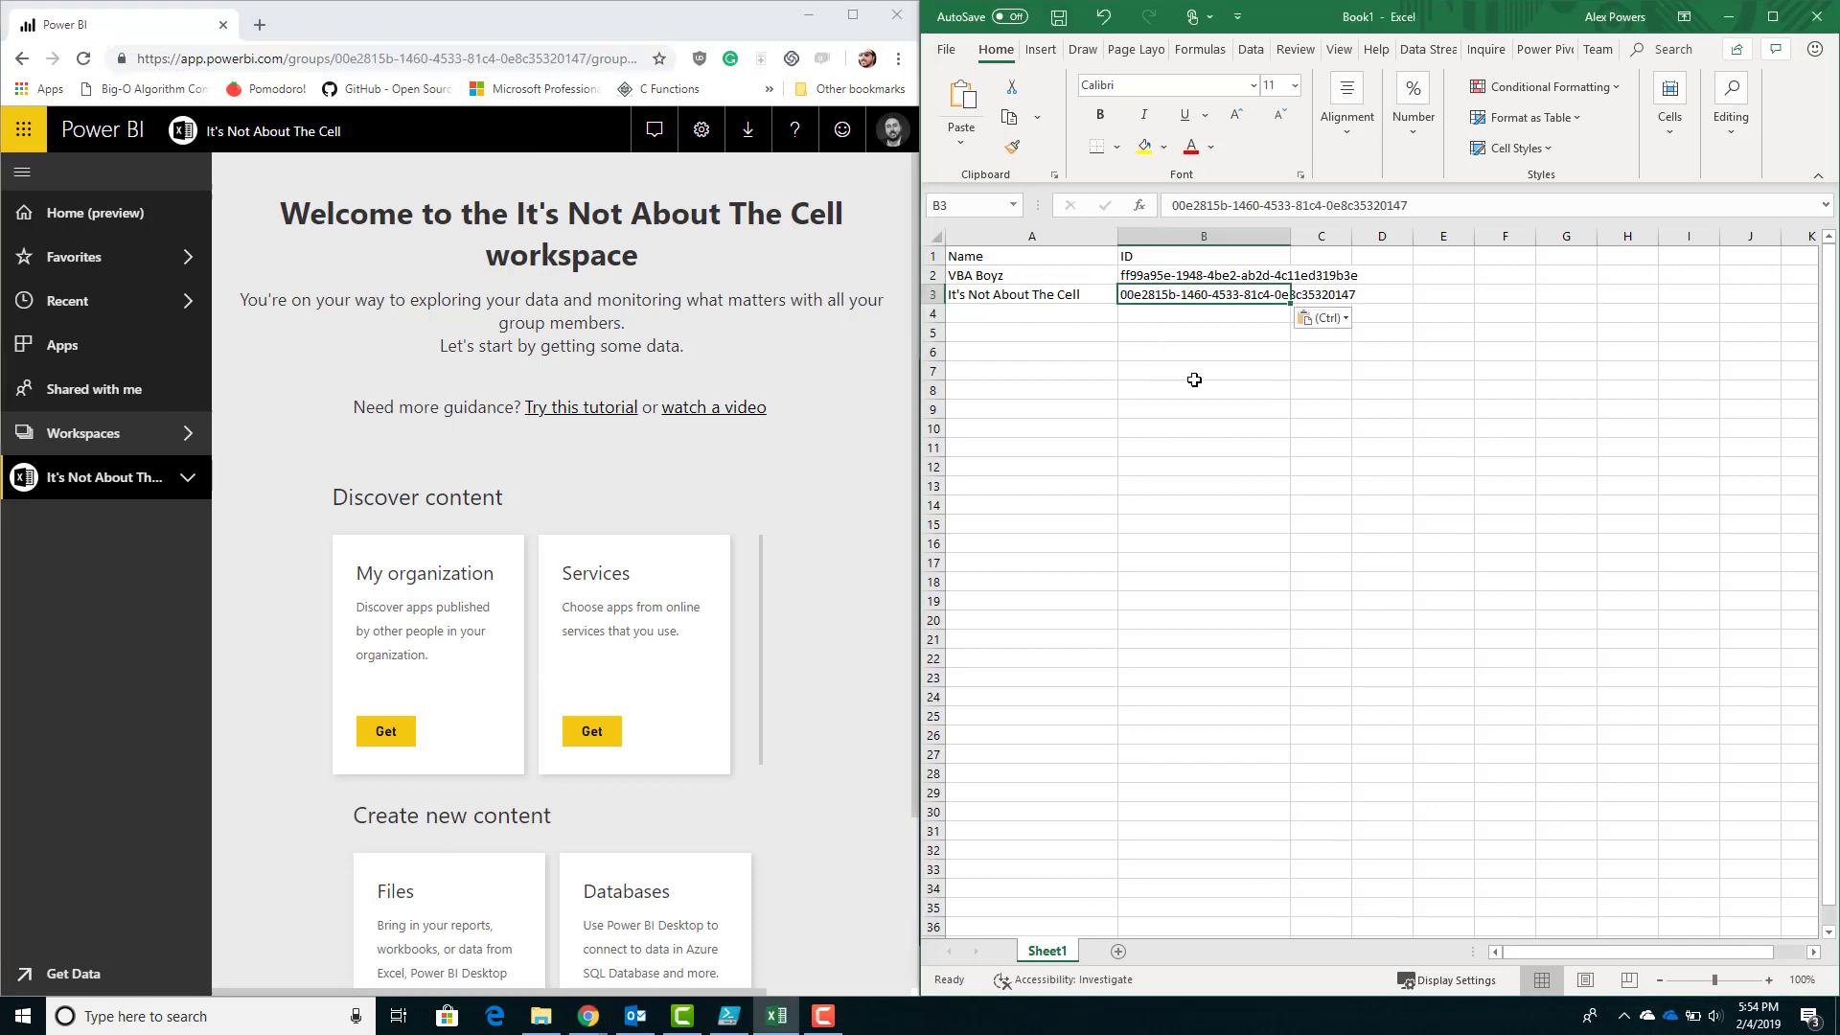
left_click(1031, 313)
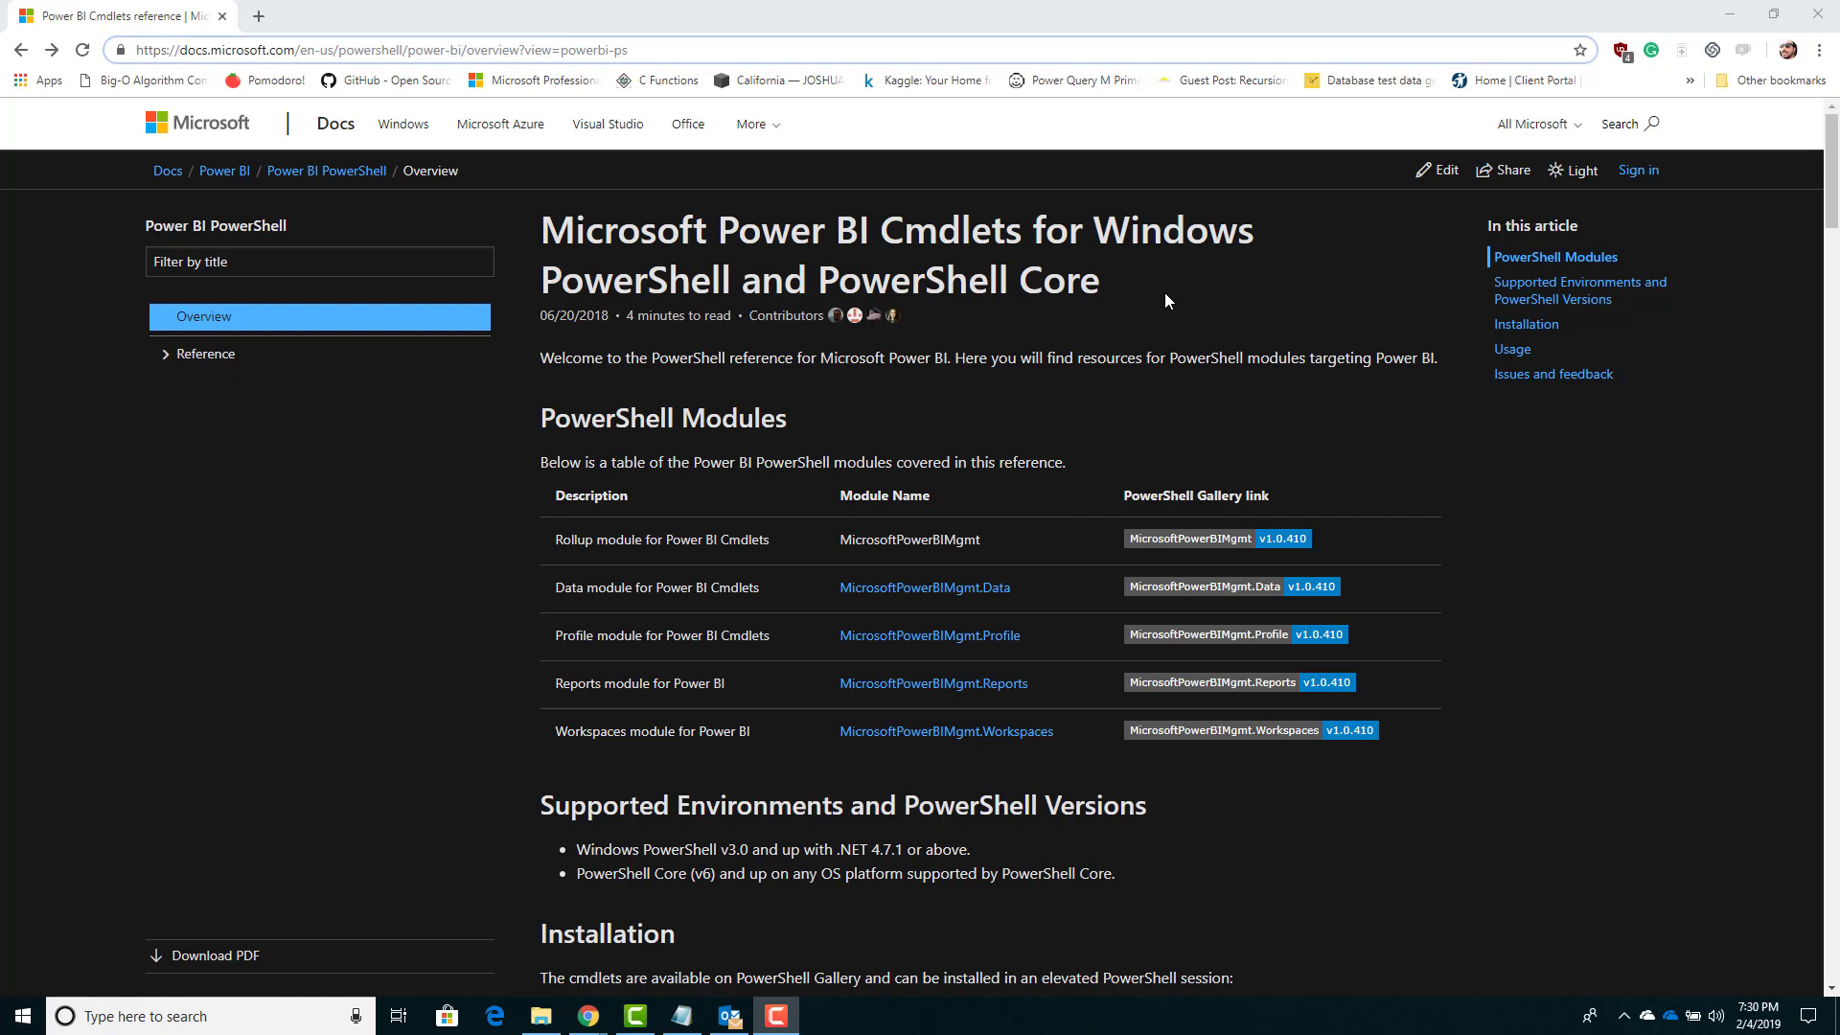
mouse_move(780, 588)
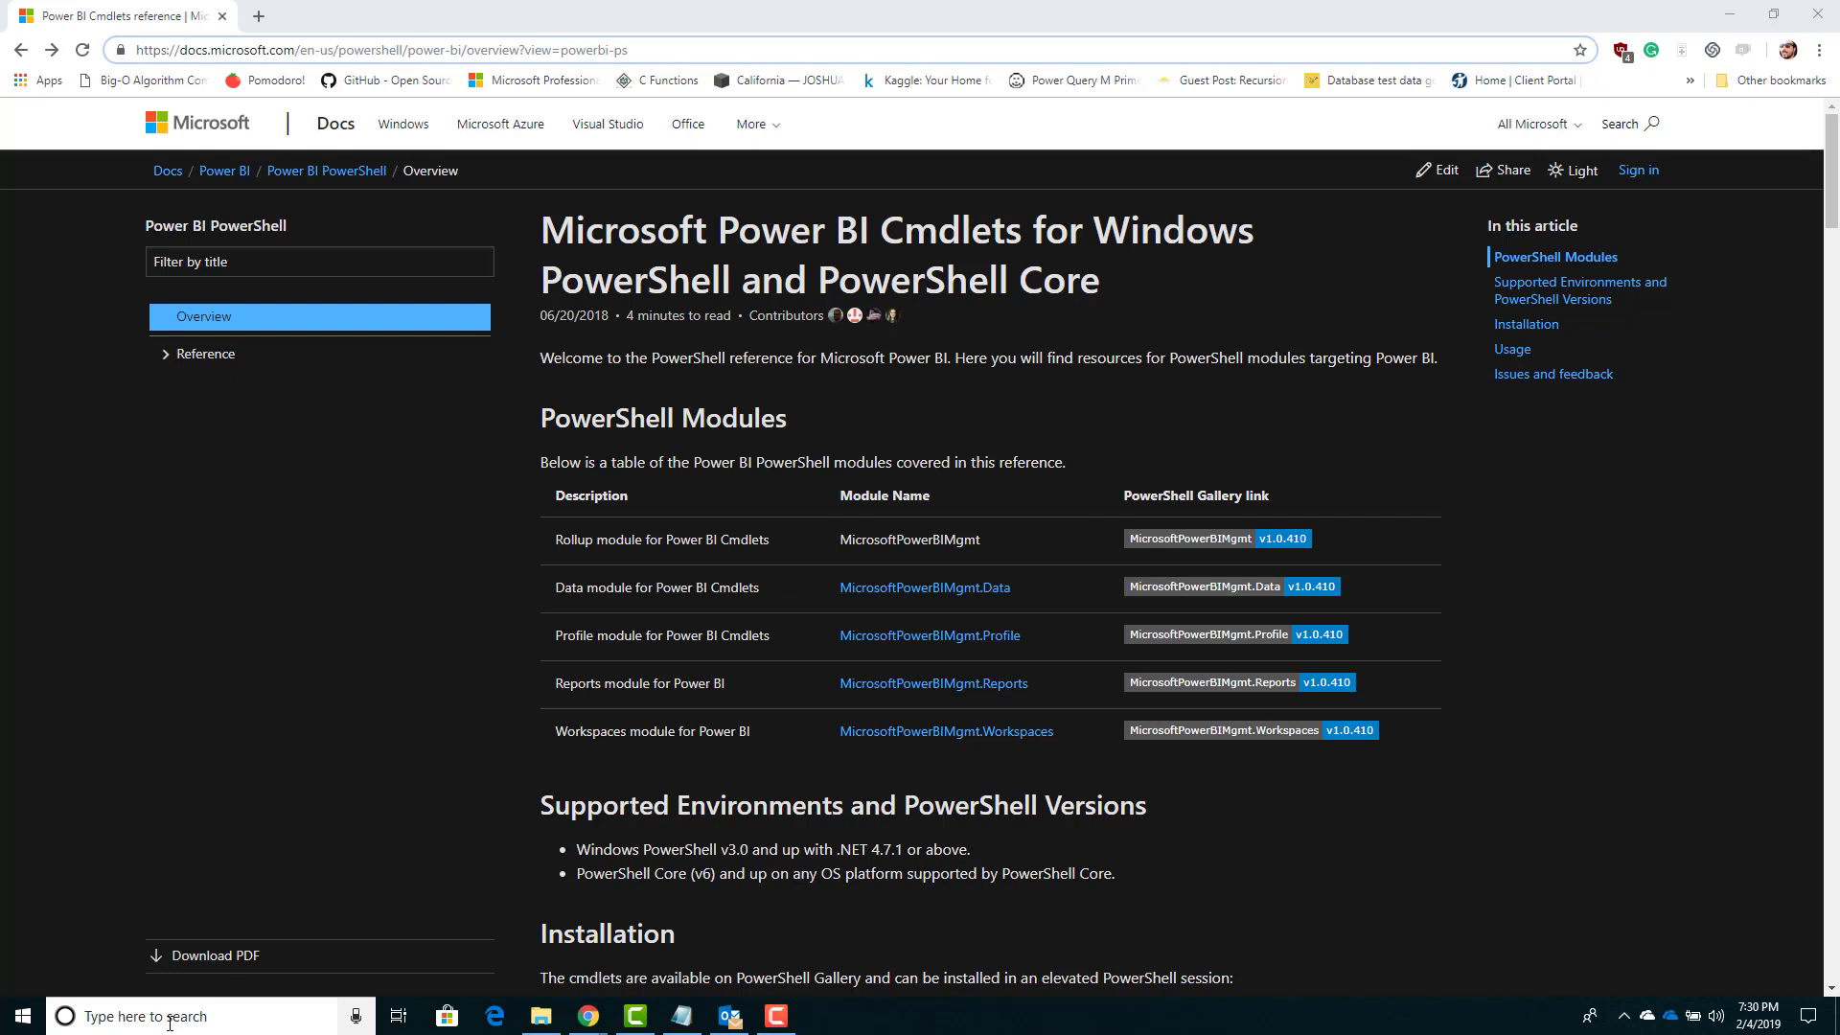
Step: Search 'powershell' in Start and launch PowerShell ISE as Administrator
type("powershell")
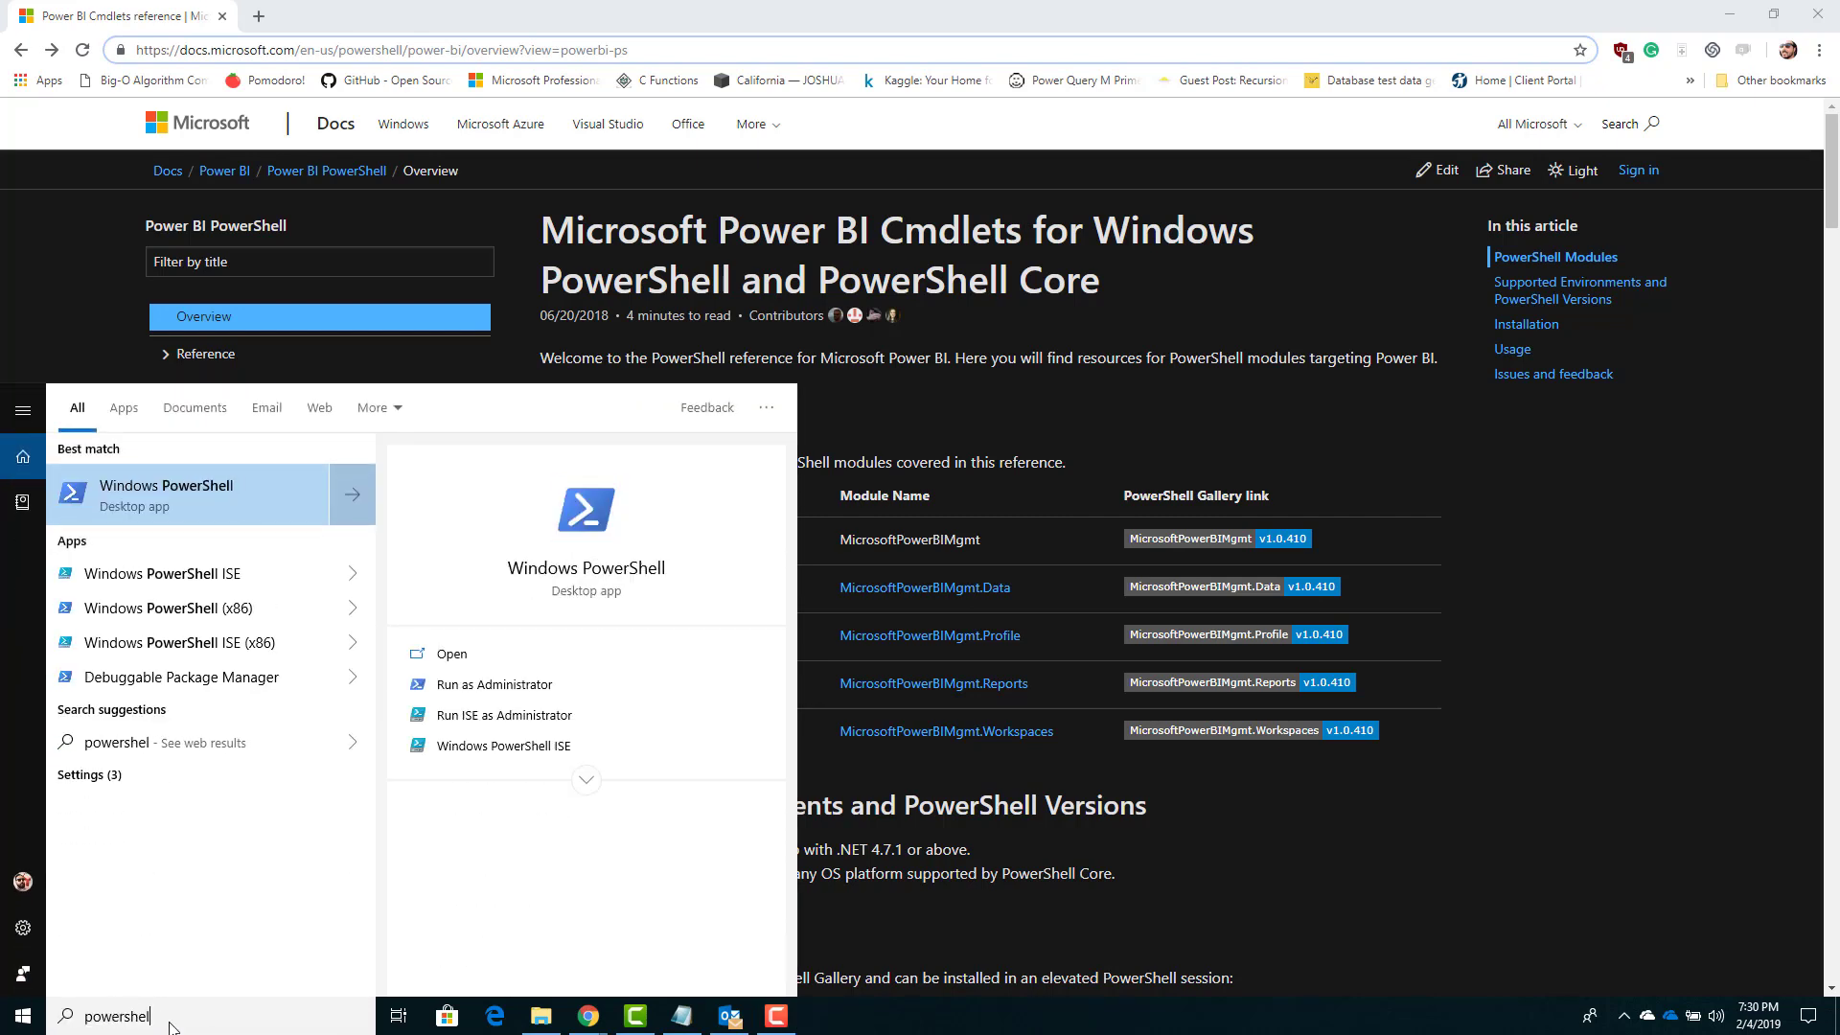
mouse_move(536, 715)
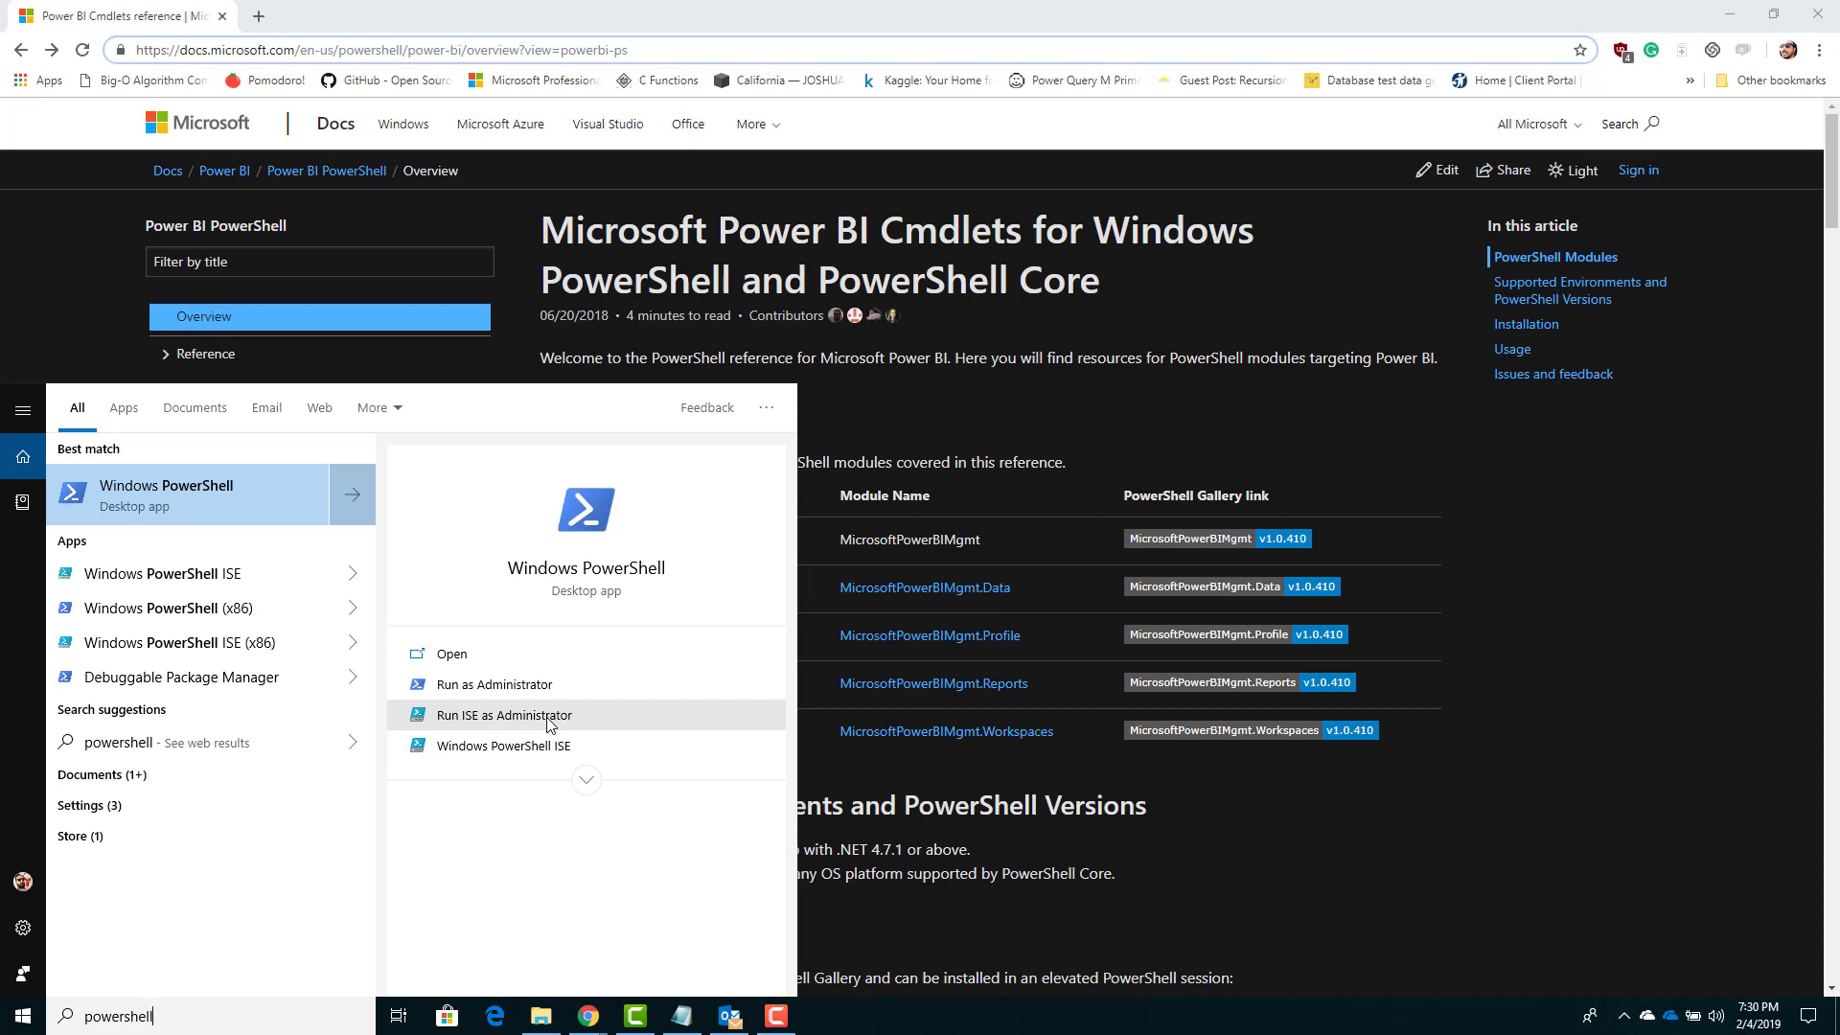
left_click(506, 715)
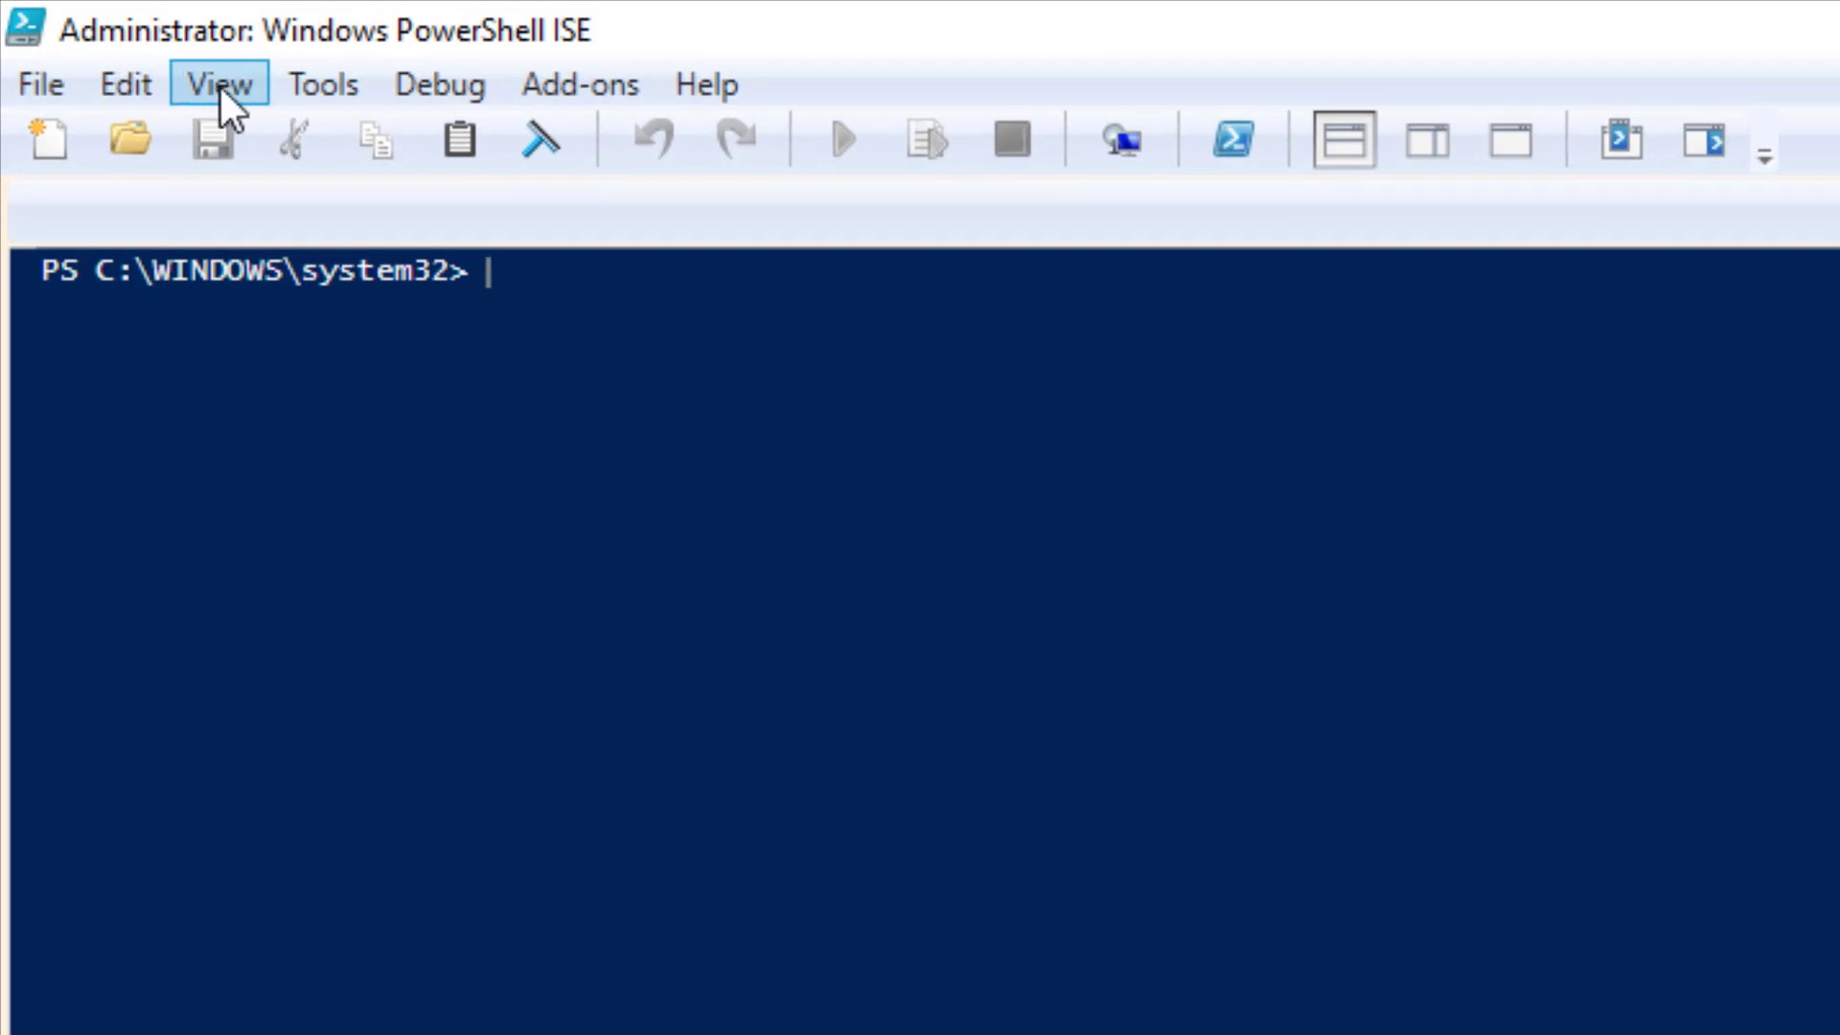
Step: Show the Commands add-on, search 'Install' and reveal the Install-Module parameters
left_click(219, 82)
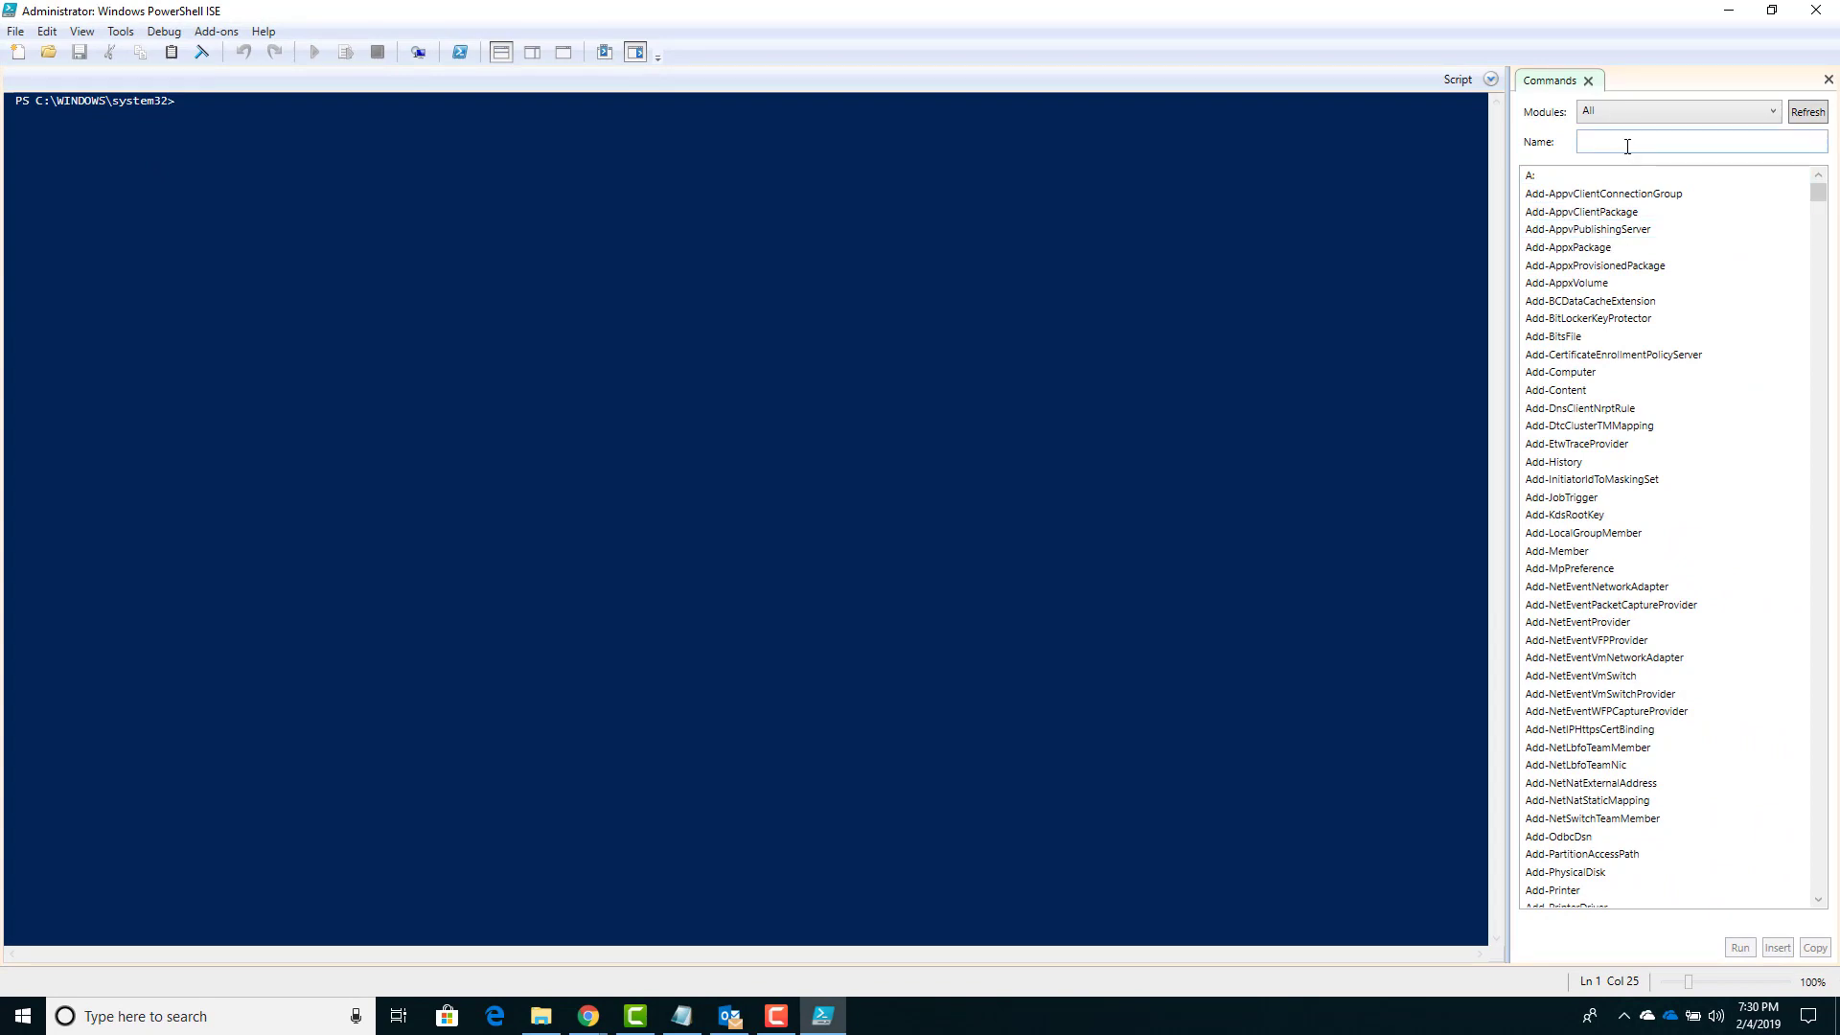
left_click(1700, 140)
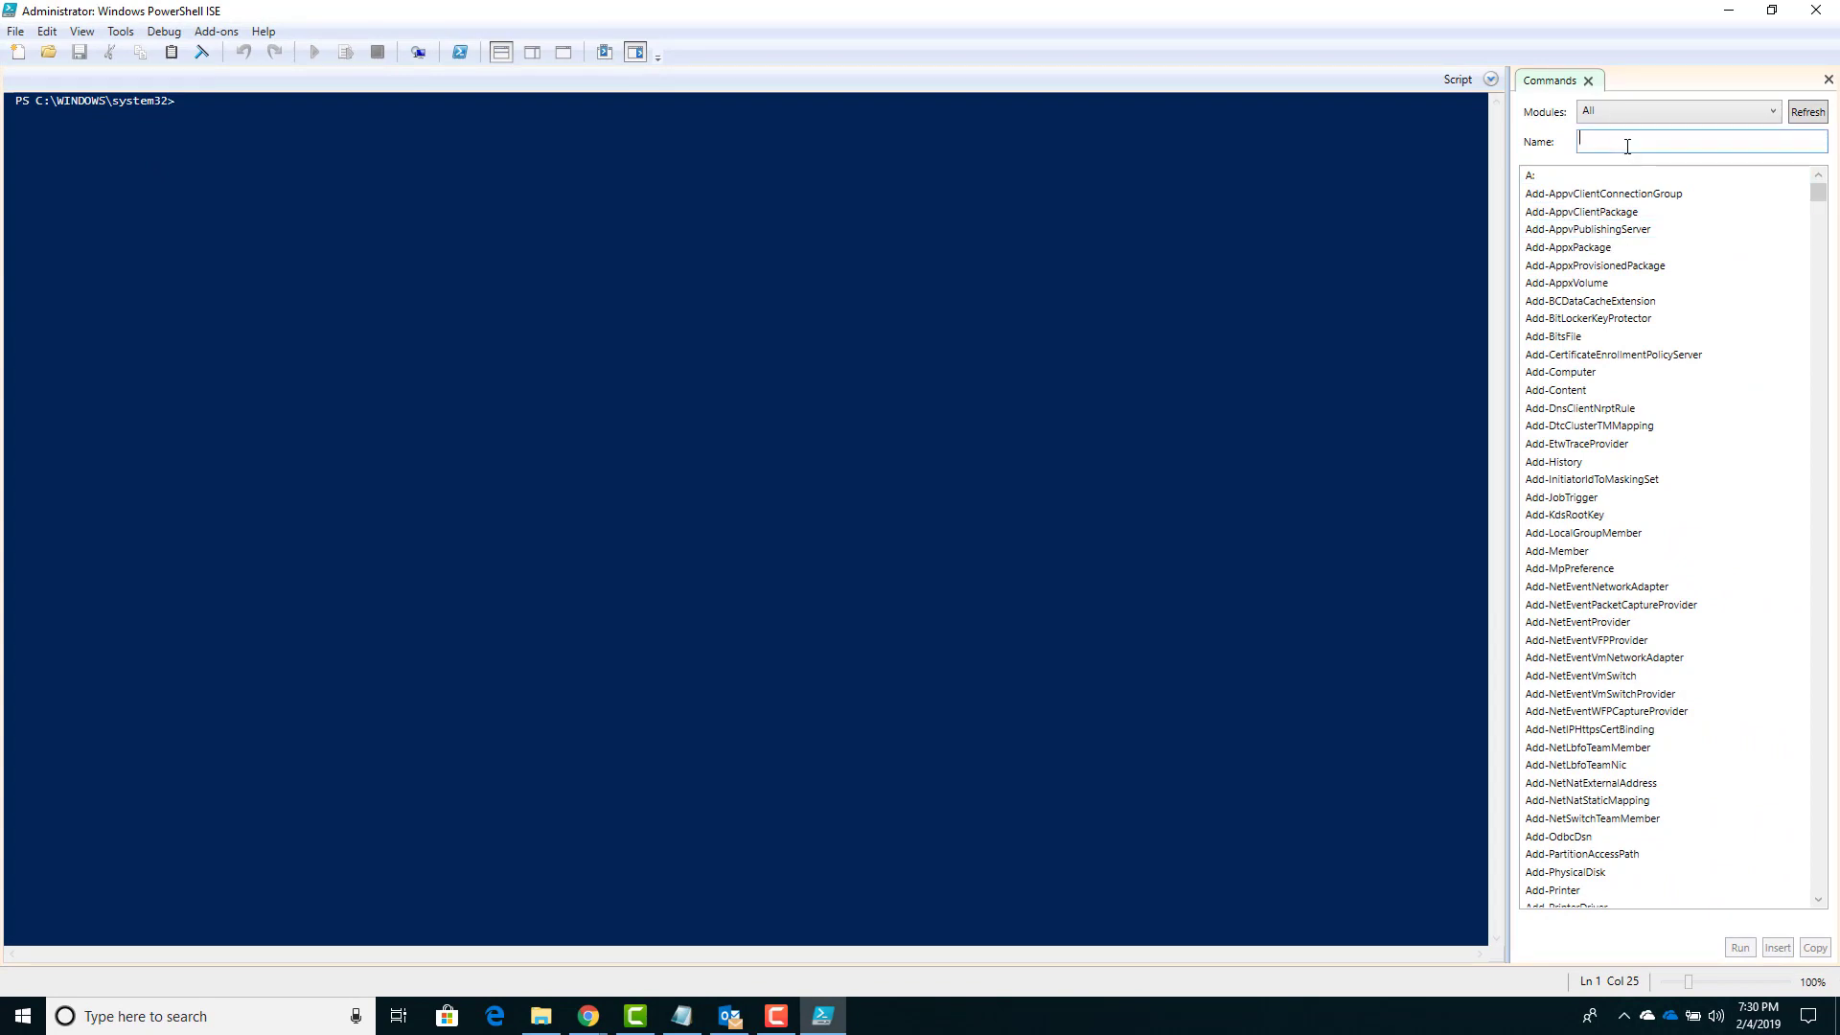
type("Install")
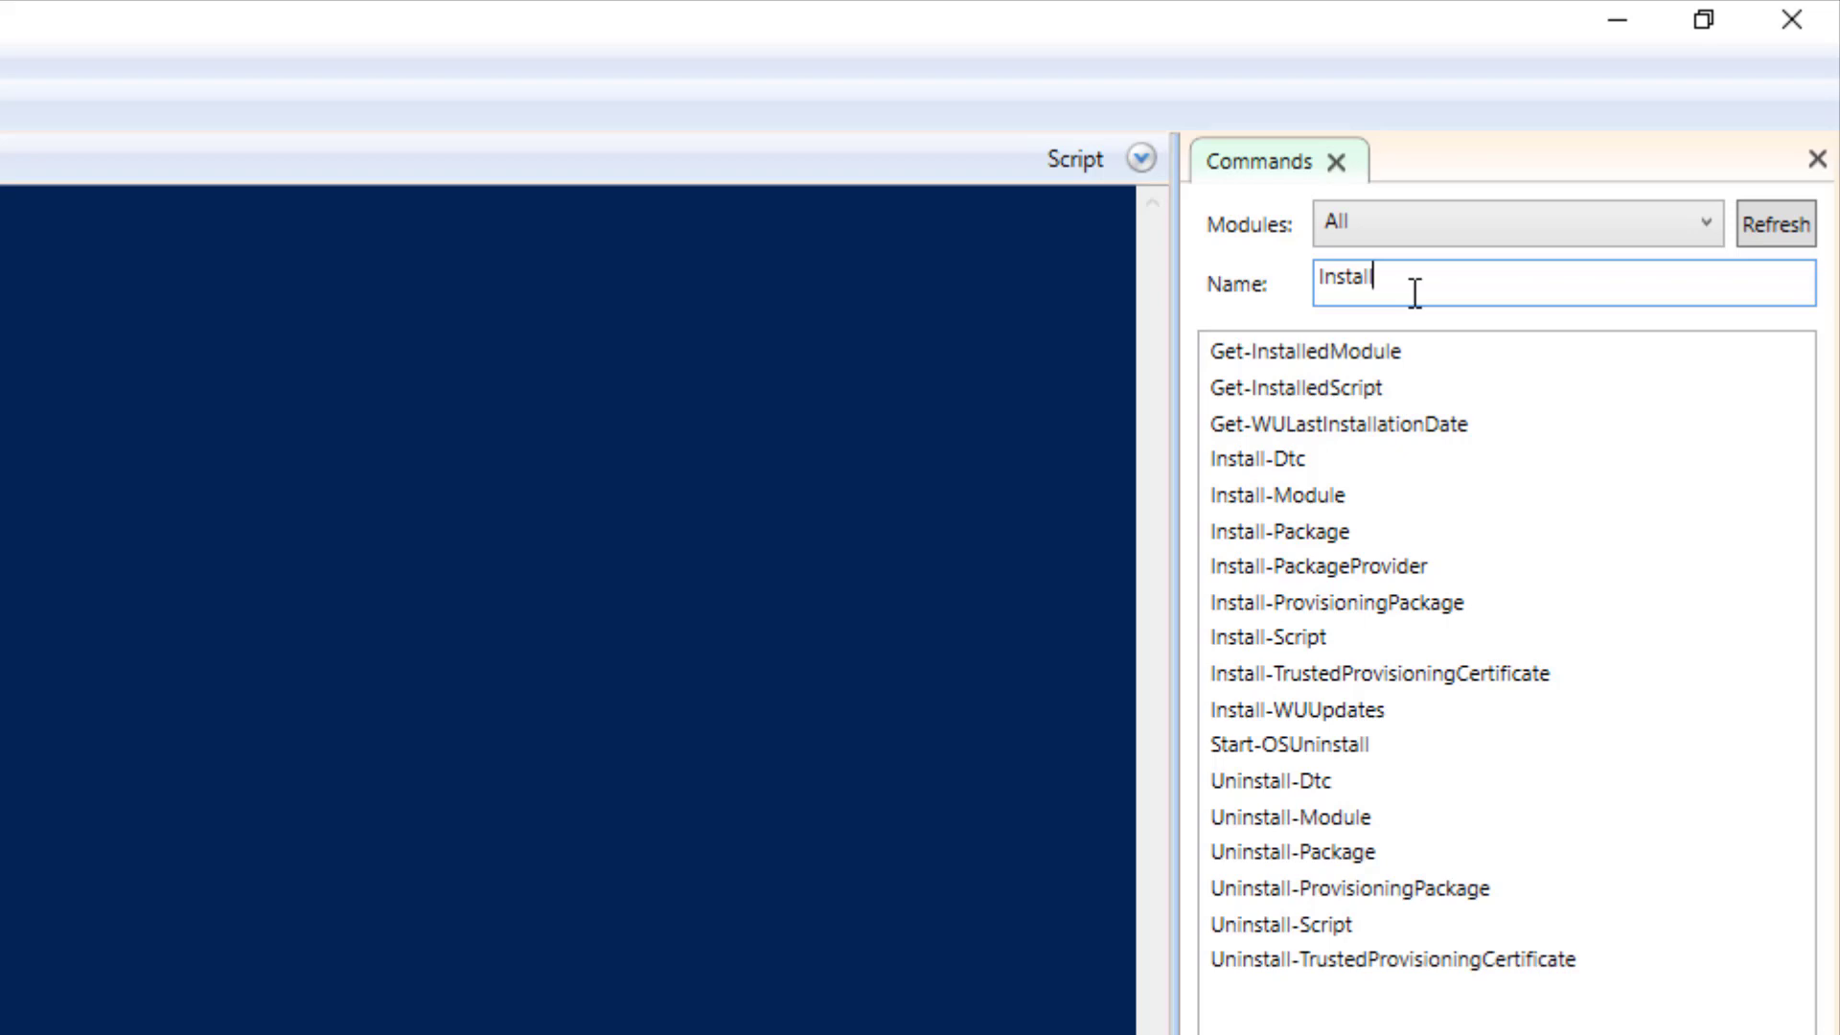
left_click(1276, 495)
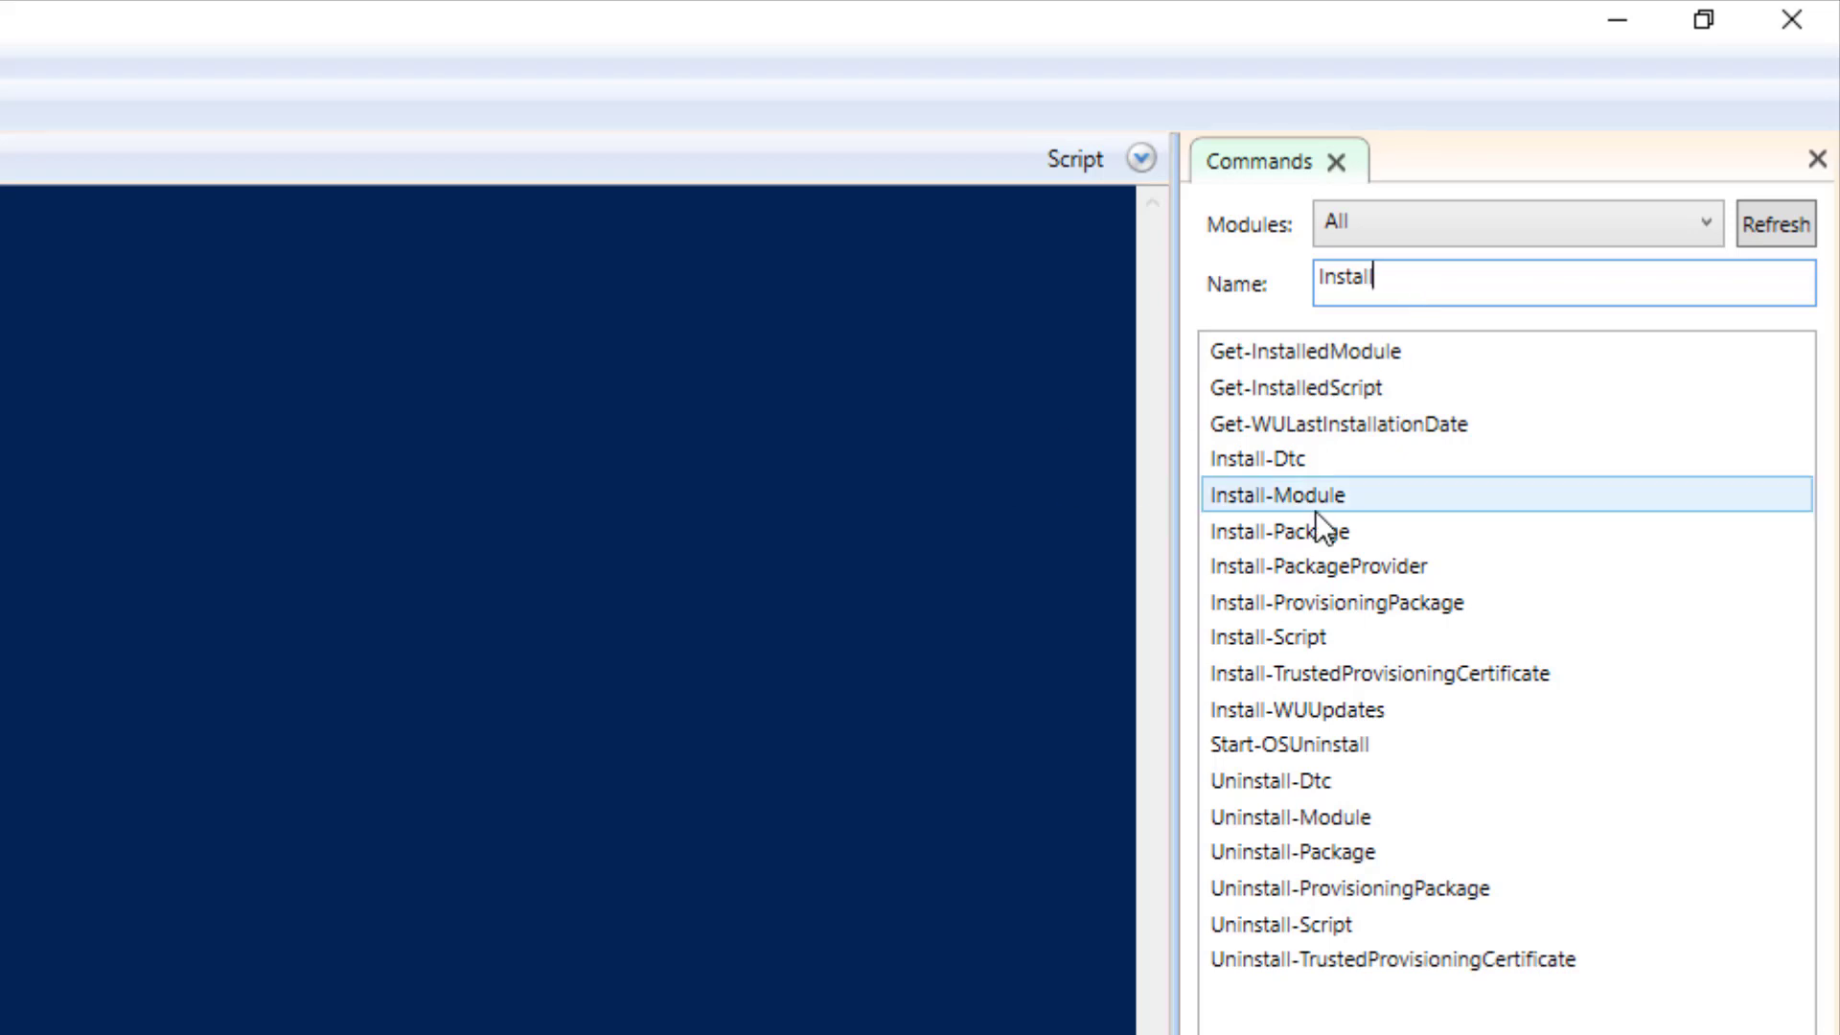
left_click(1269, 494)
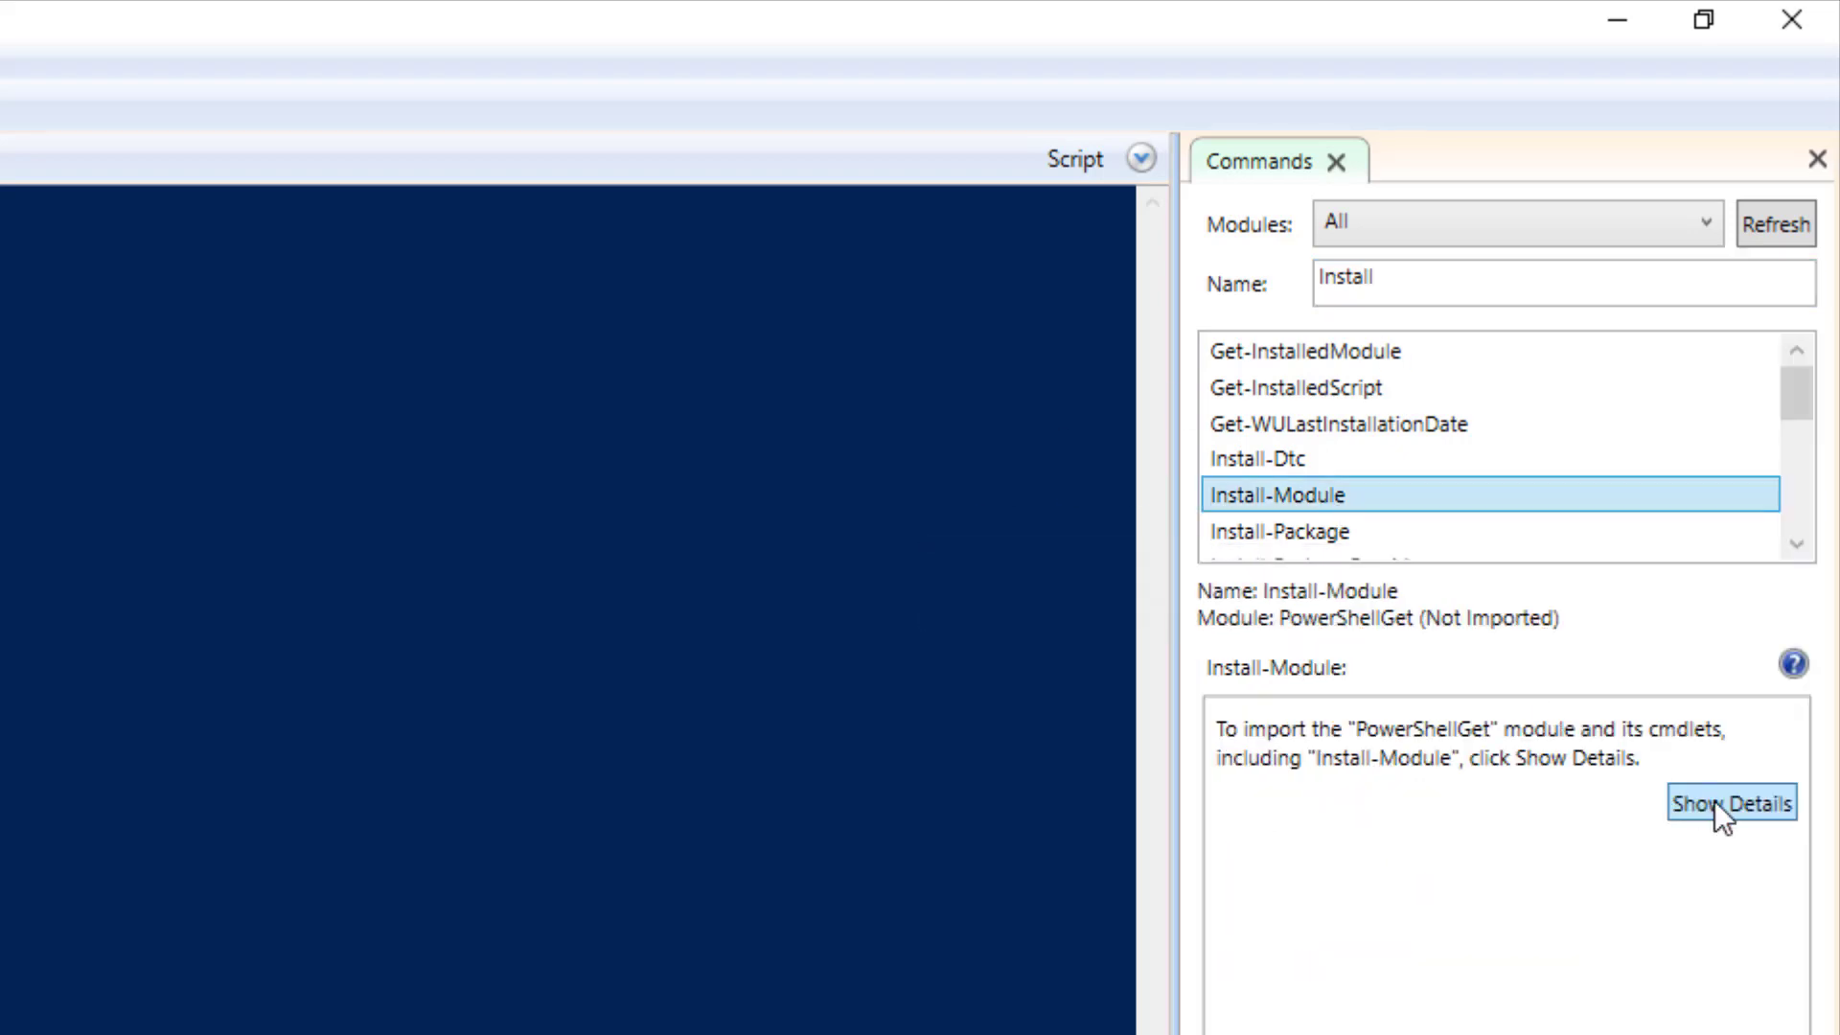
left_click(1731, 803)
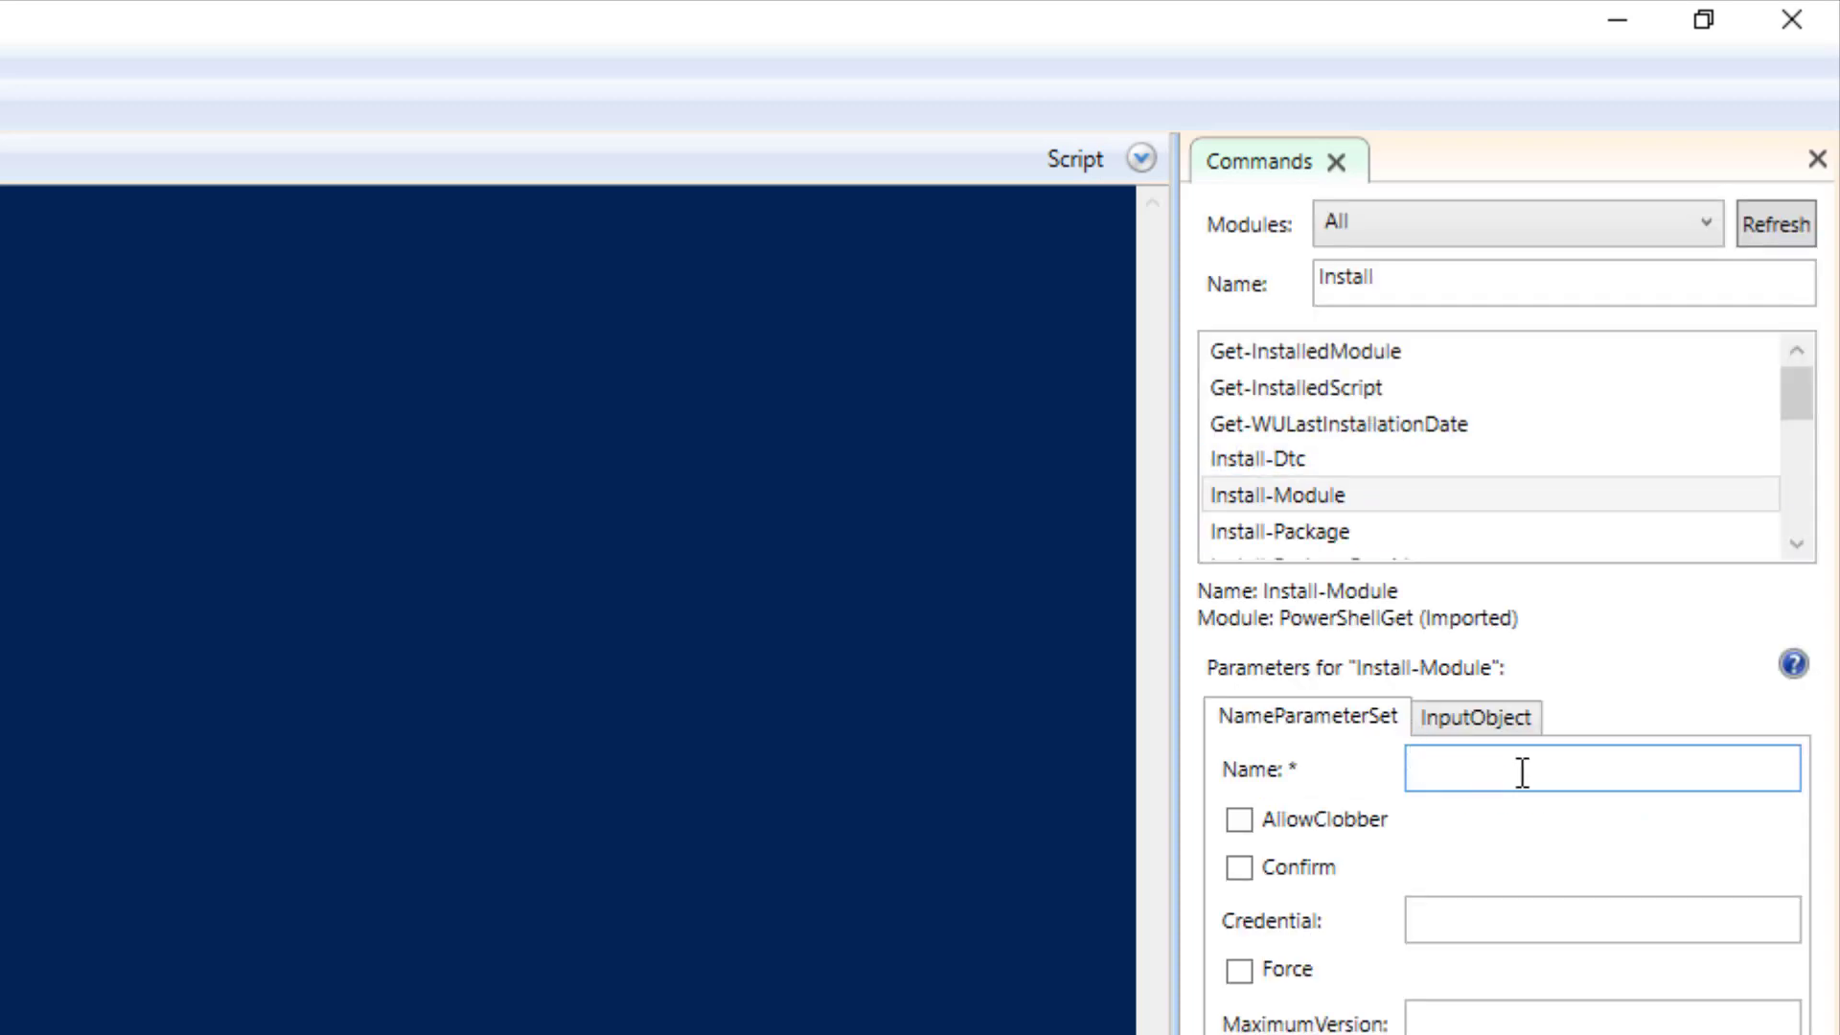
Step: Enter MicrosoftPowerBIMgmt as the module Name for Install-Module
type("MicrosoftPowerBI")
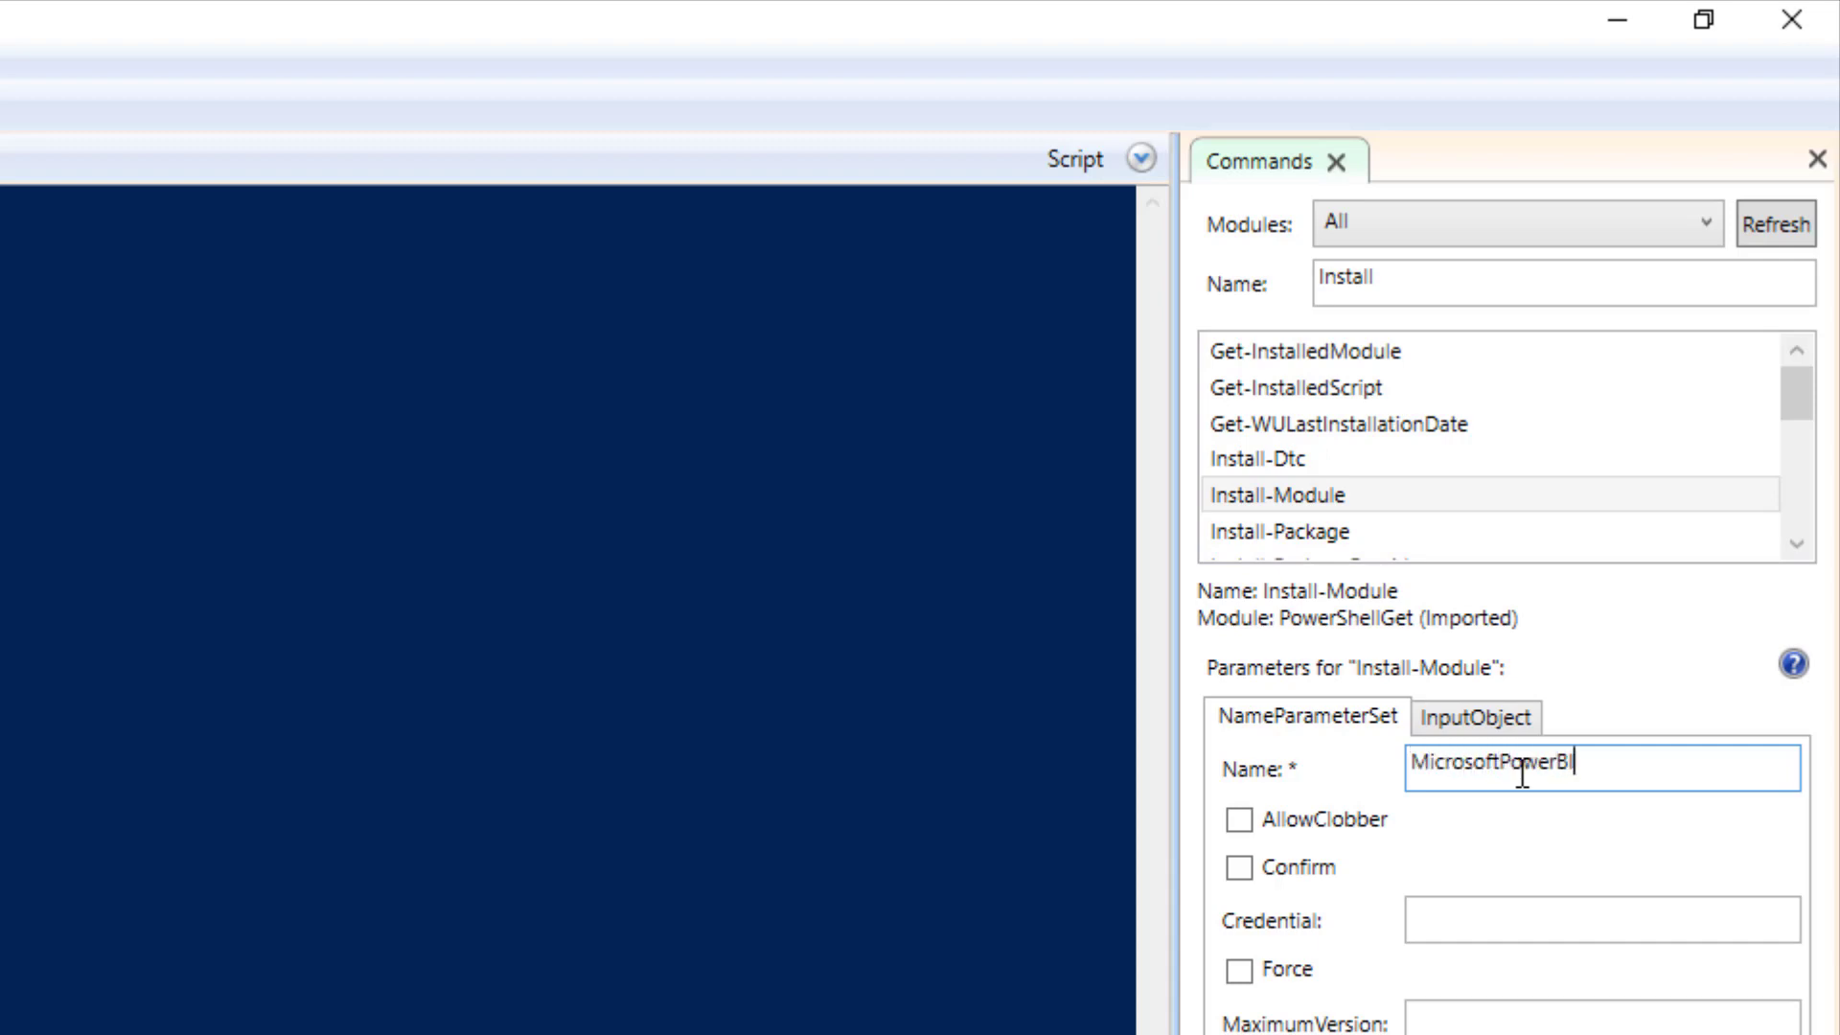
type("Mgmt")
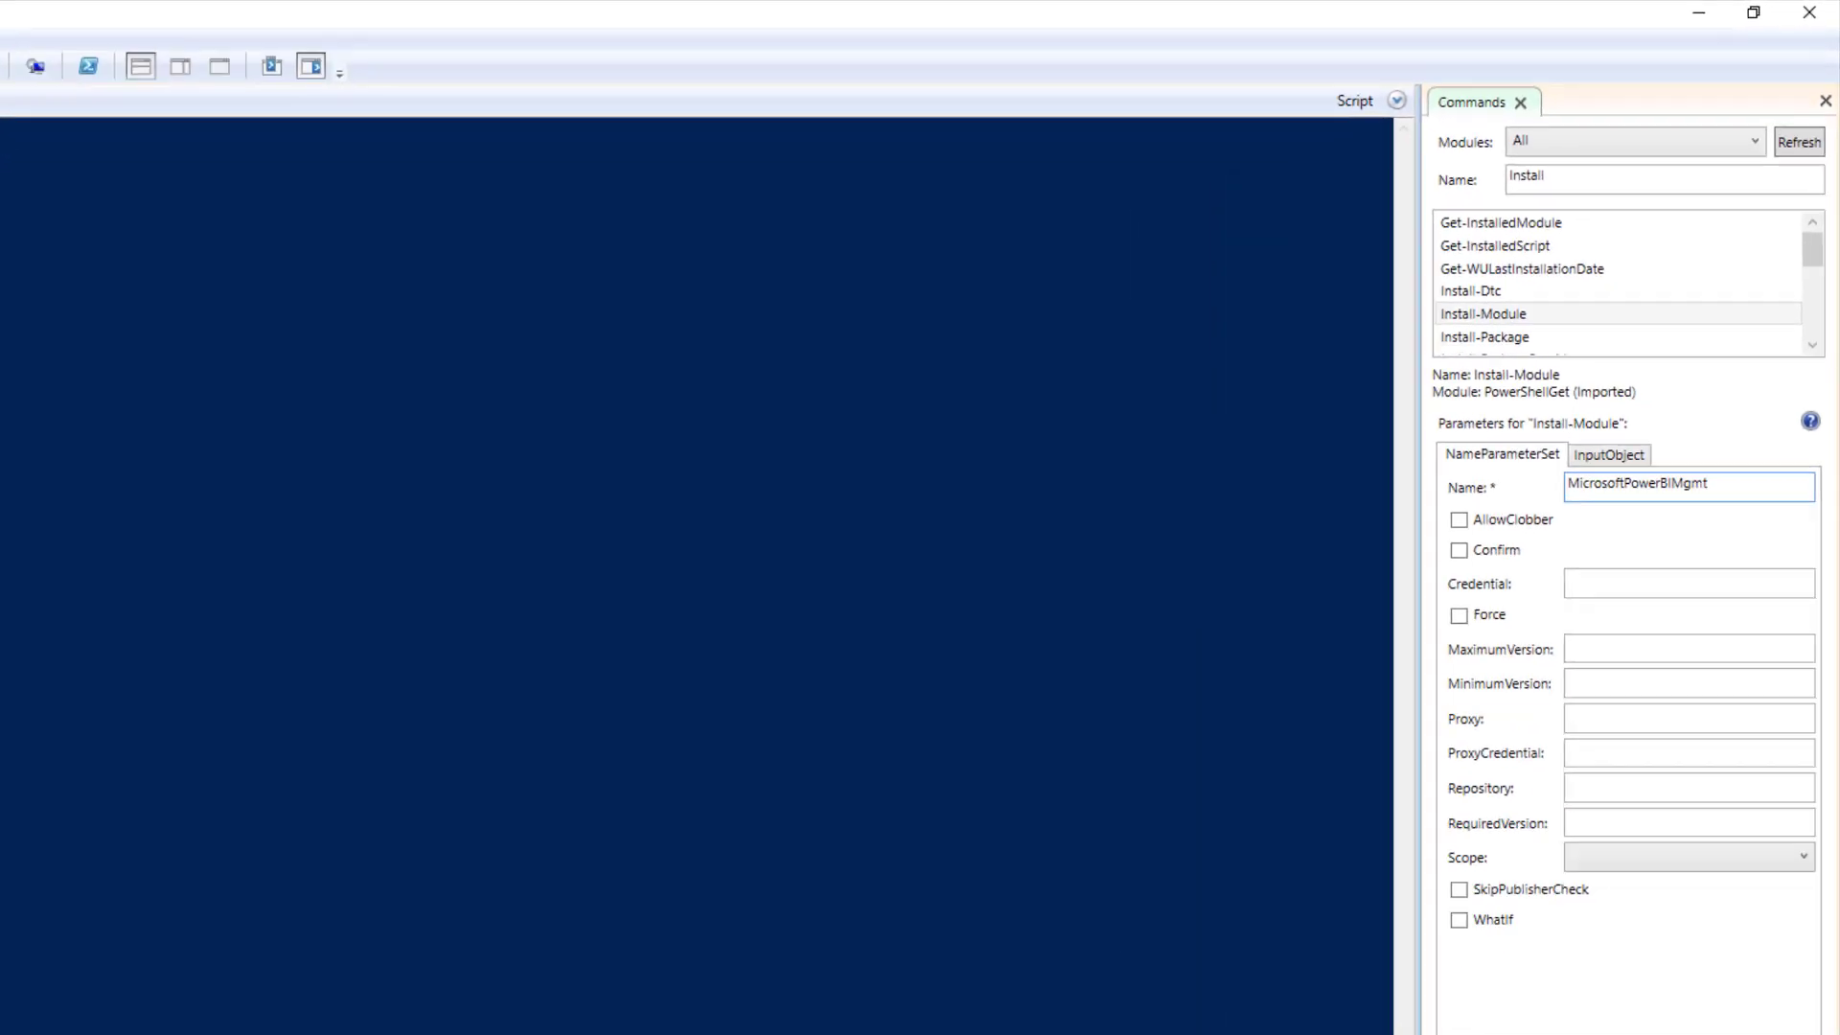
Step: Run Install-Module MicrosoftPowerBIMgmt and accept the untrusted PSGallery repository
left_click(1740, 948)
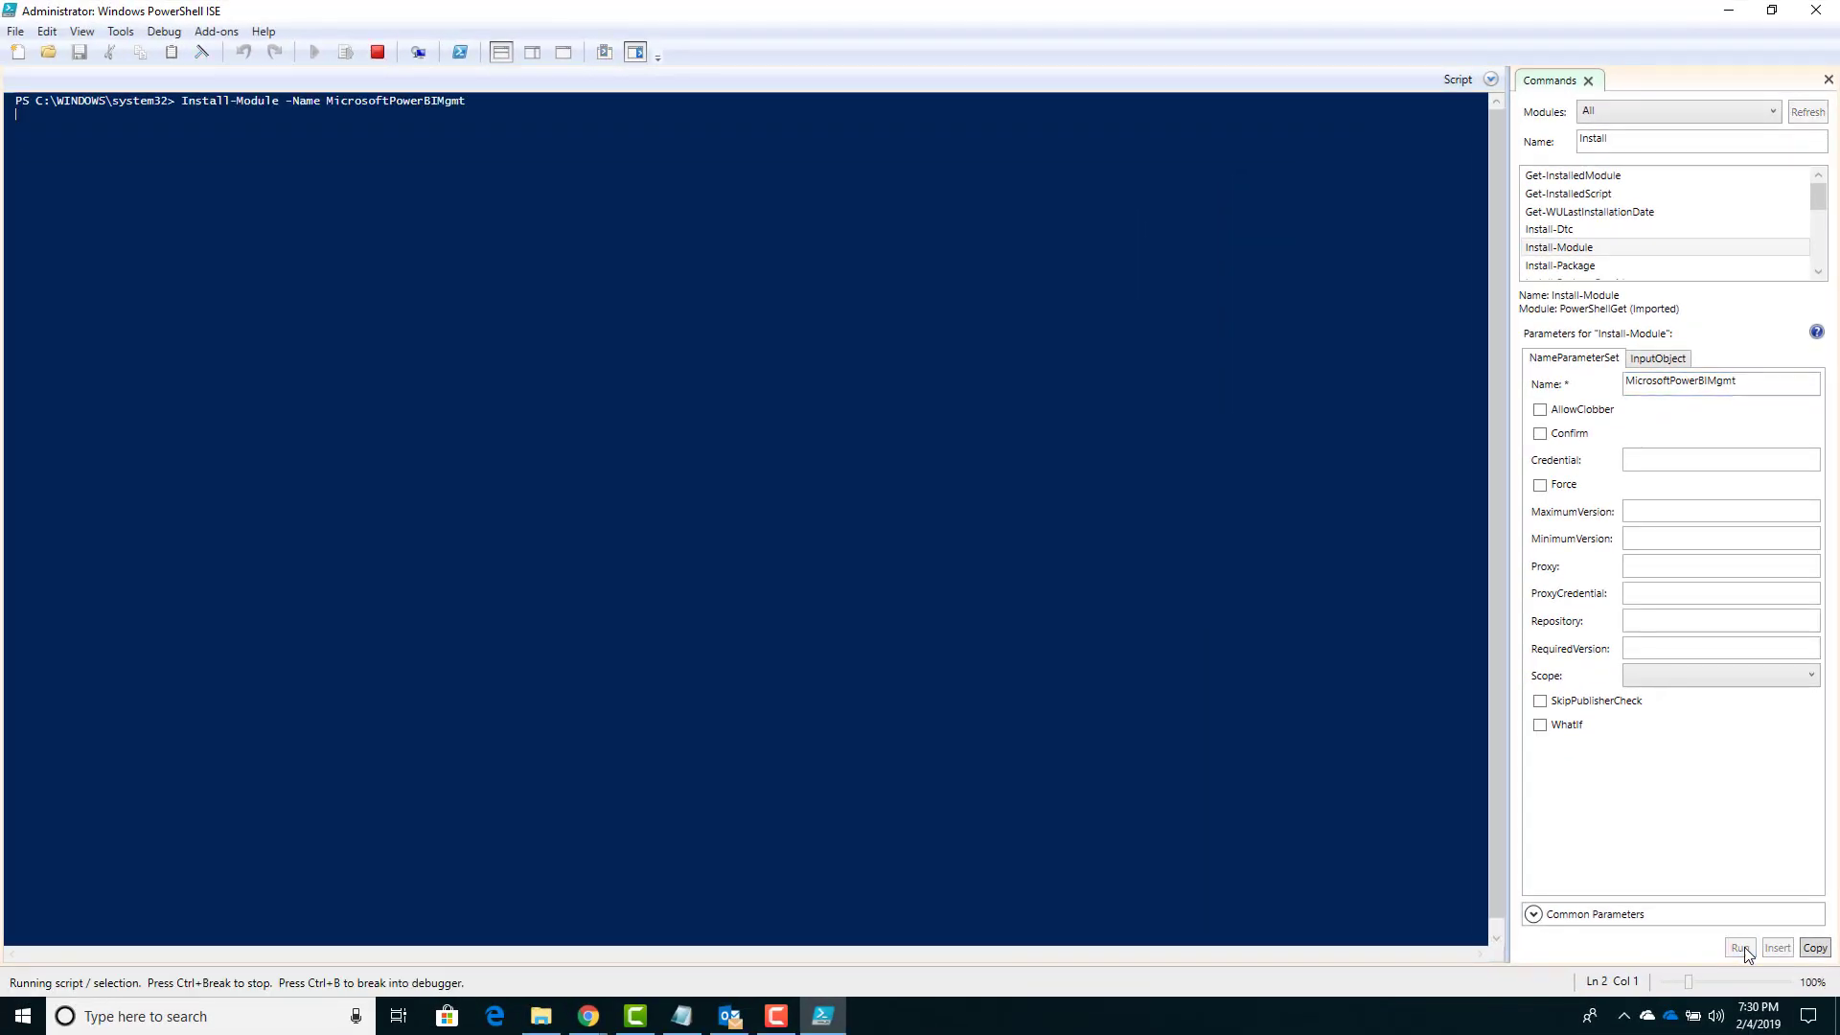
left_click(1740, 946)
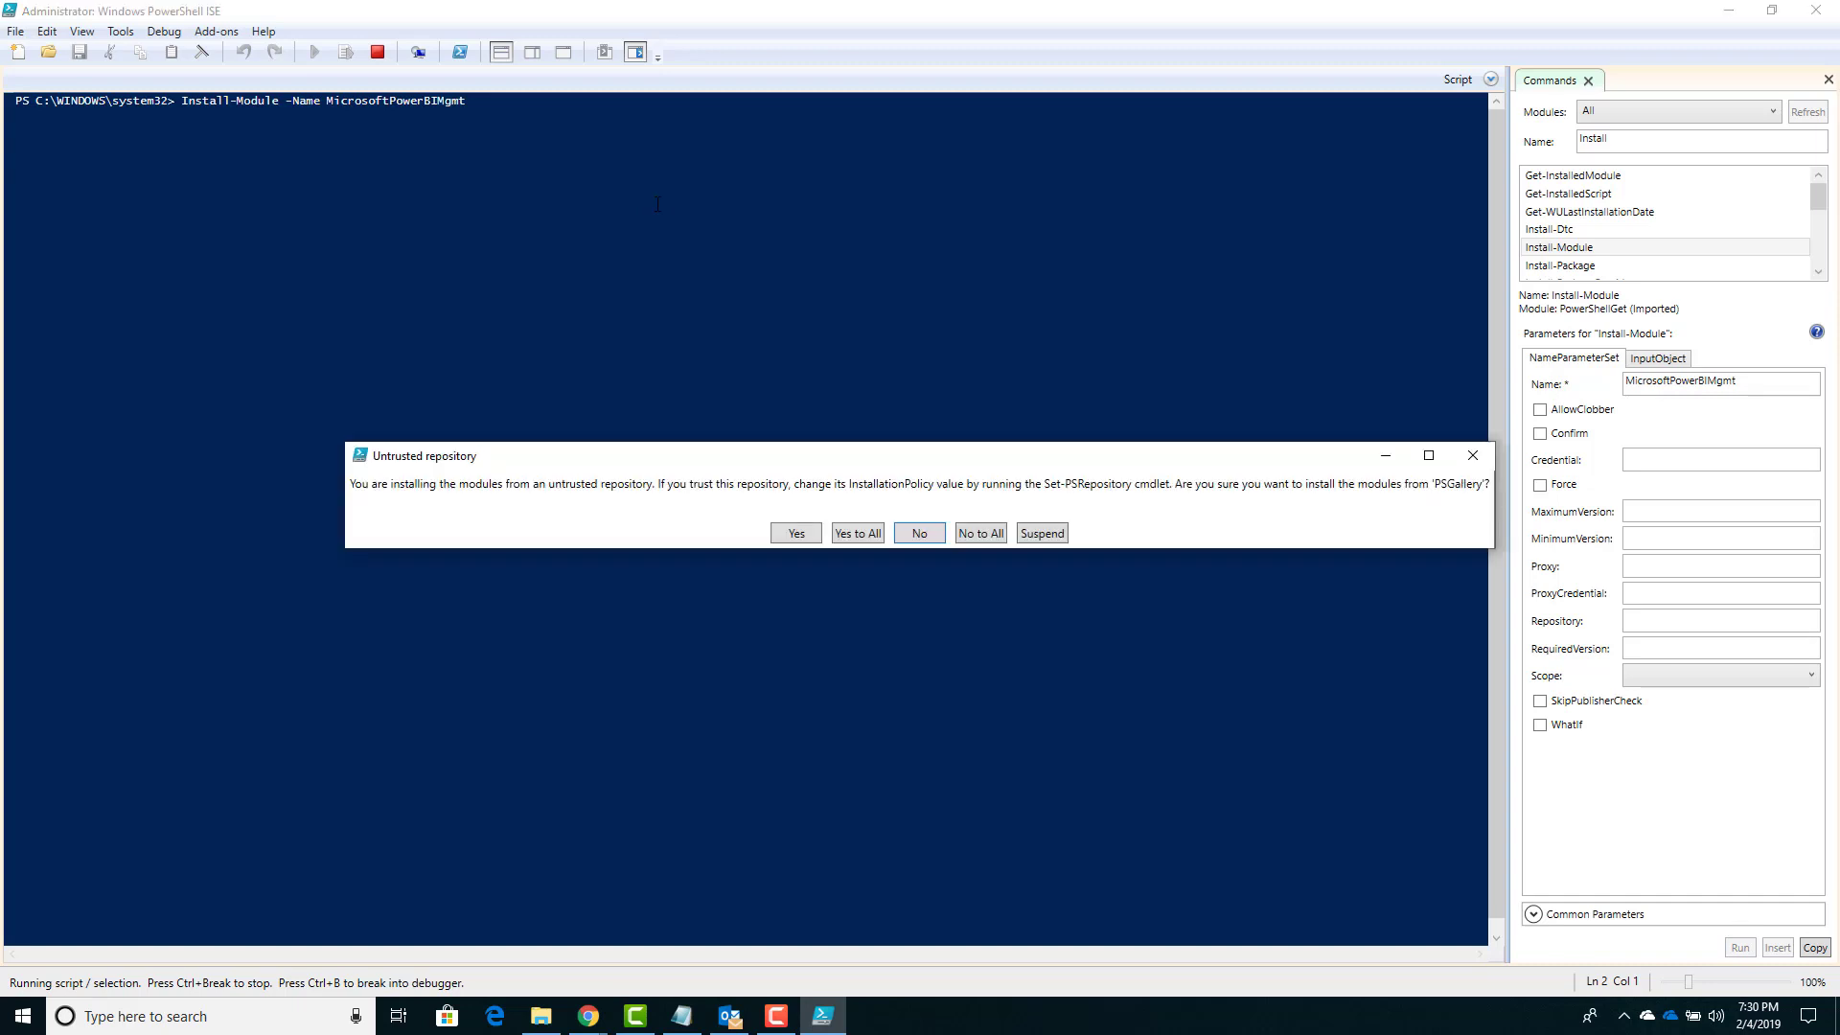
mouse_move(755, 419)
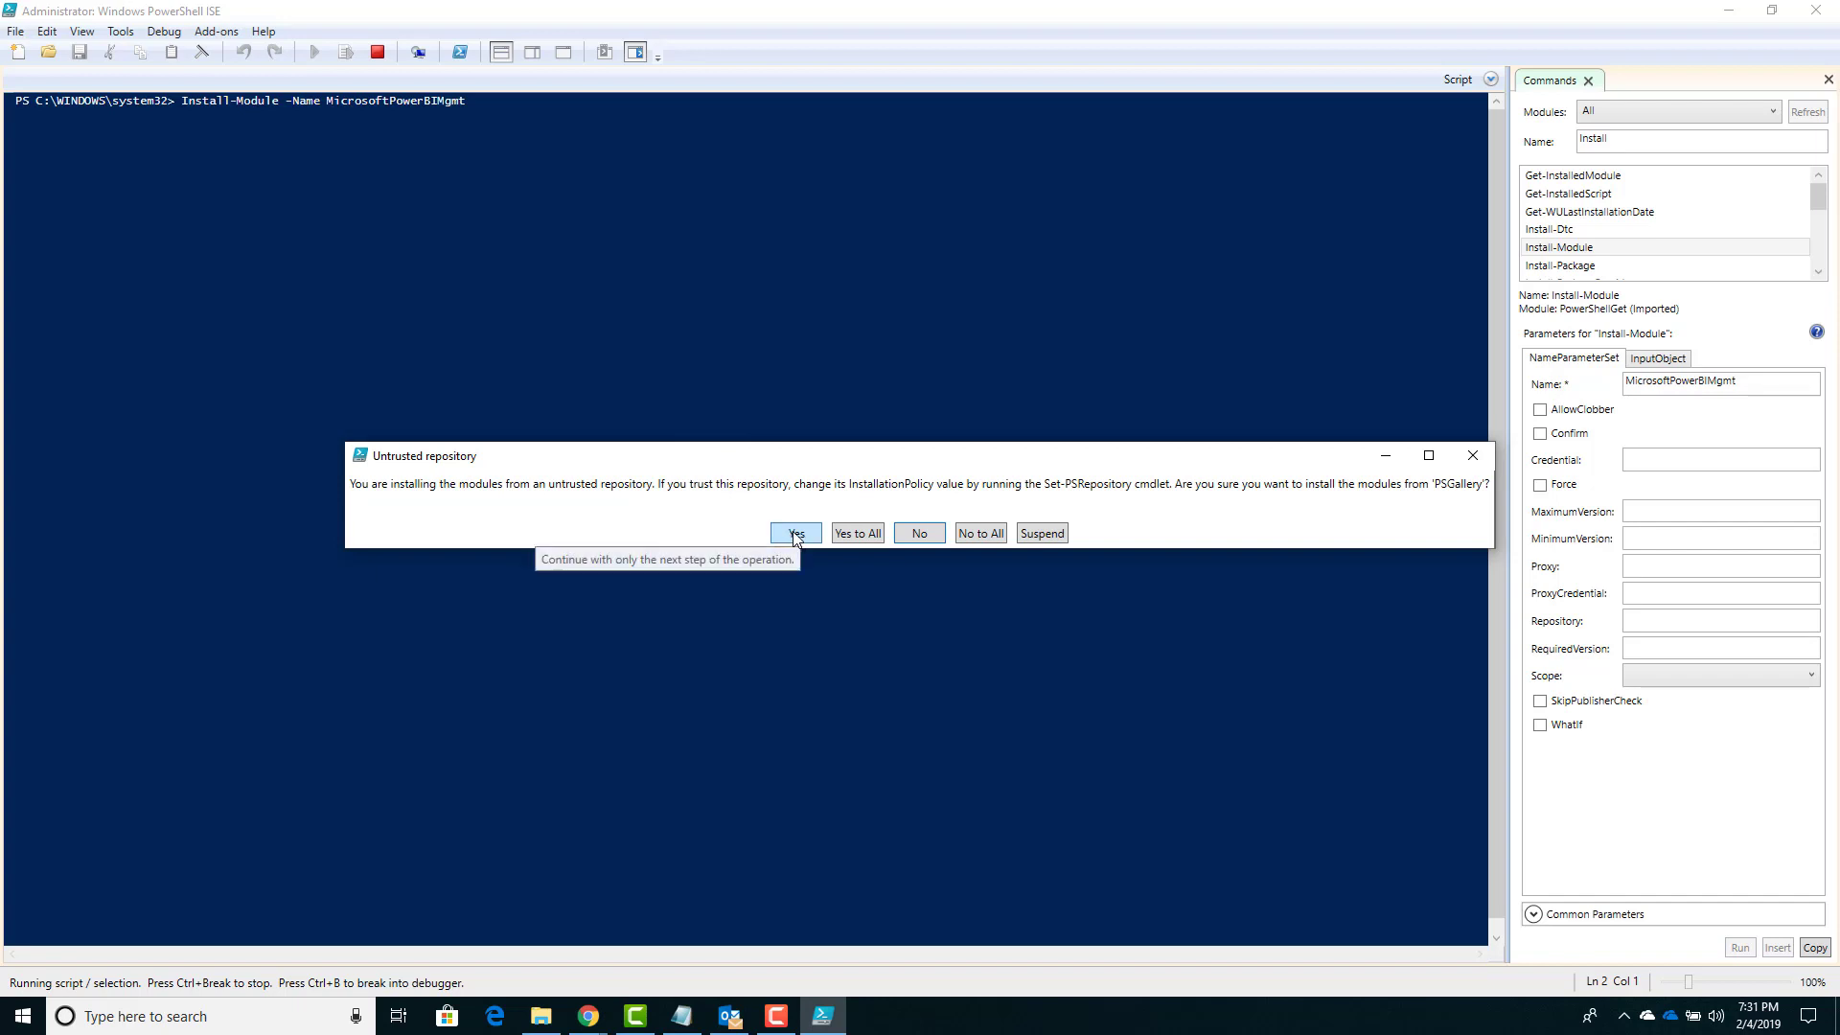
left_click(793, 533)
type("P")
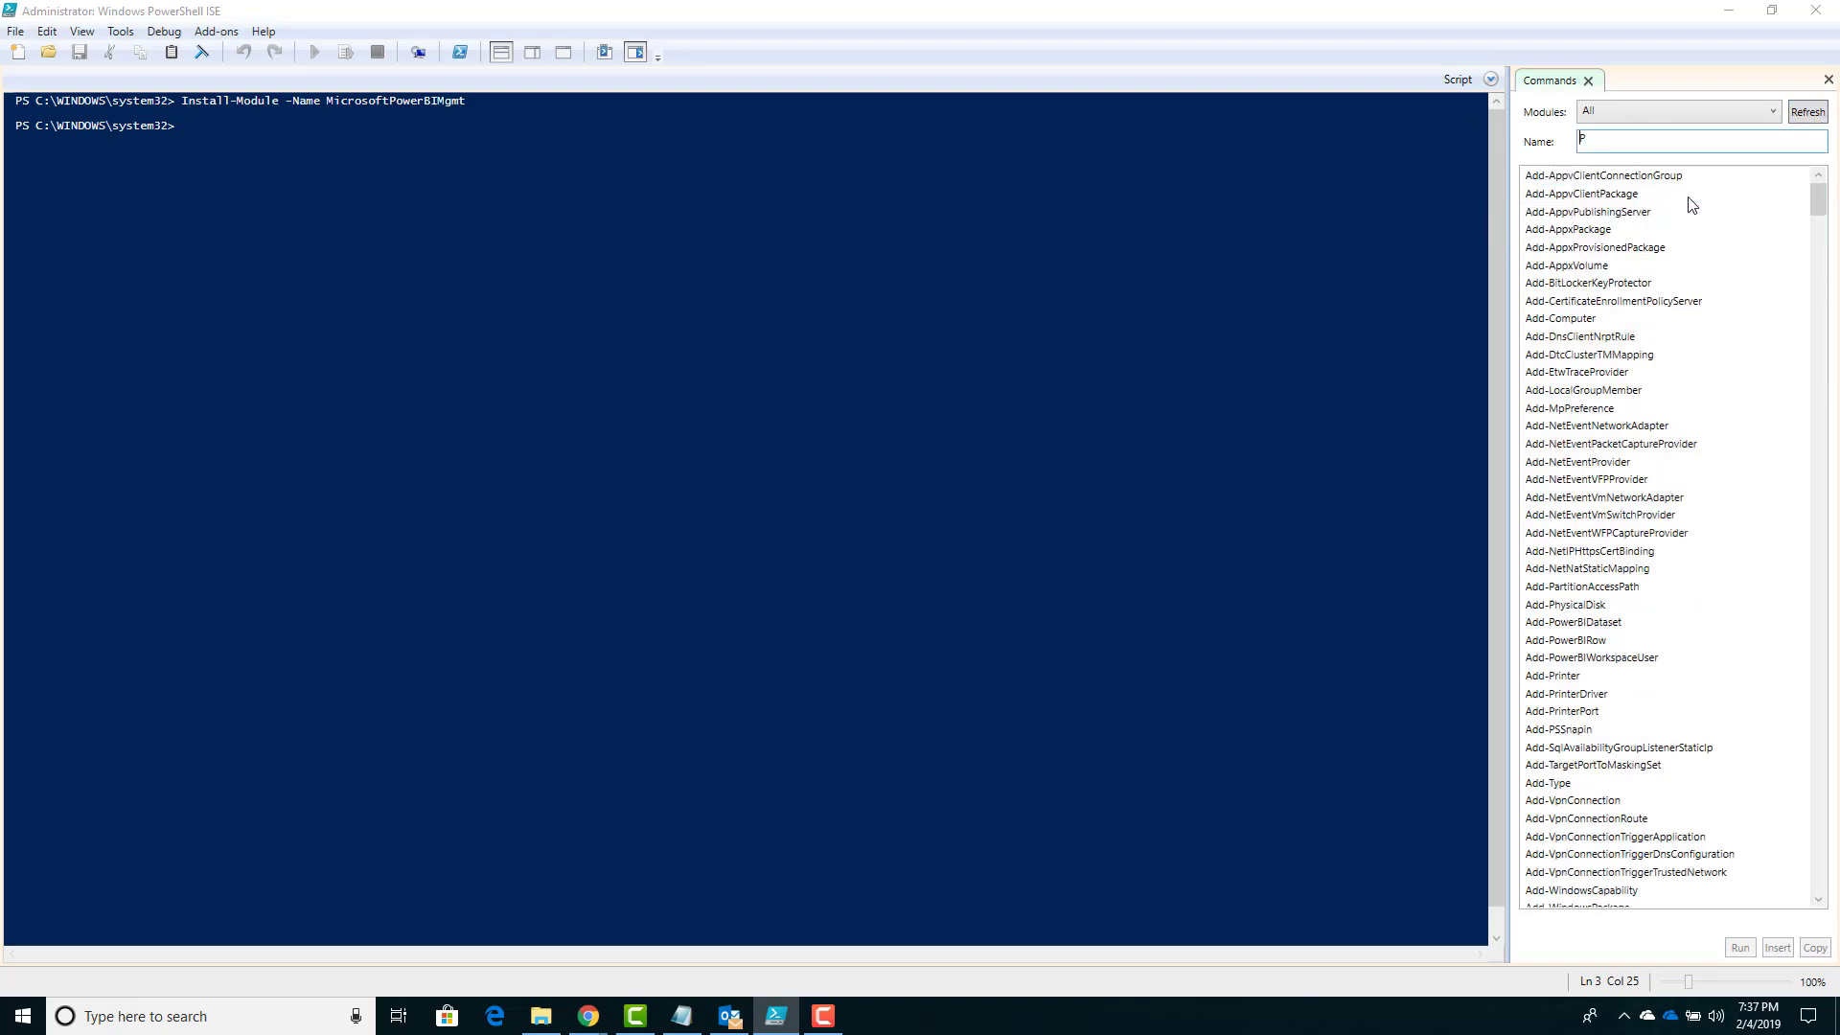
Step: Filter the Commands list by 'PowerBI' to show the installed Power BI cmdlets
type("owerBI")
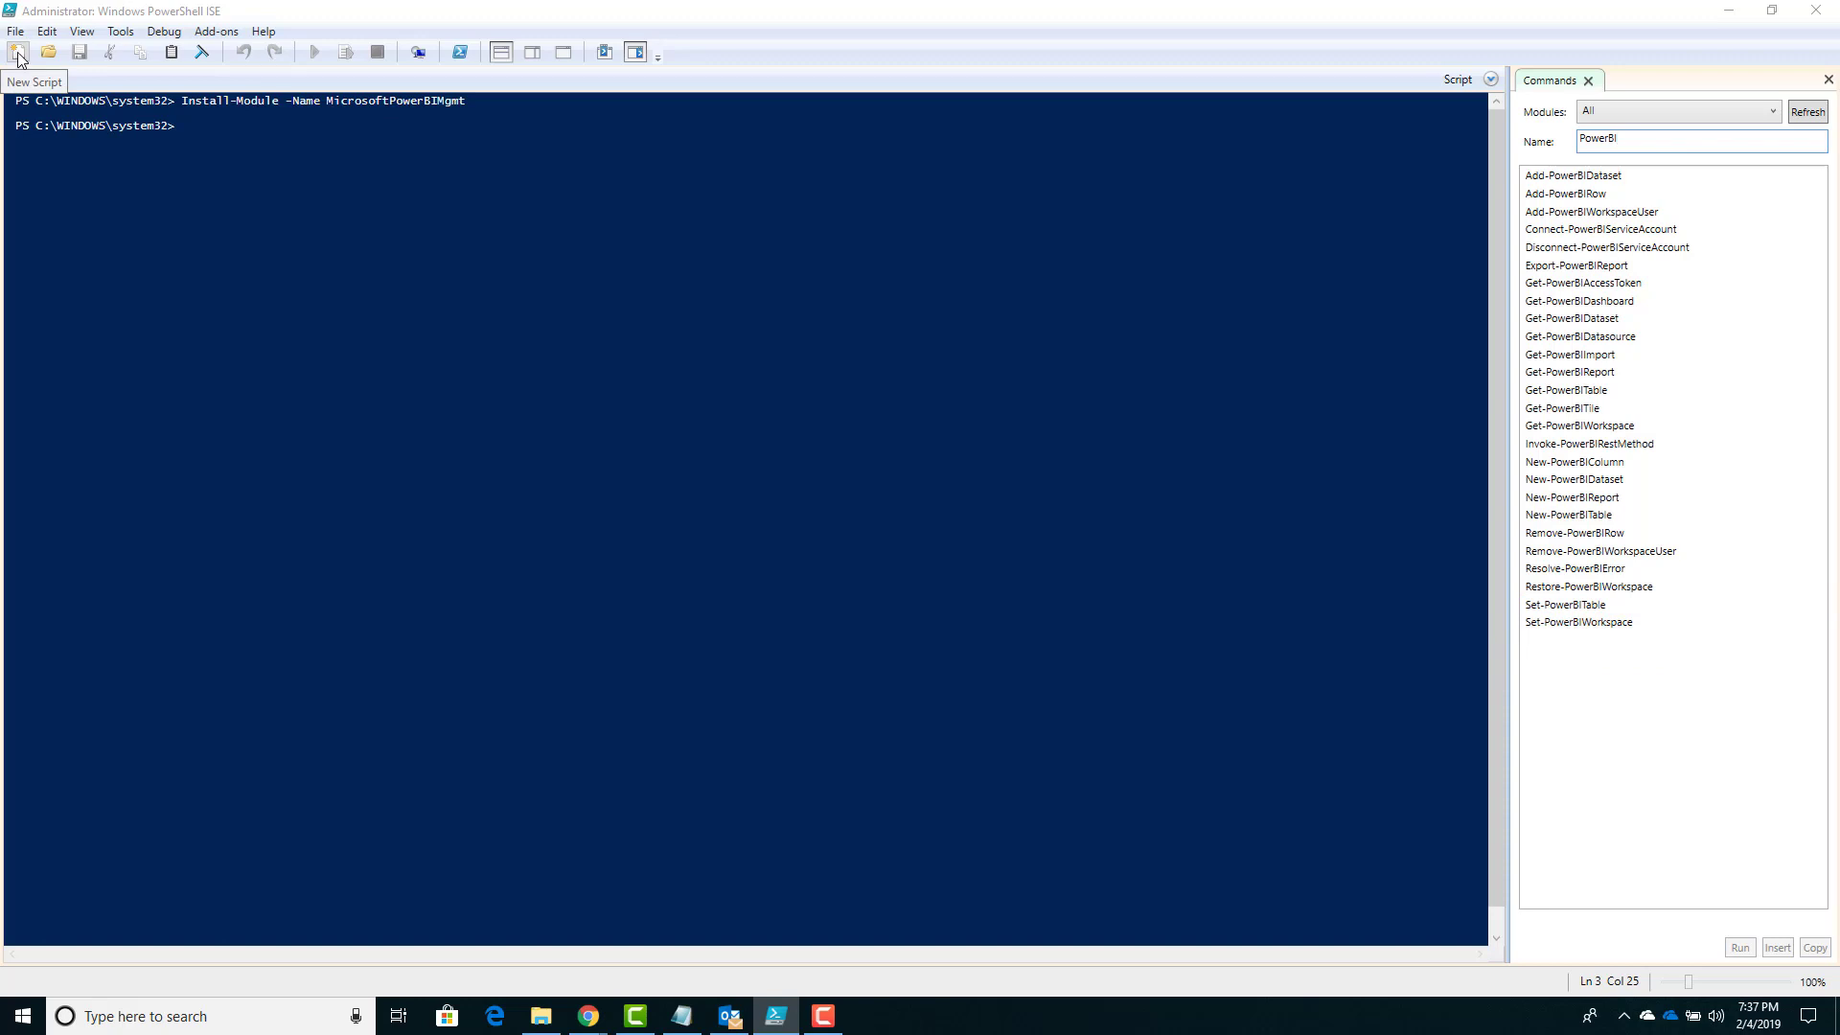
Step: Start a new script with Connect-PowerBIServiceAccount on line 1 and Disconnect-PowerBIServiceAccount on line 3
left_click(15, 30)
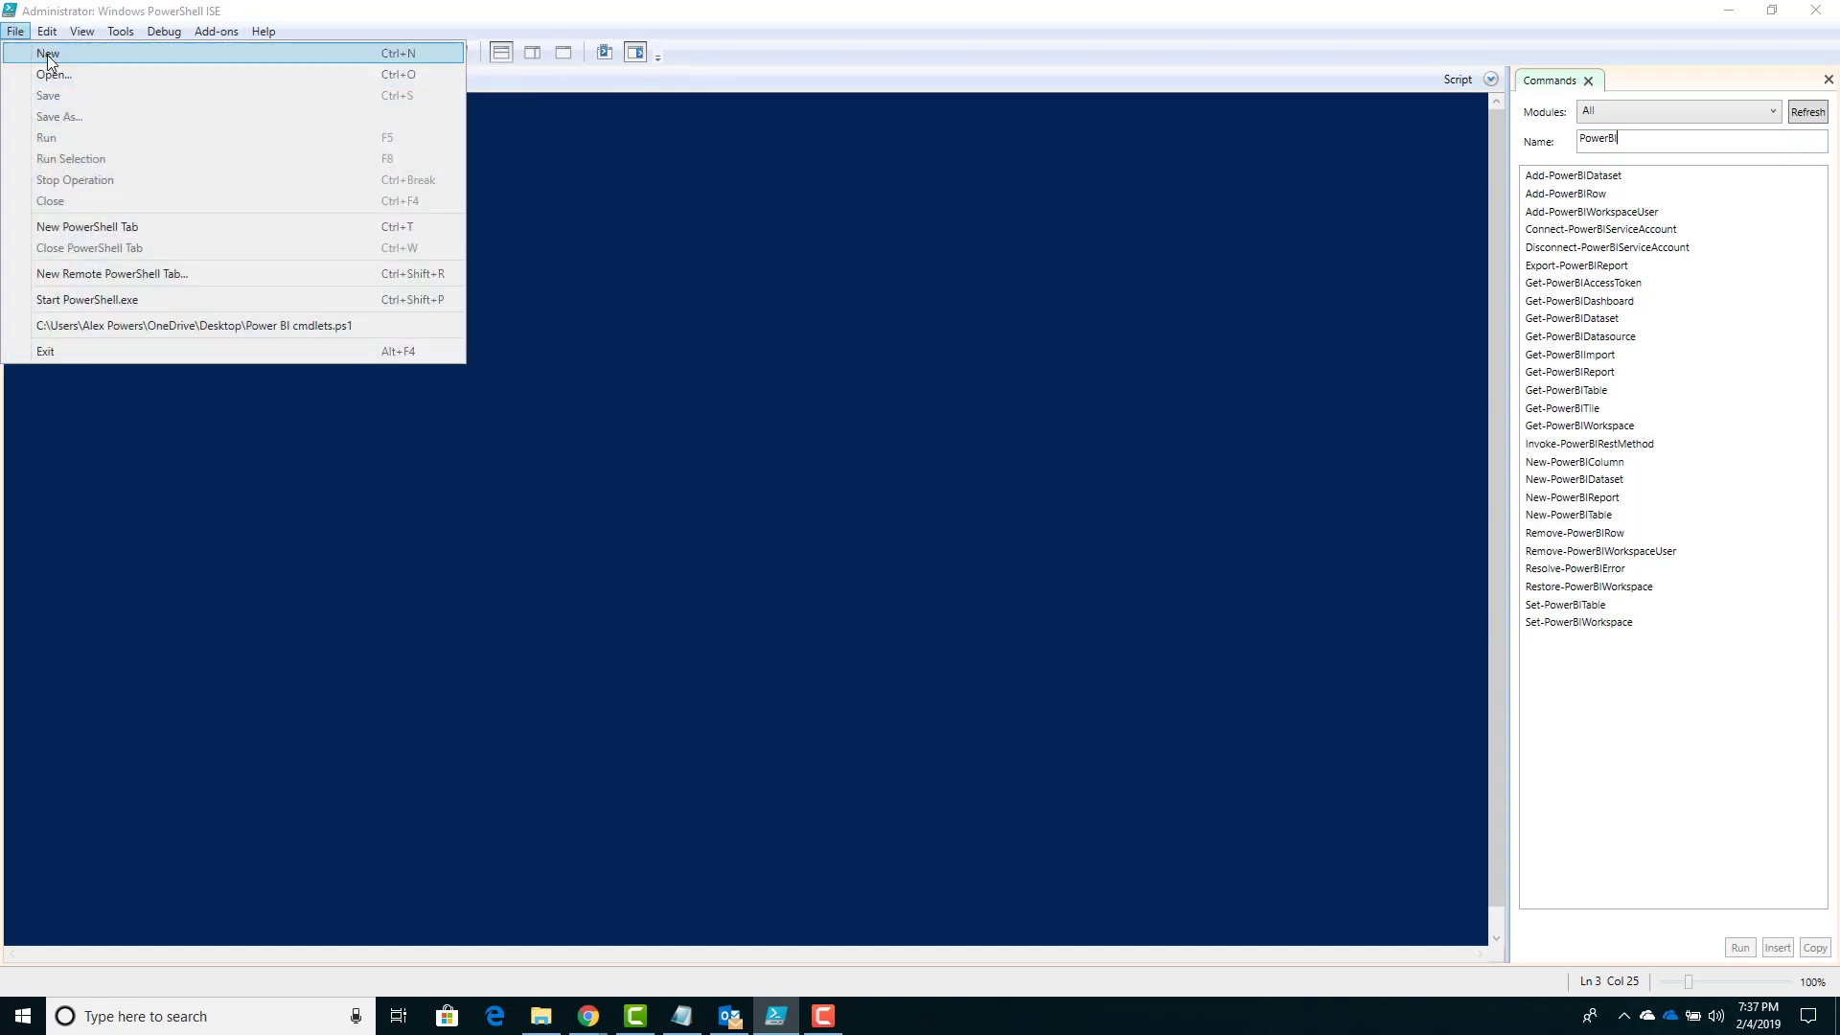
left_click(48, 53)
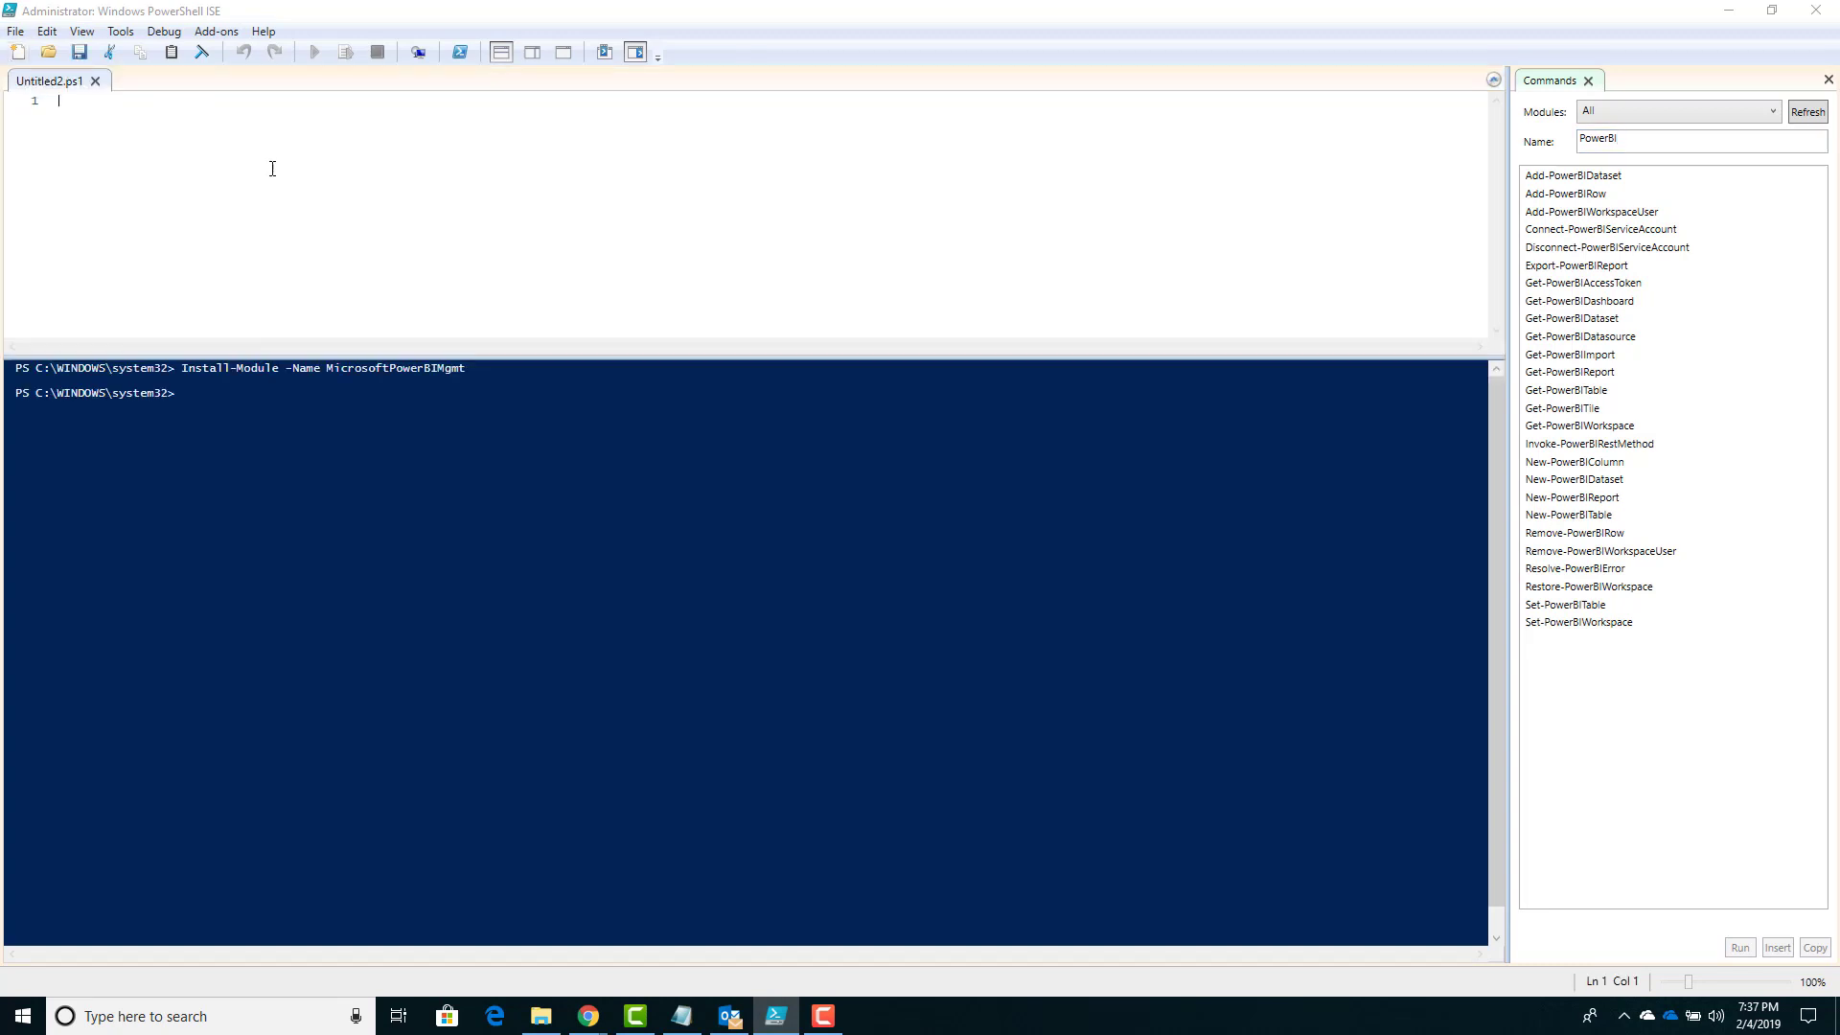
mouse_move(278, 133)
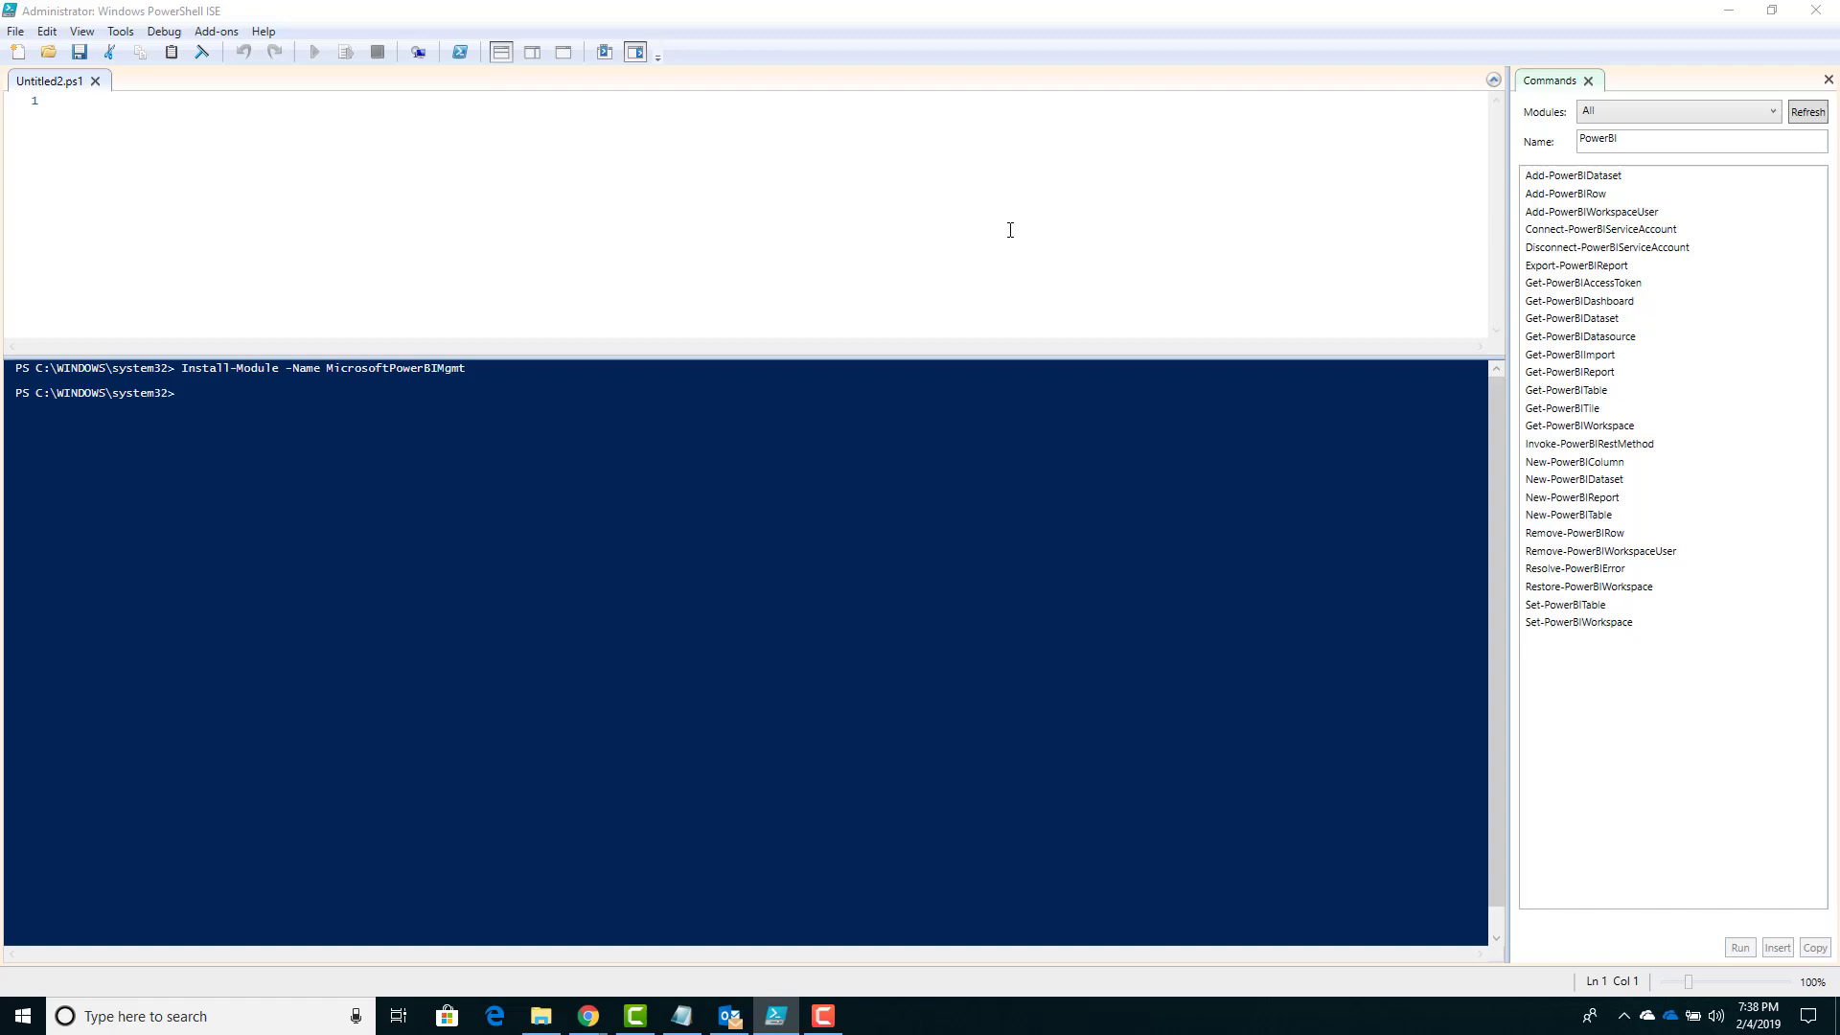
left_click(1599, 228)
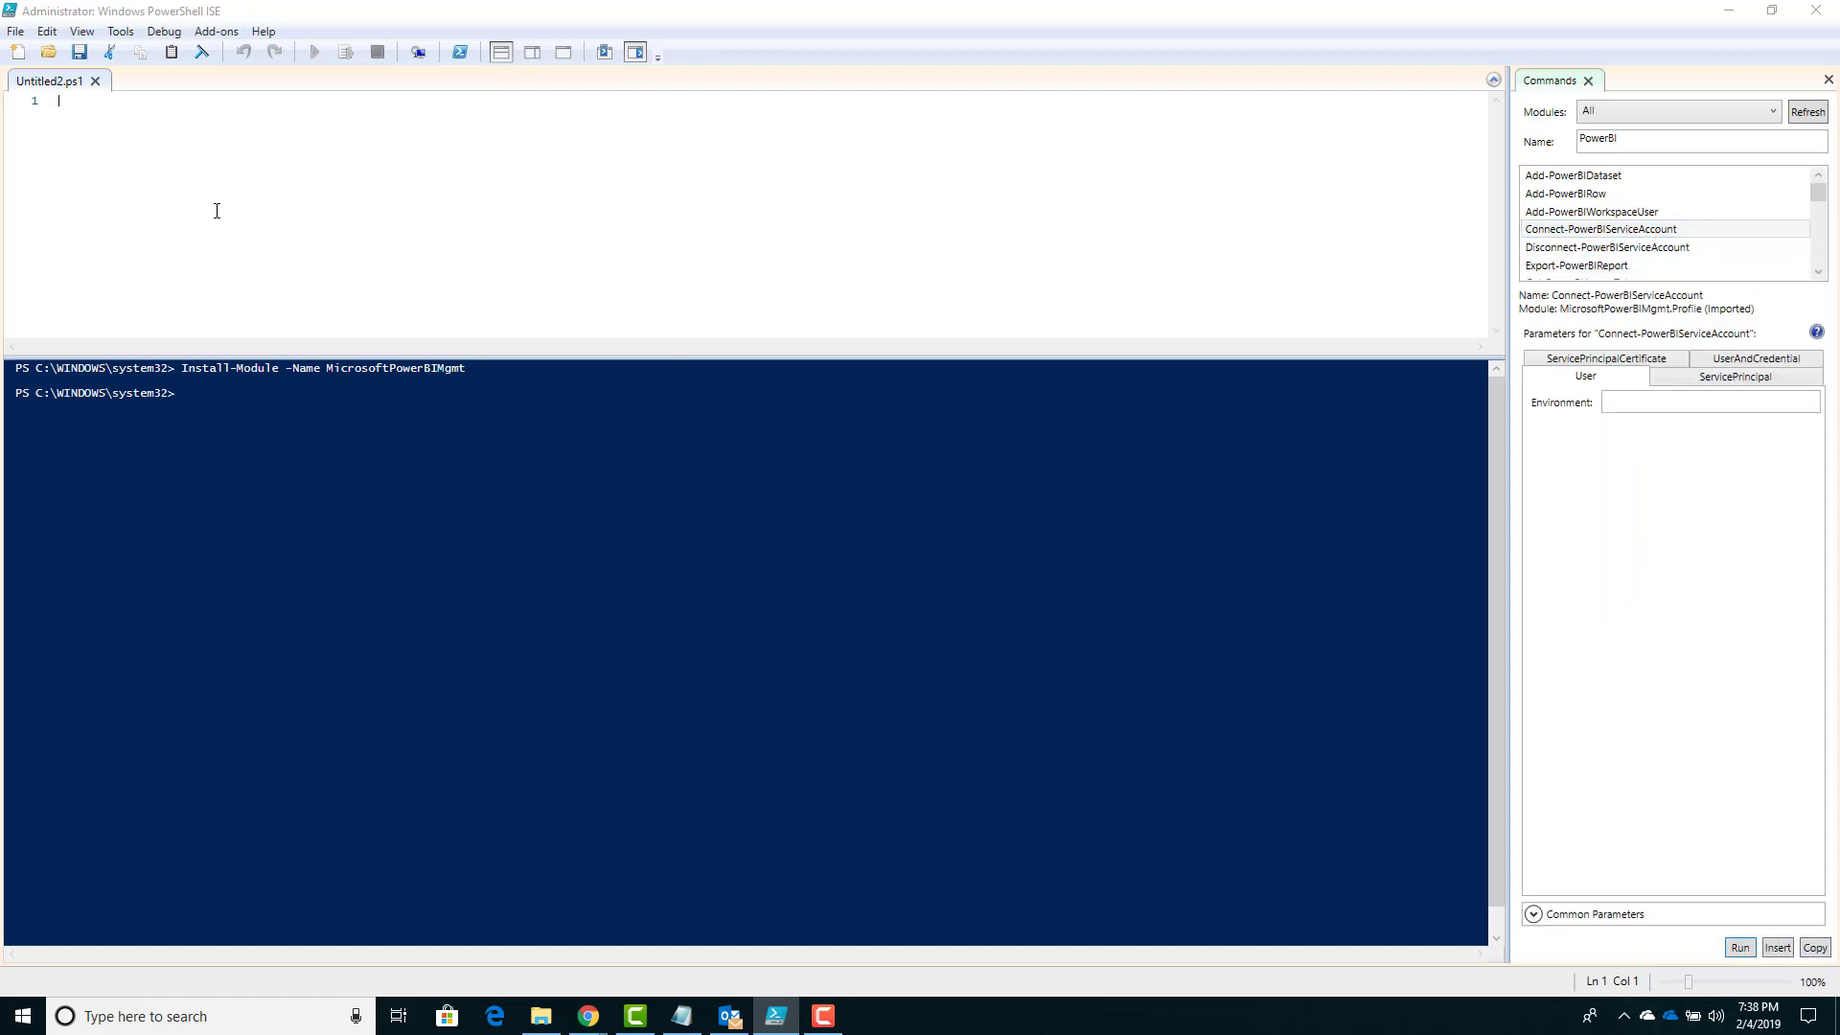
left_click(1775, 947)
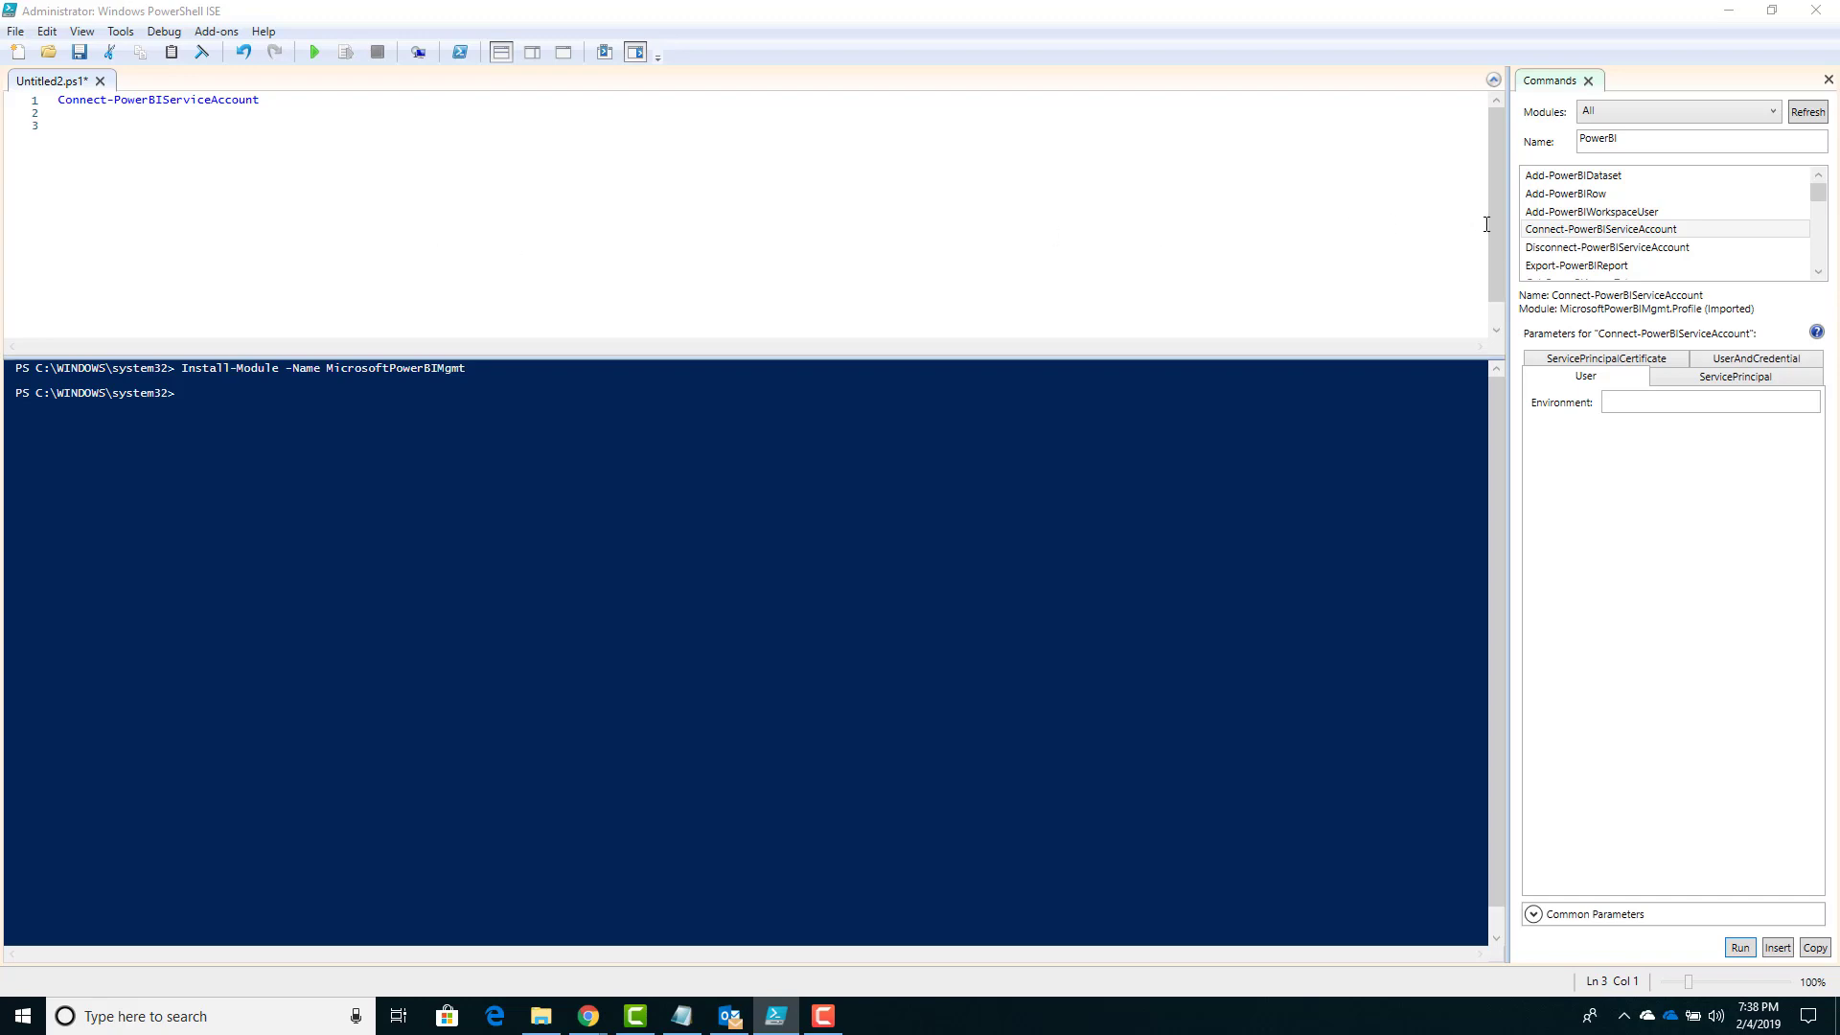
left_click(1607, 247)
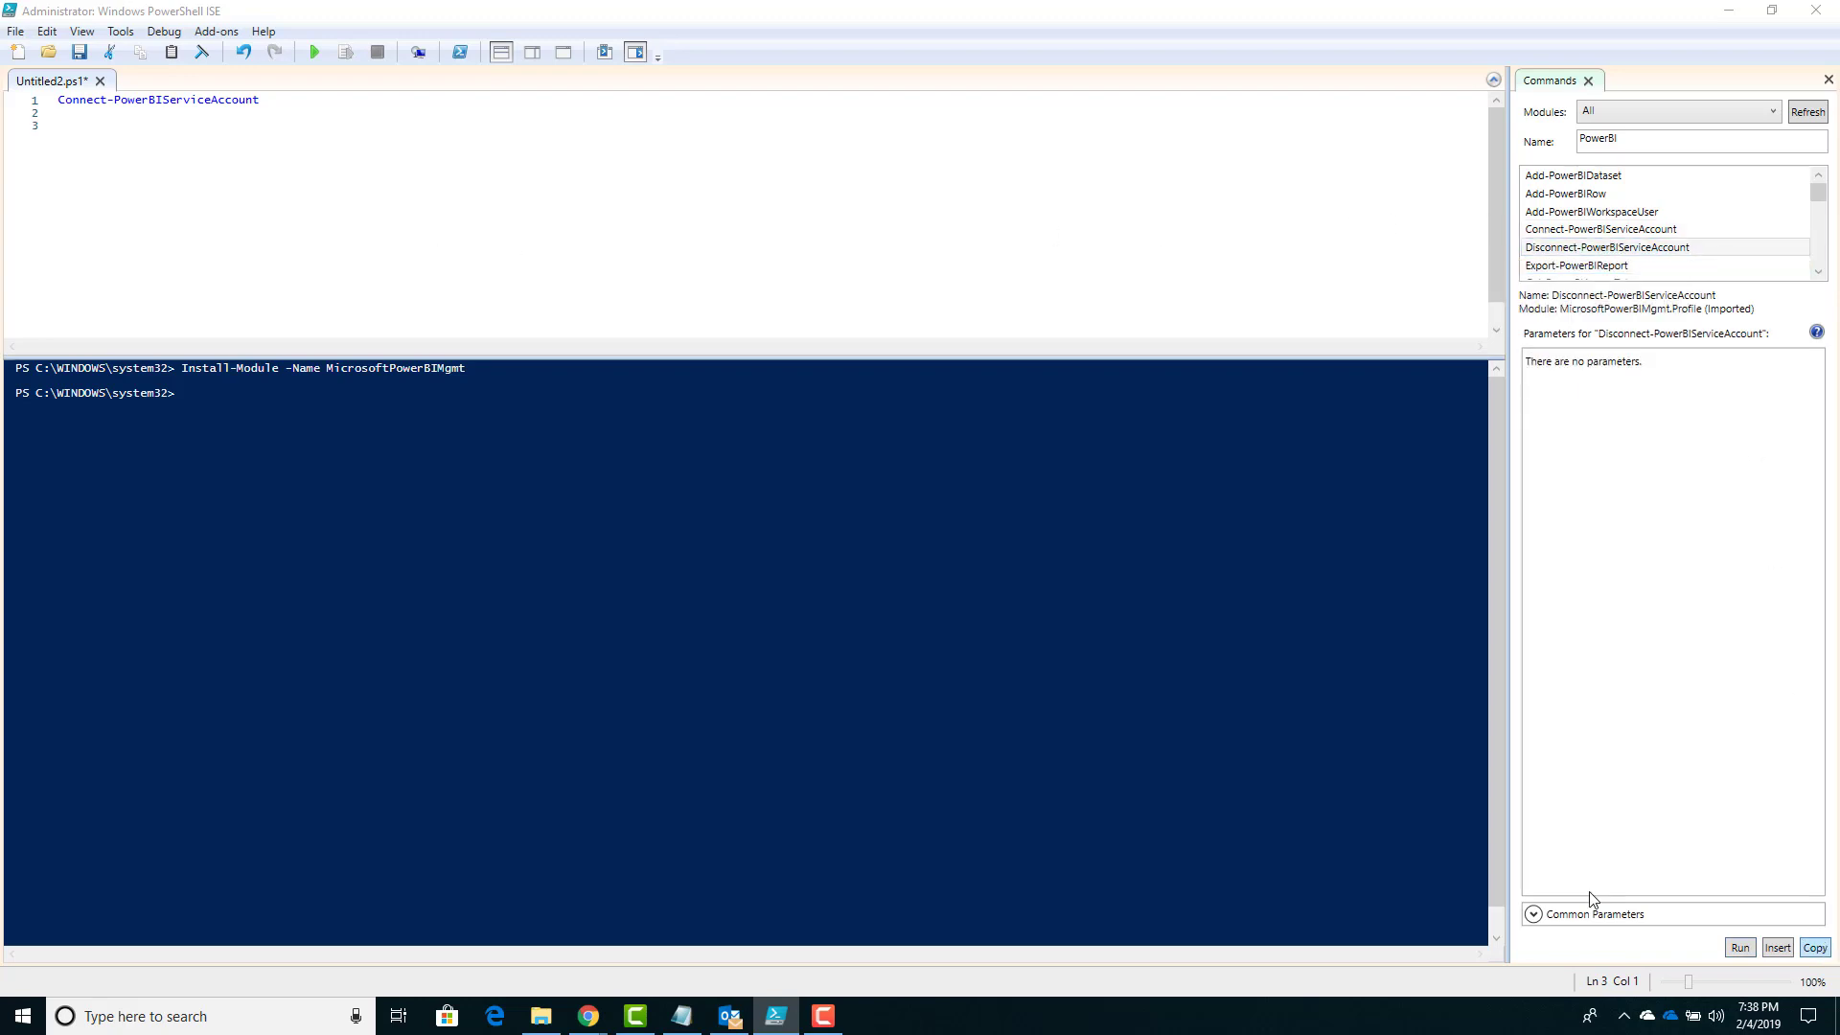
type("Disconnect-PowerBIServiceAccount")
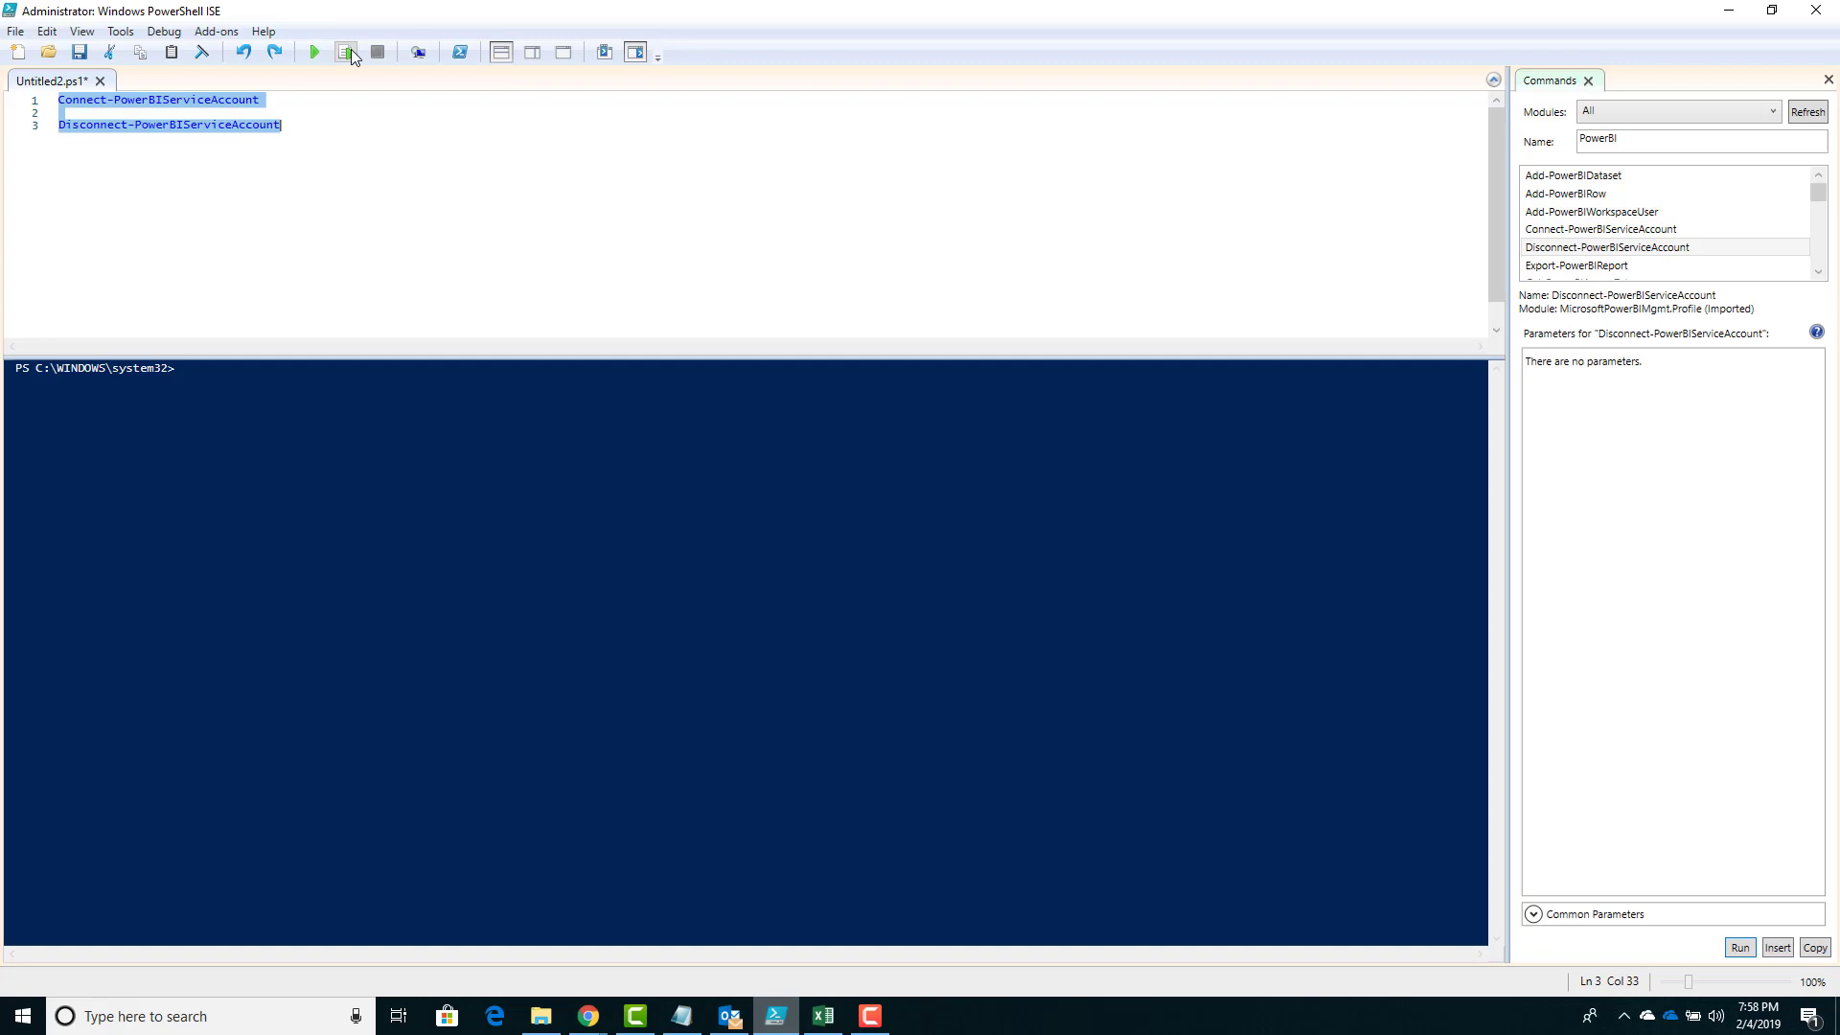
mouse_move(347, 52)
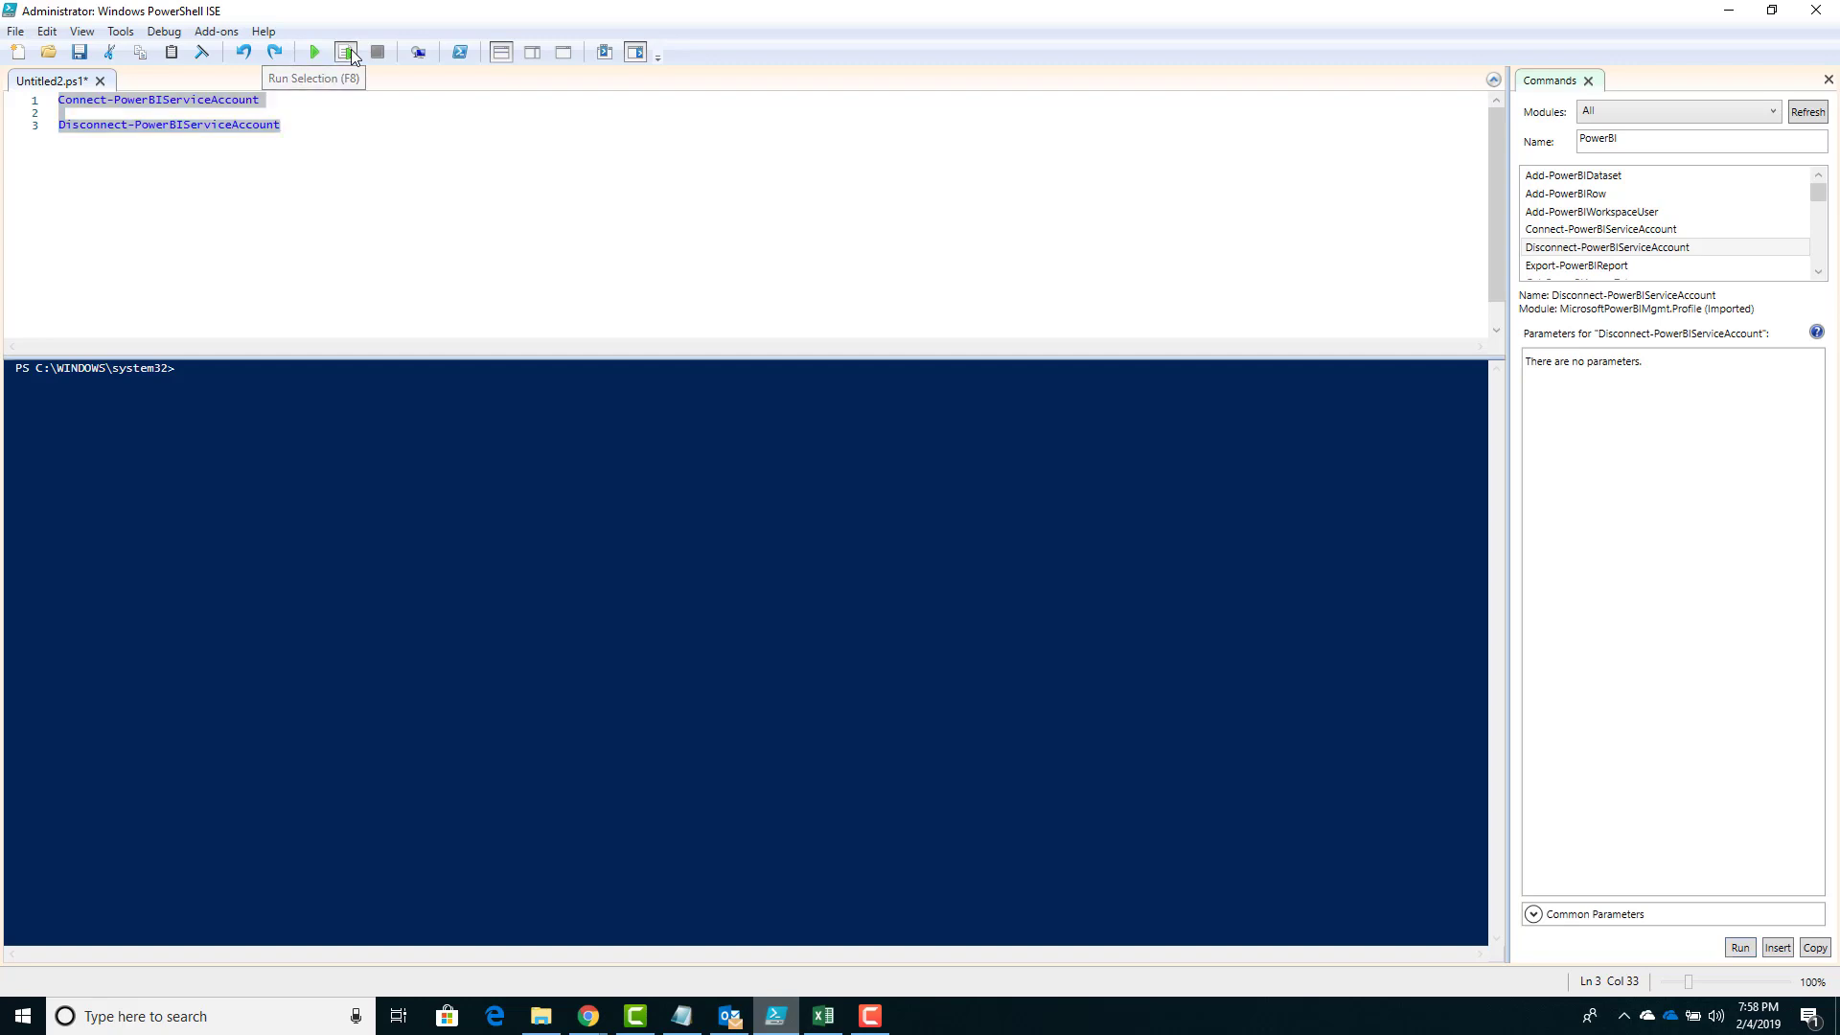
Step: Run the connect/disconnect script with the signed-in account and add blank lines after line 1
left_click(345, 51)
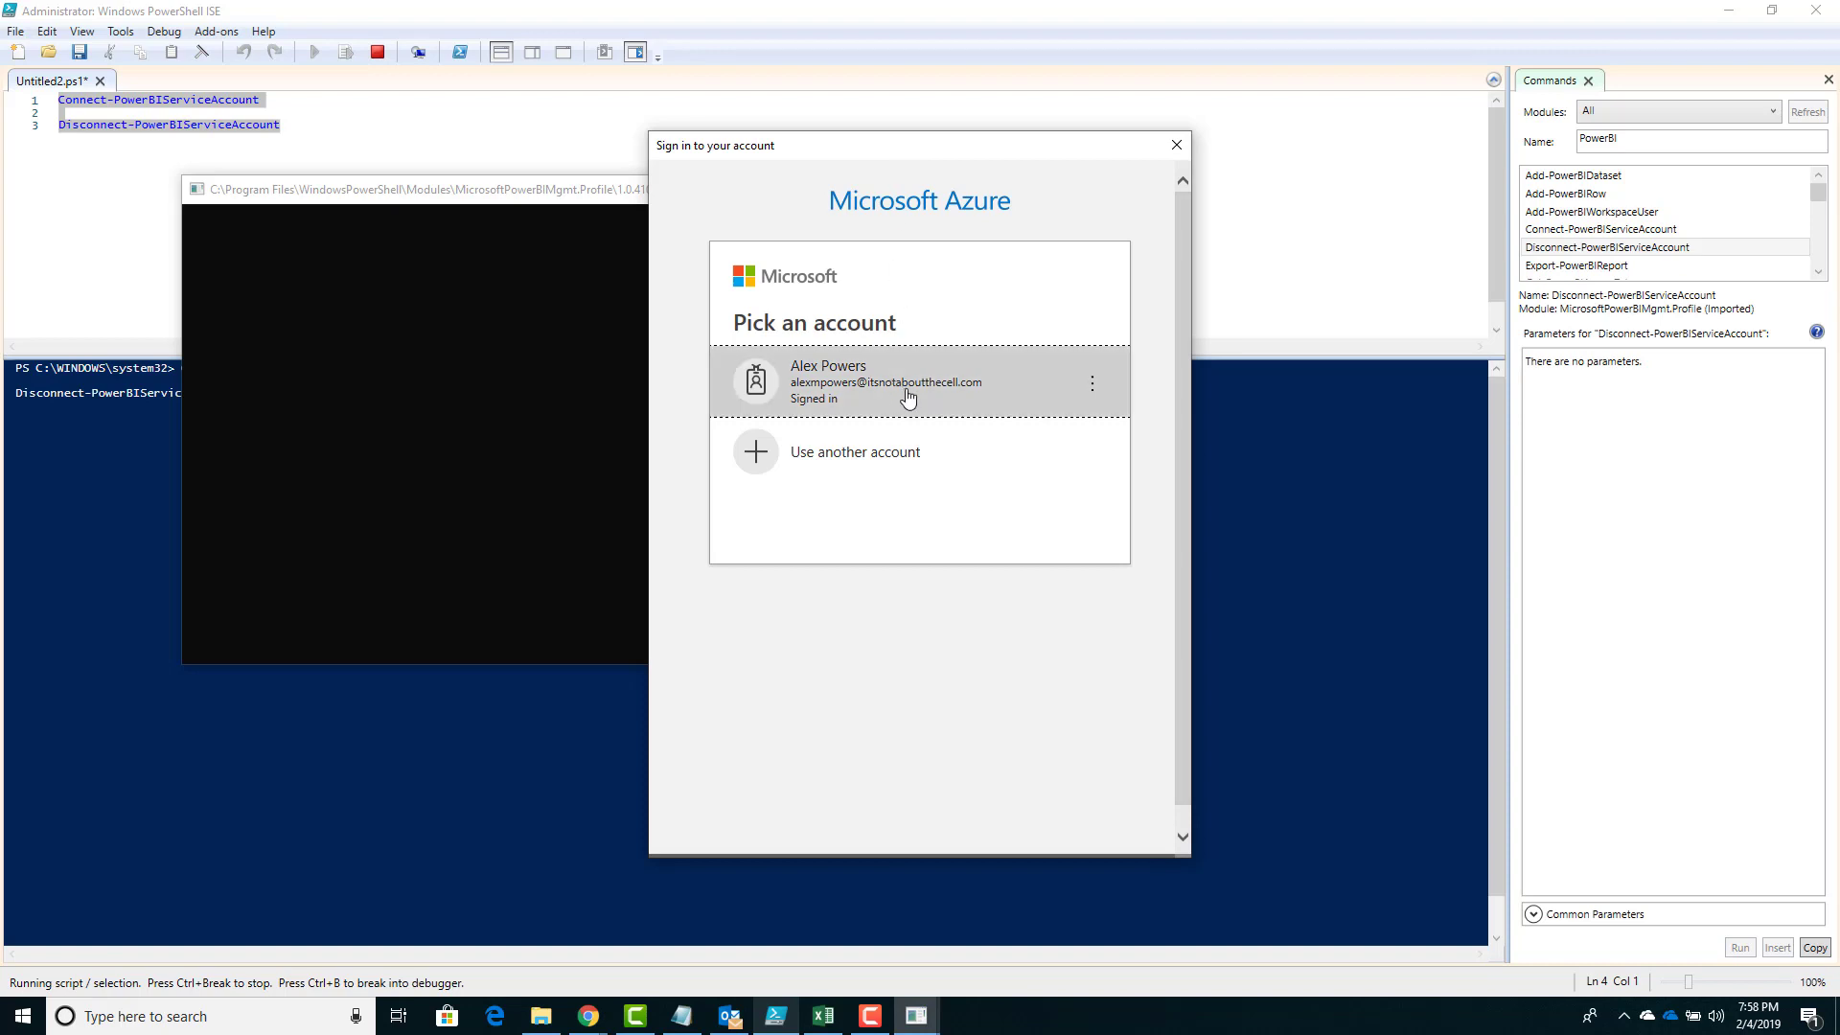
left_click(918, 381)
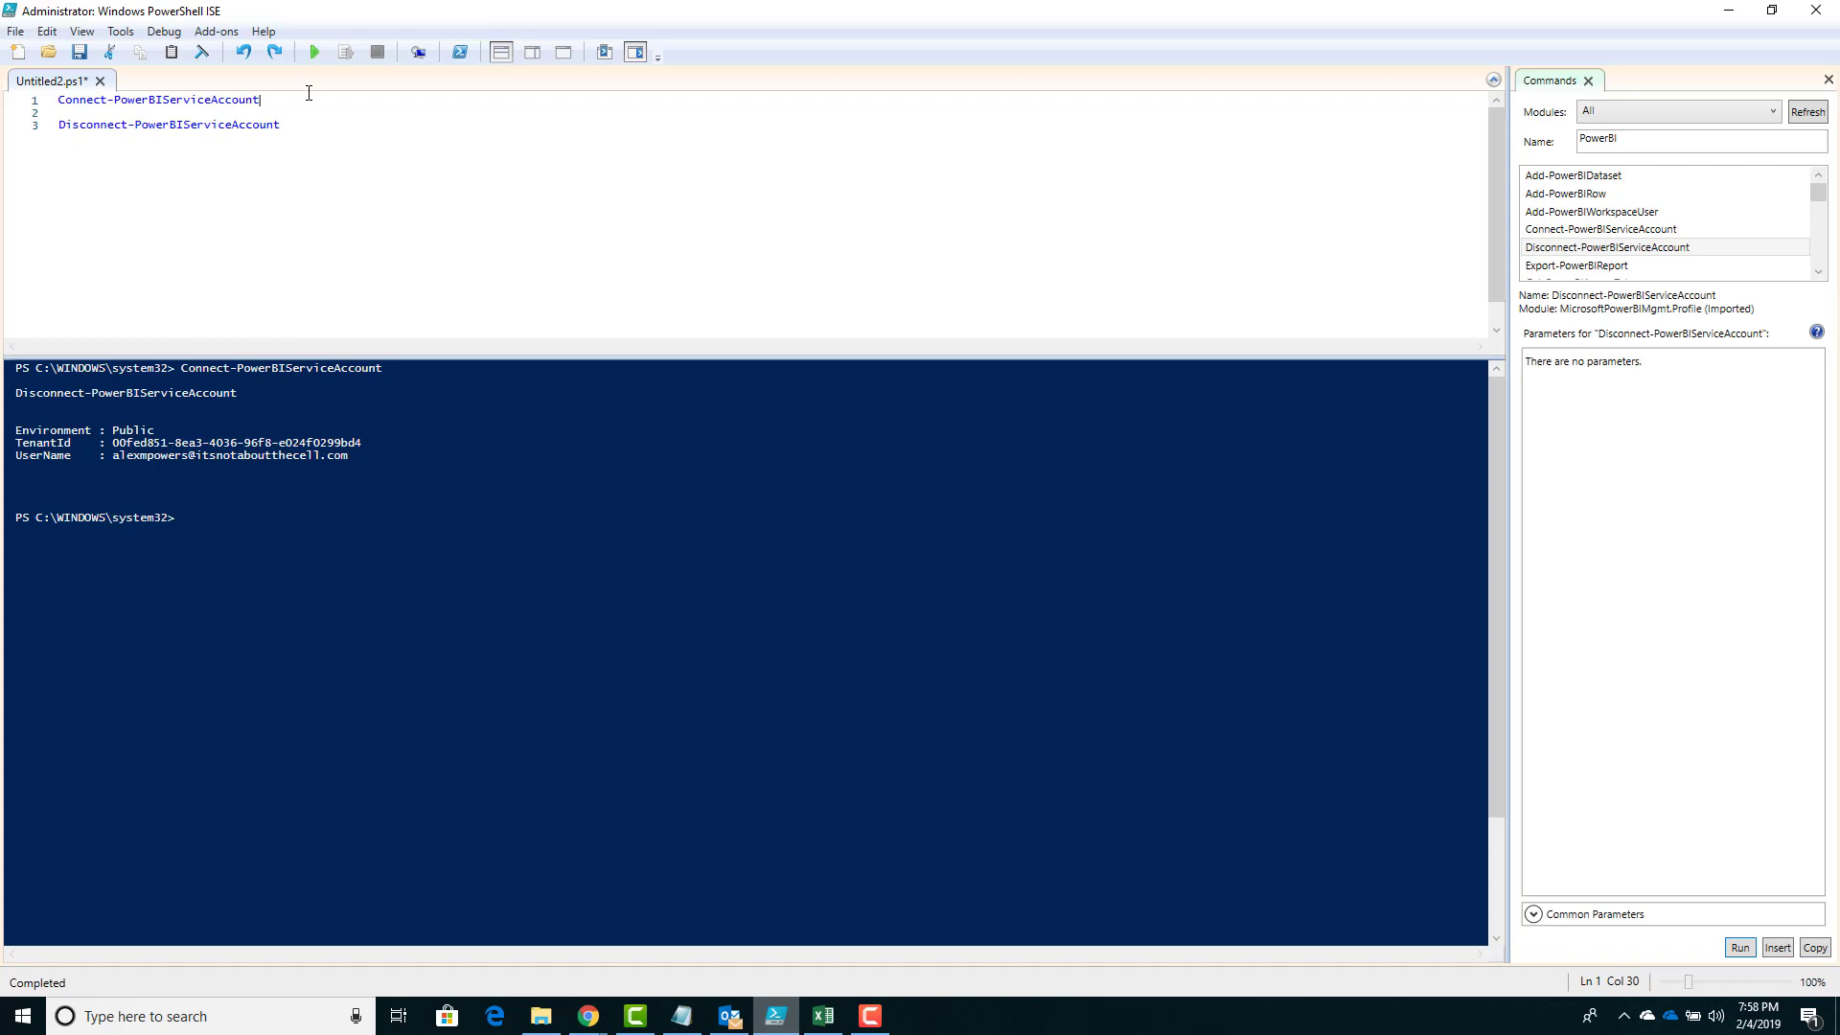
key("Enter")
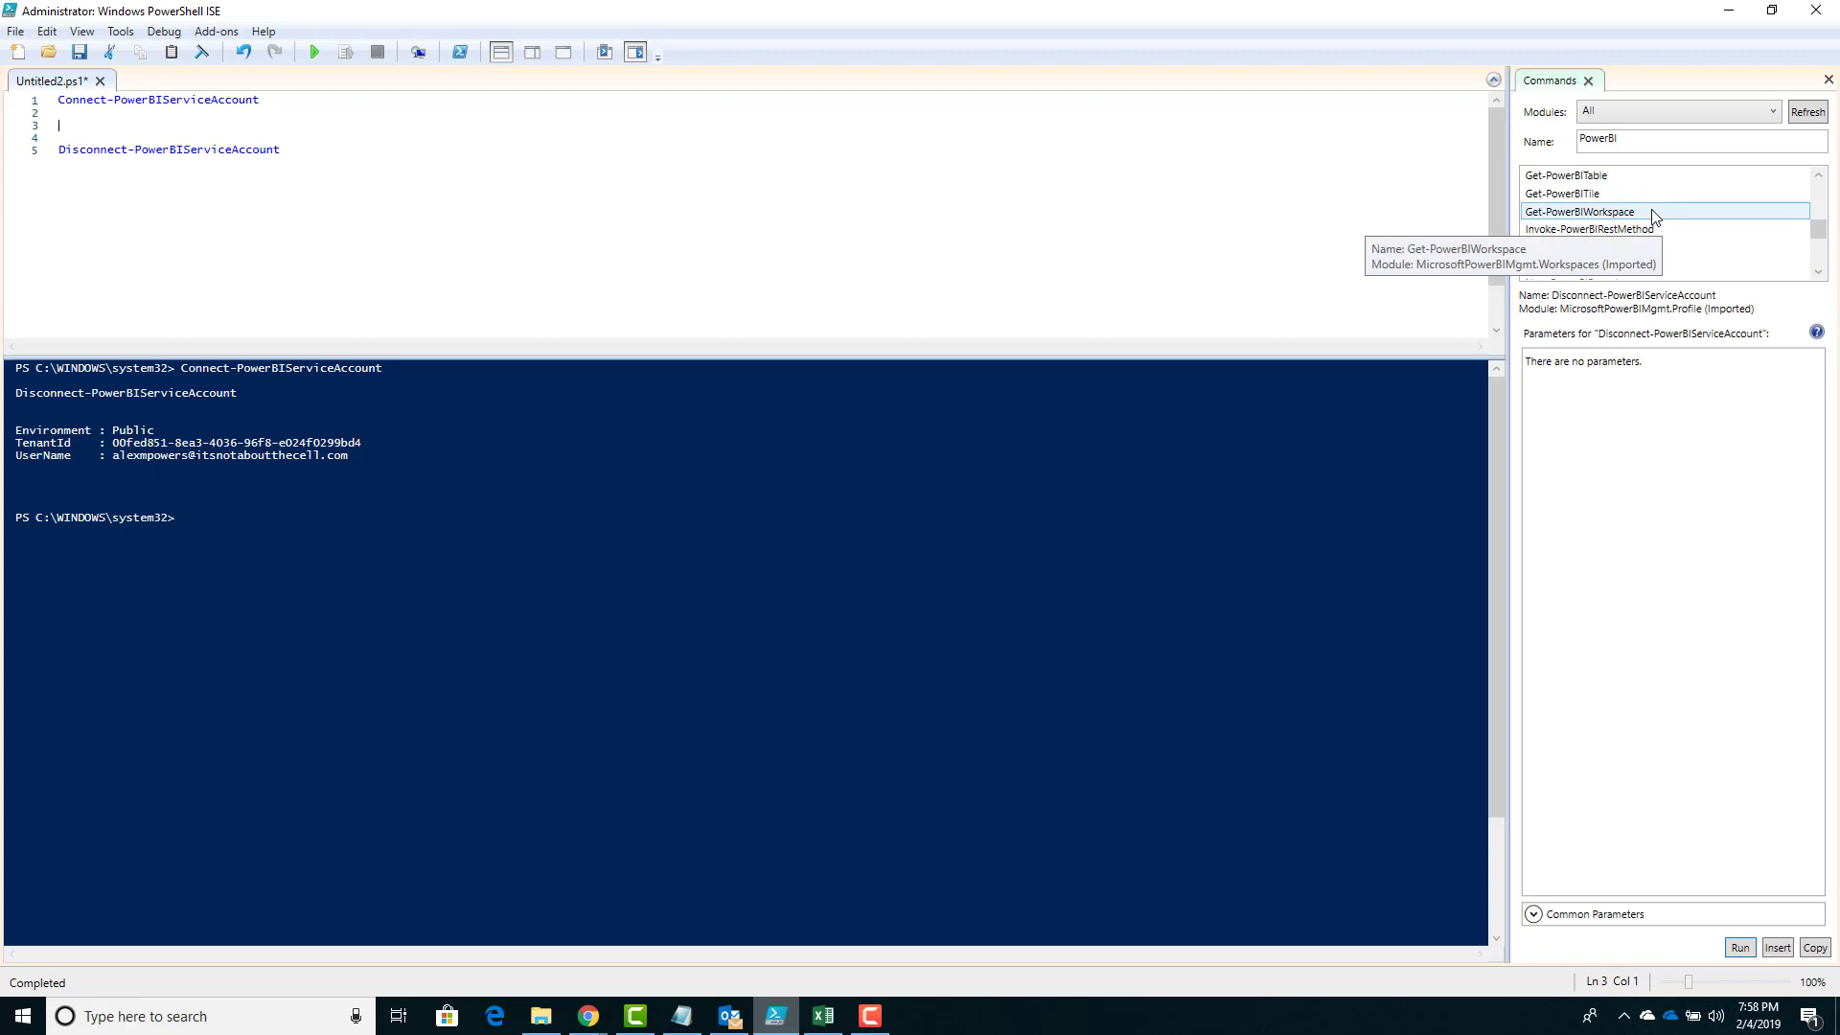
Step: Insert Get-PowerBIWorkspace -All between the connect and disconnect lines
left_click(1580, 211)
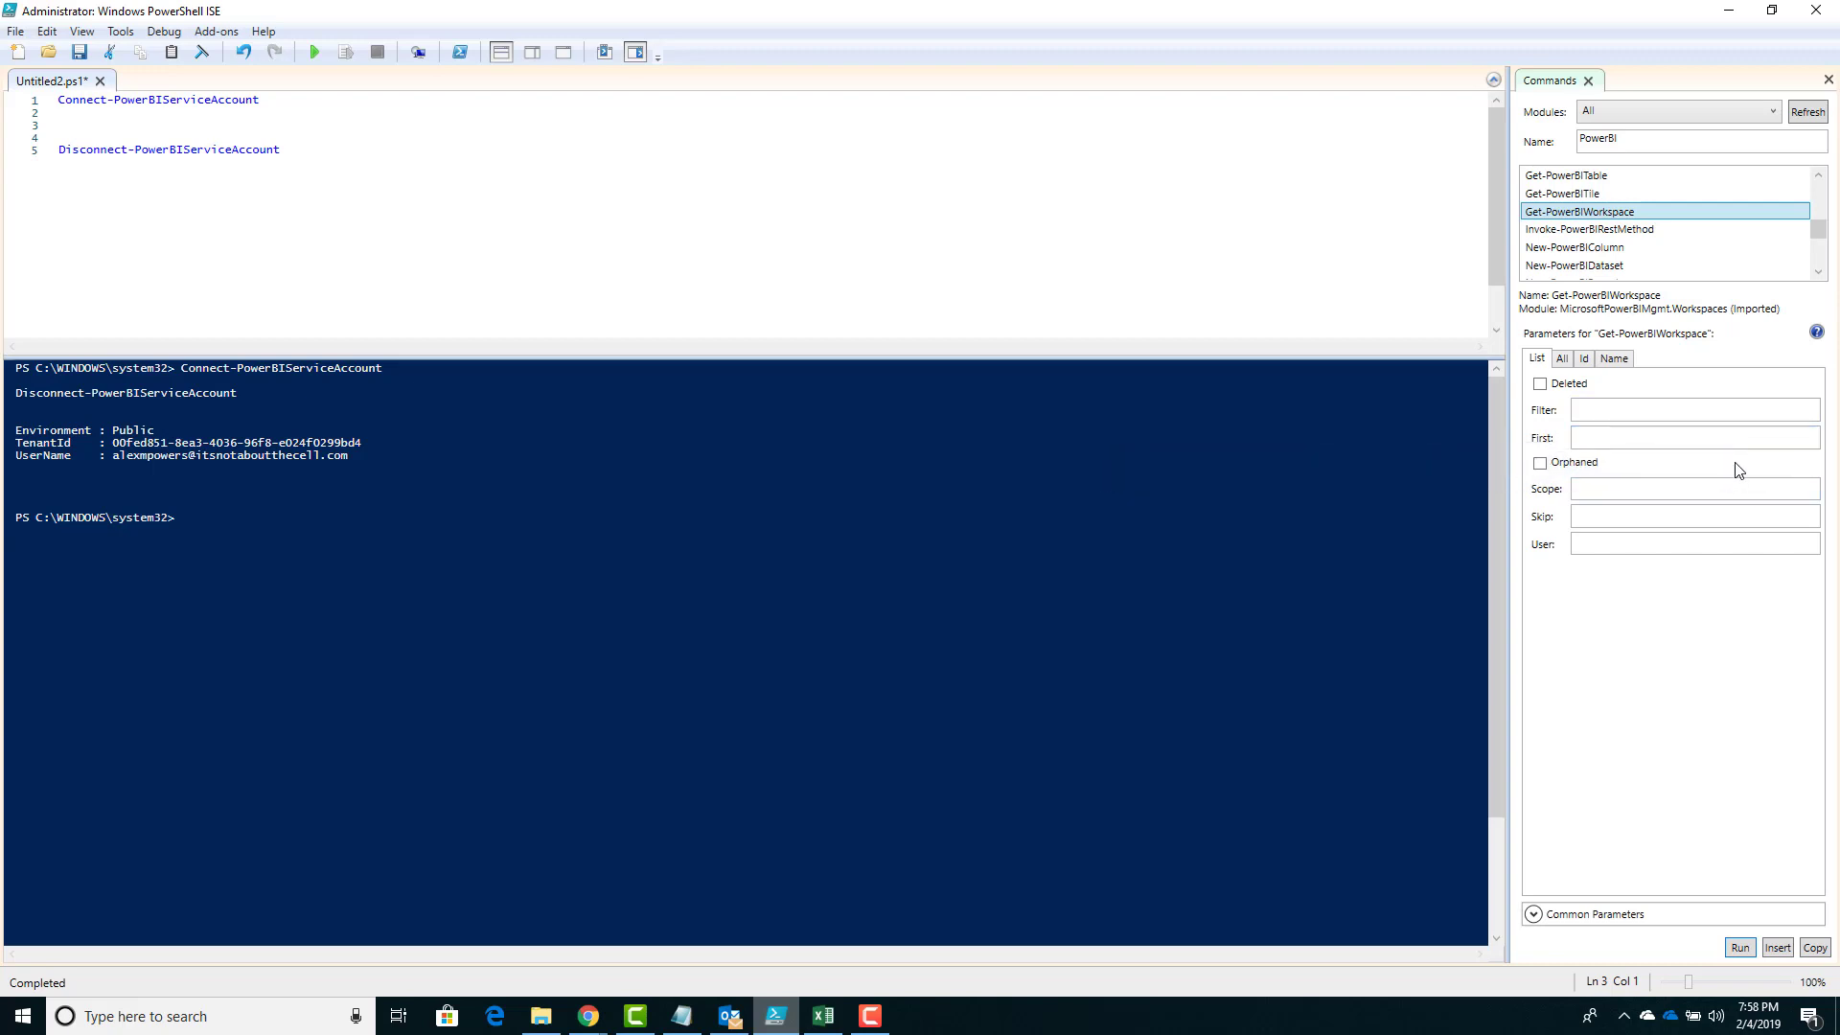
left_click(1692, 437)
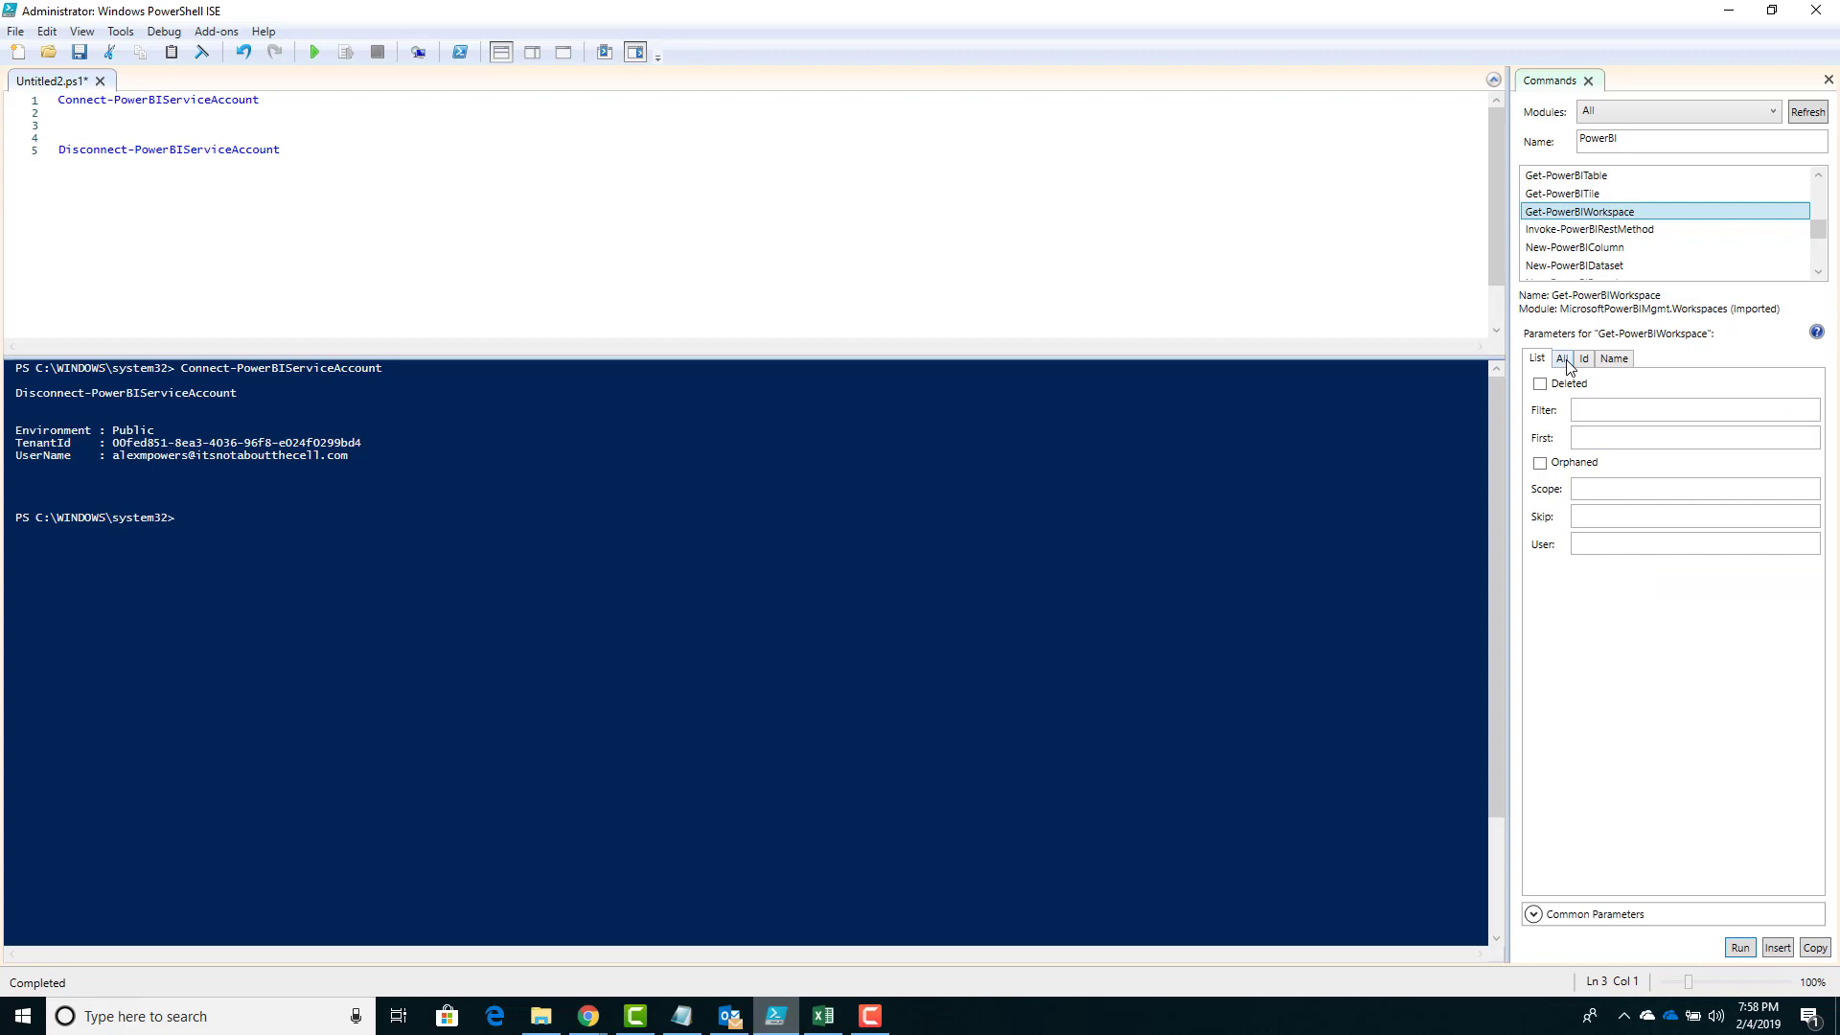
left_click(1562, 358)
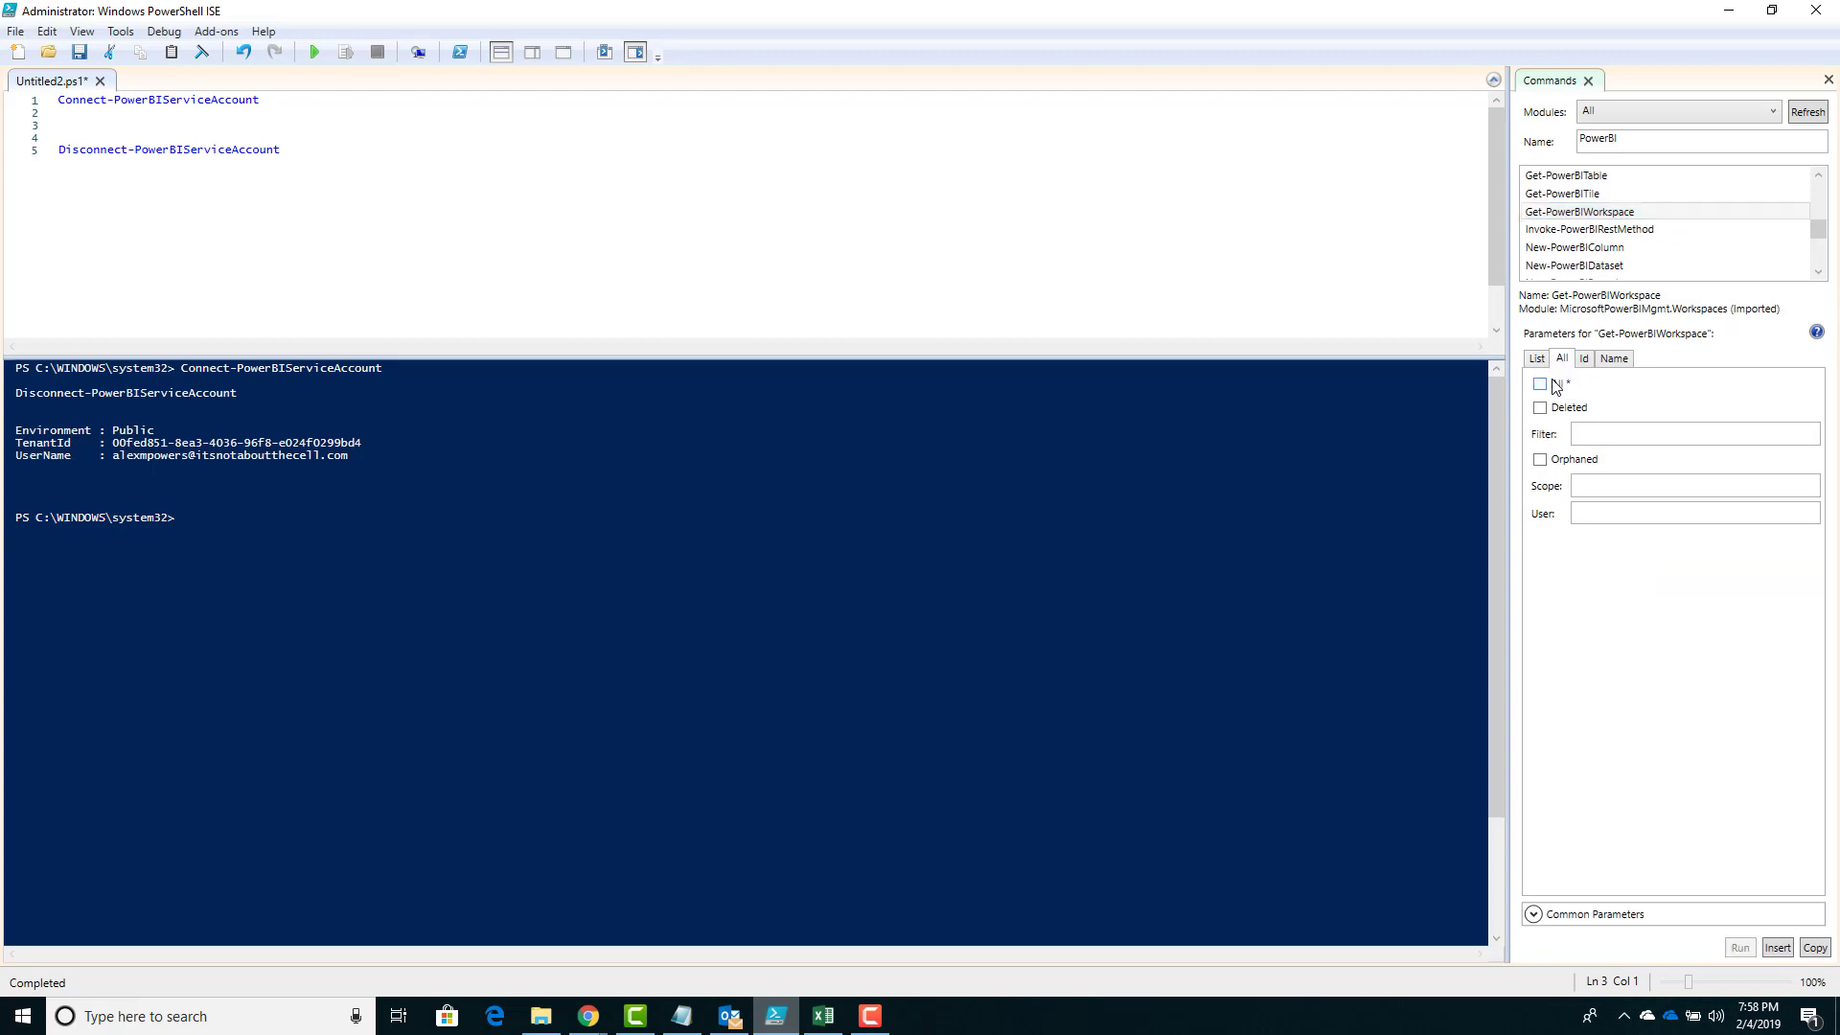
left_click(1540, 383)
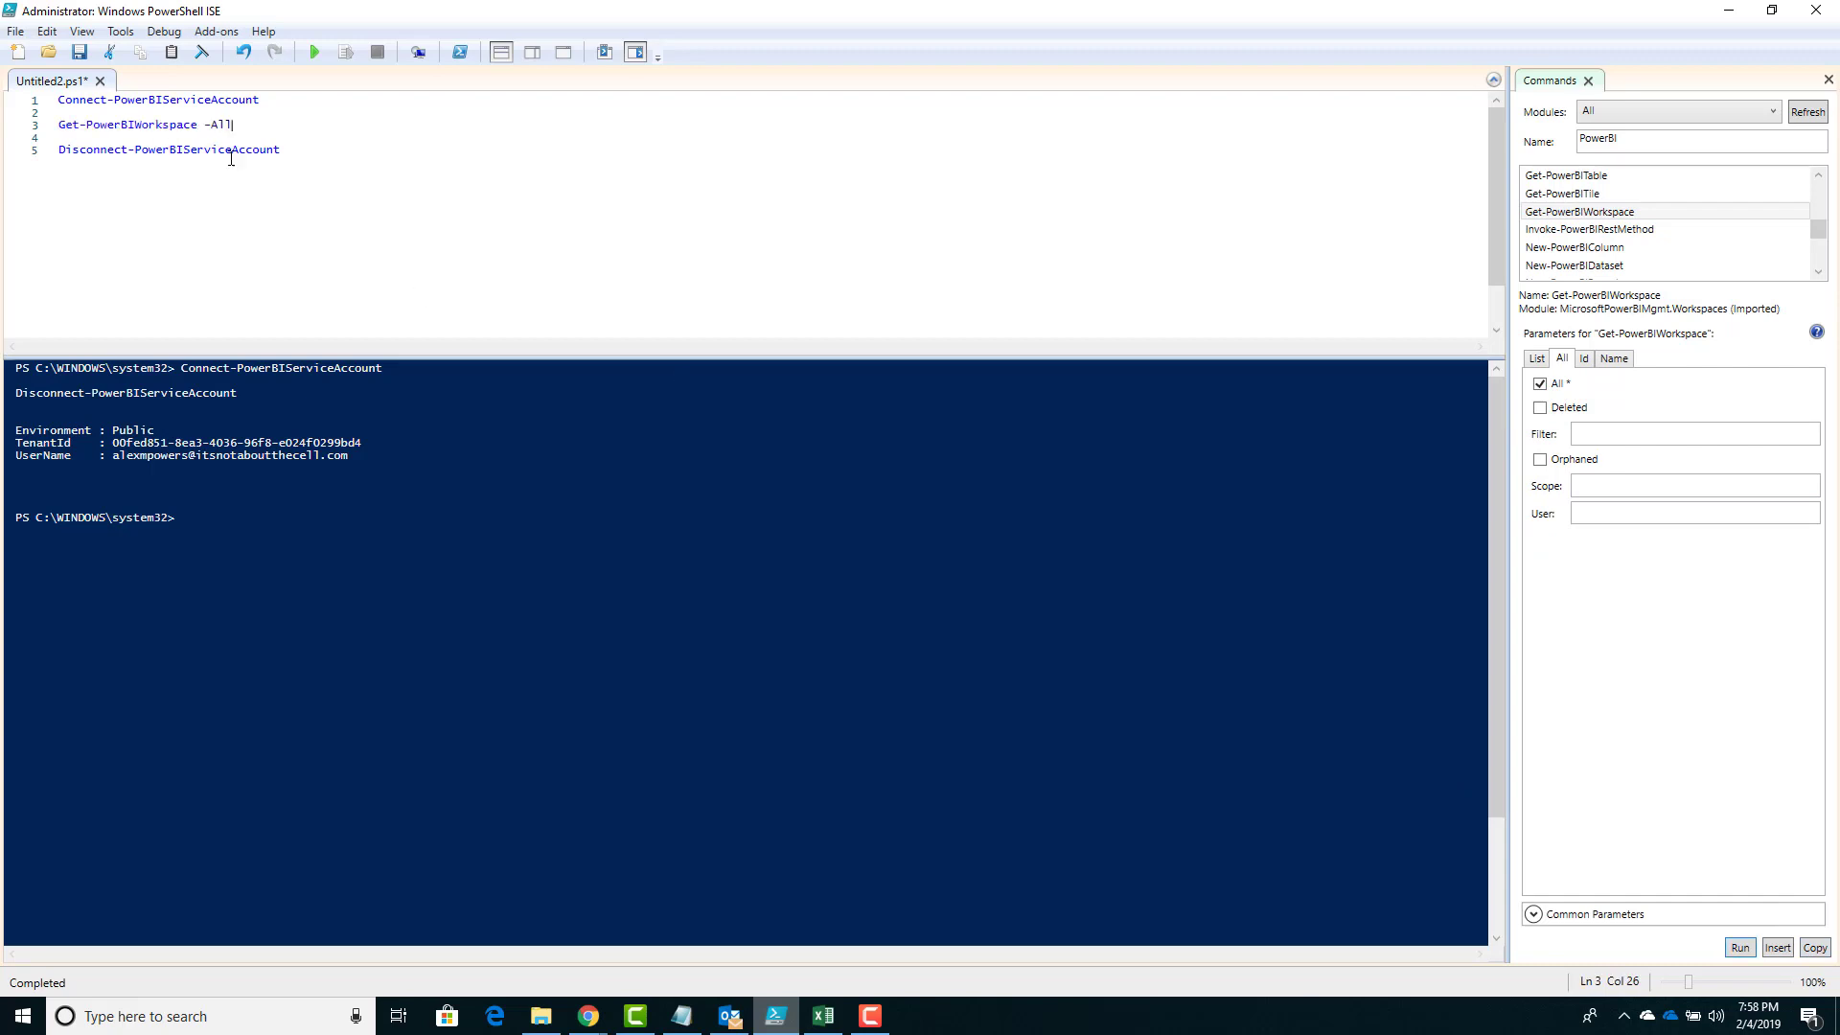
left_click(282, 150)
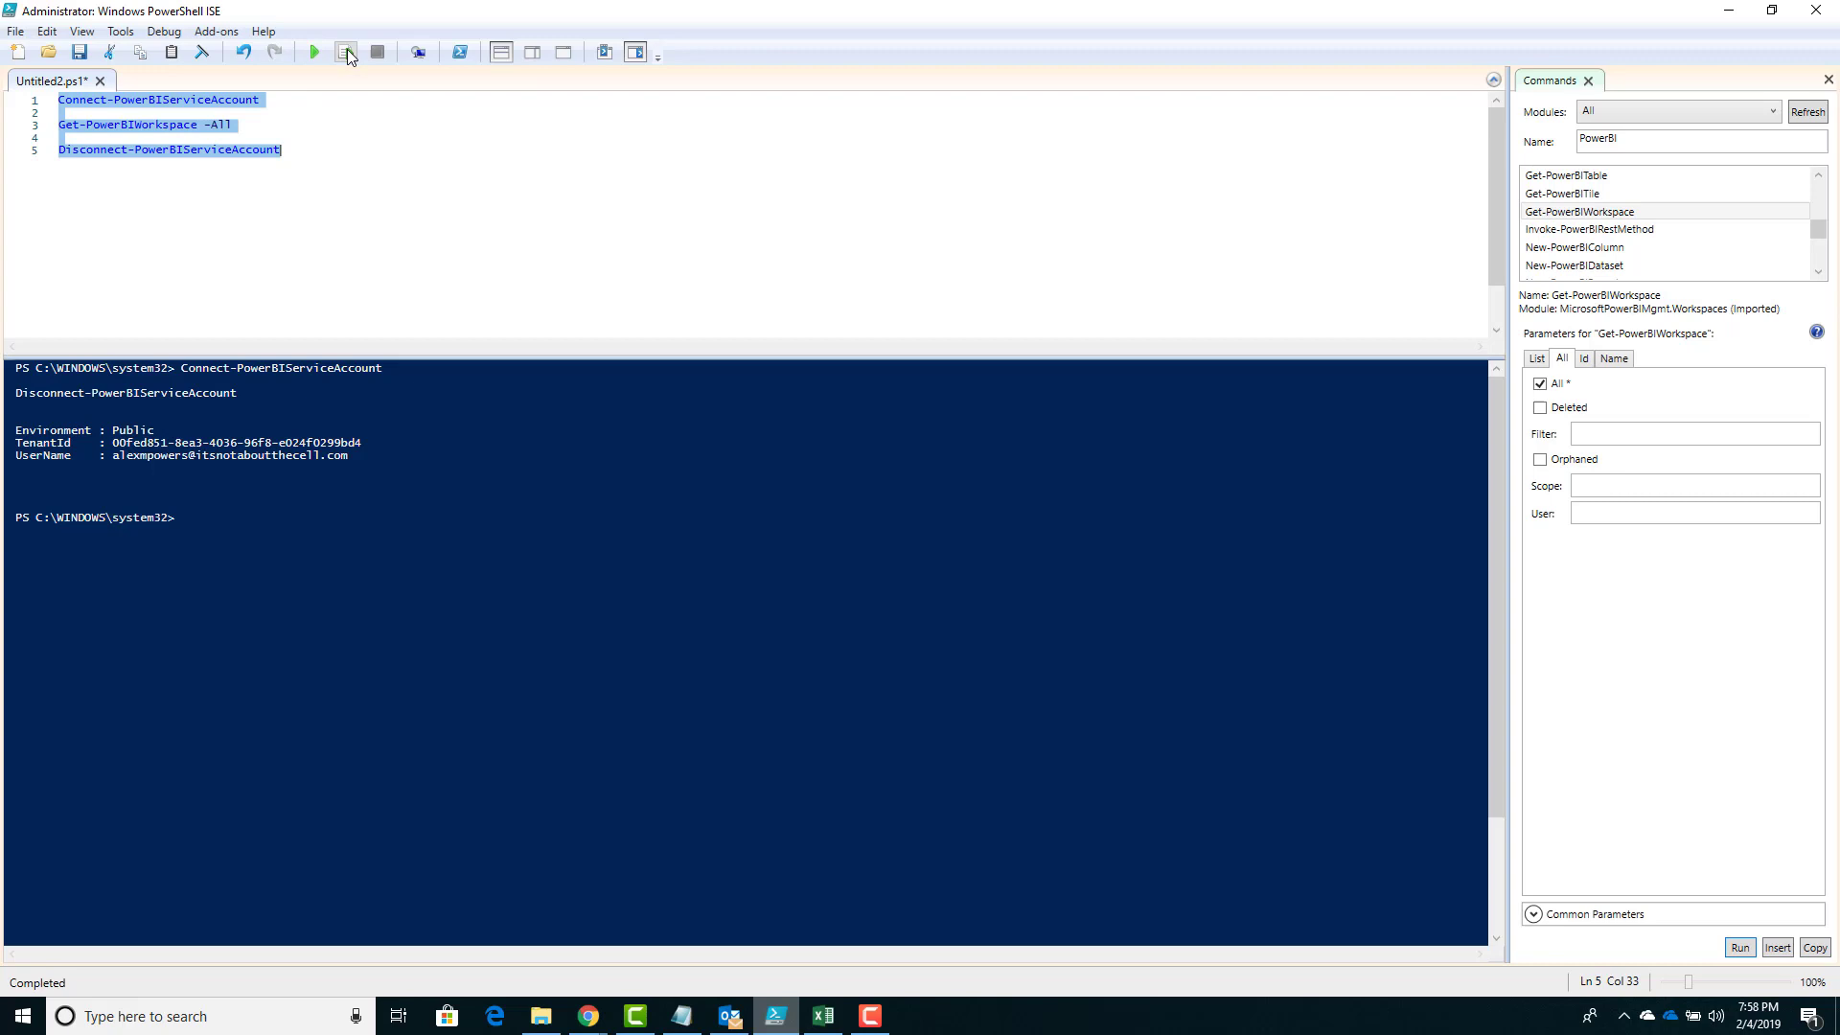
mouse_move(347, 52)
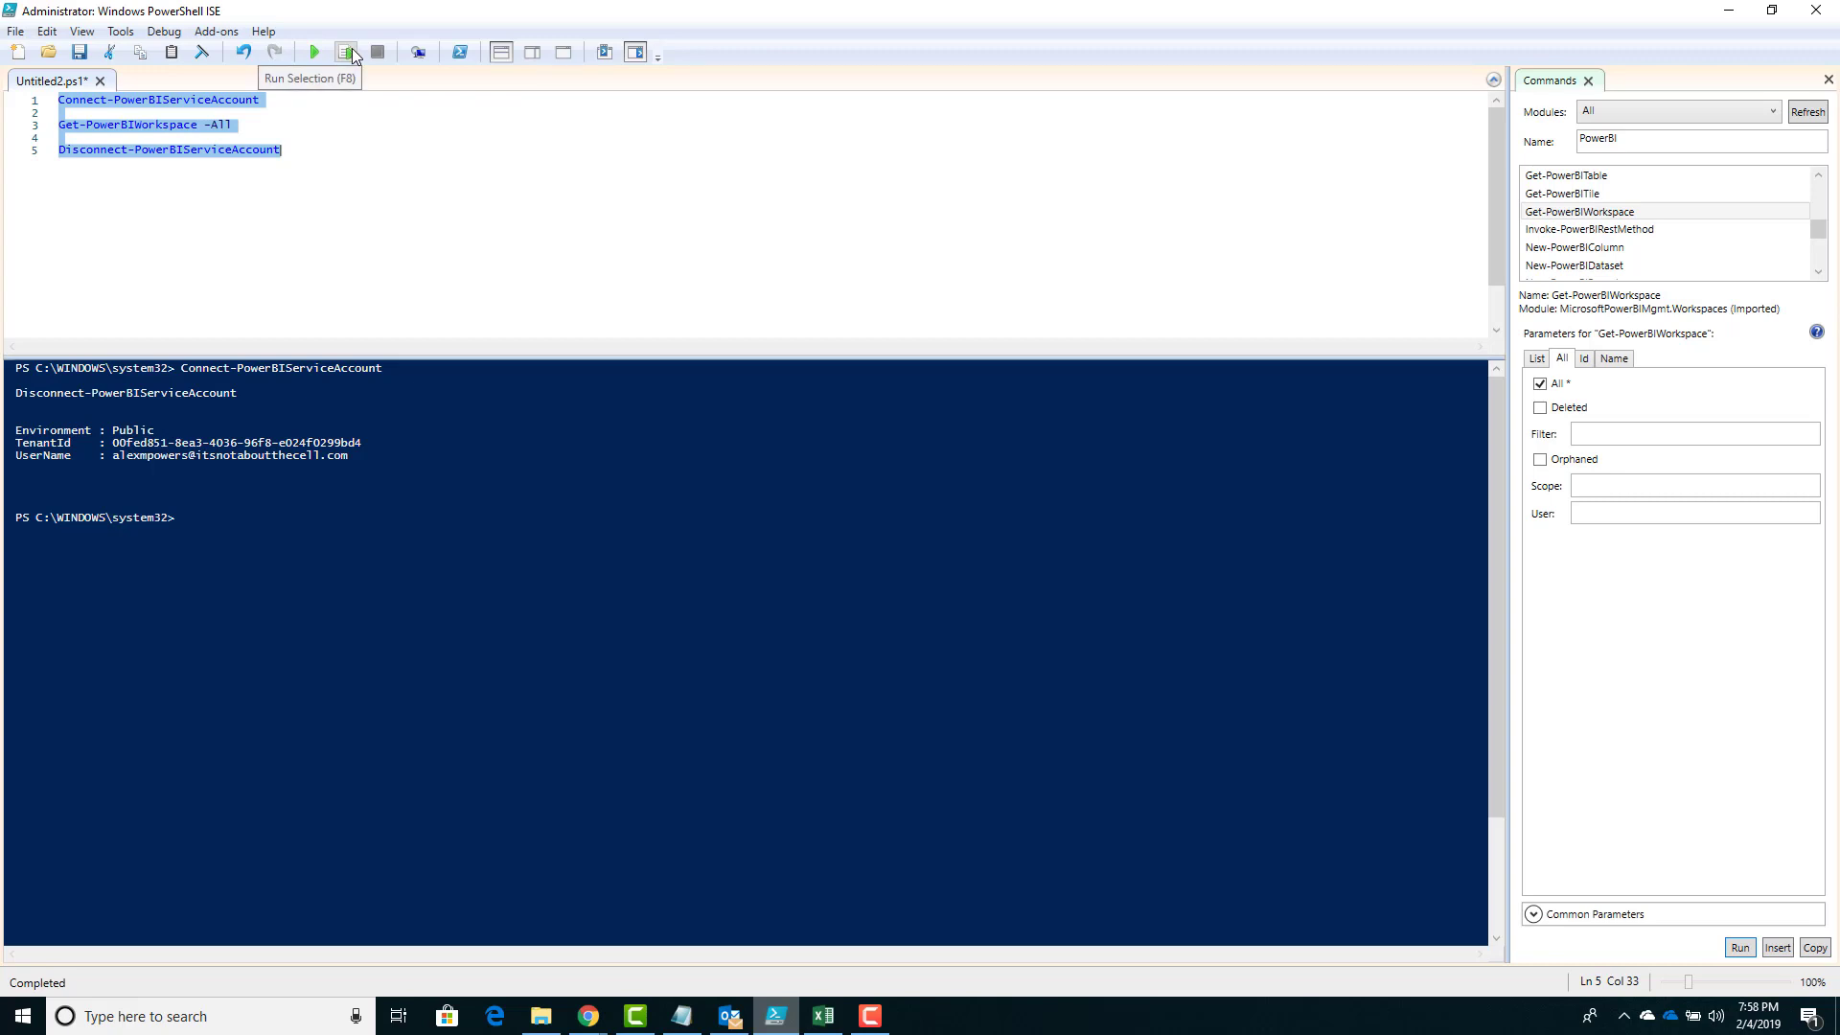
Step: Run the script to list all workspaces, then filter the Commands list to Csv
left_click(347, 51)
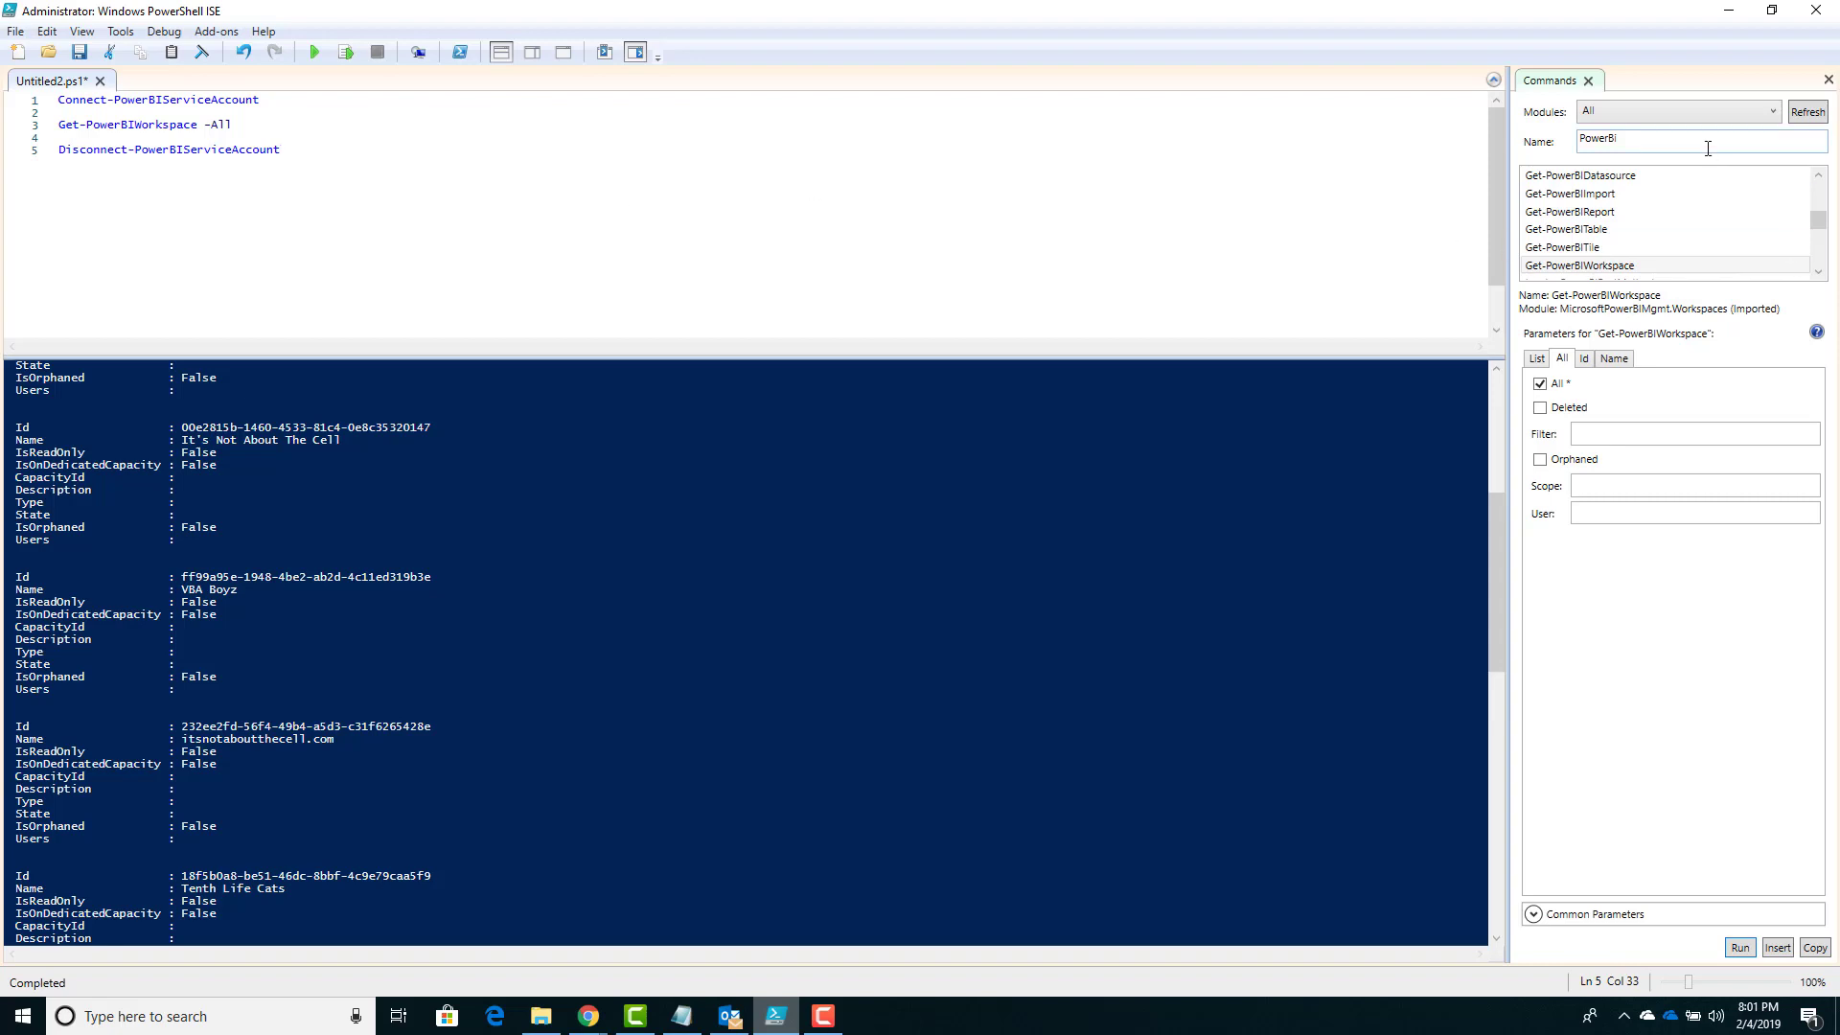
double_click(1596, 140)
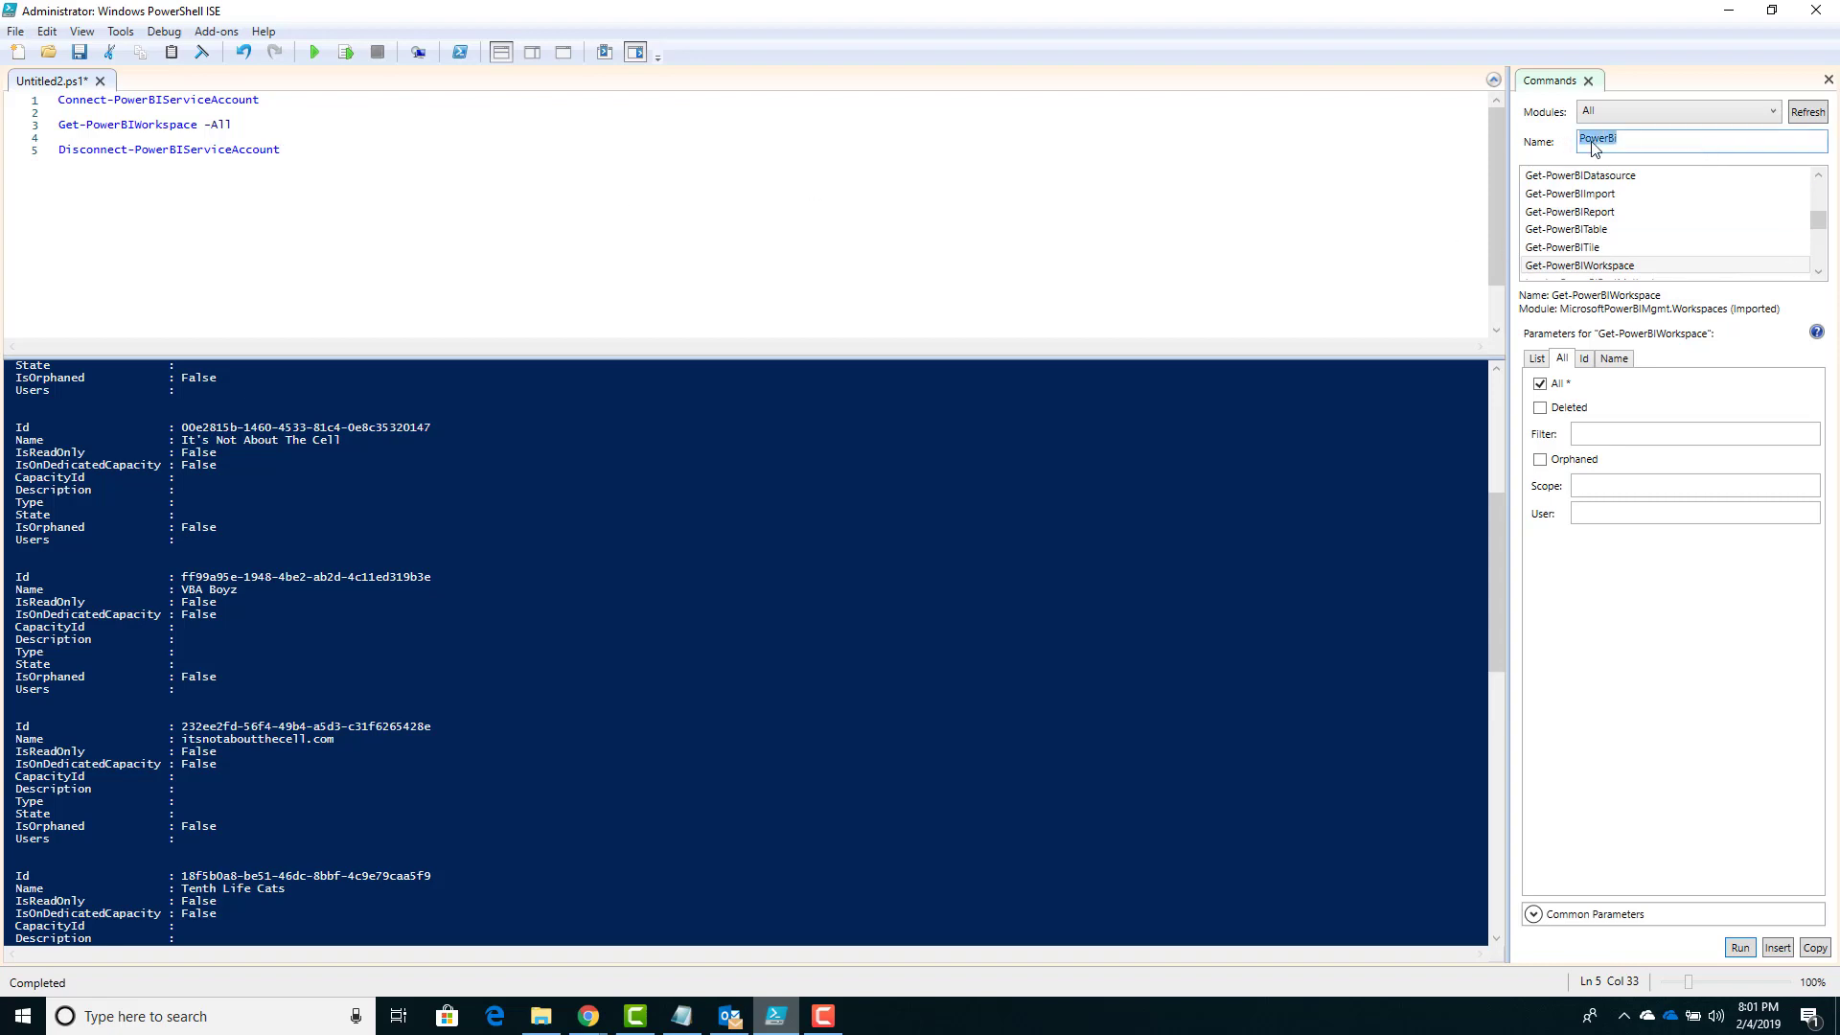
type("Csv")
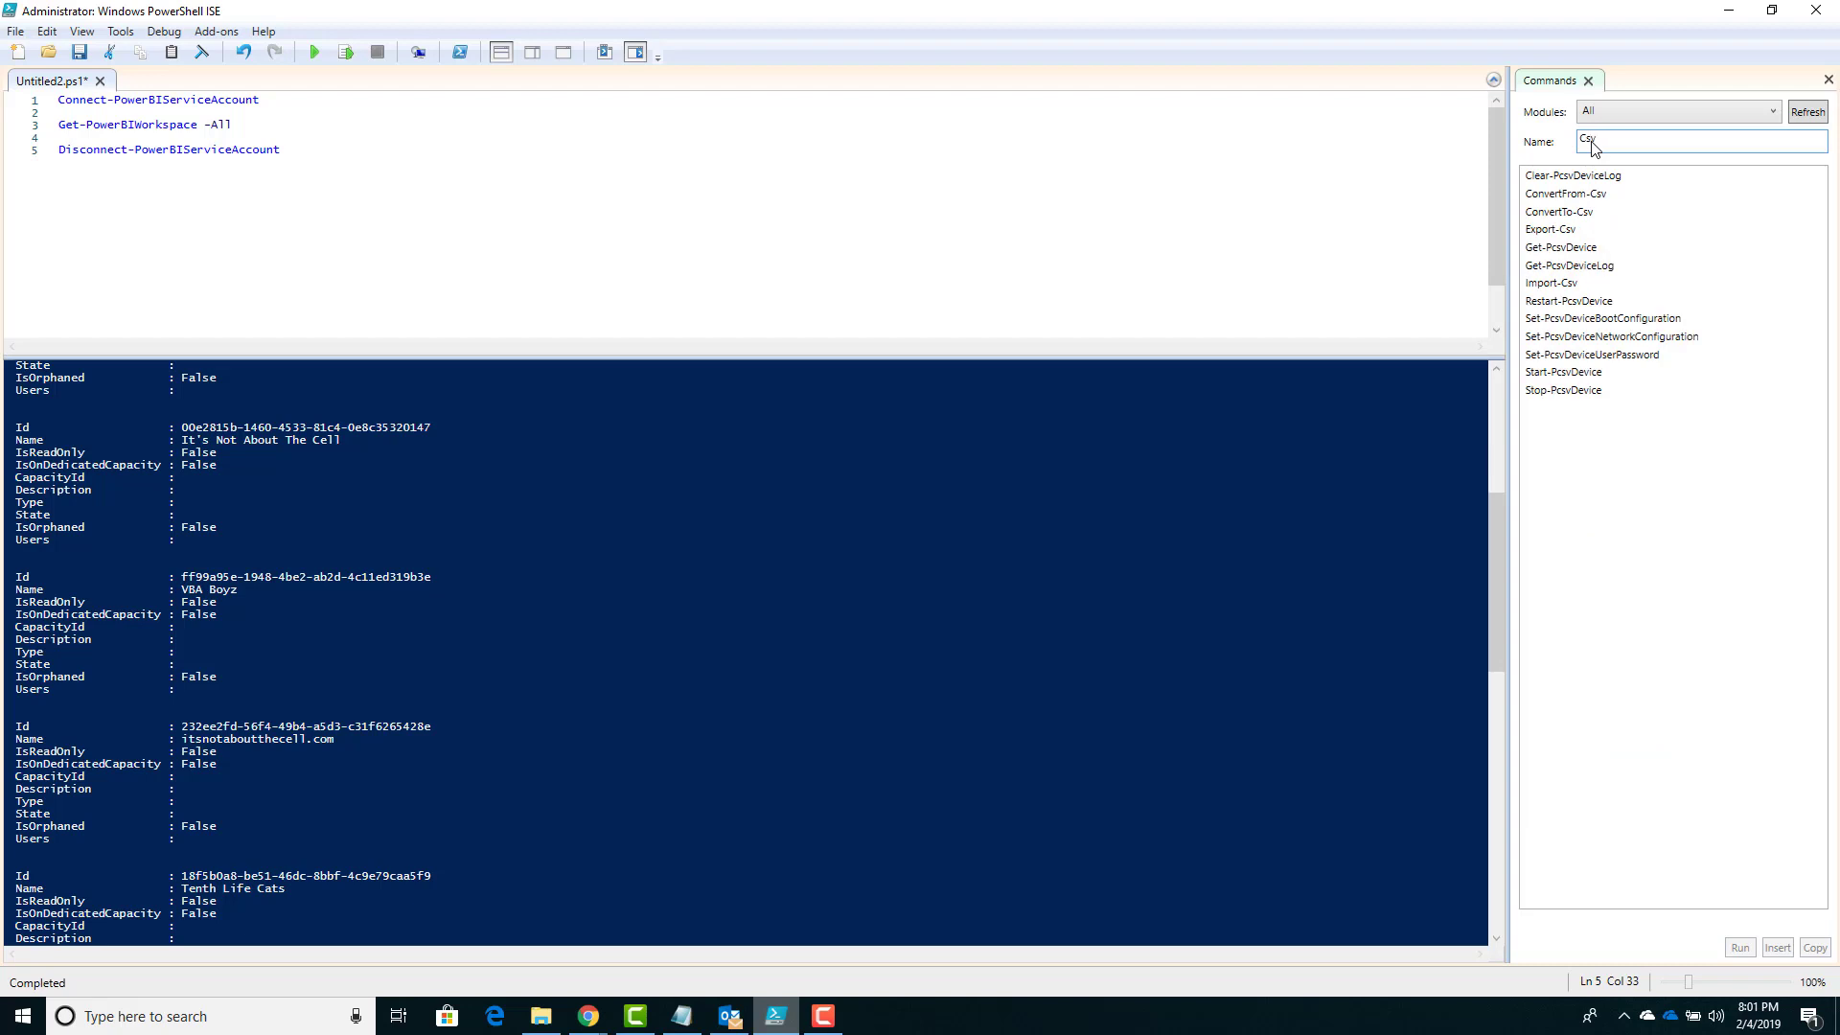
Step: Pipe the workspaces to Export-Csv -NoTypeInformation with path C:\temp\workspaces.csv
left_click(1551, 228)
type(" |")
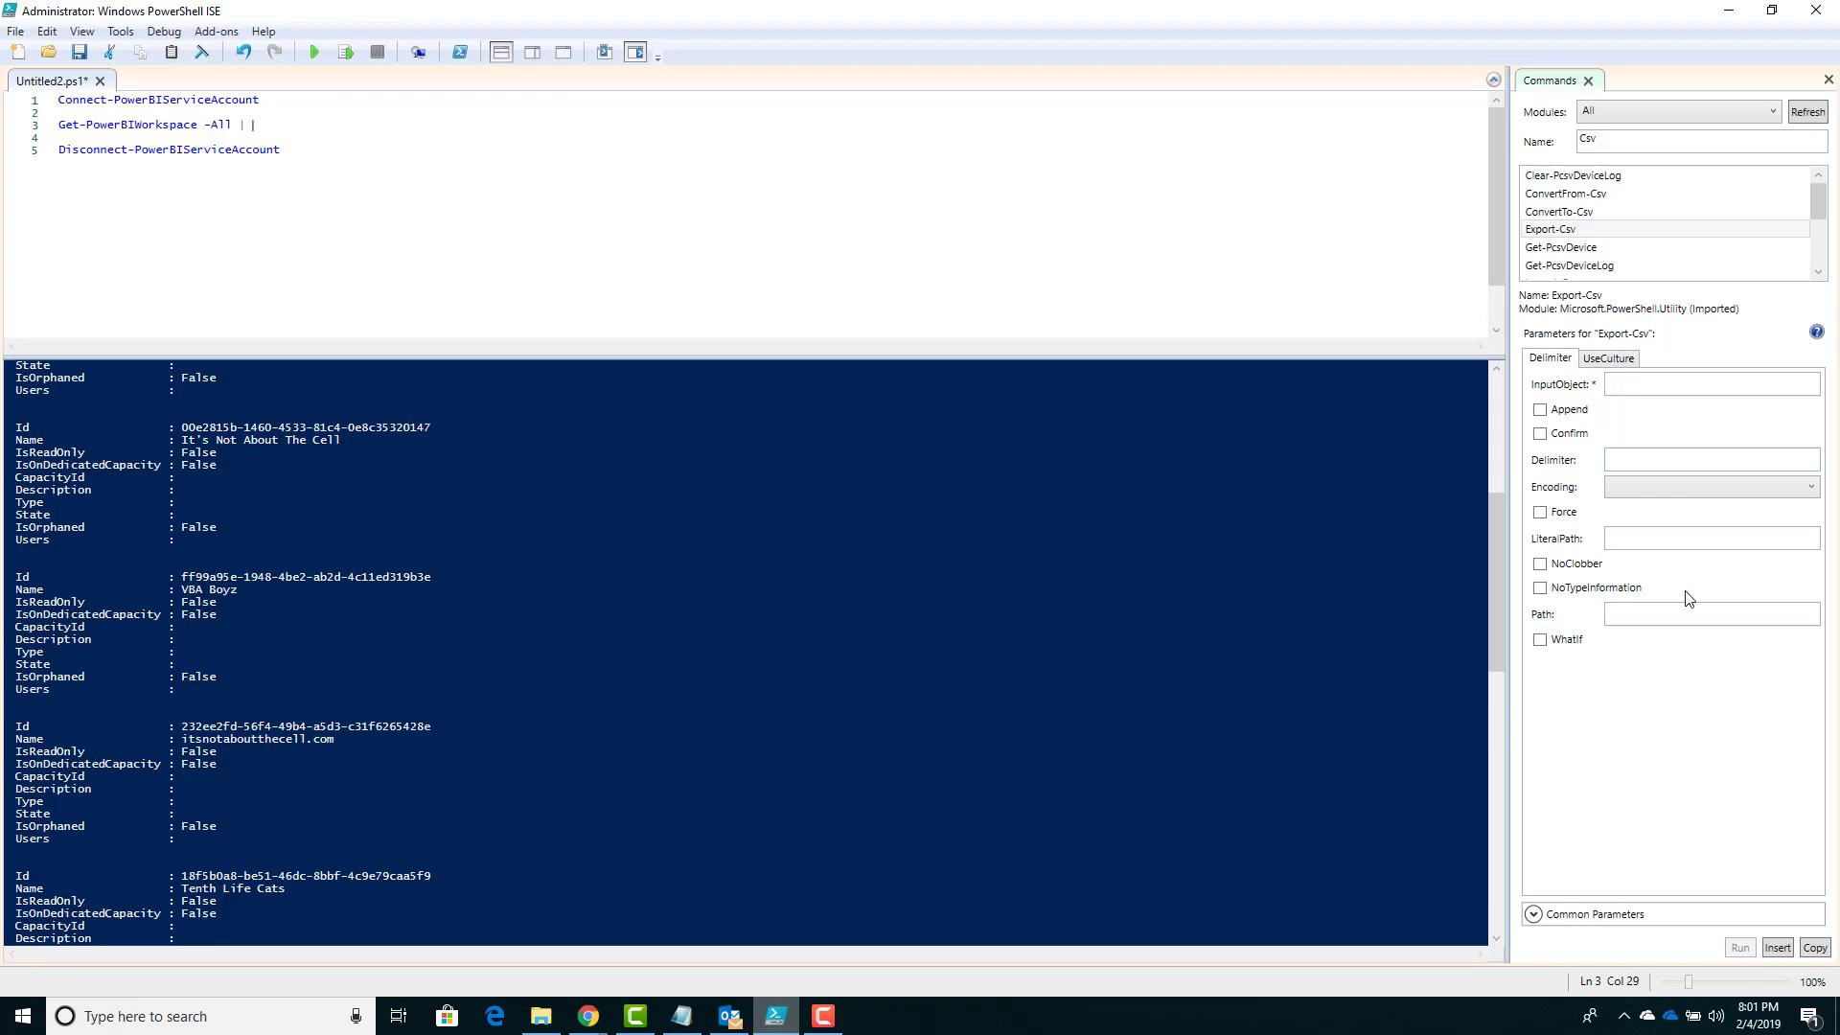
left_click(1539, 587)
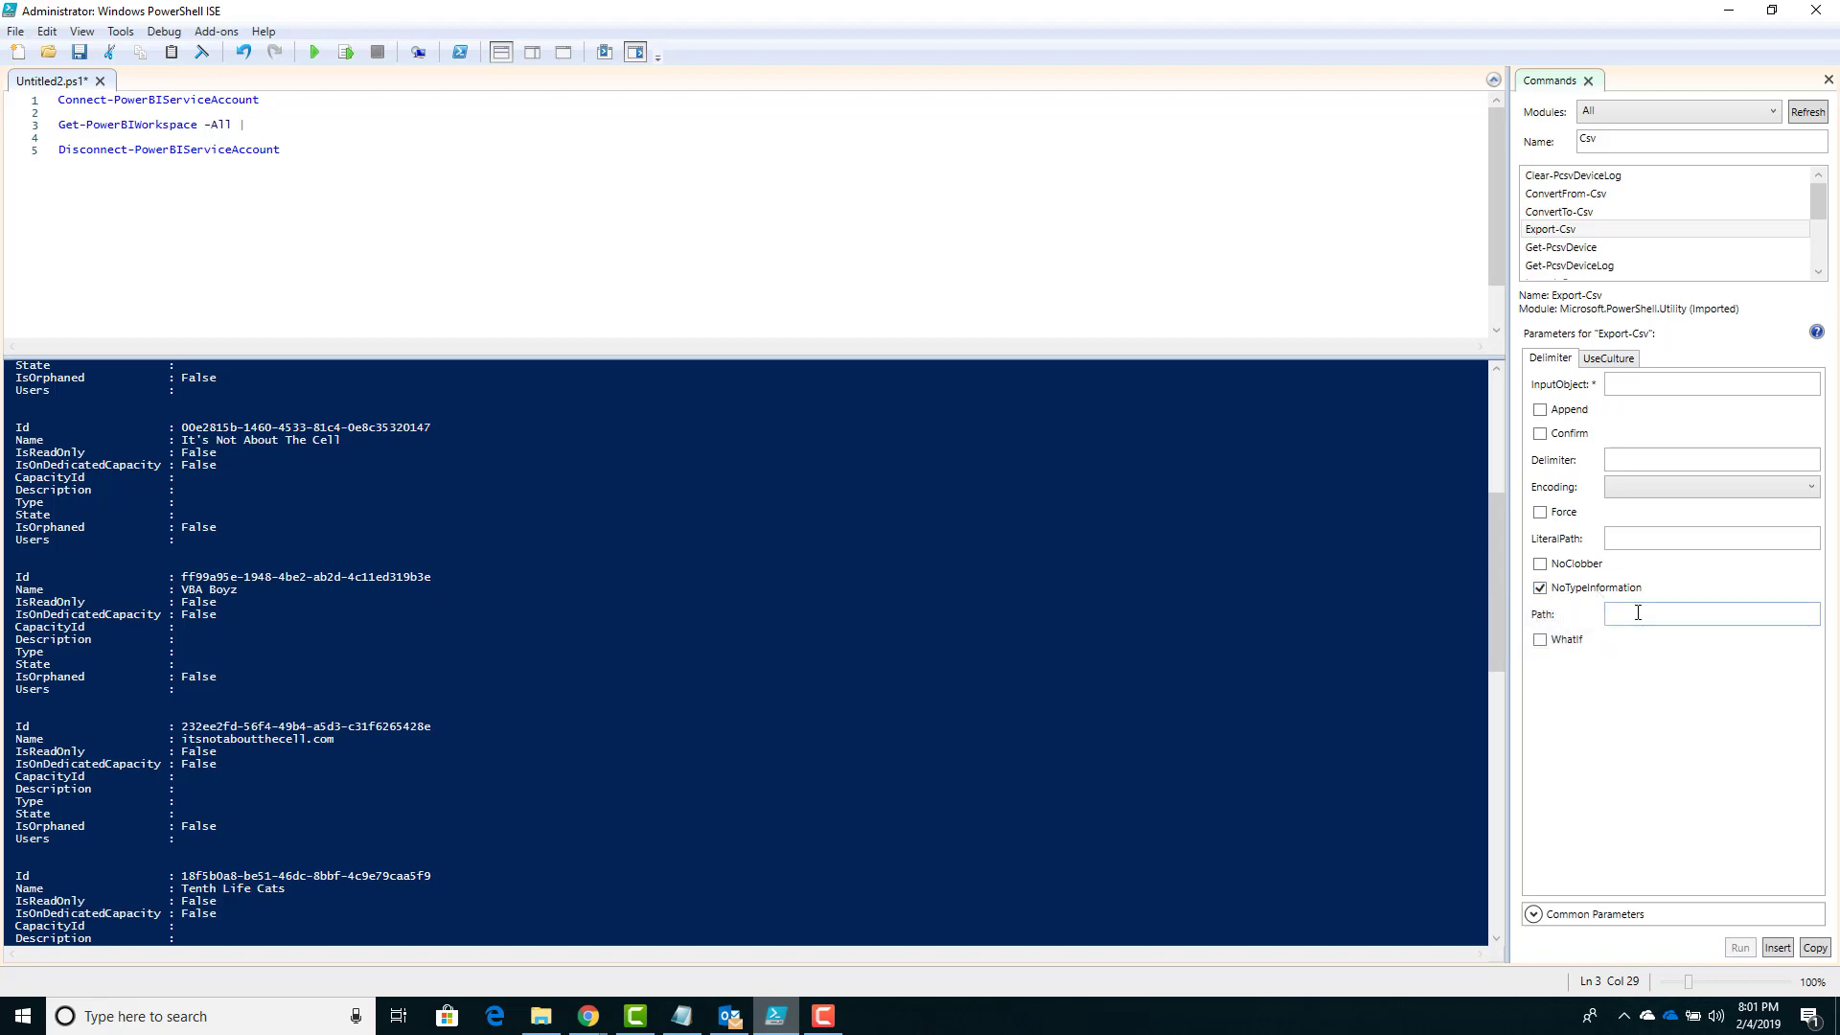
type("C")
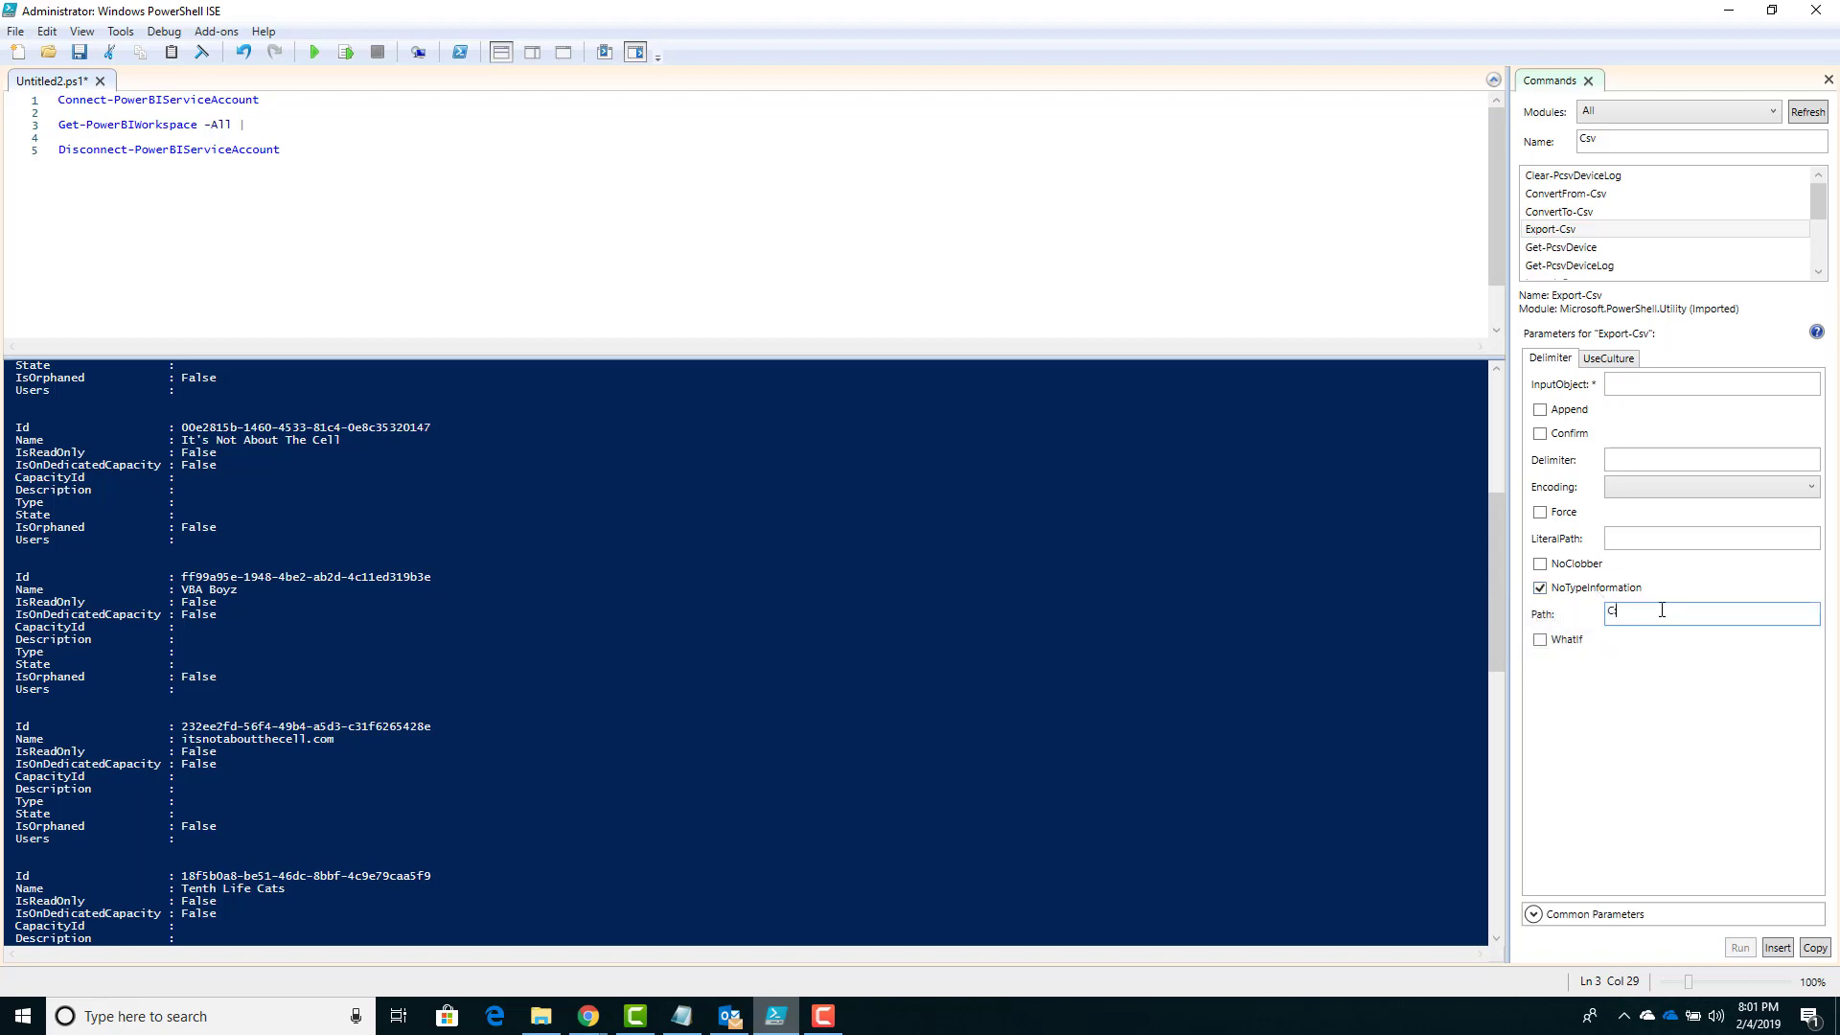
type(":\\temp\\")
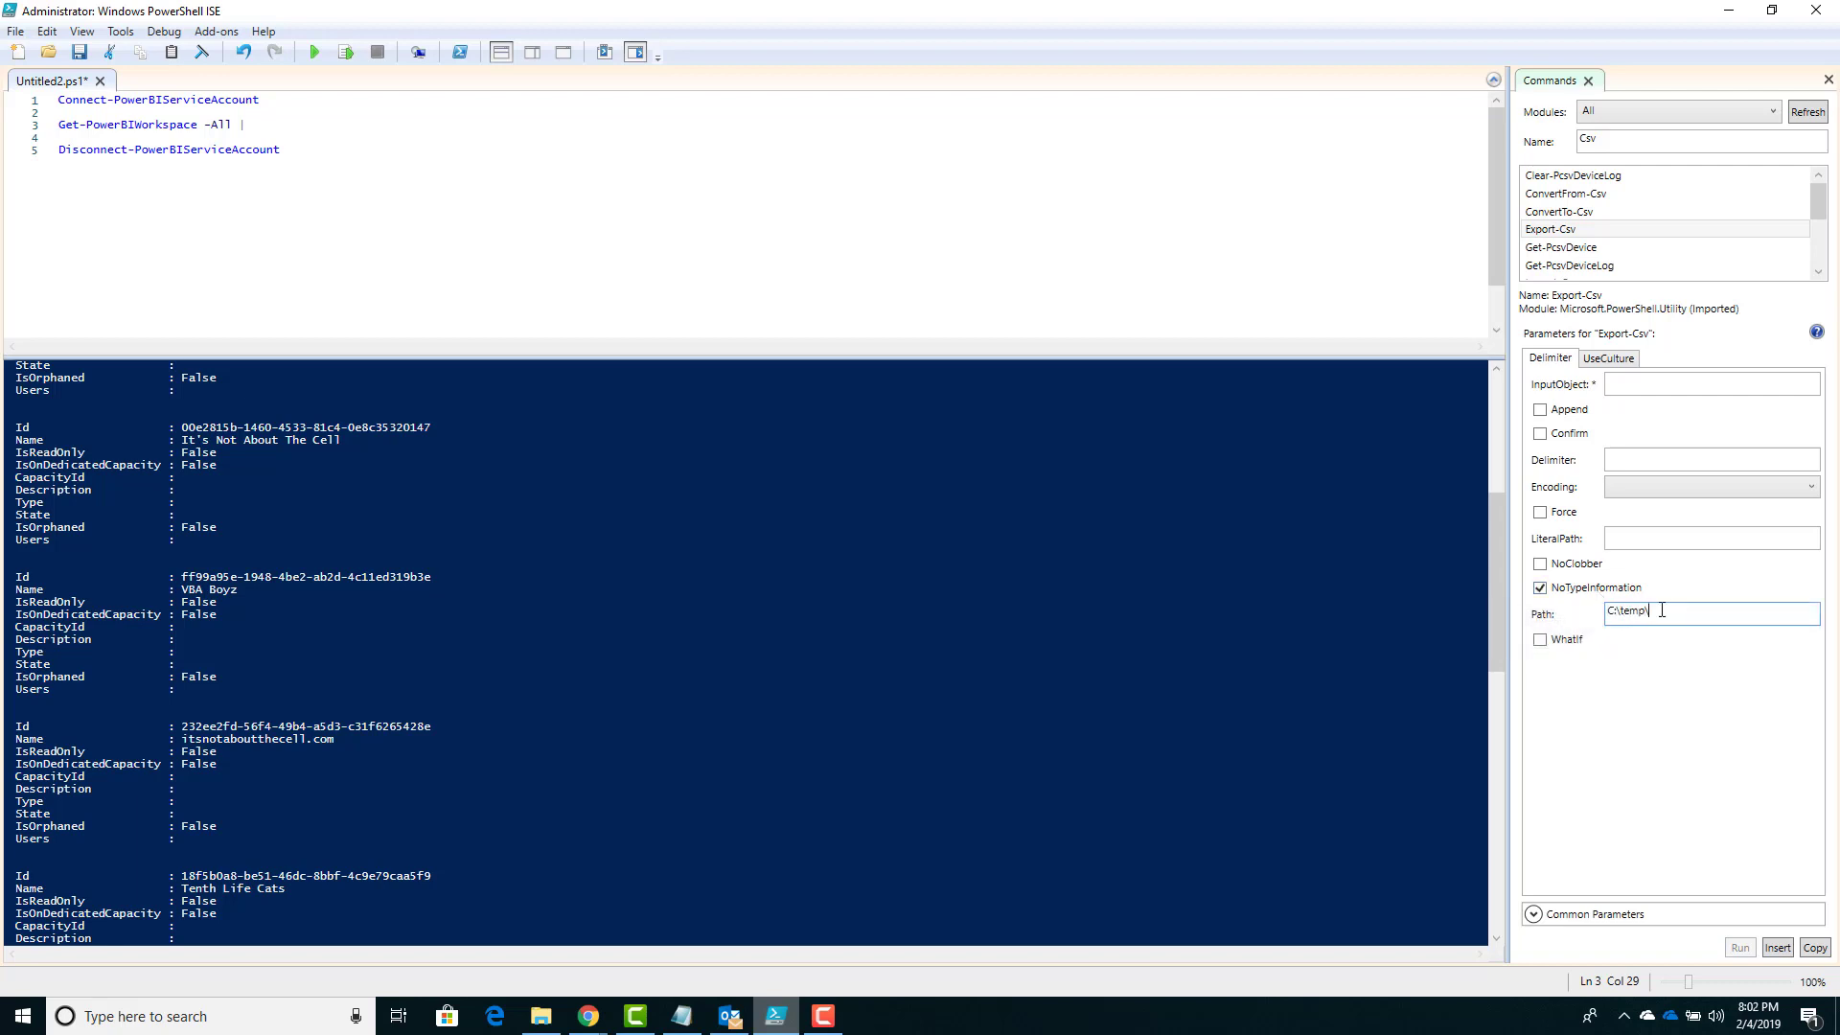
type("workspaces.csv")
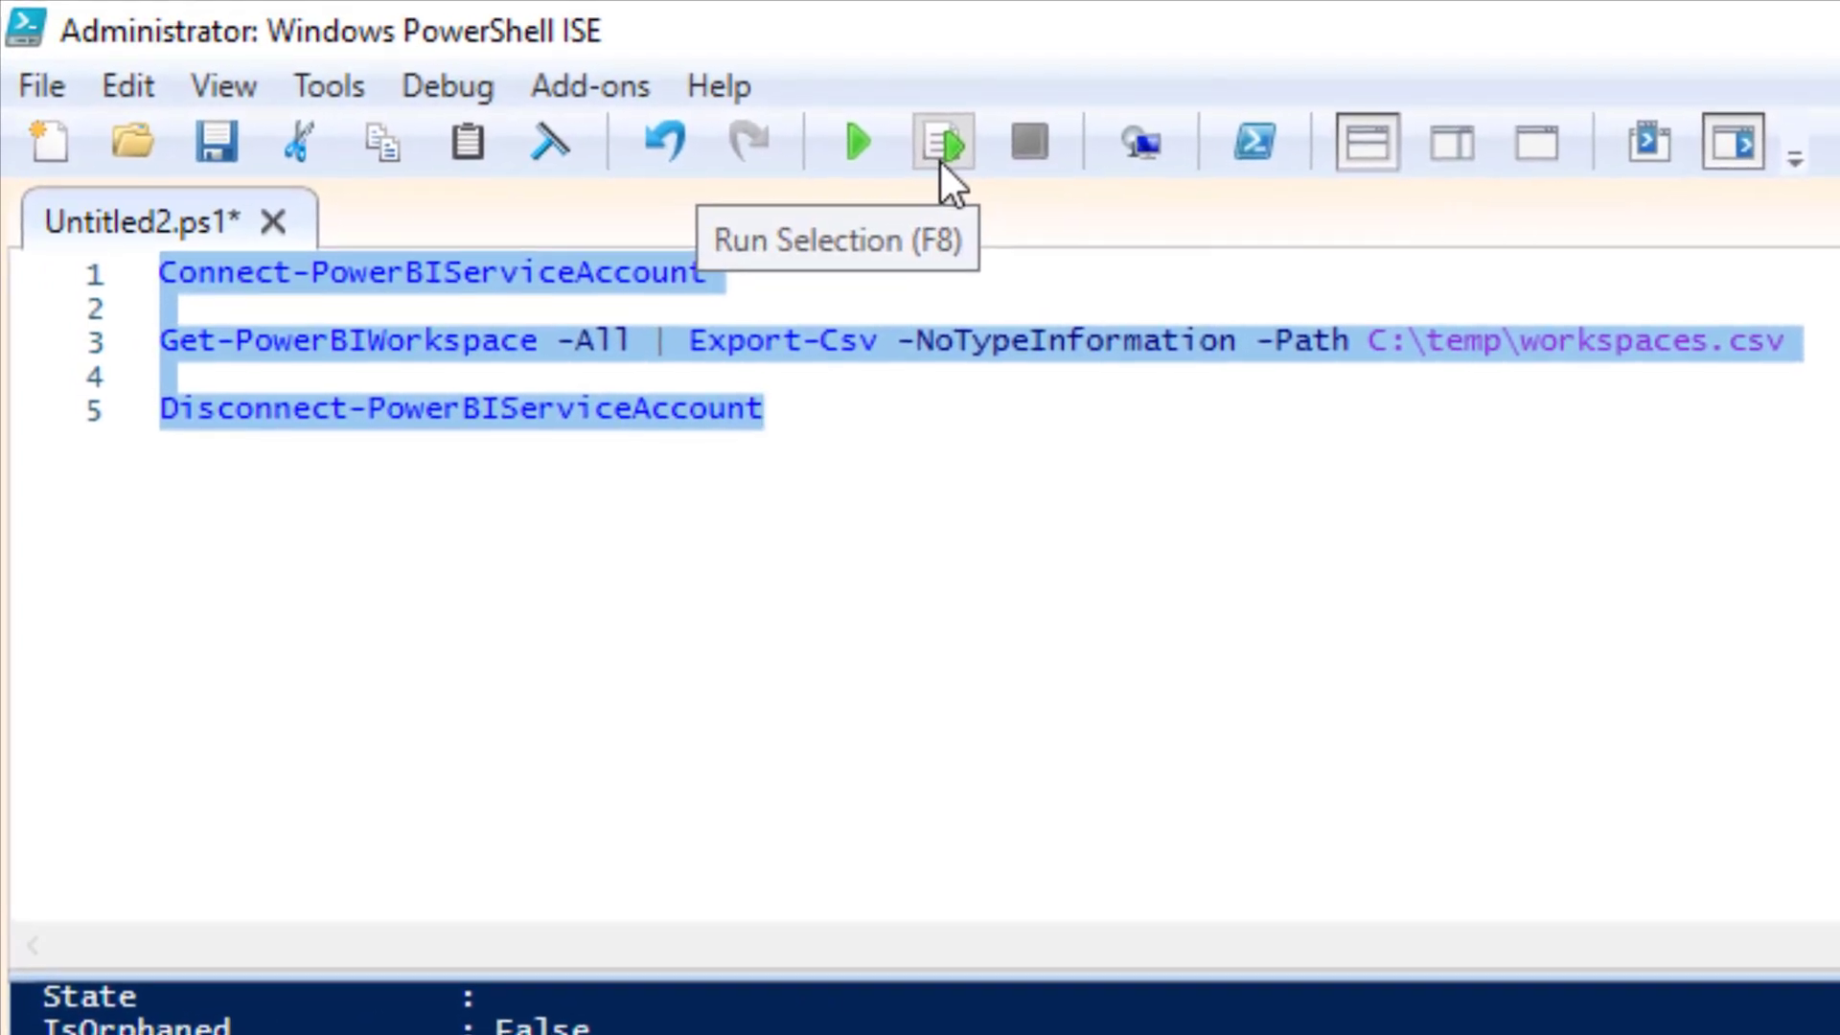
Step: Run the export script and sign in with the existing Power BI account
left_click(939, 140)
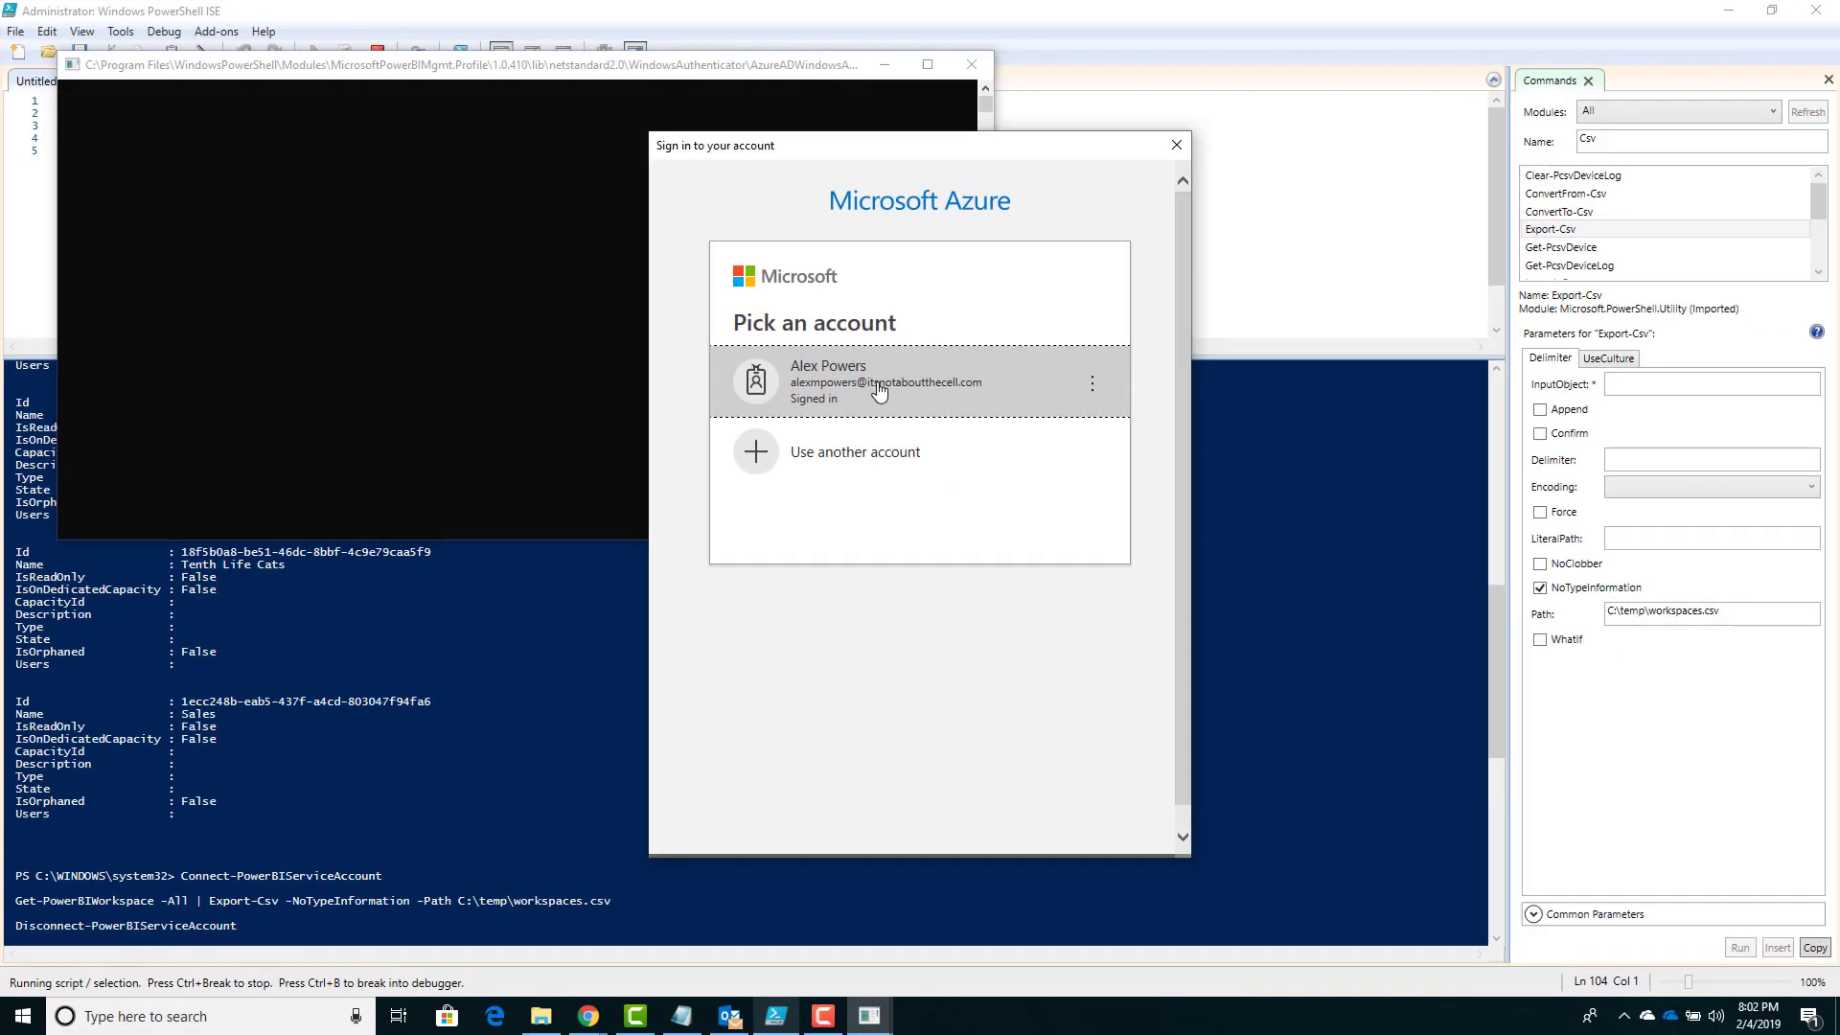
left_click(921, 381)
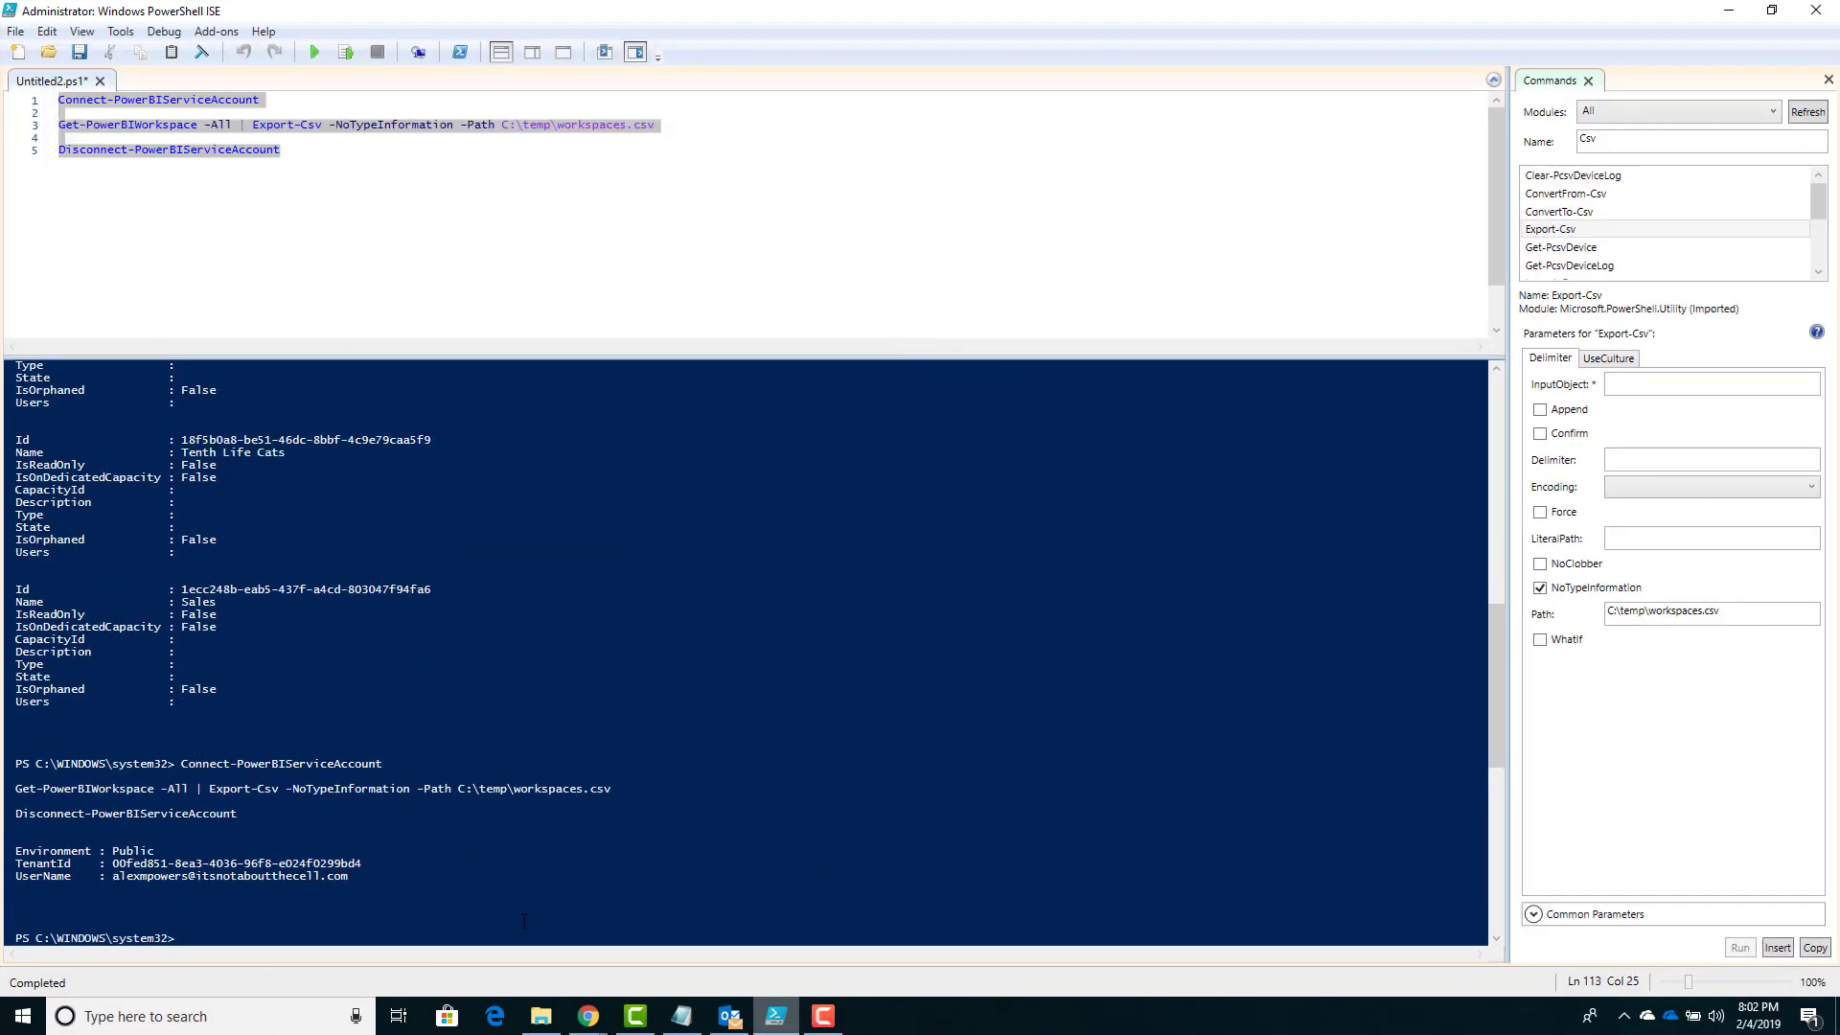
left_click(540, 1016)
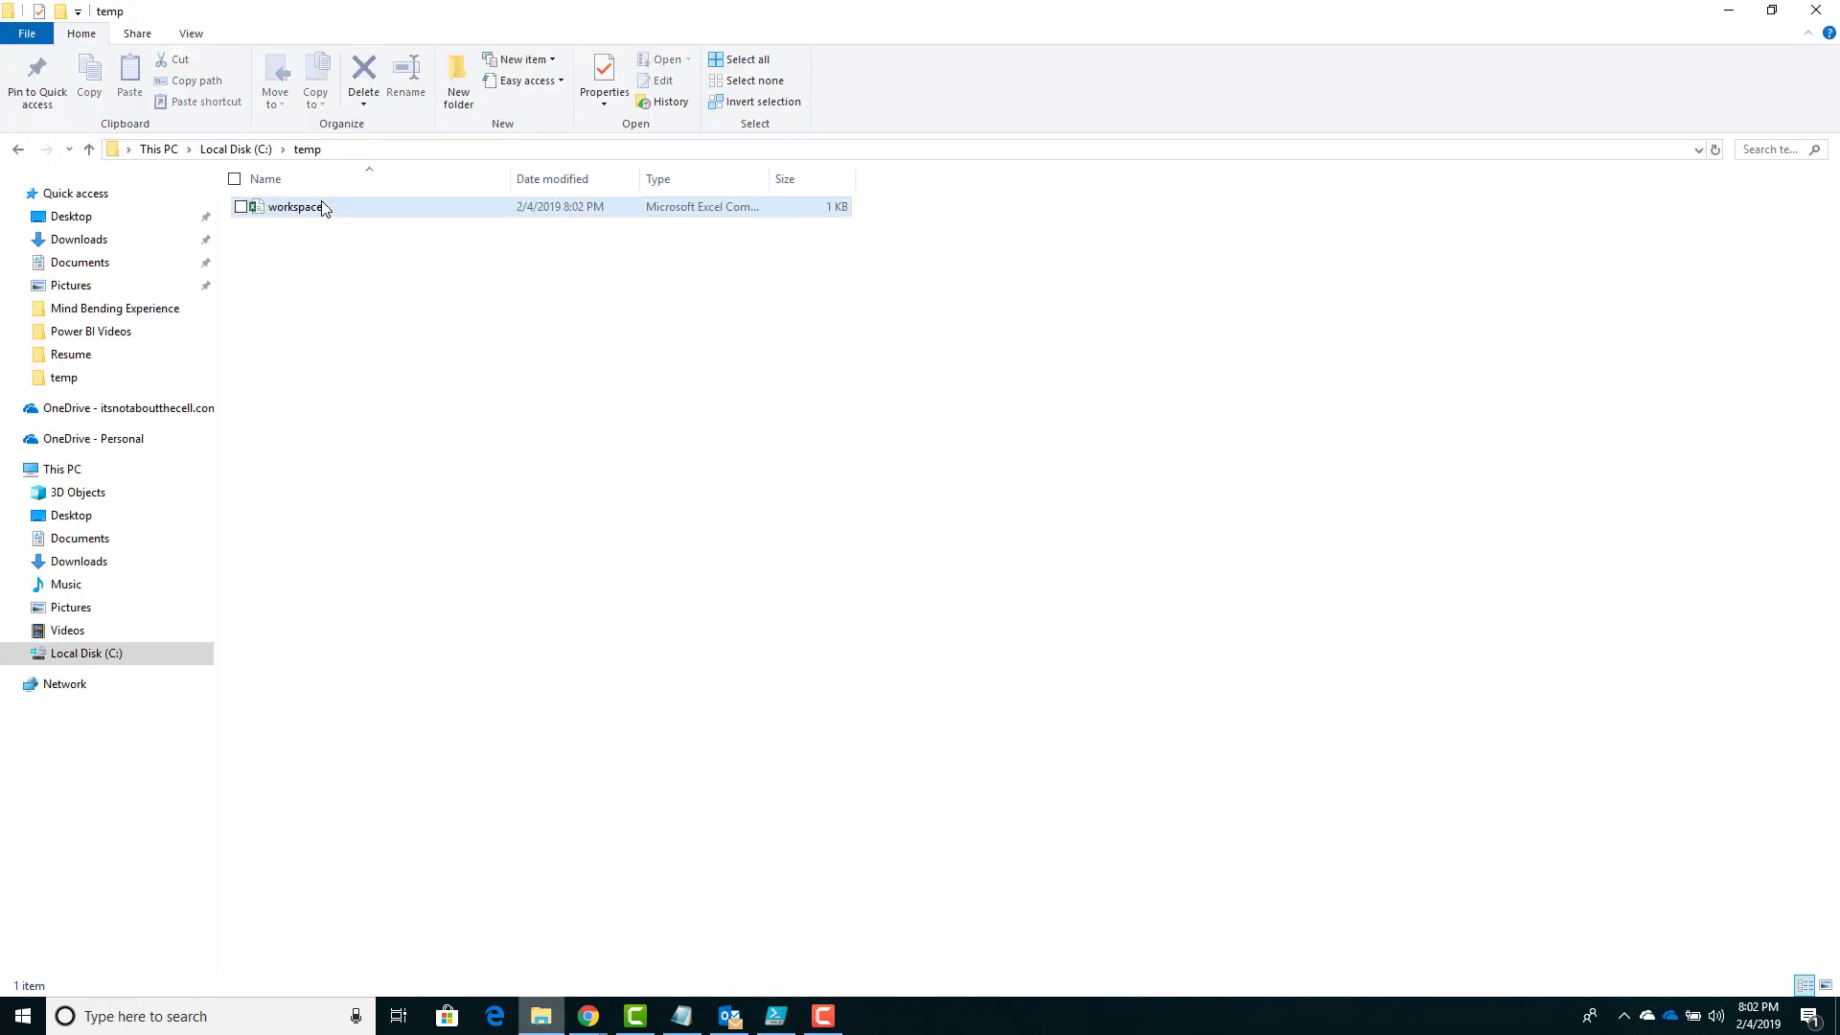
Step: Open the exported workspaces CSV from C:\temp in Excel
double_click(295, 207)
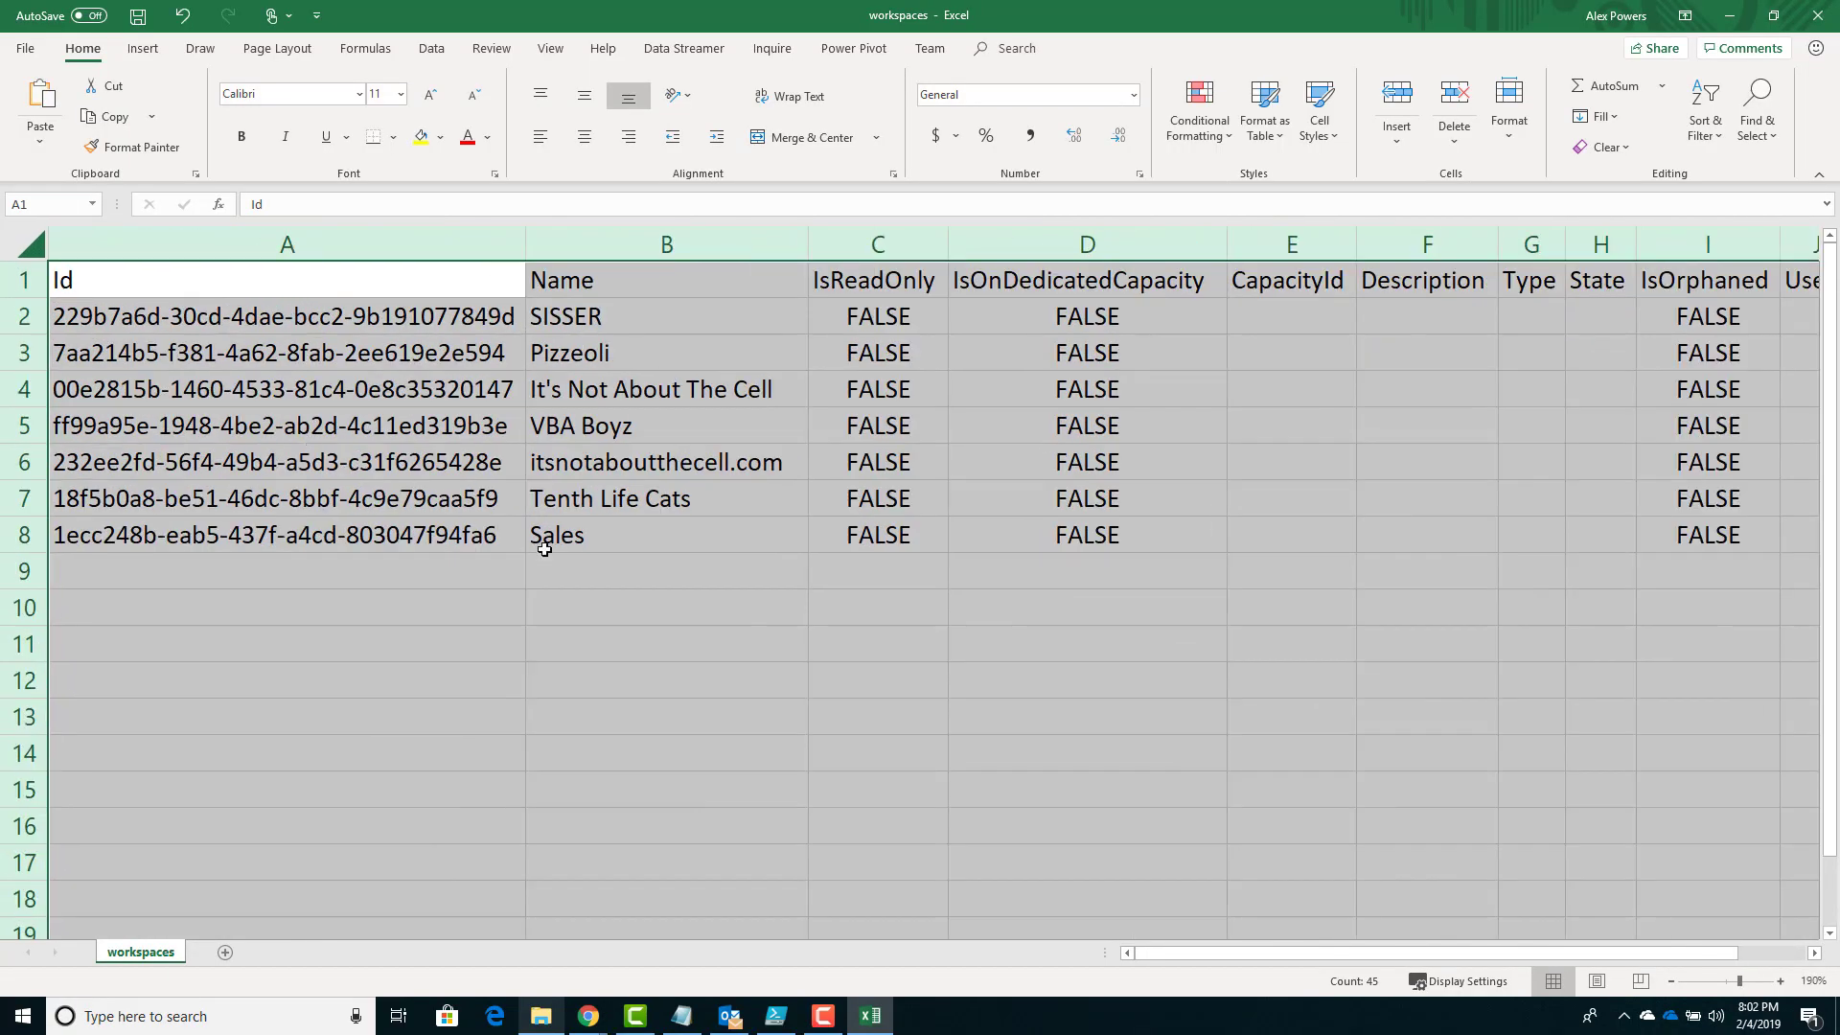
left_click(285, 352)
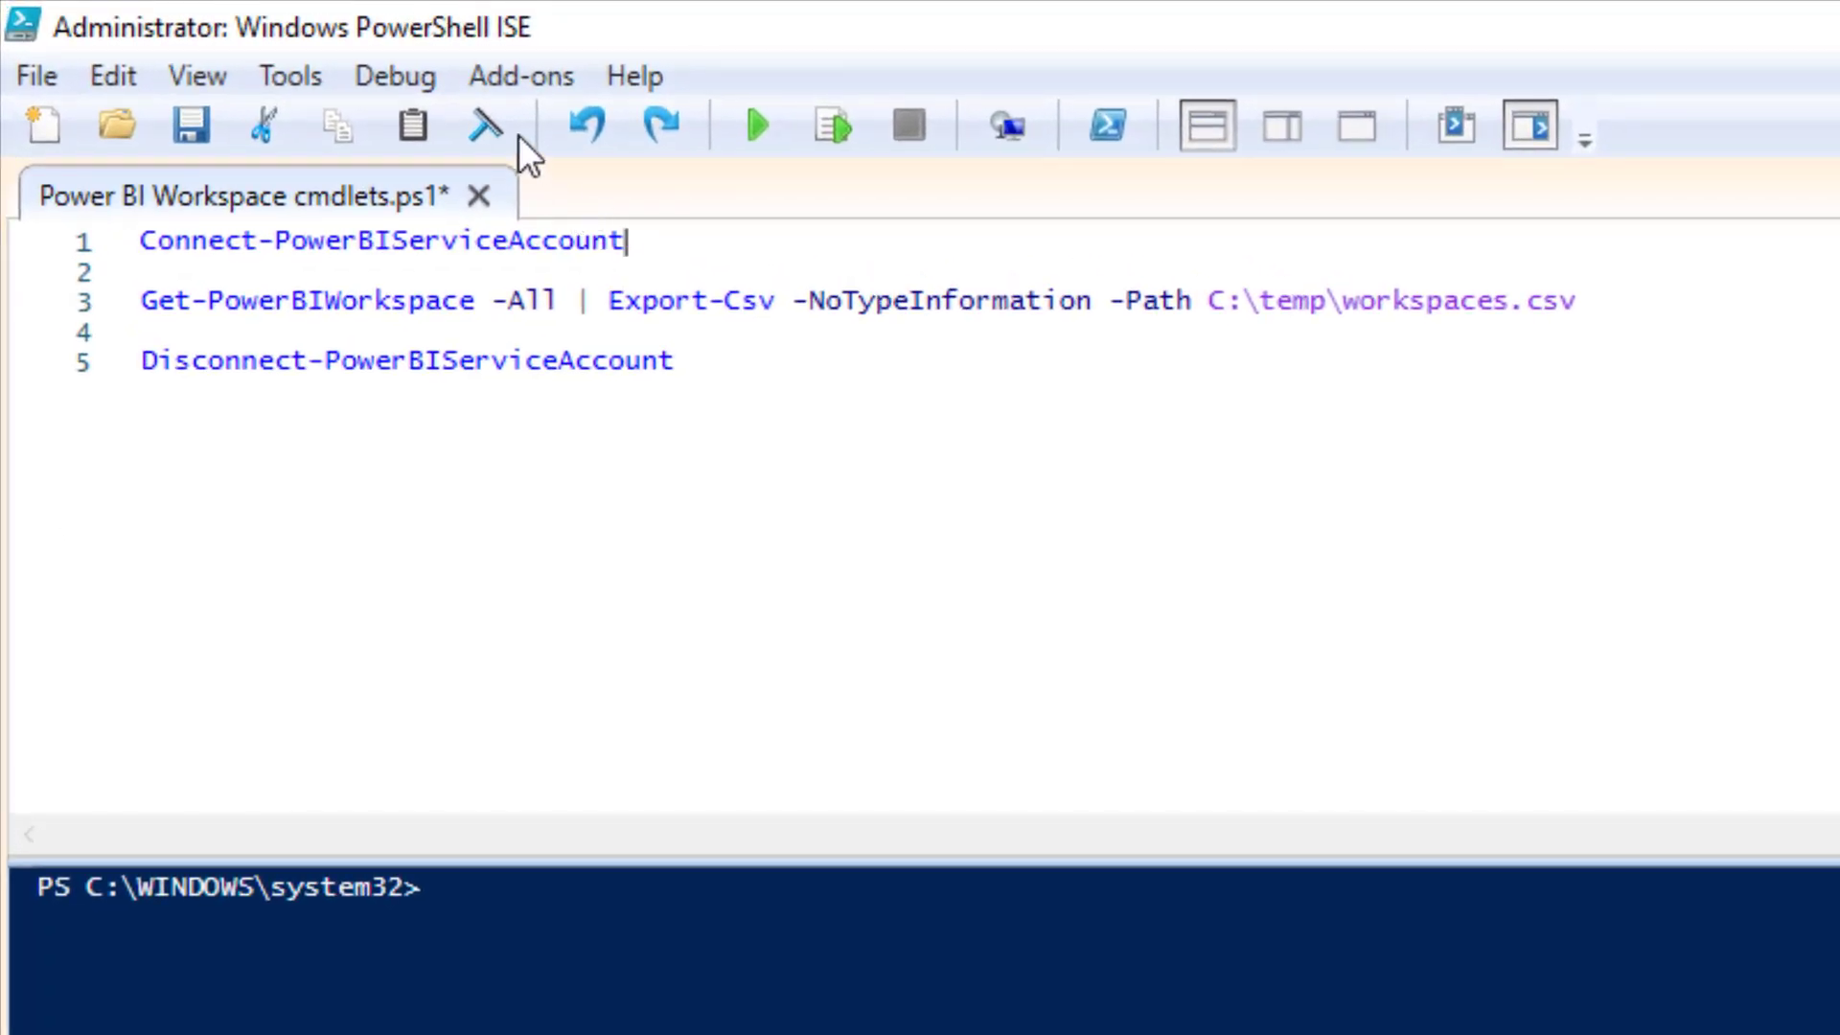
mouse_move(841, 531)
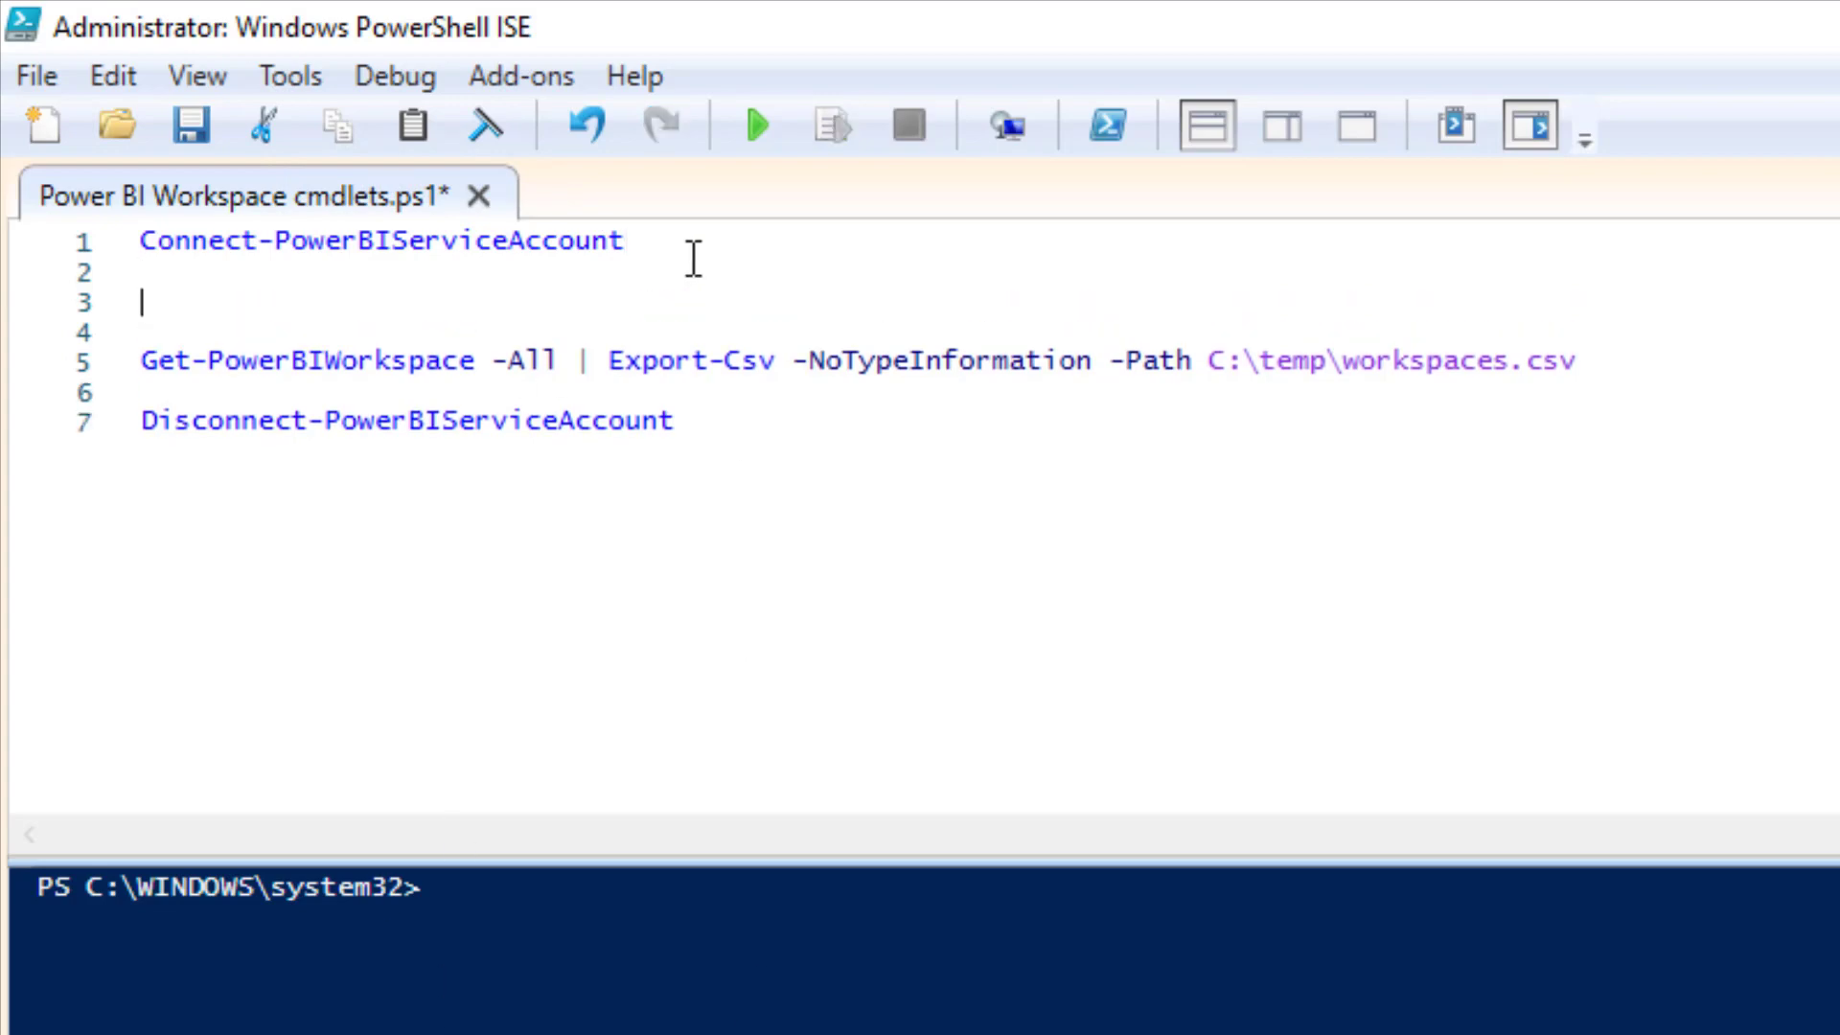
Step: Add a Set-Variable line defining OutPath as C:\Temp\
type("Set")
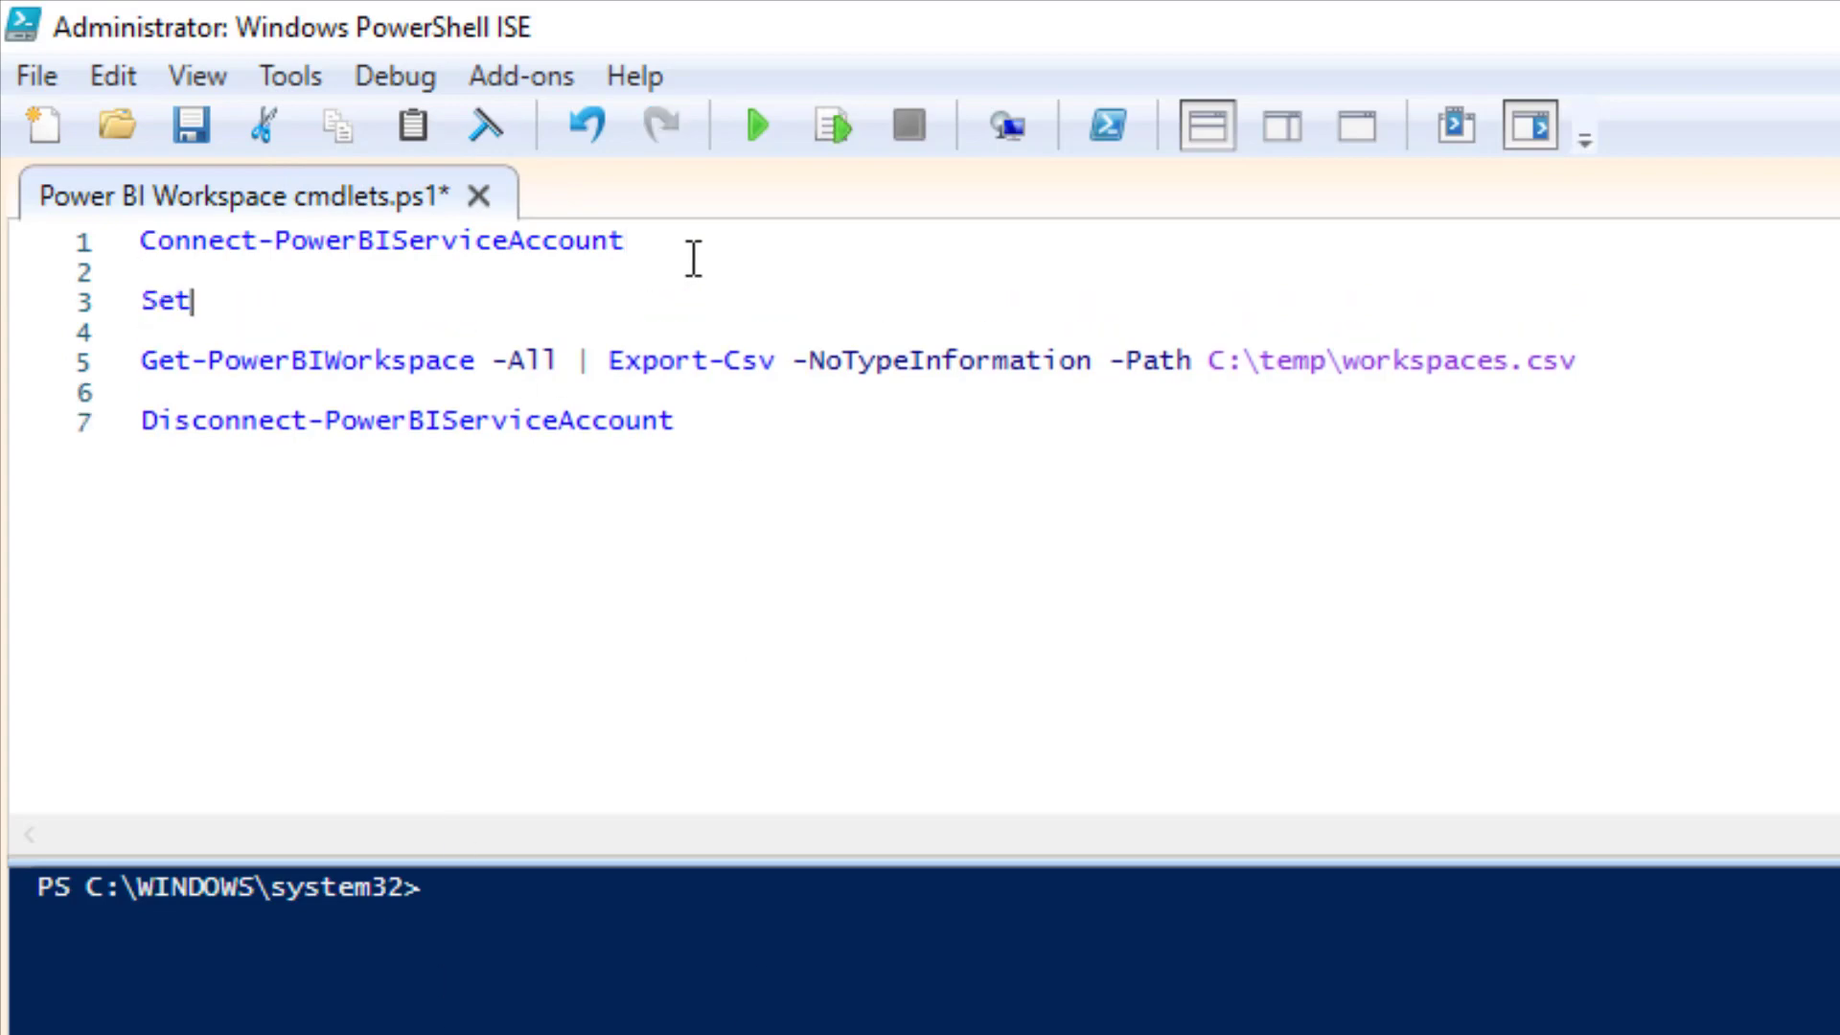
type("-Variable -")
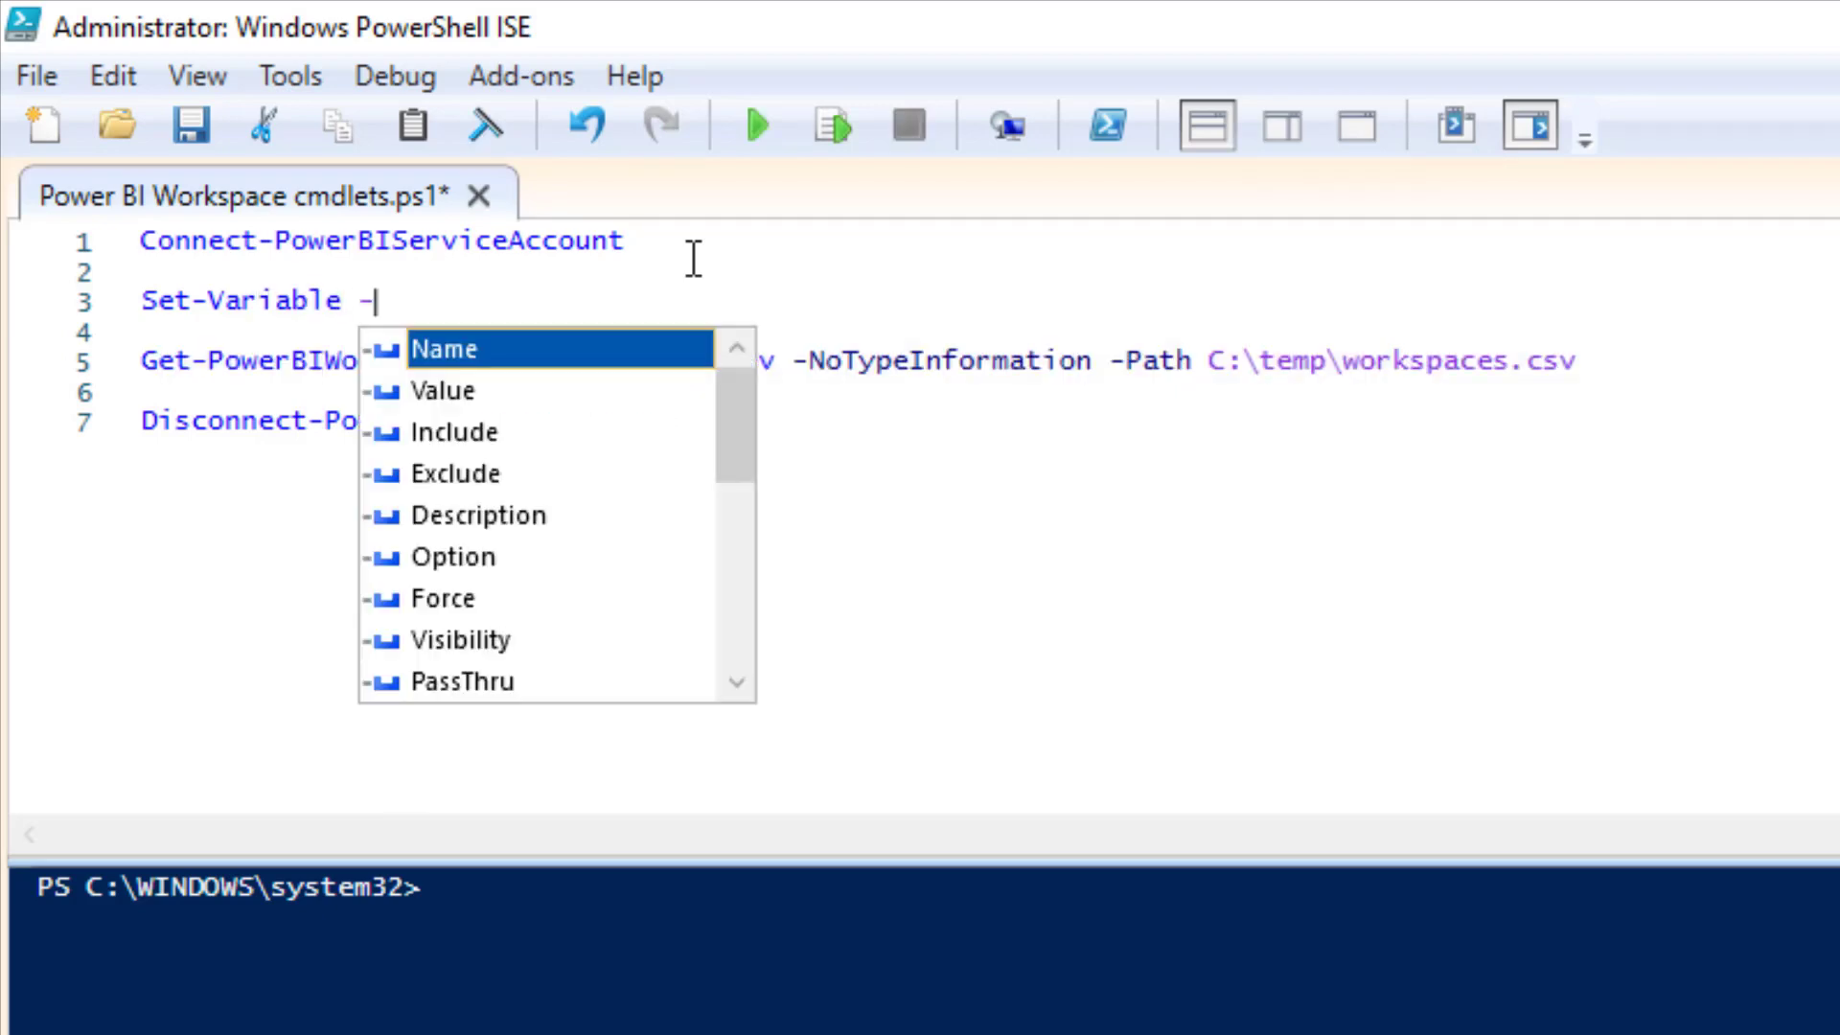
type("Name OutPath -Value C")
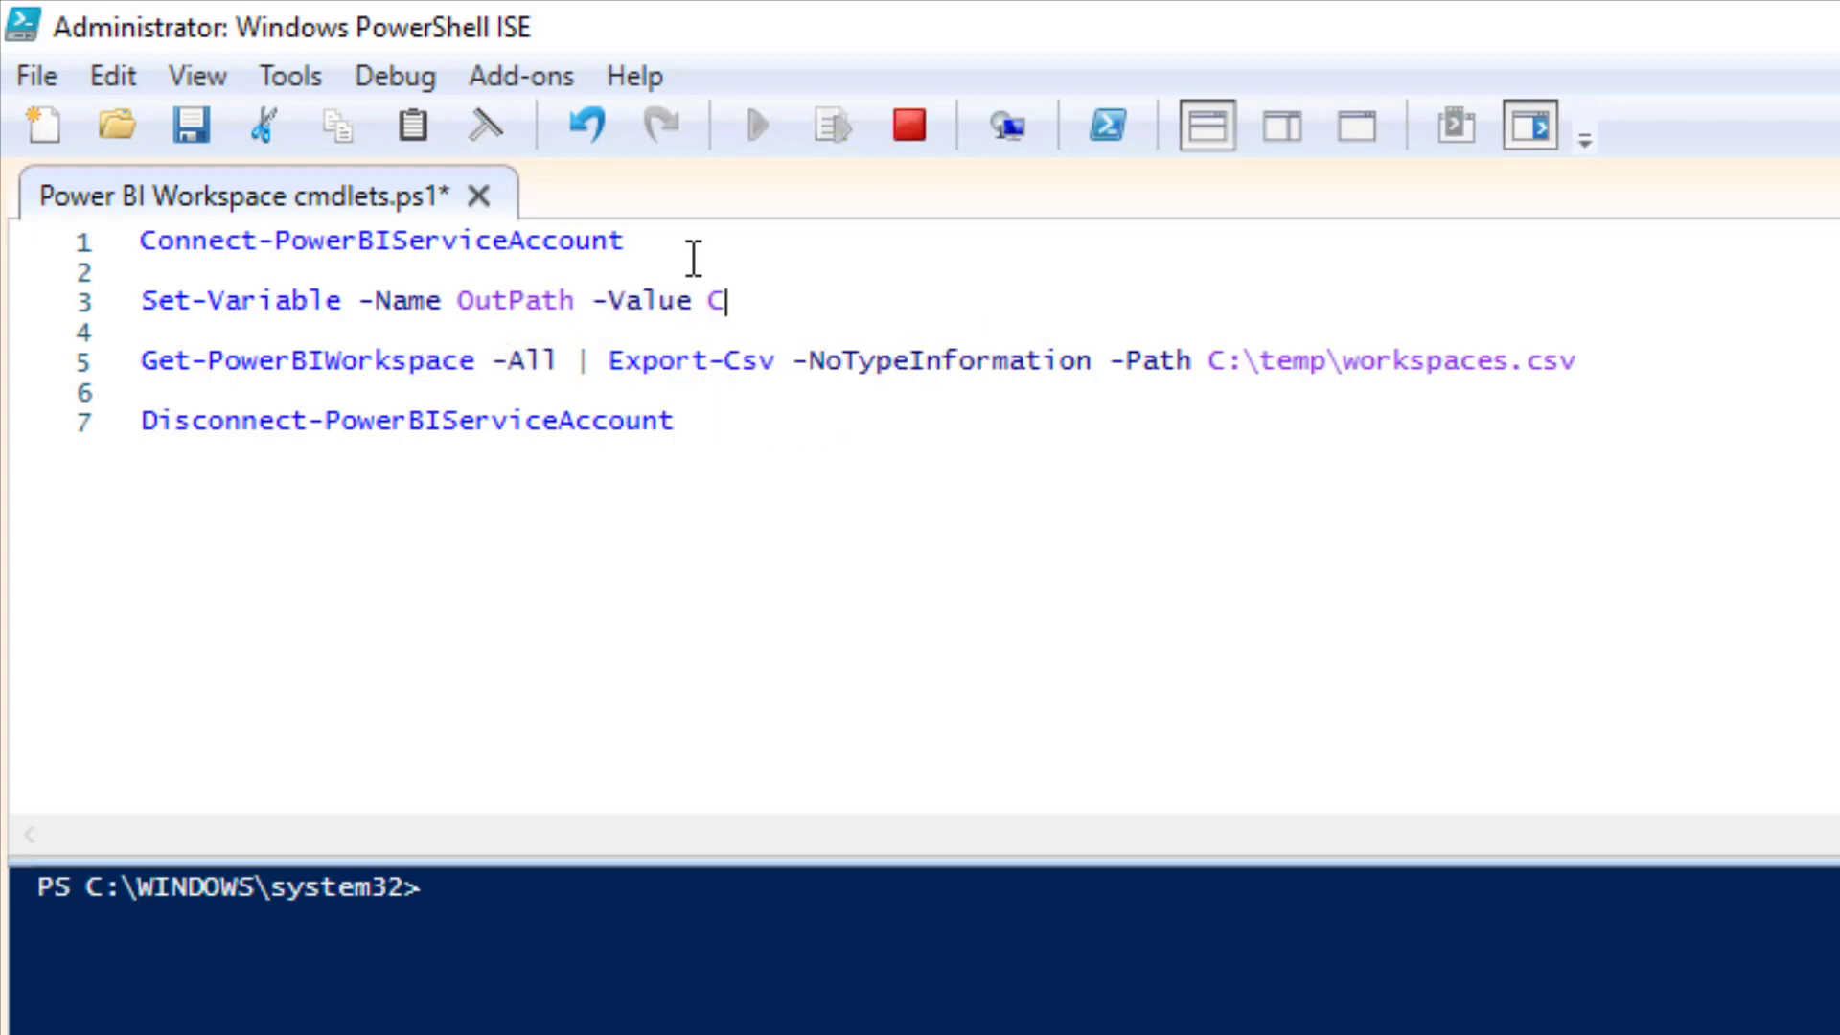
type(":\\Temp\\")
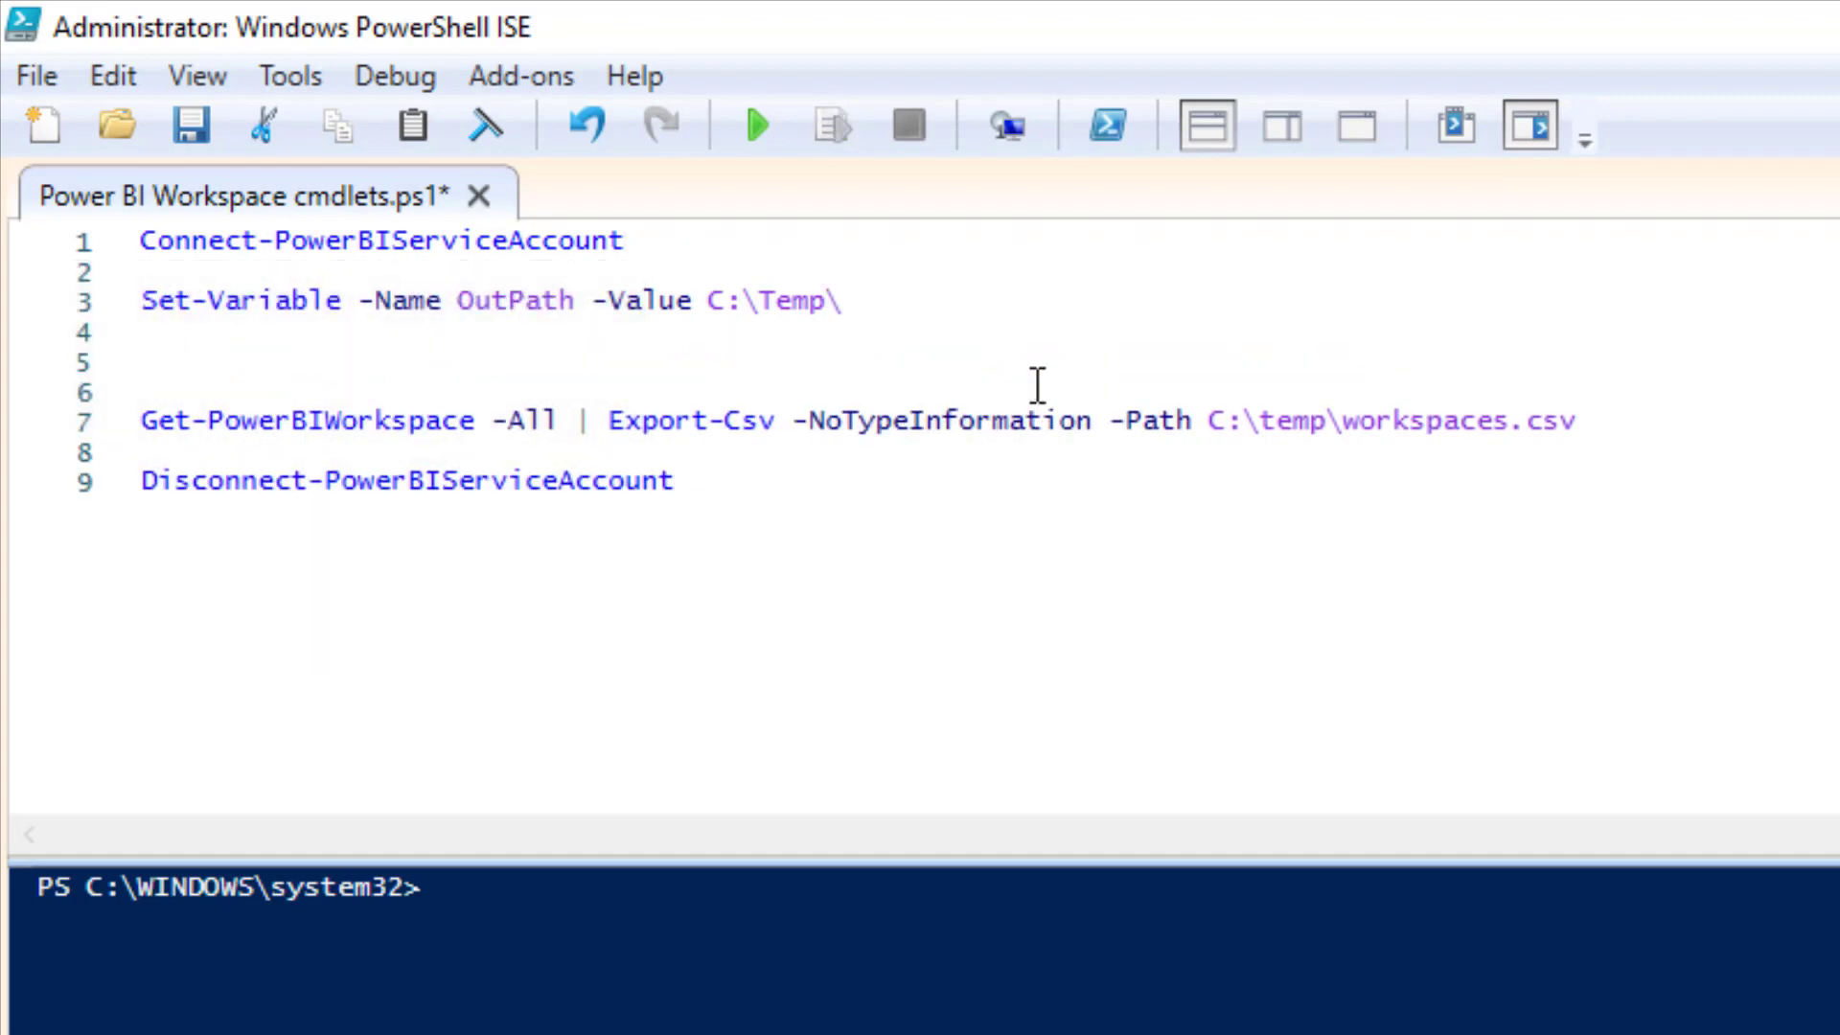
Step: Begin a new line assigning to the $workspaces variable
type("$workspaces")
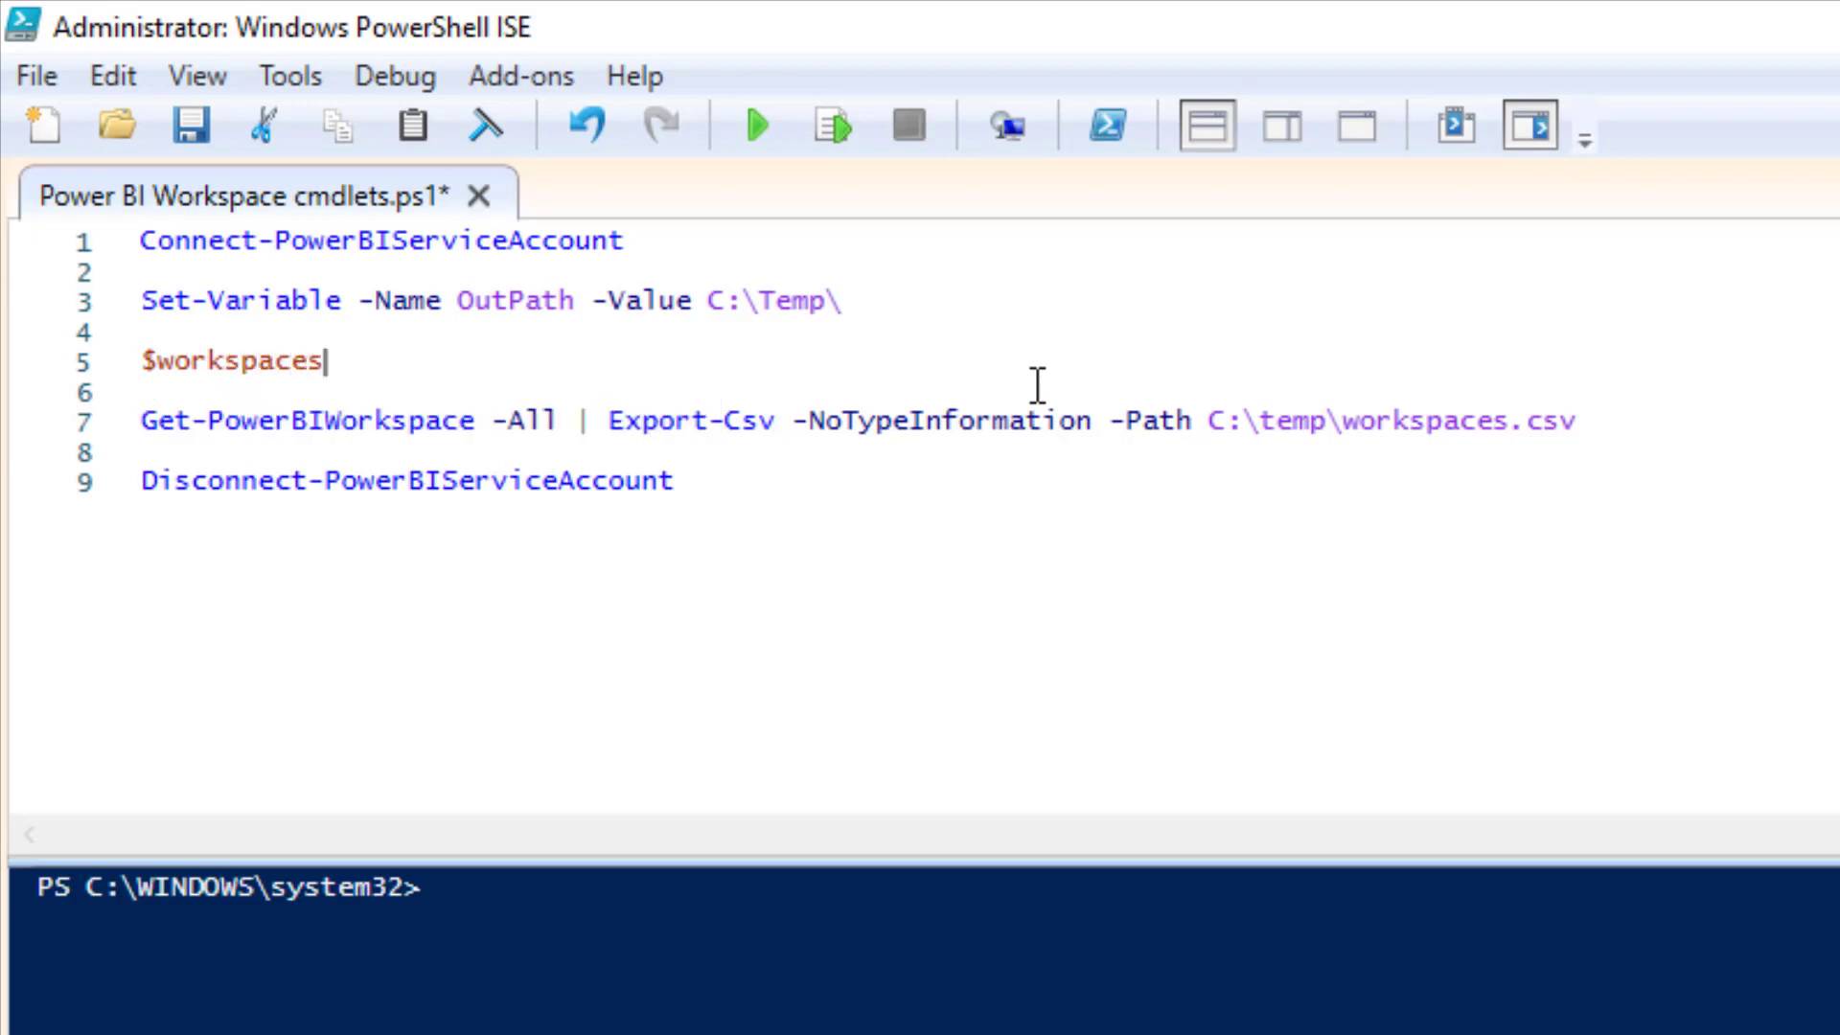
type("=")
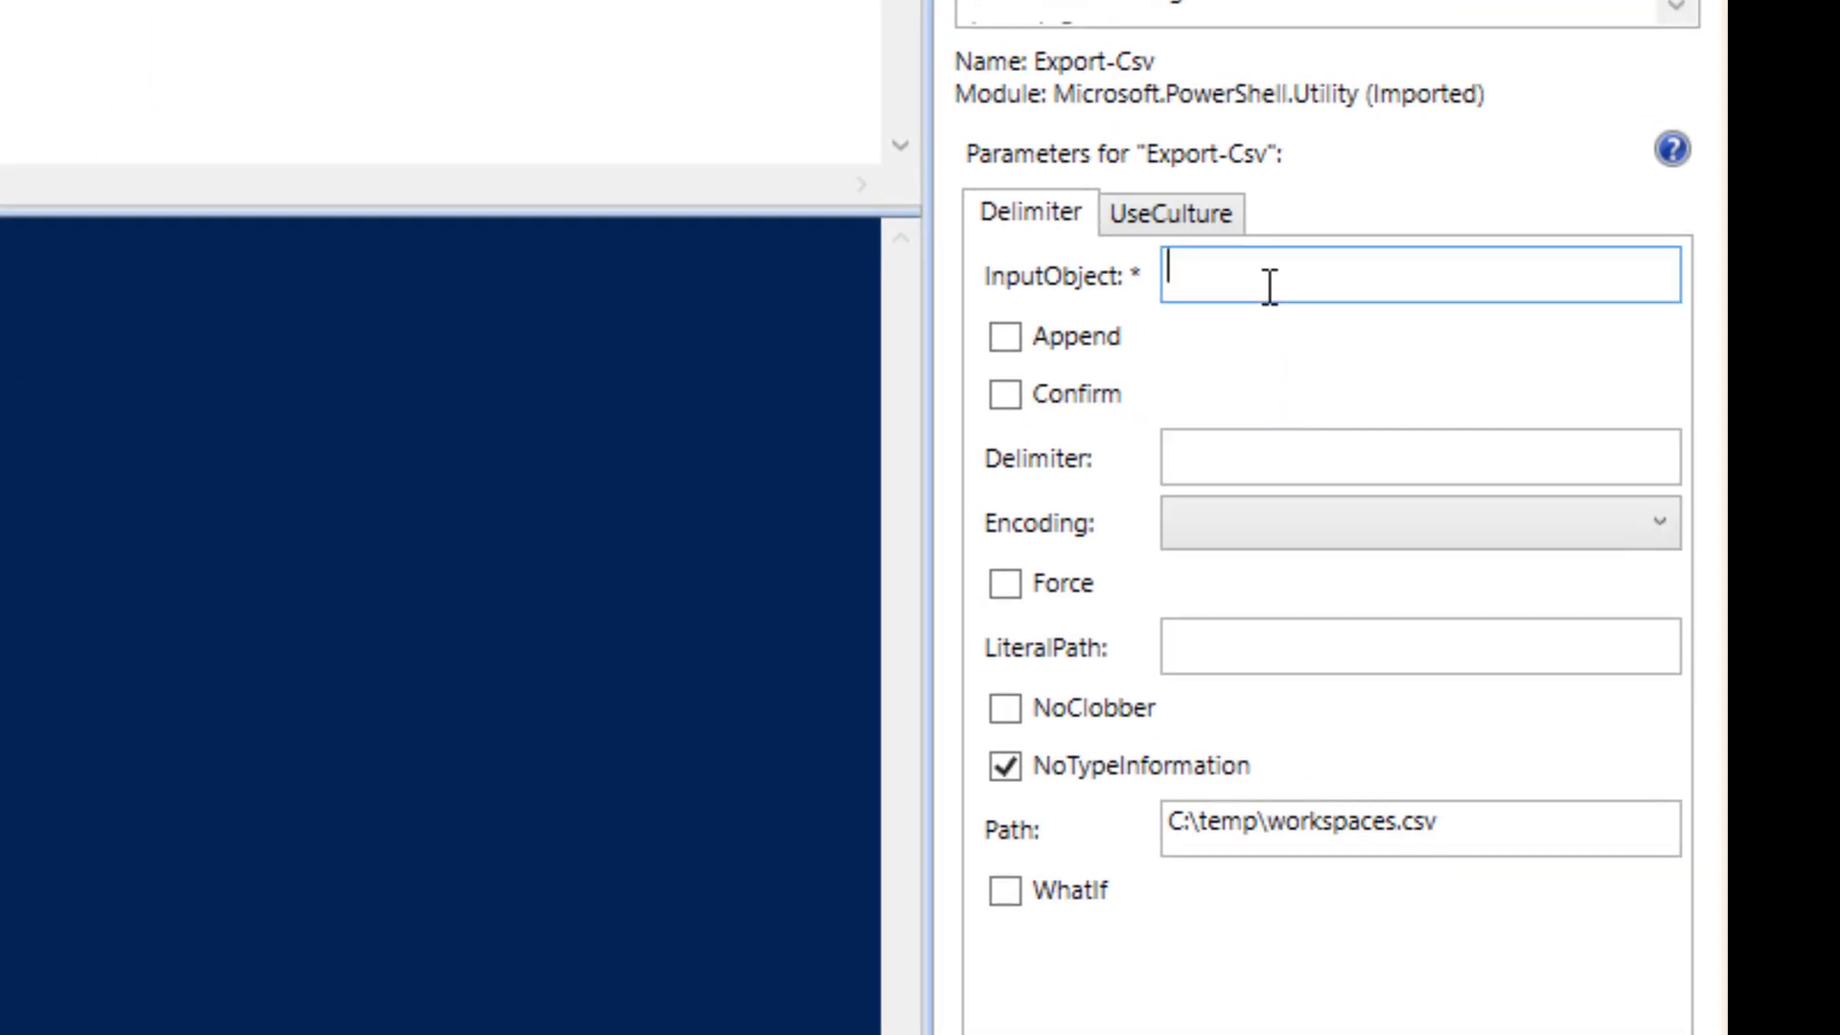
Step: Make Export-Csv take $workspaces and write to "$($OutPath)workspaces.csv", removing the old export line
type("$workspace")
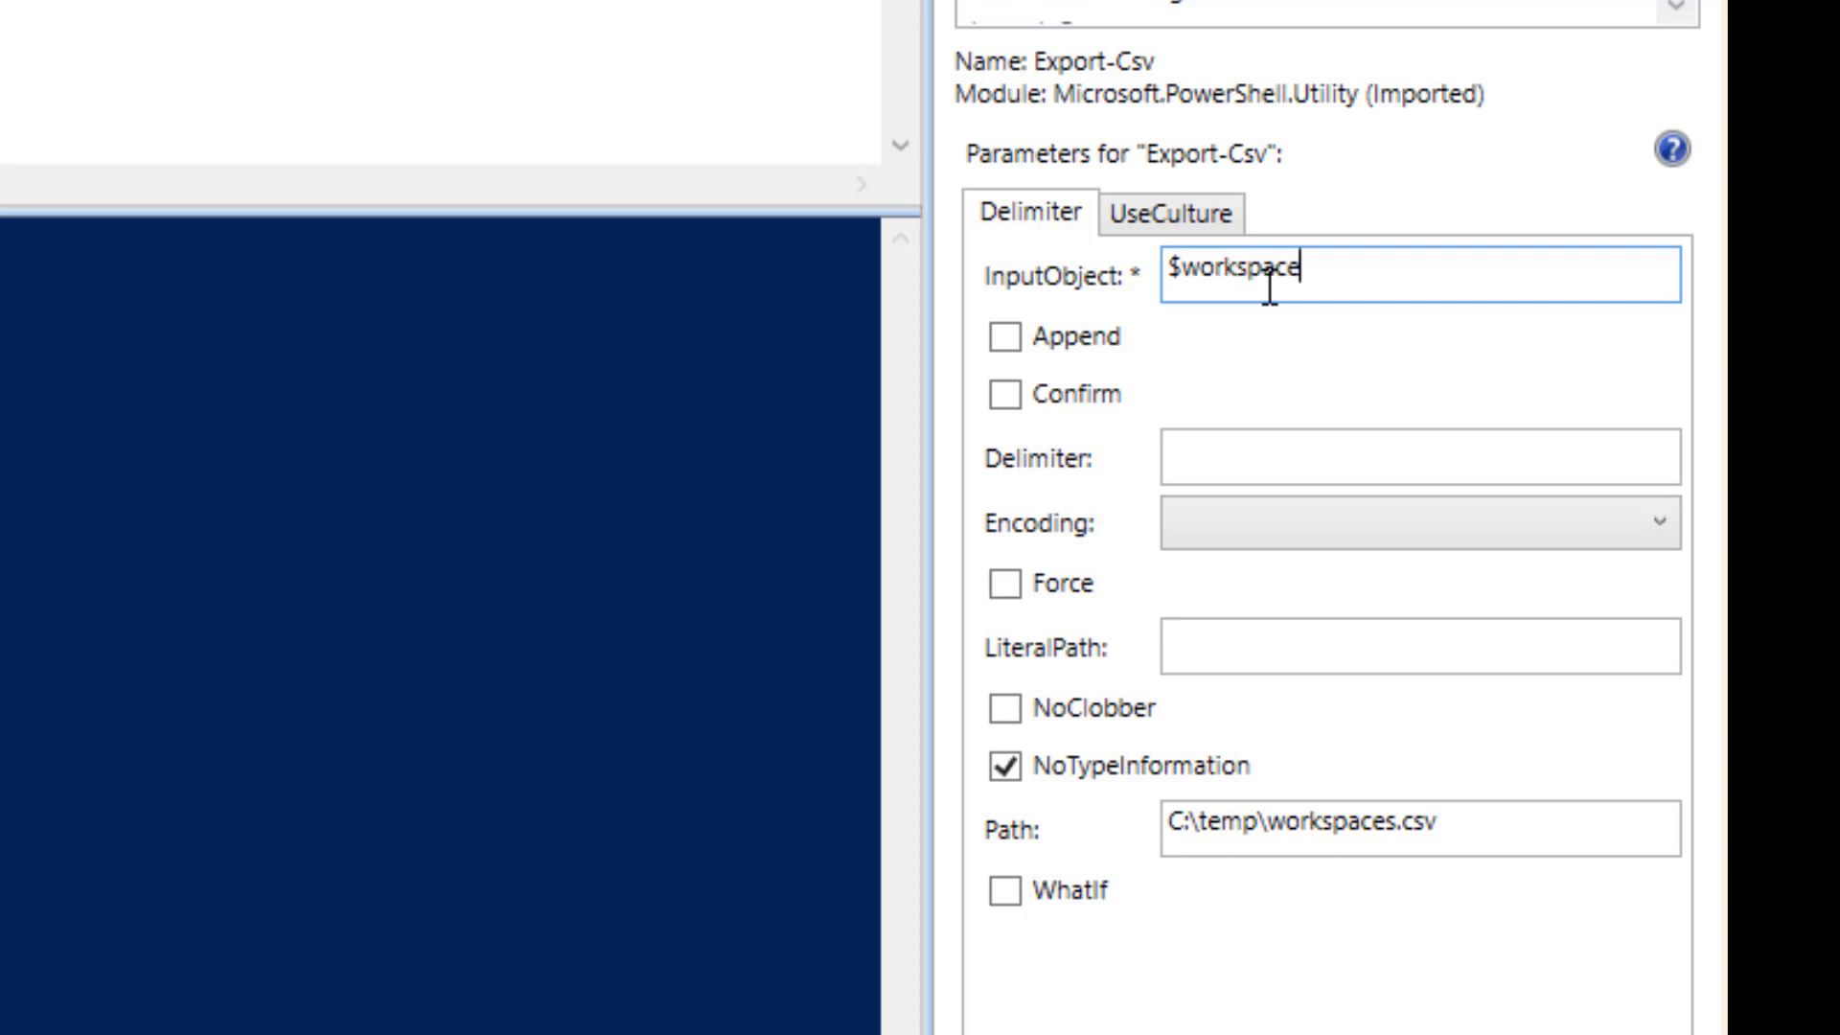
type("s")
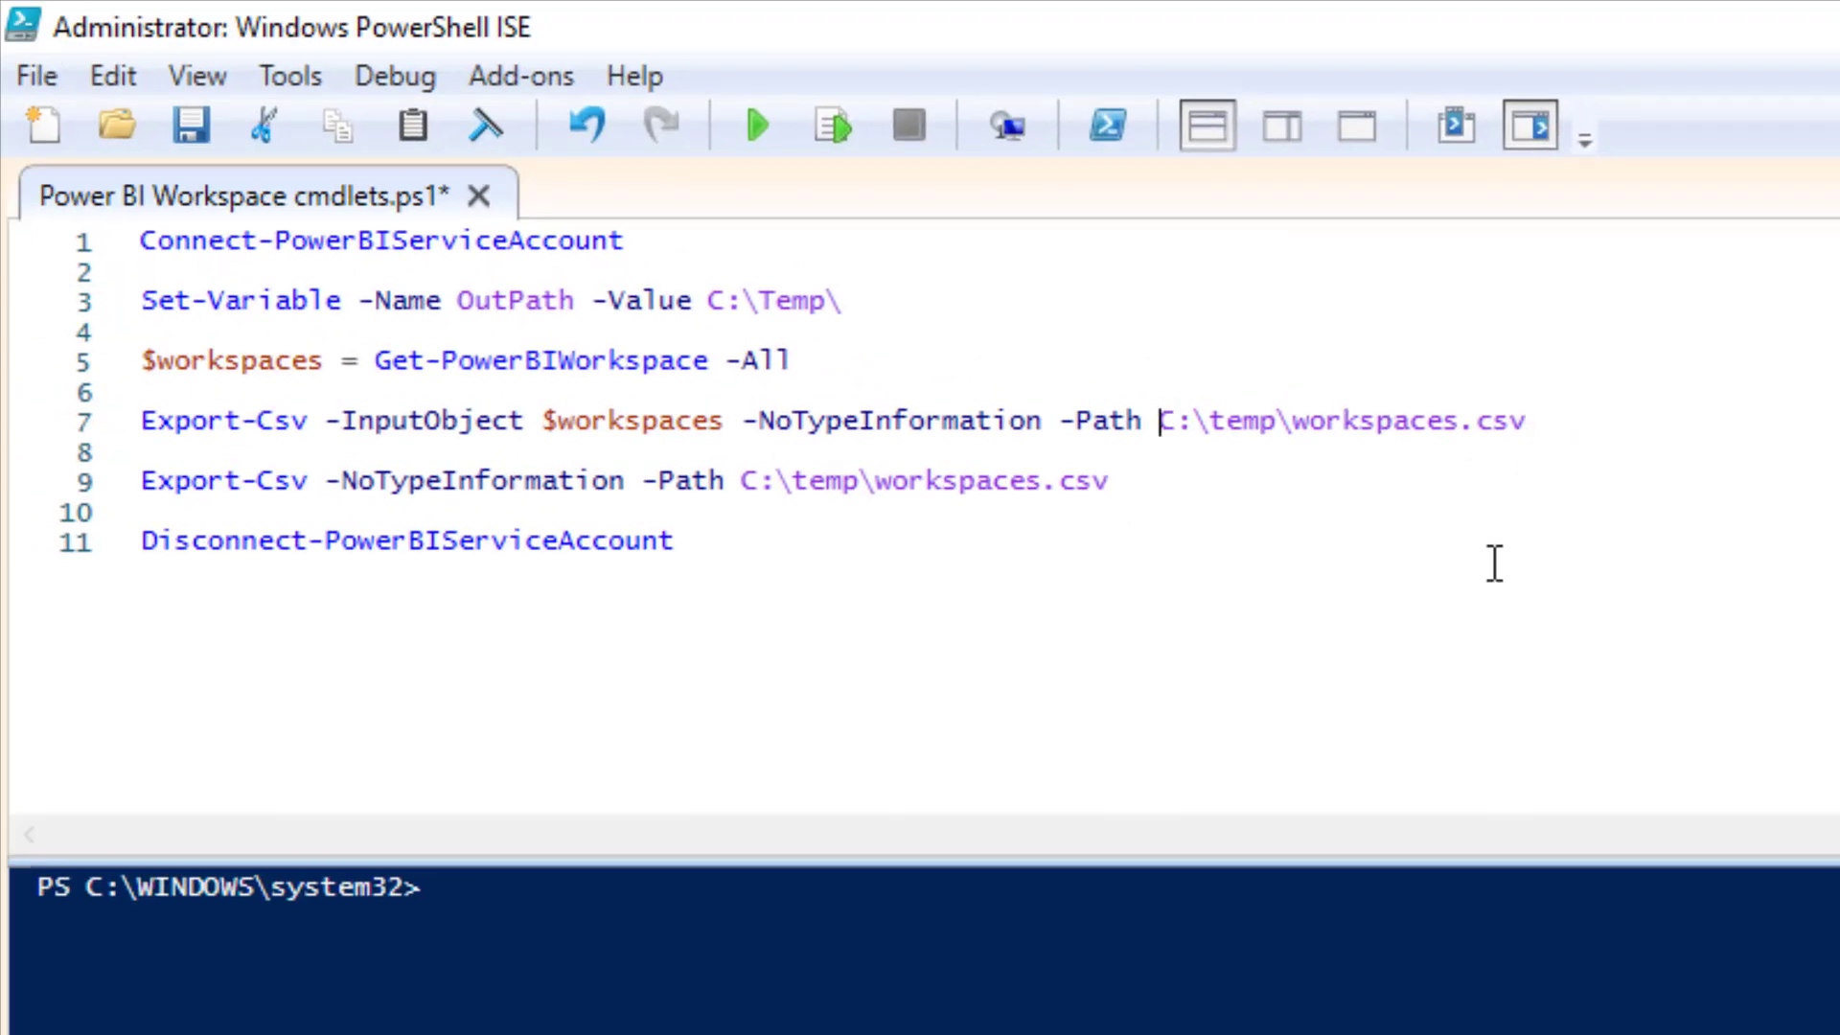
type("\"\"")
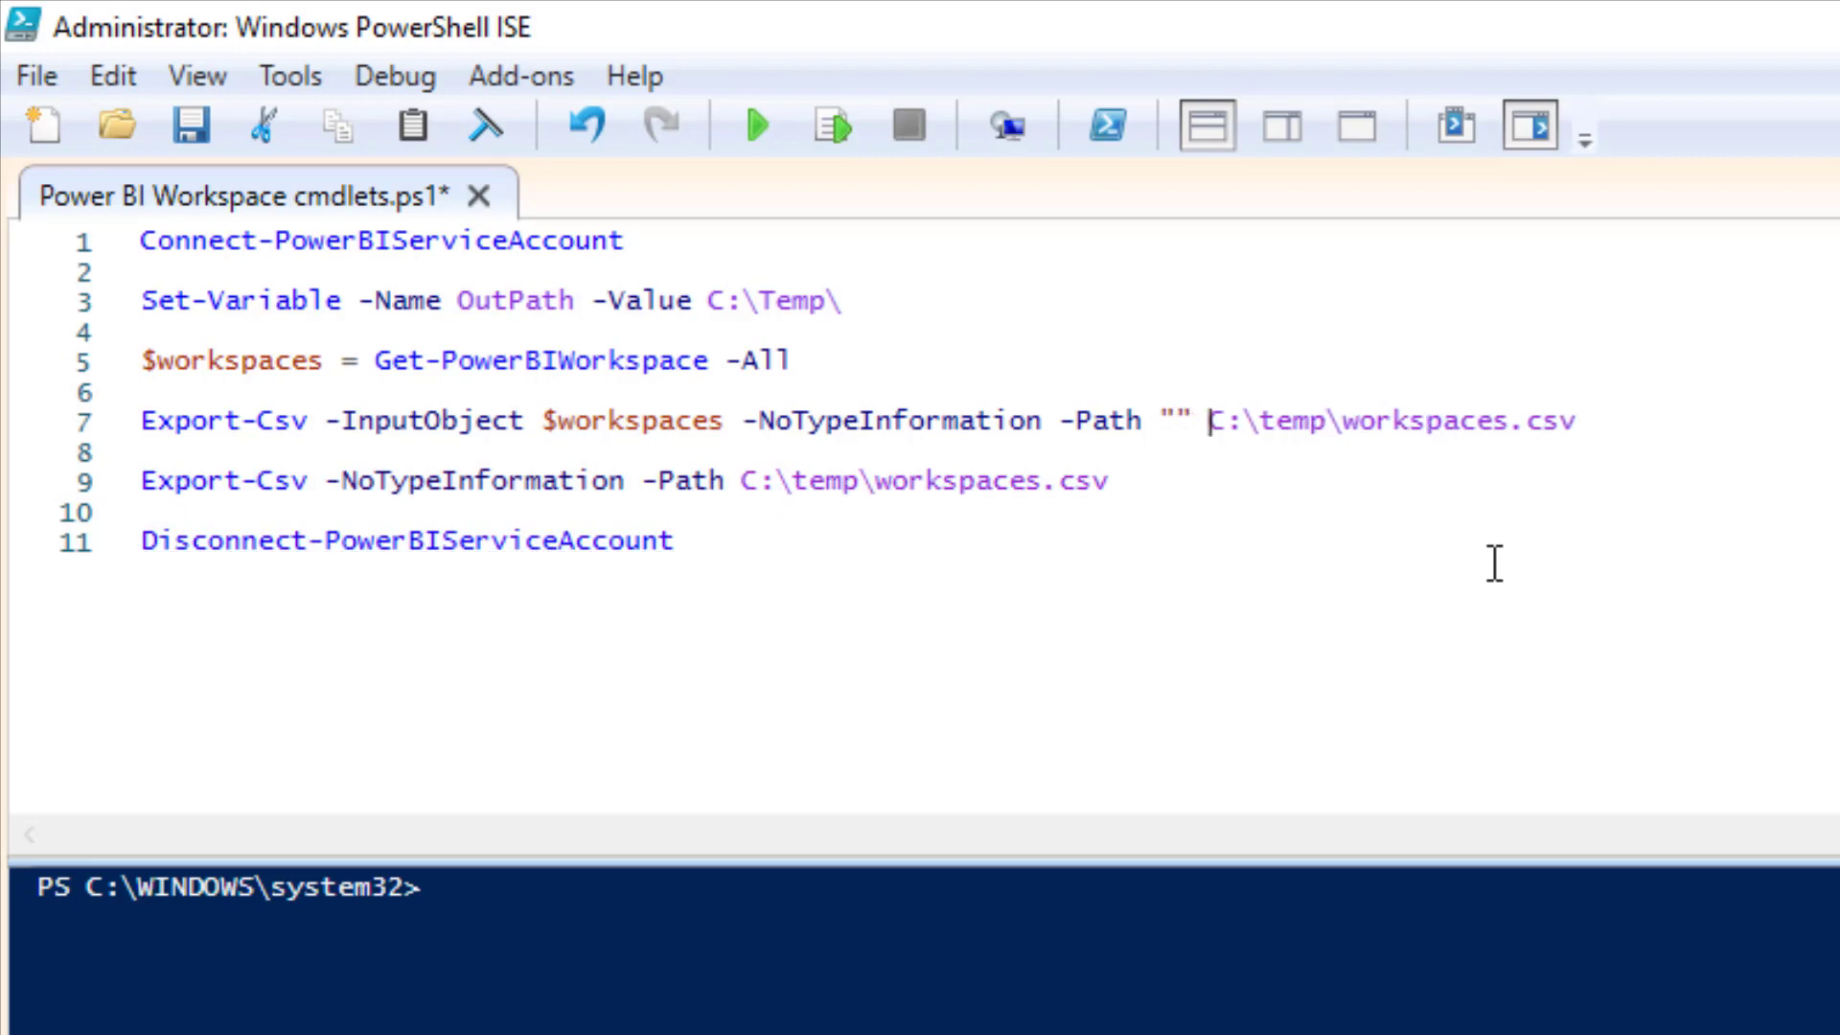
type("$")
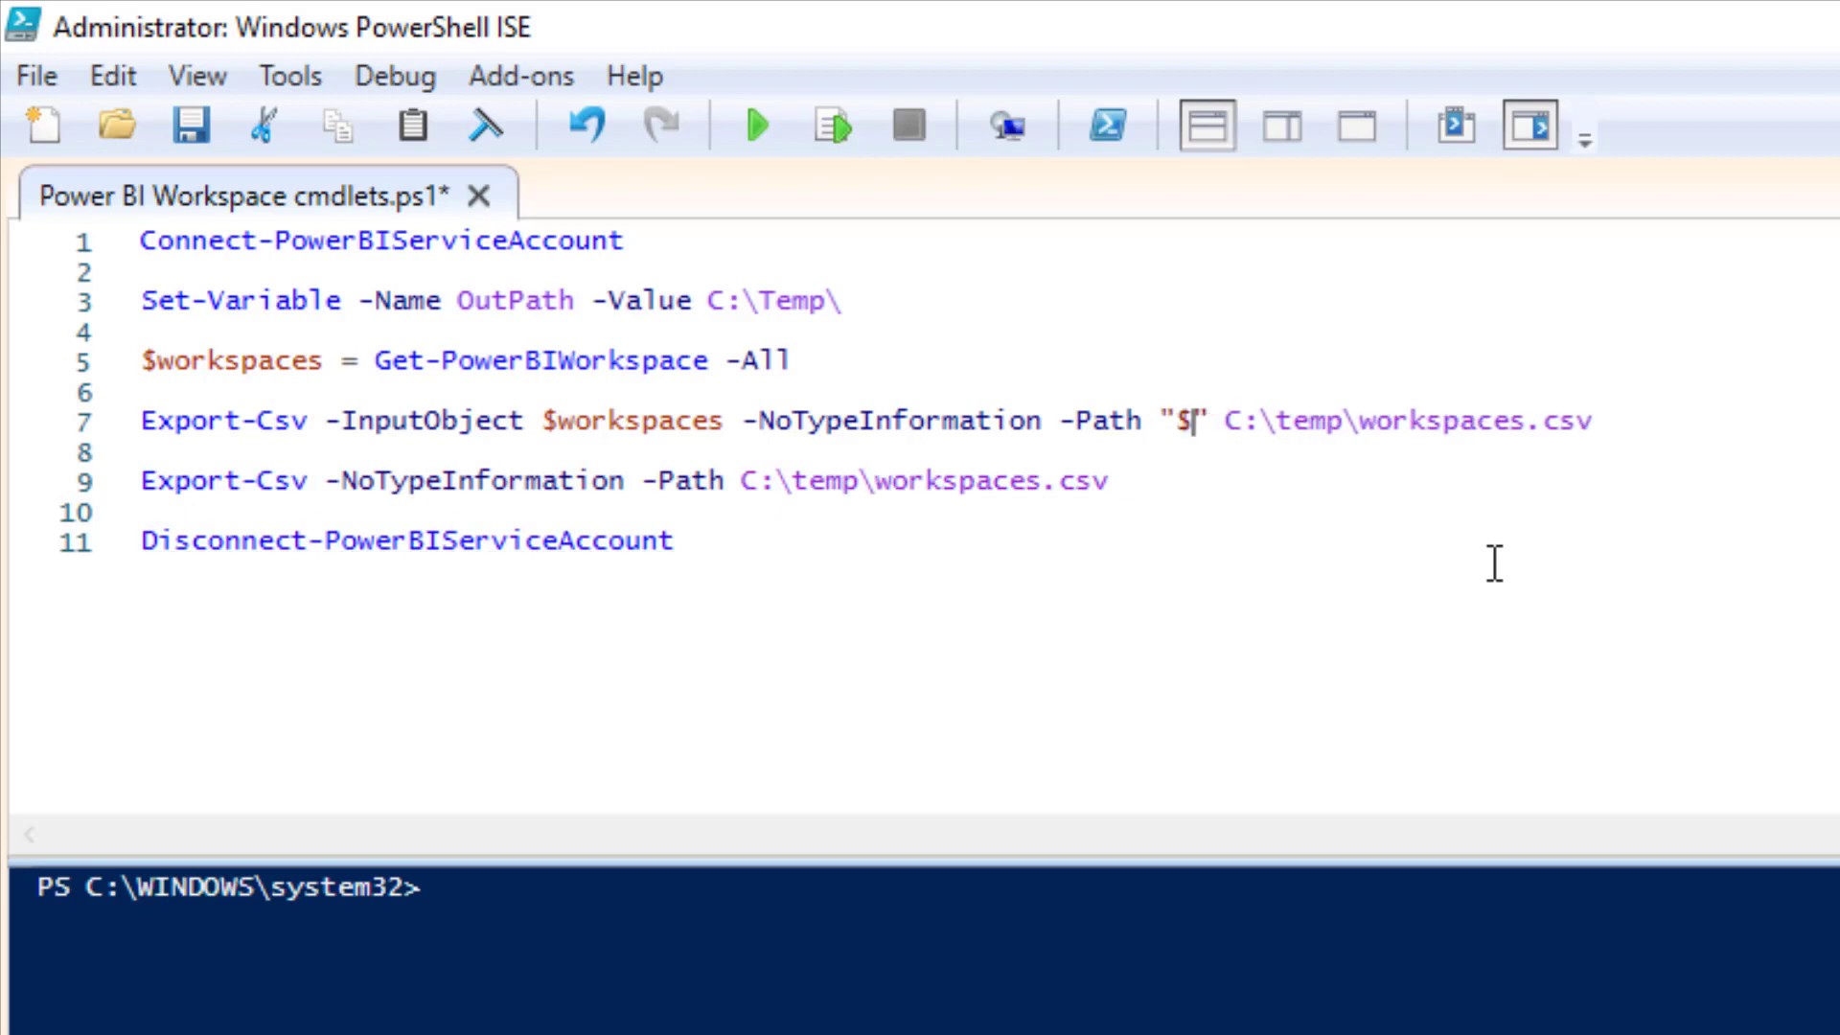
type("(")
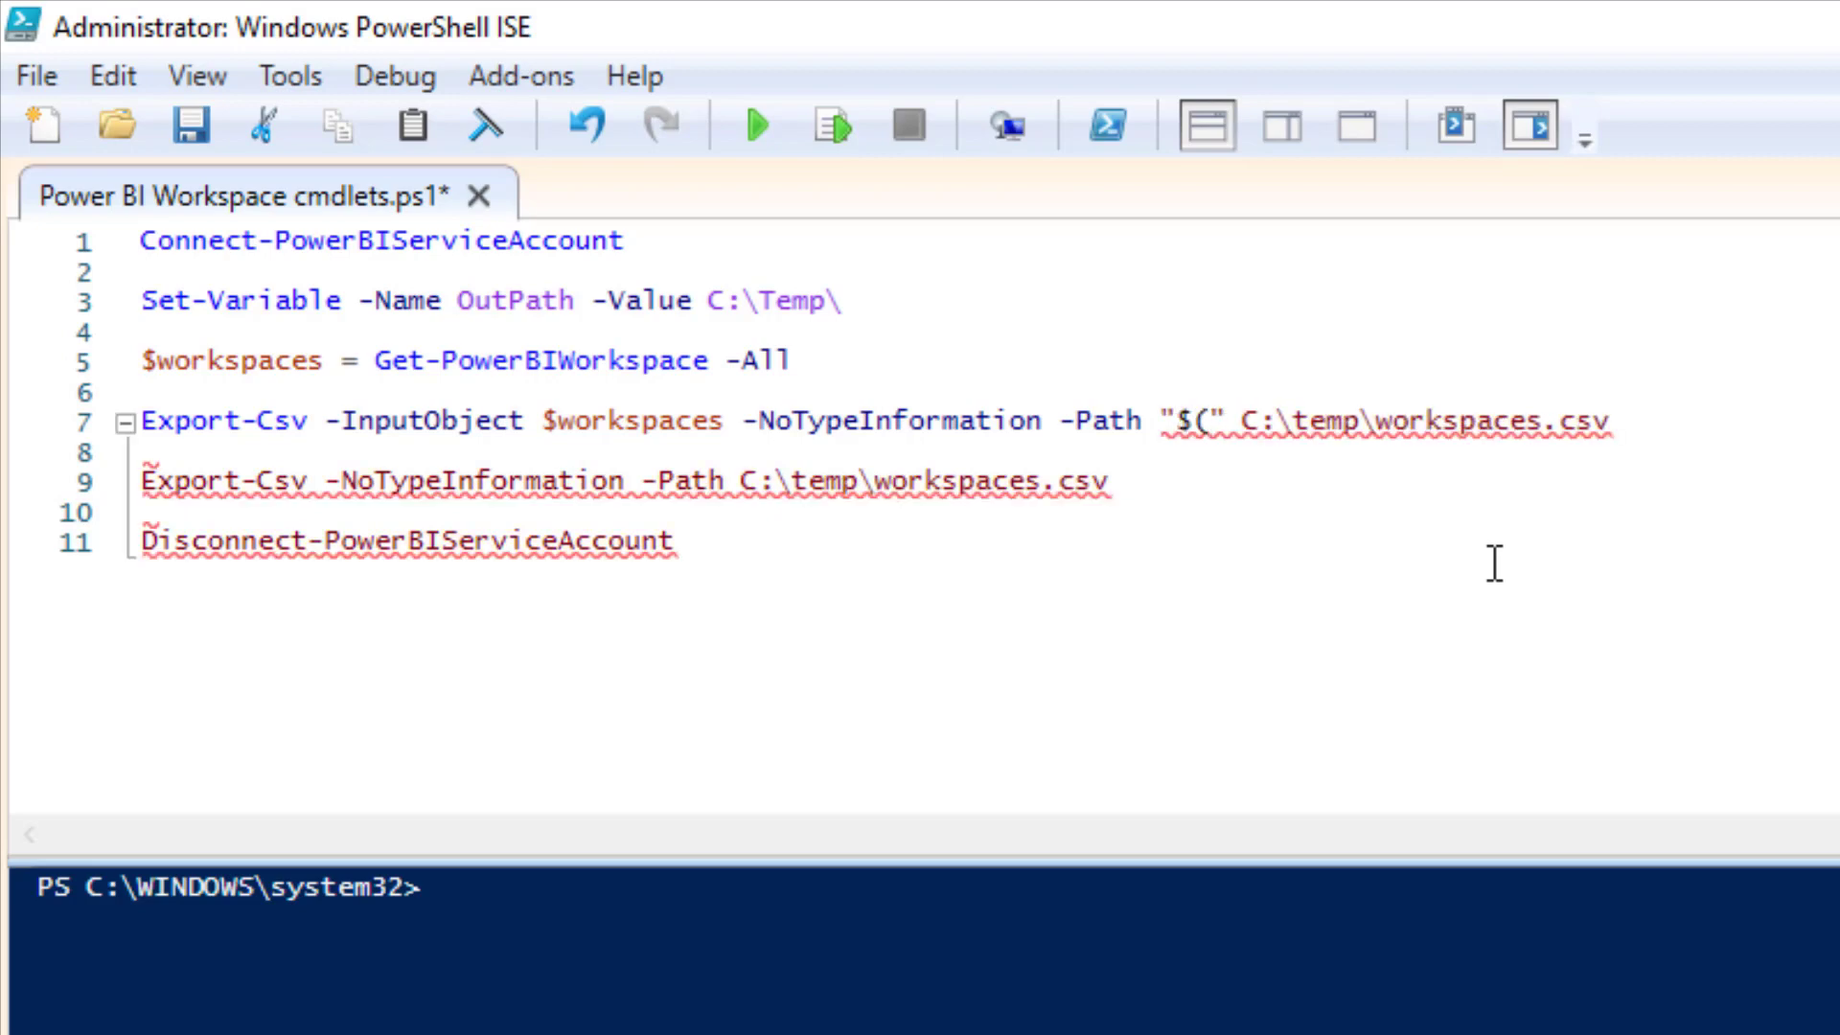
type("$OutPath)wor")
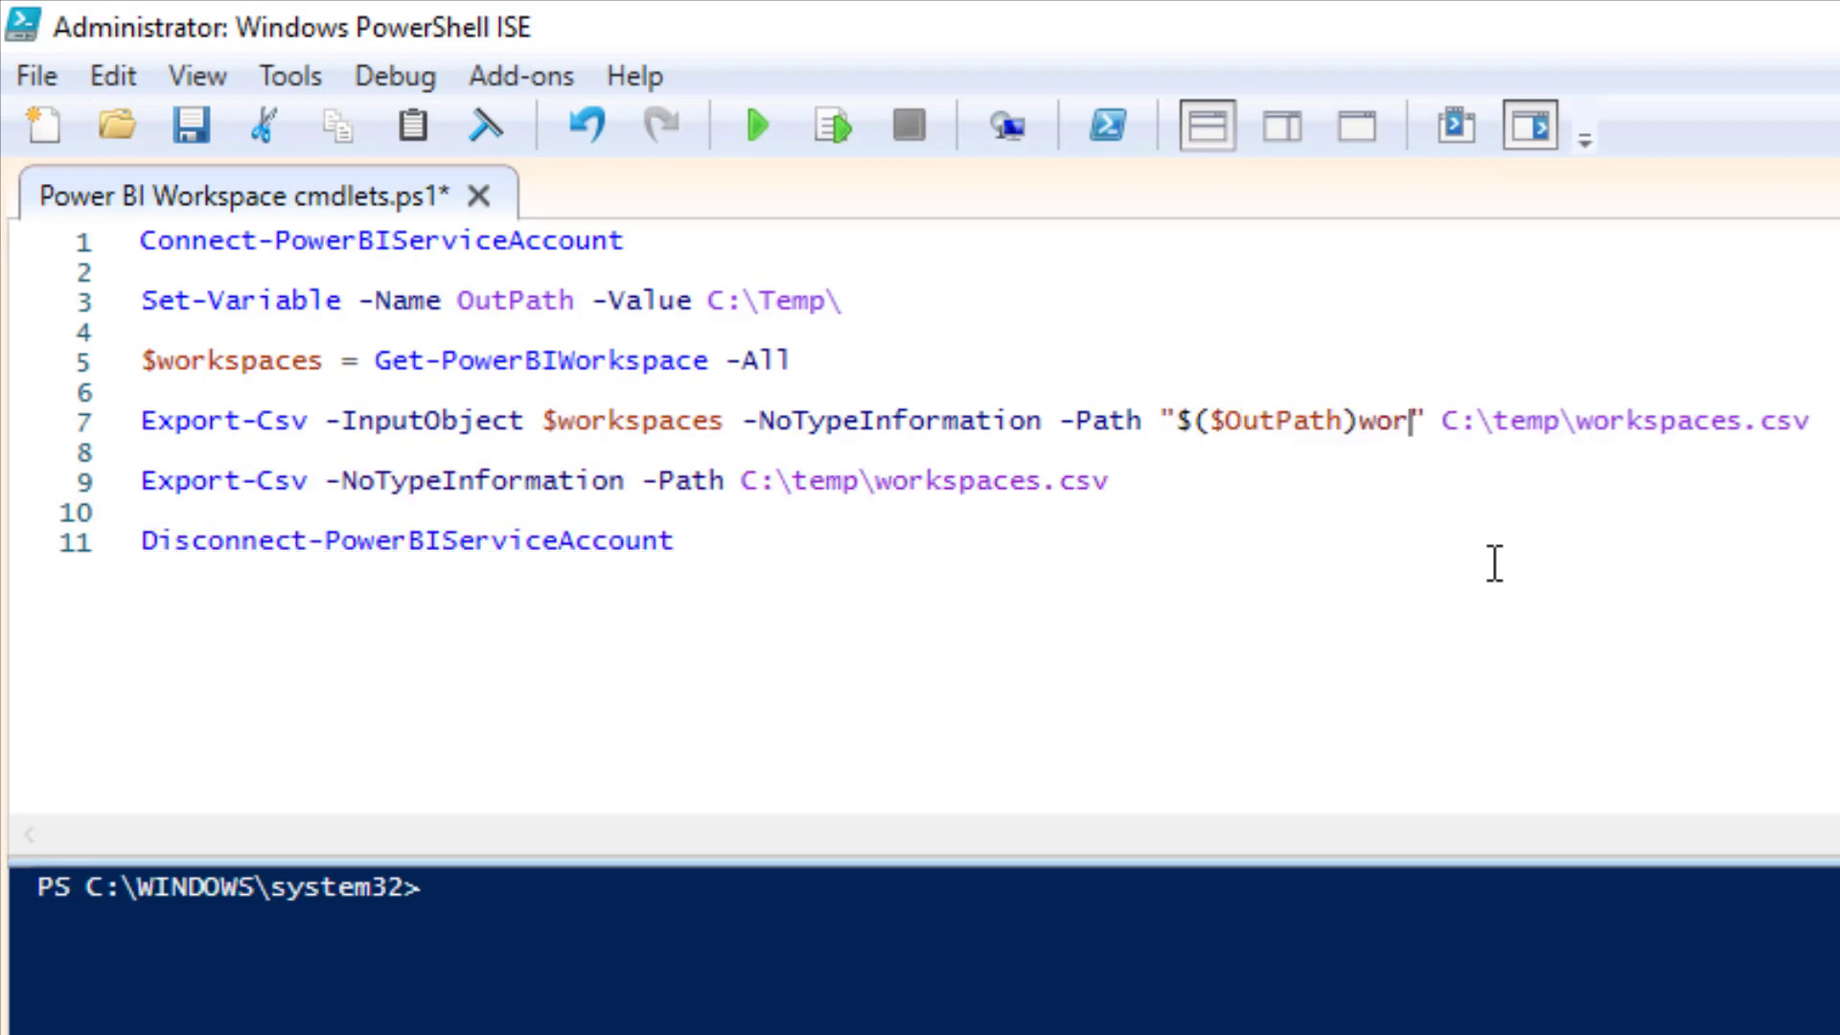
type("kspaces.csv")
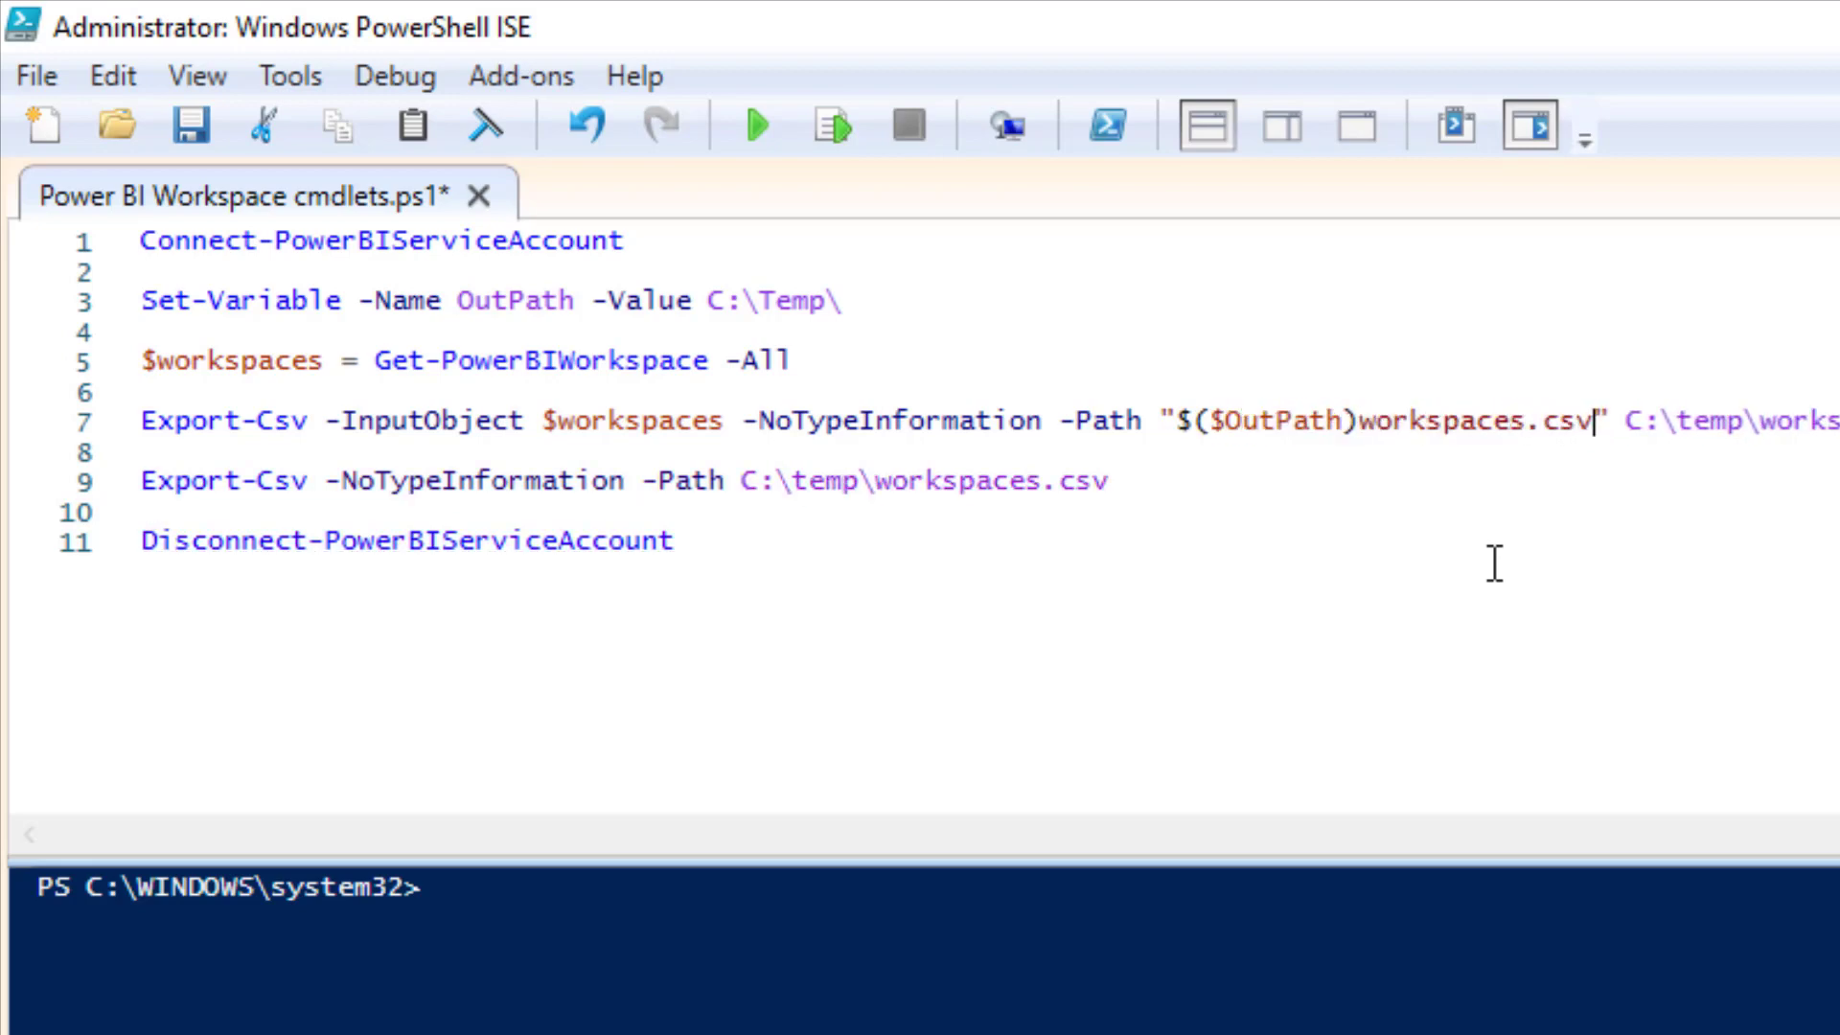
left_click_drag(1627, 420, 1839, 420)
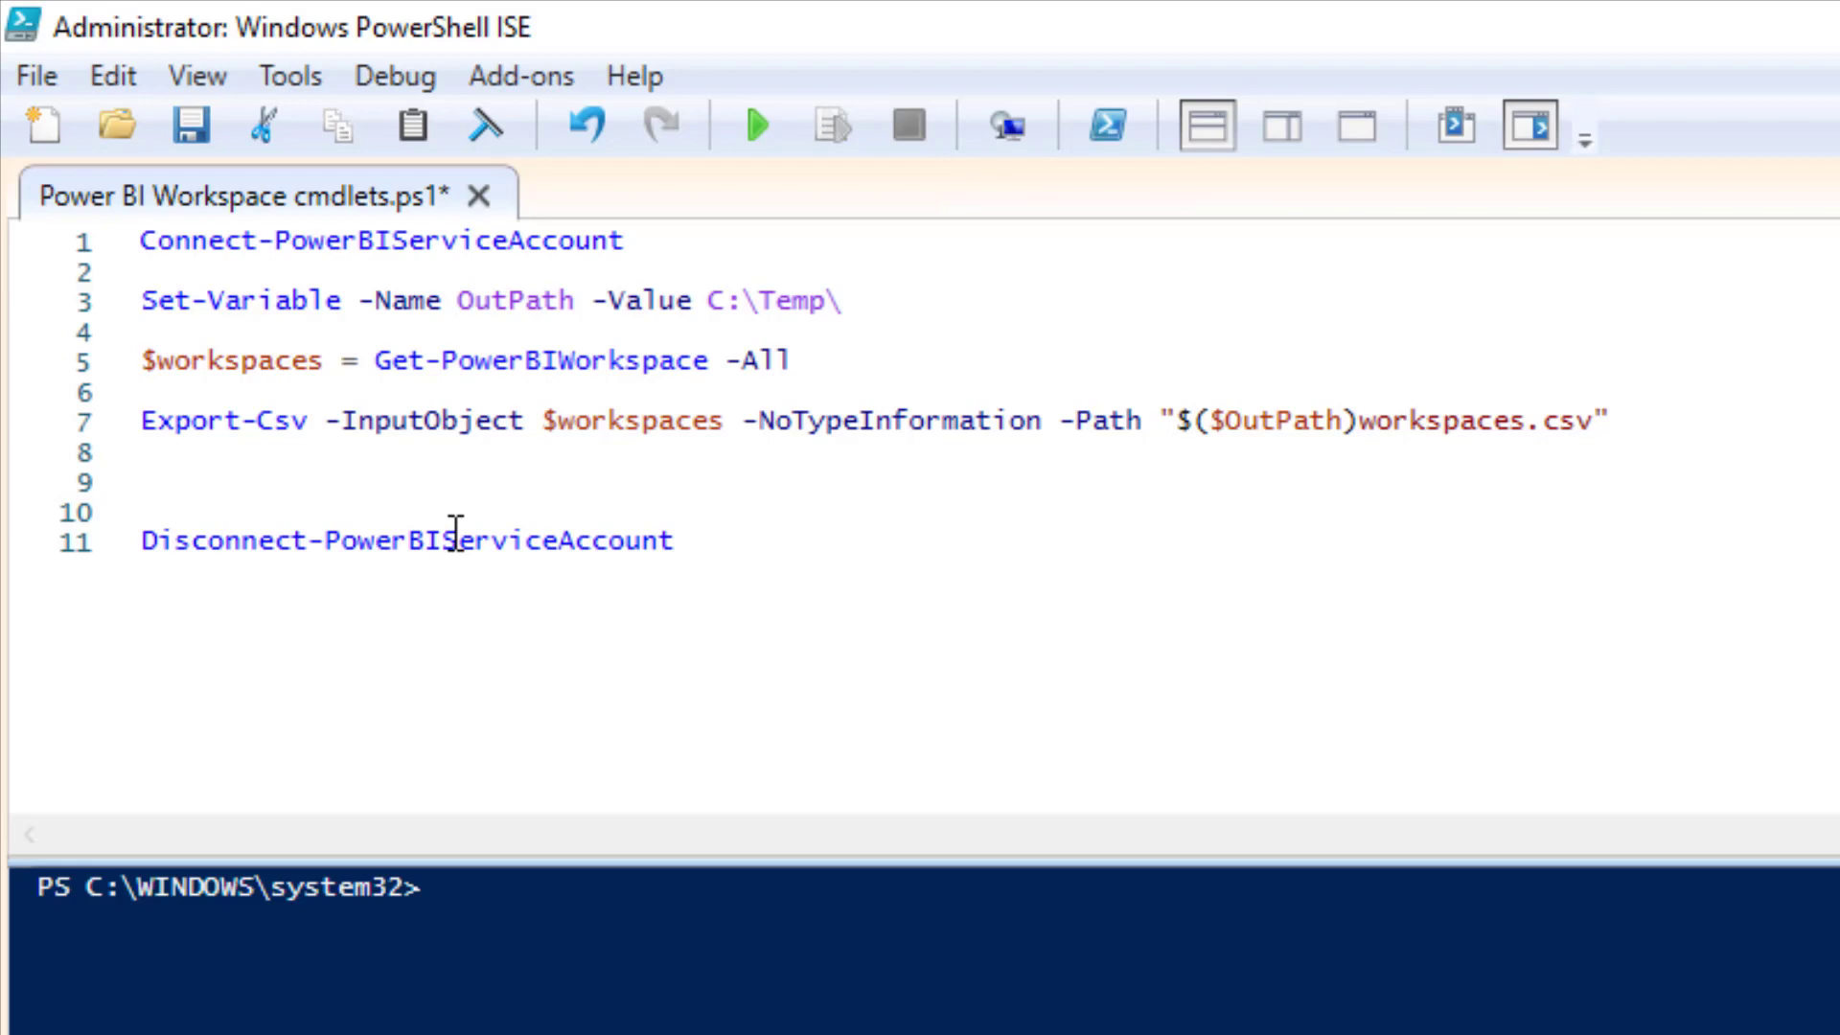
Step: Add a Write-Host line printing the total number of workspaces via $workspaces.Count
type("Write-")
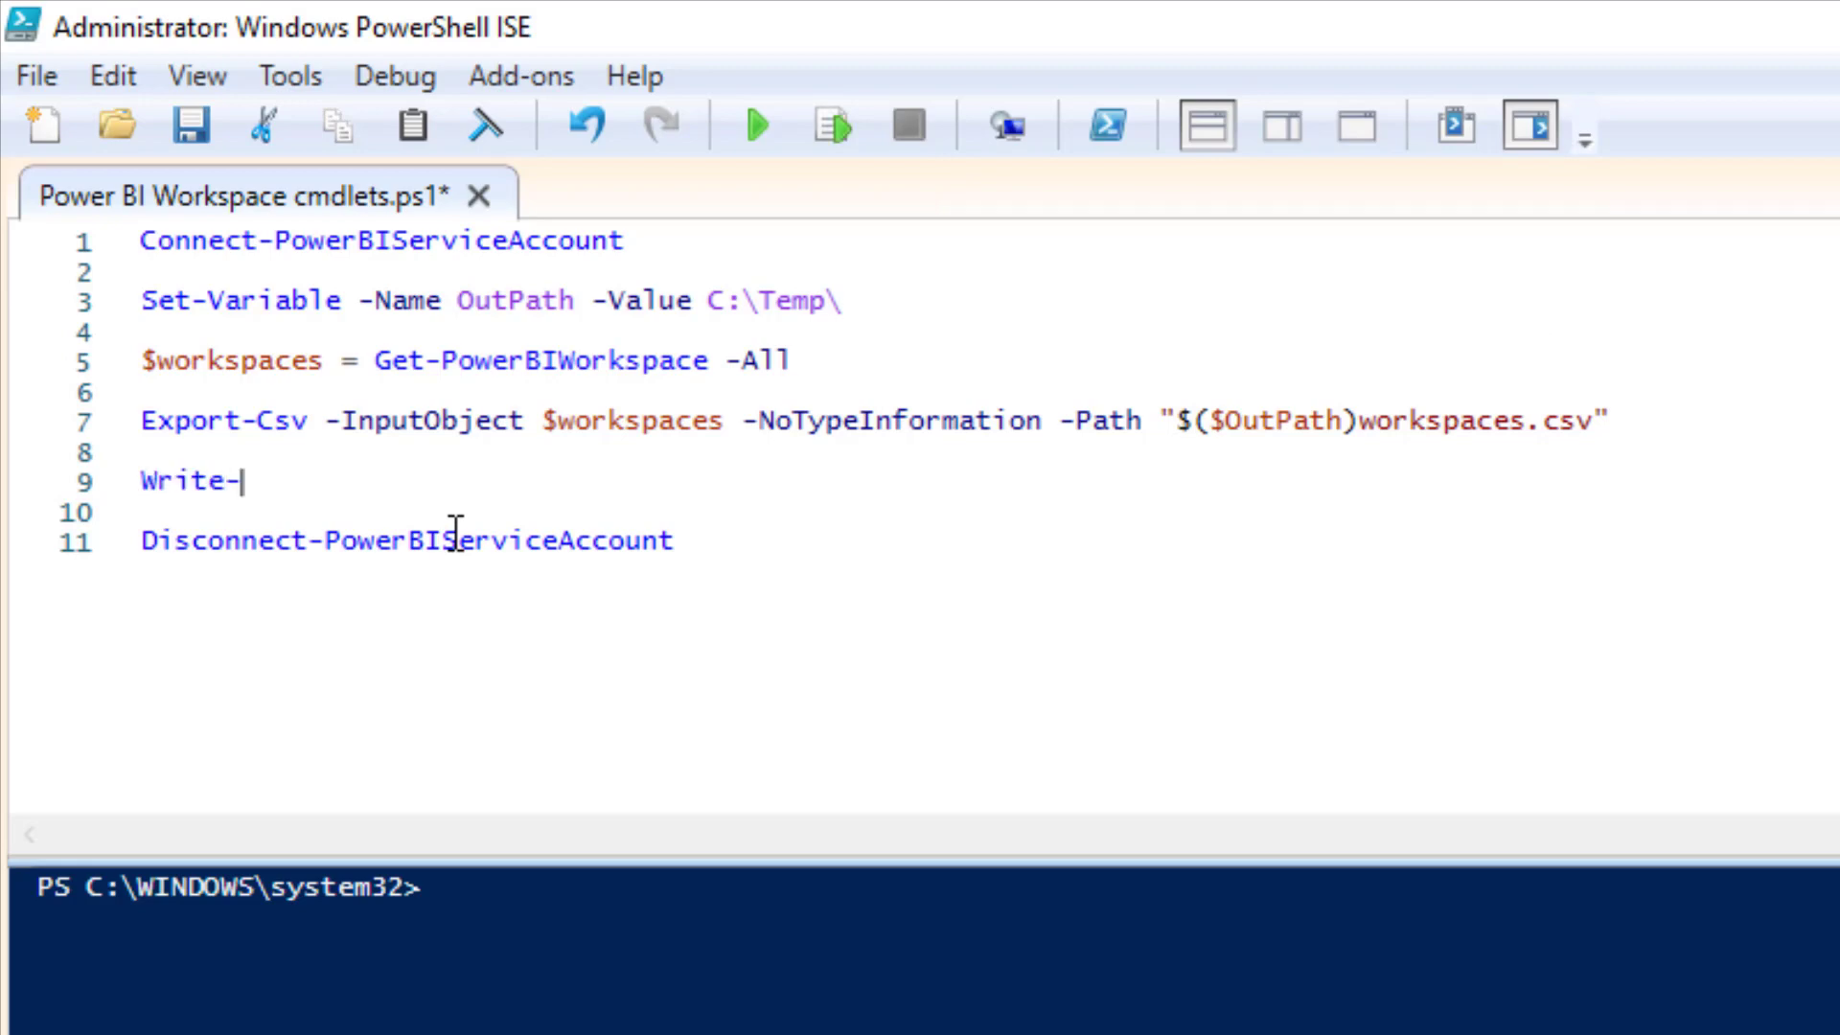
type("Host \"")
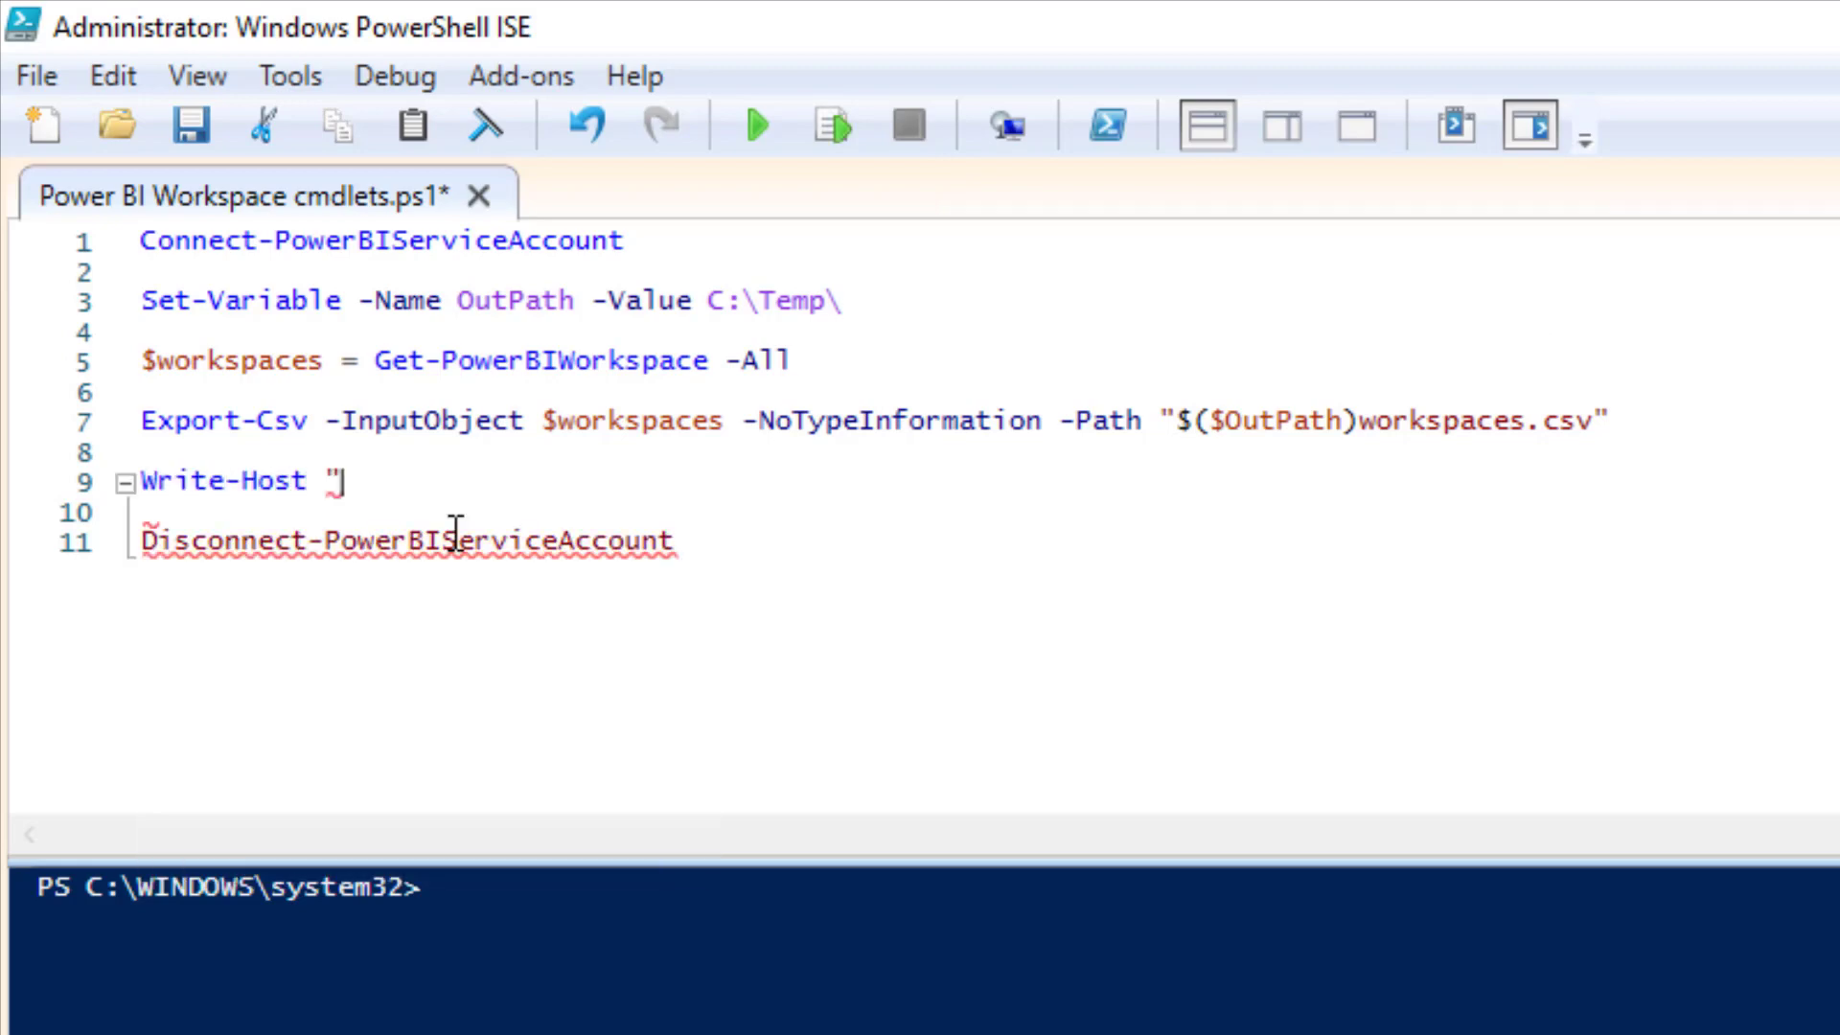
type("Total Number of Workspaces")
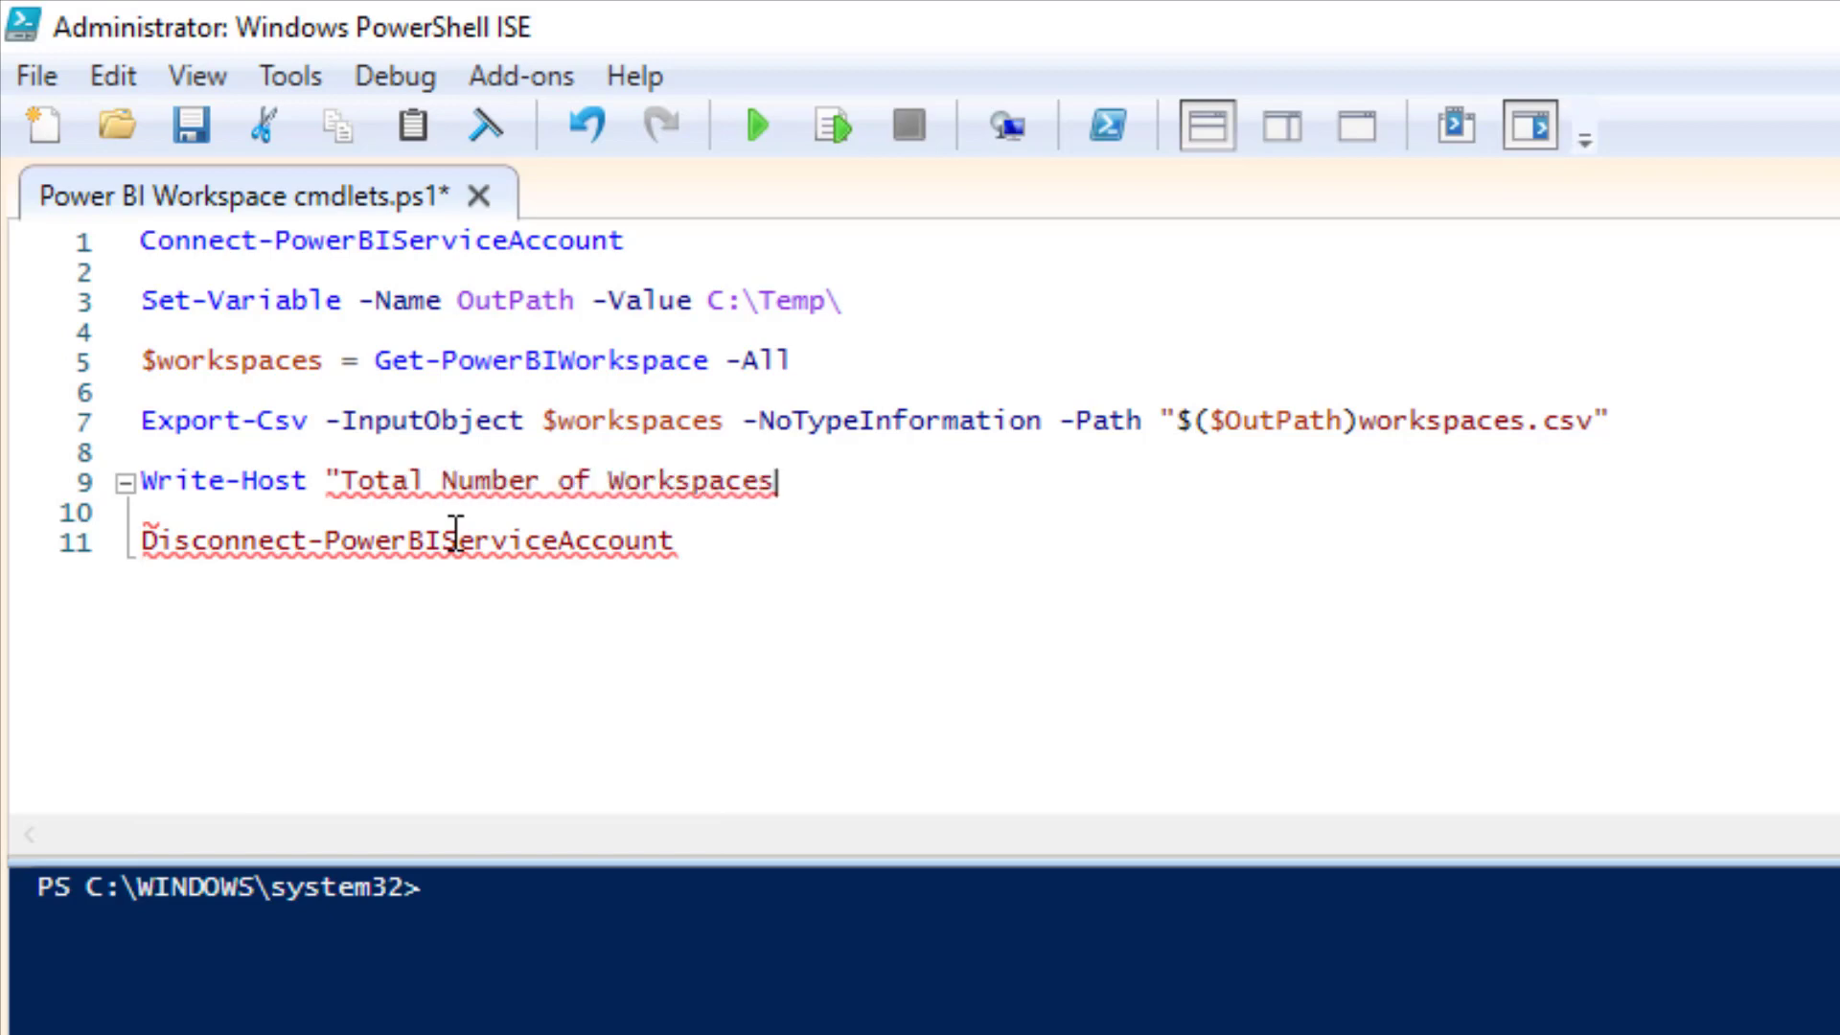
type(": $")
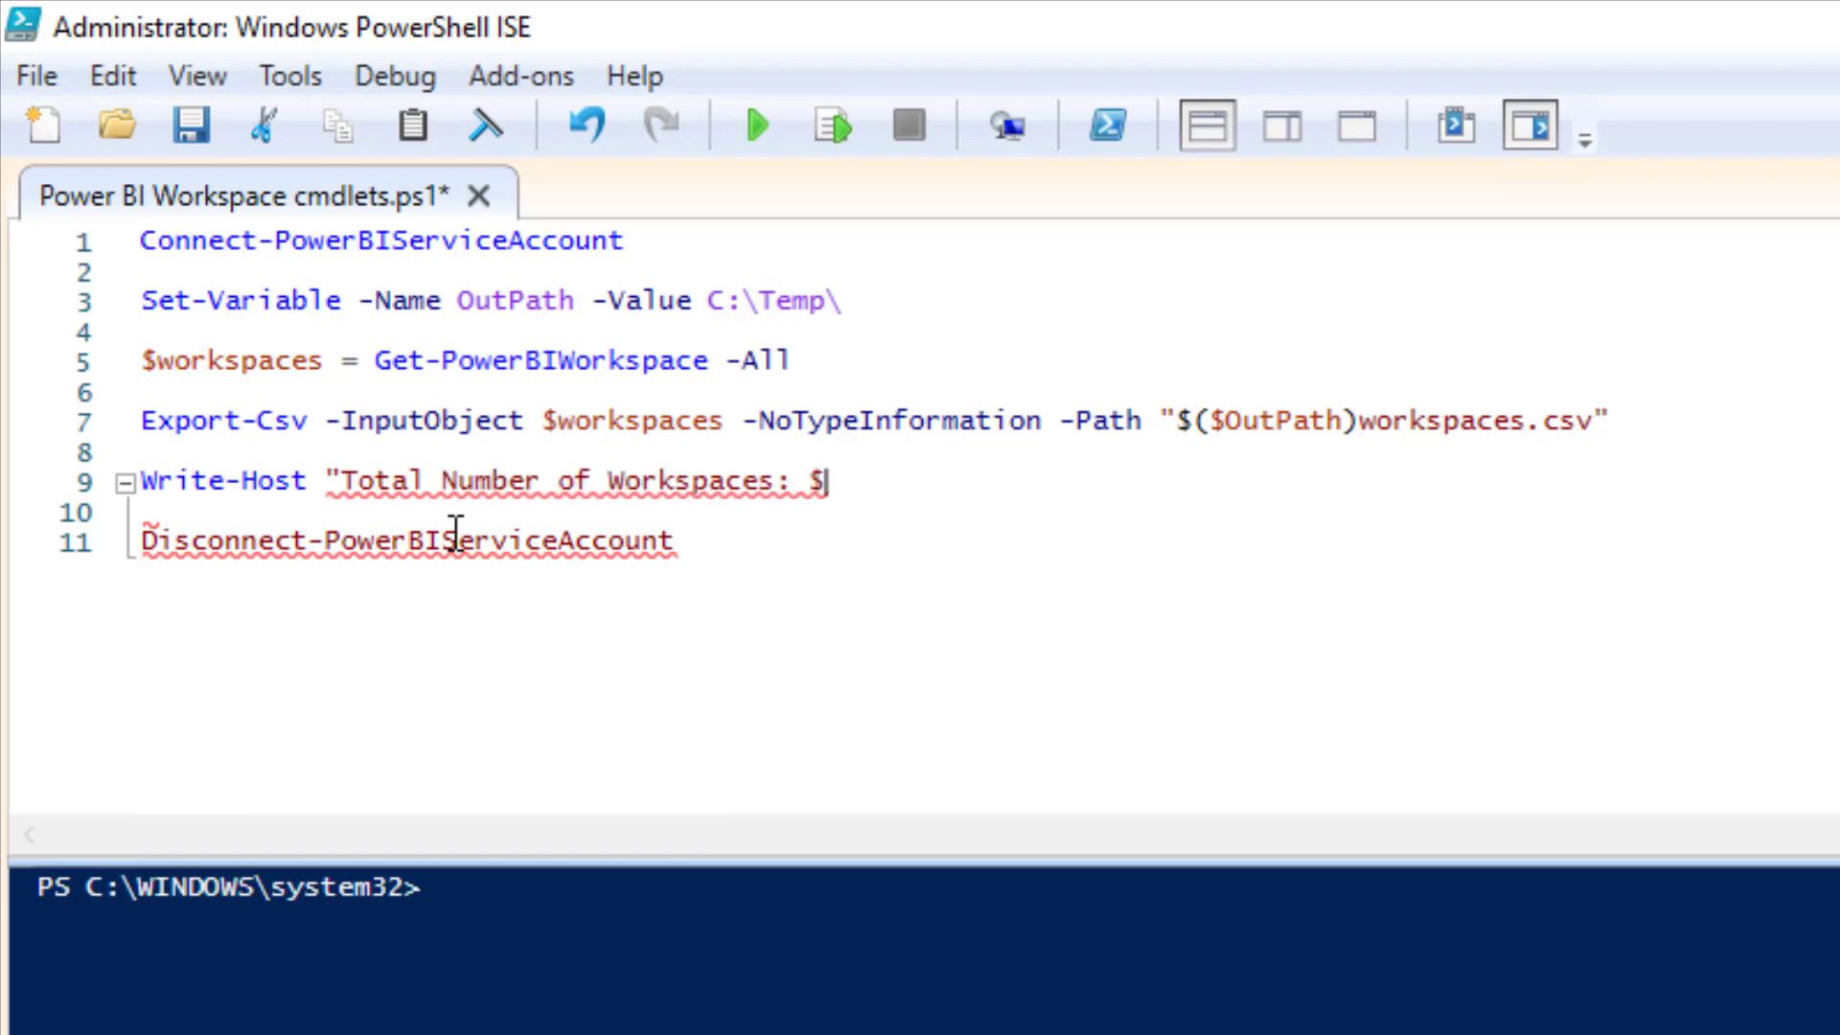
type("(")
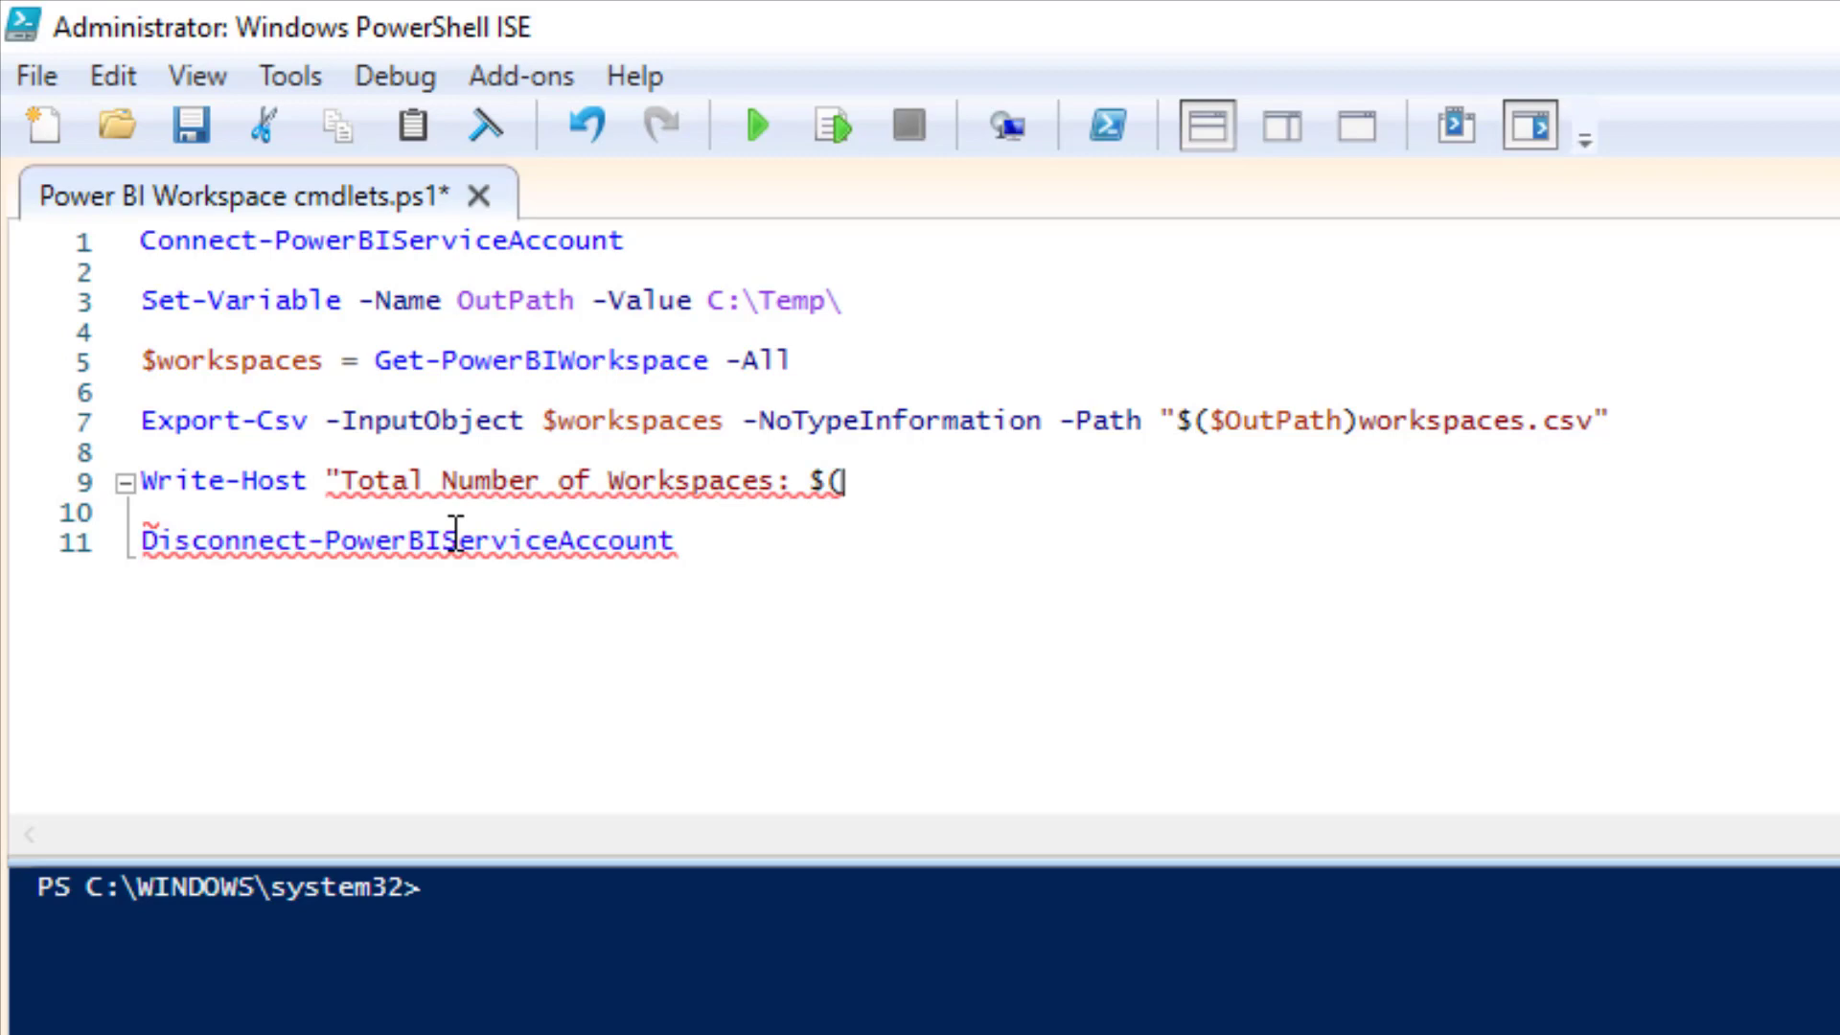
type("$workspaces.")
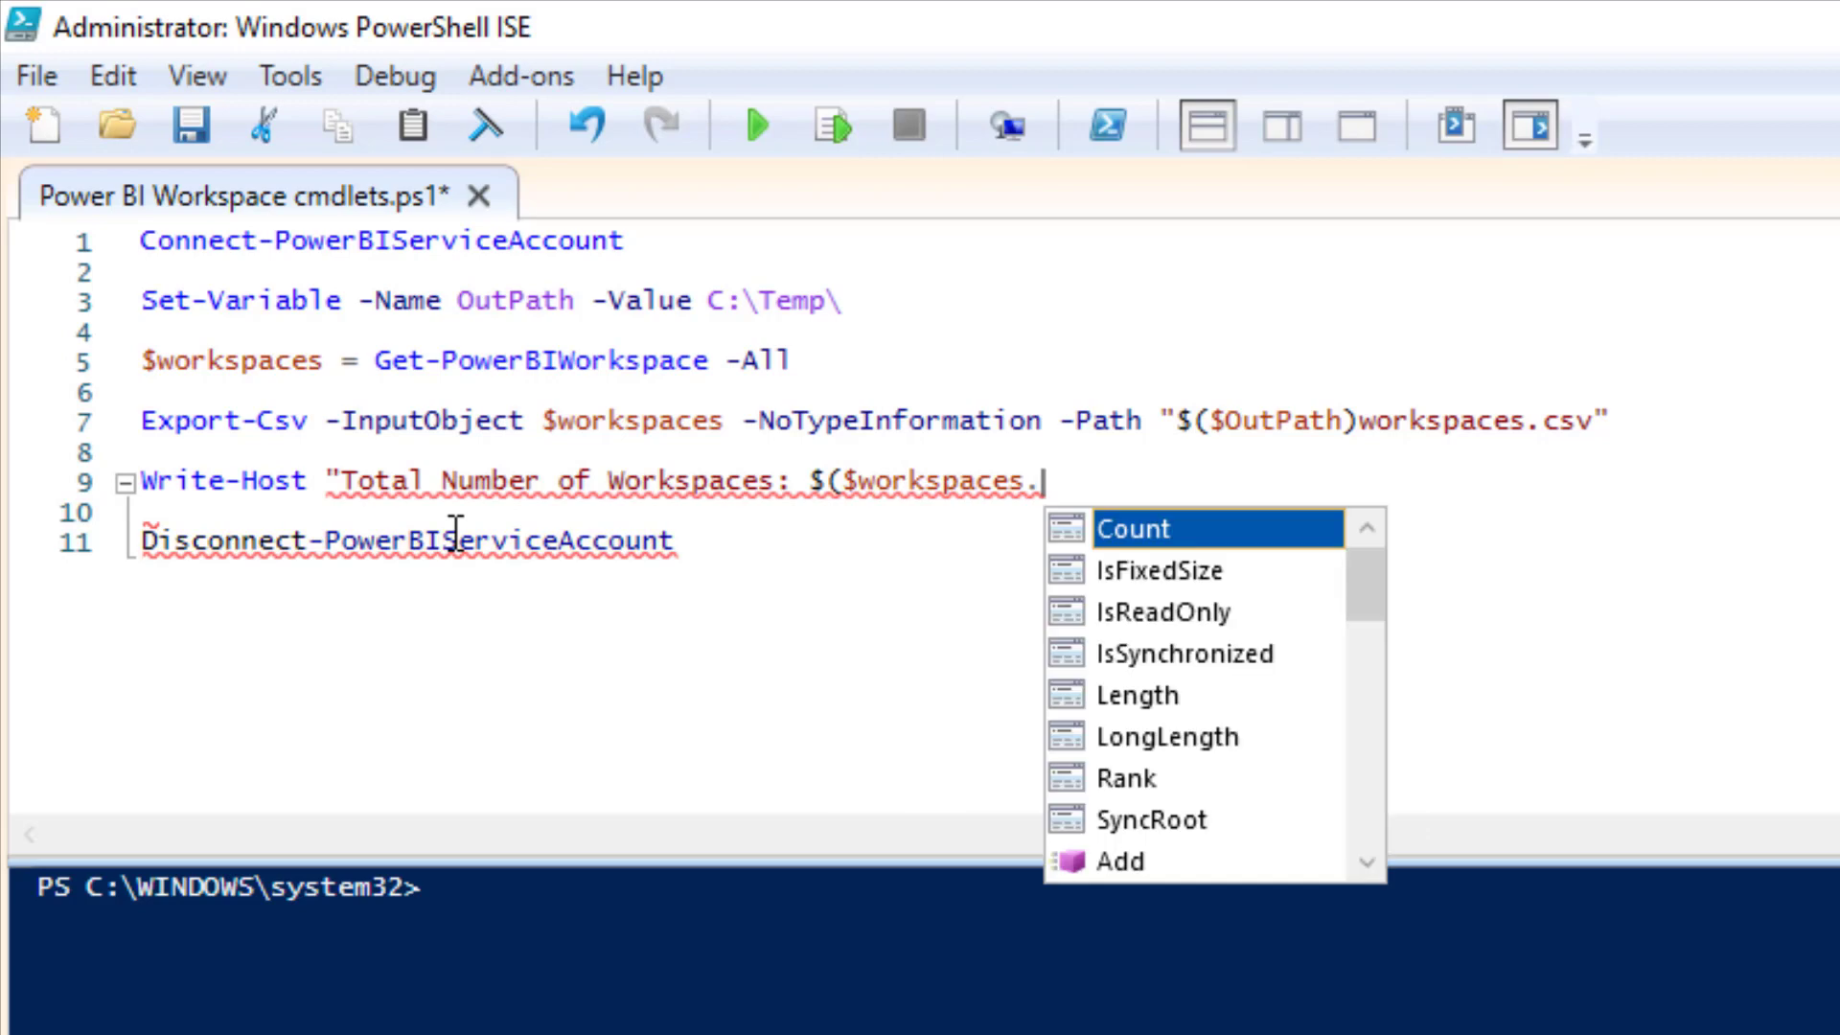
left_click(1133, 529)
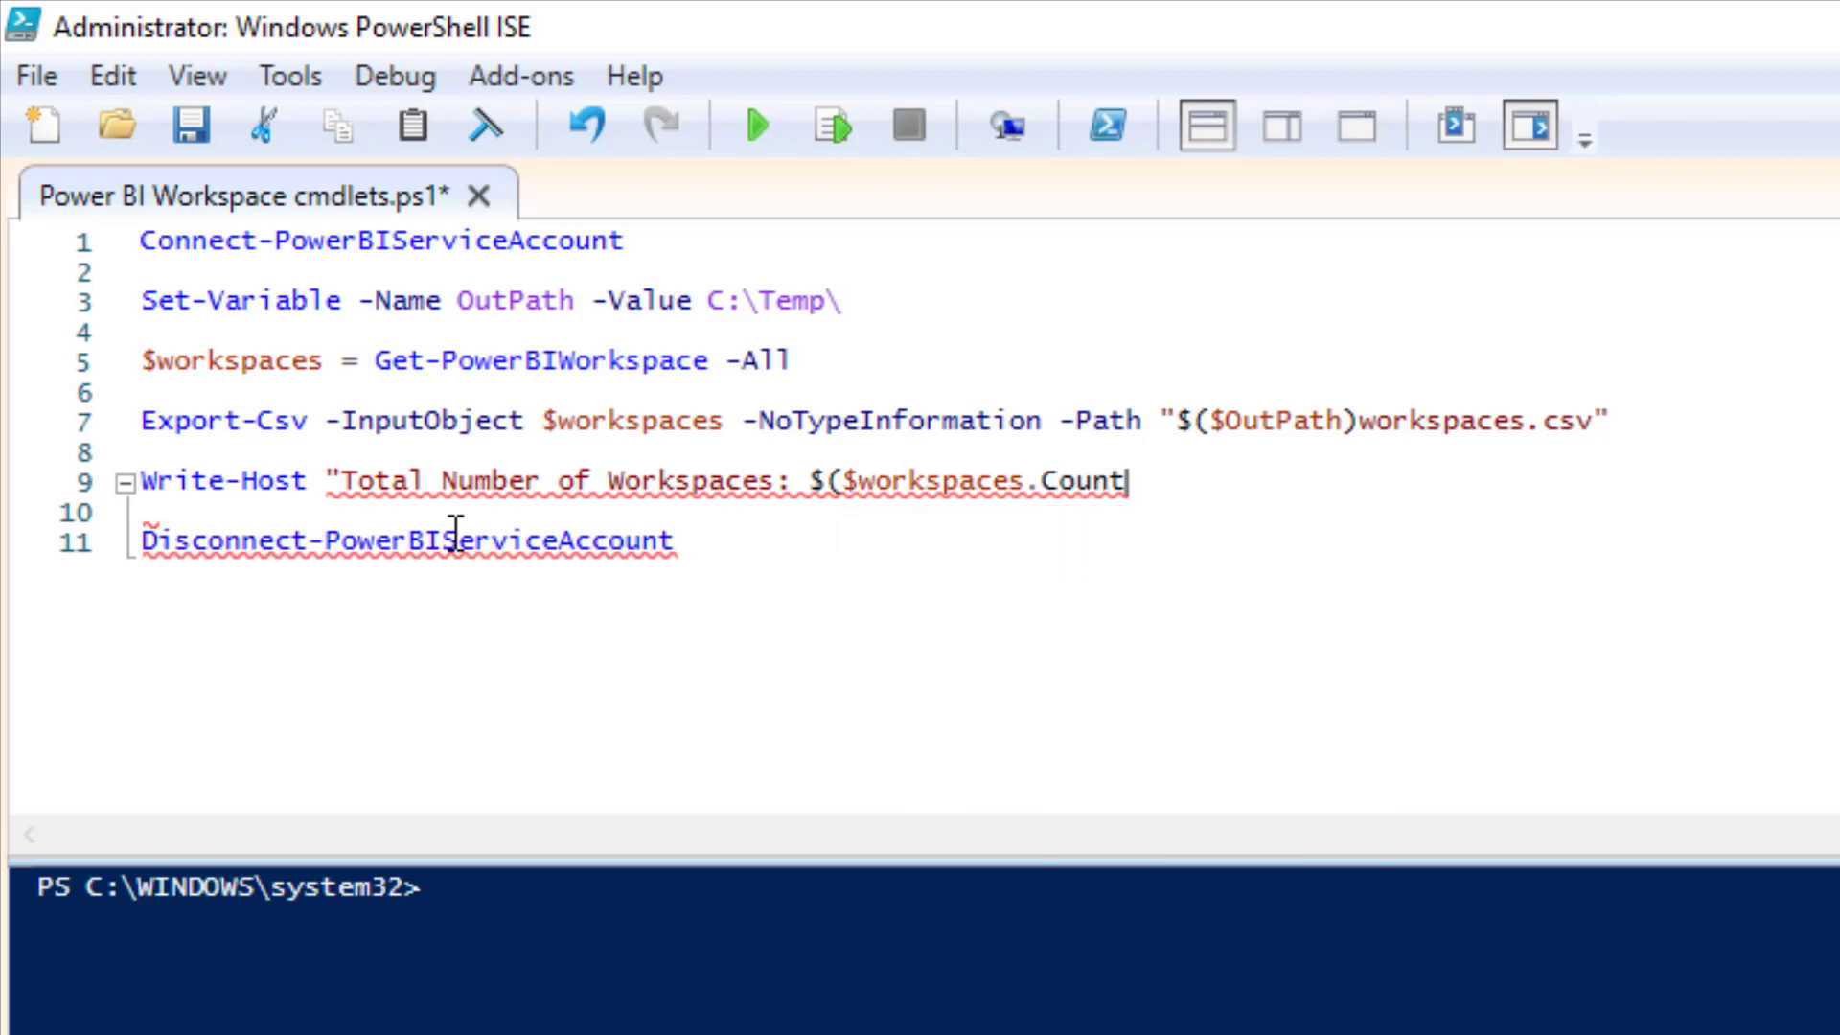
type(")`")
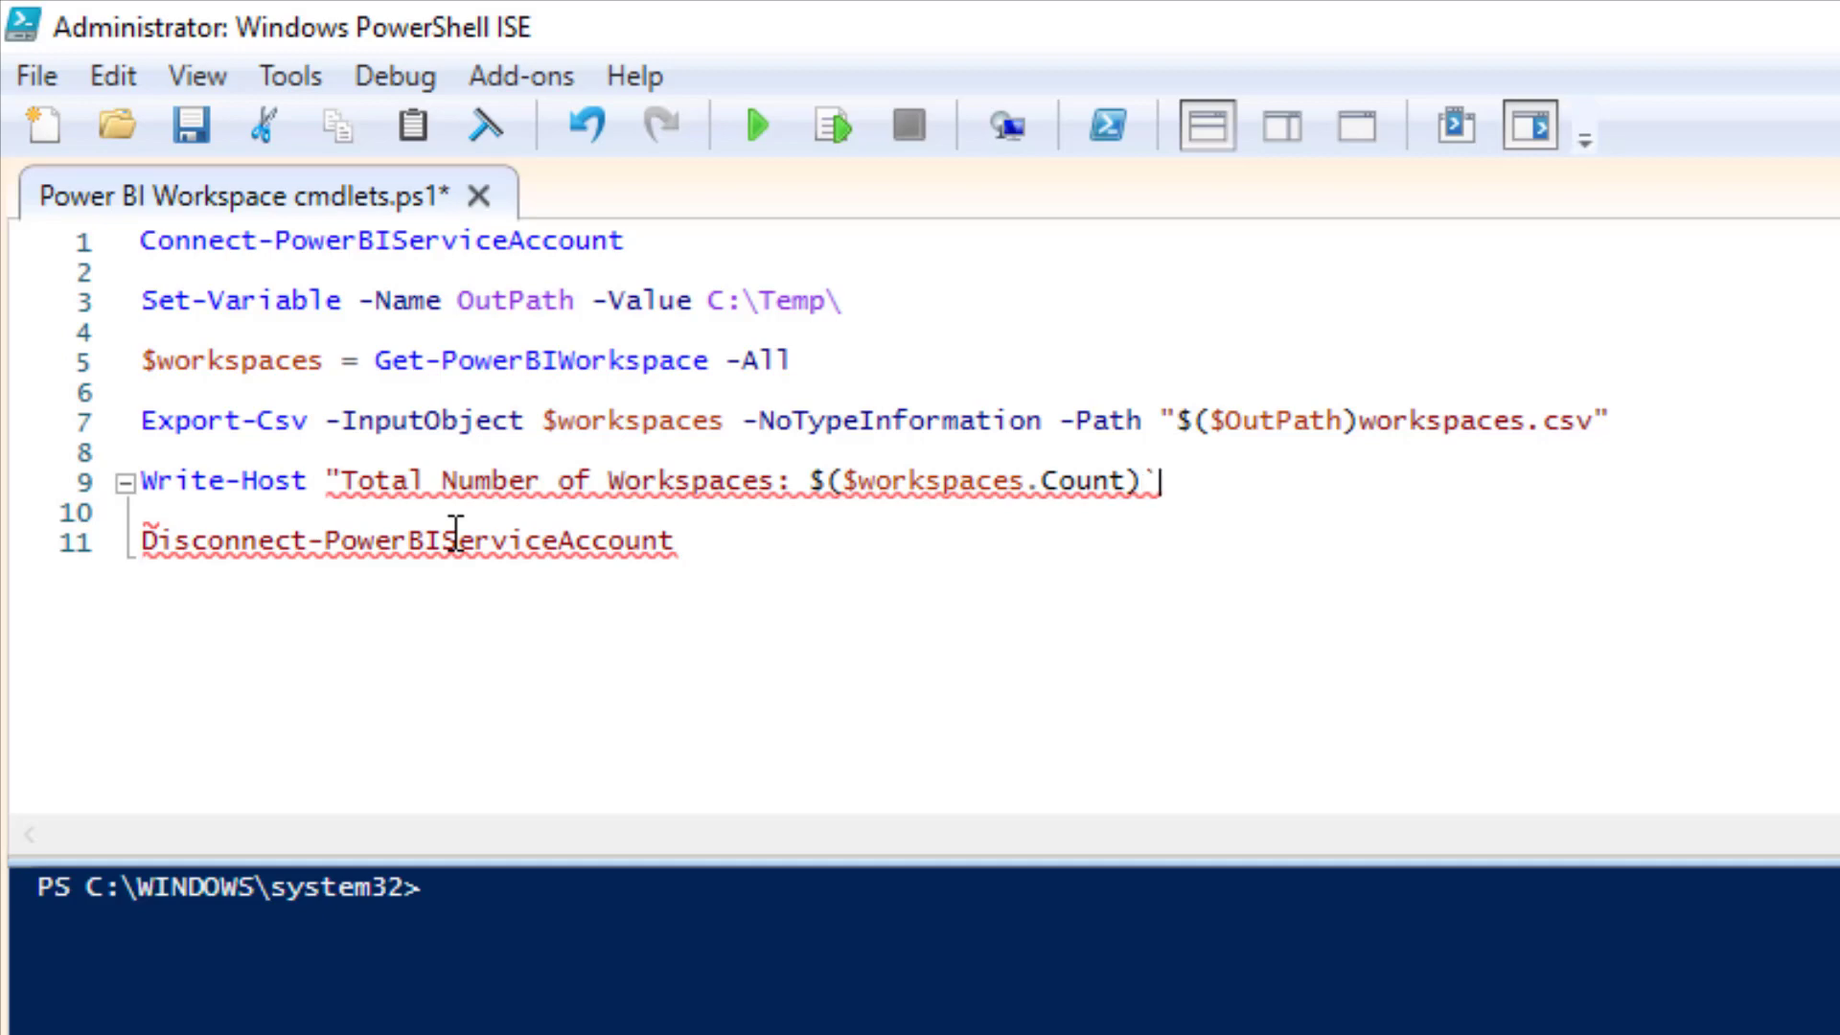
Step: Add Read-Host "Press any key when complete" with Disconnect-PowerBIServiceAccount before it
type("n\"")
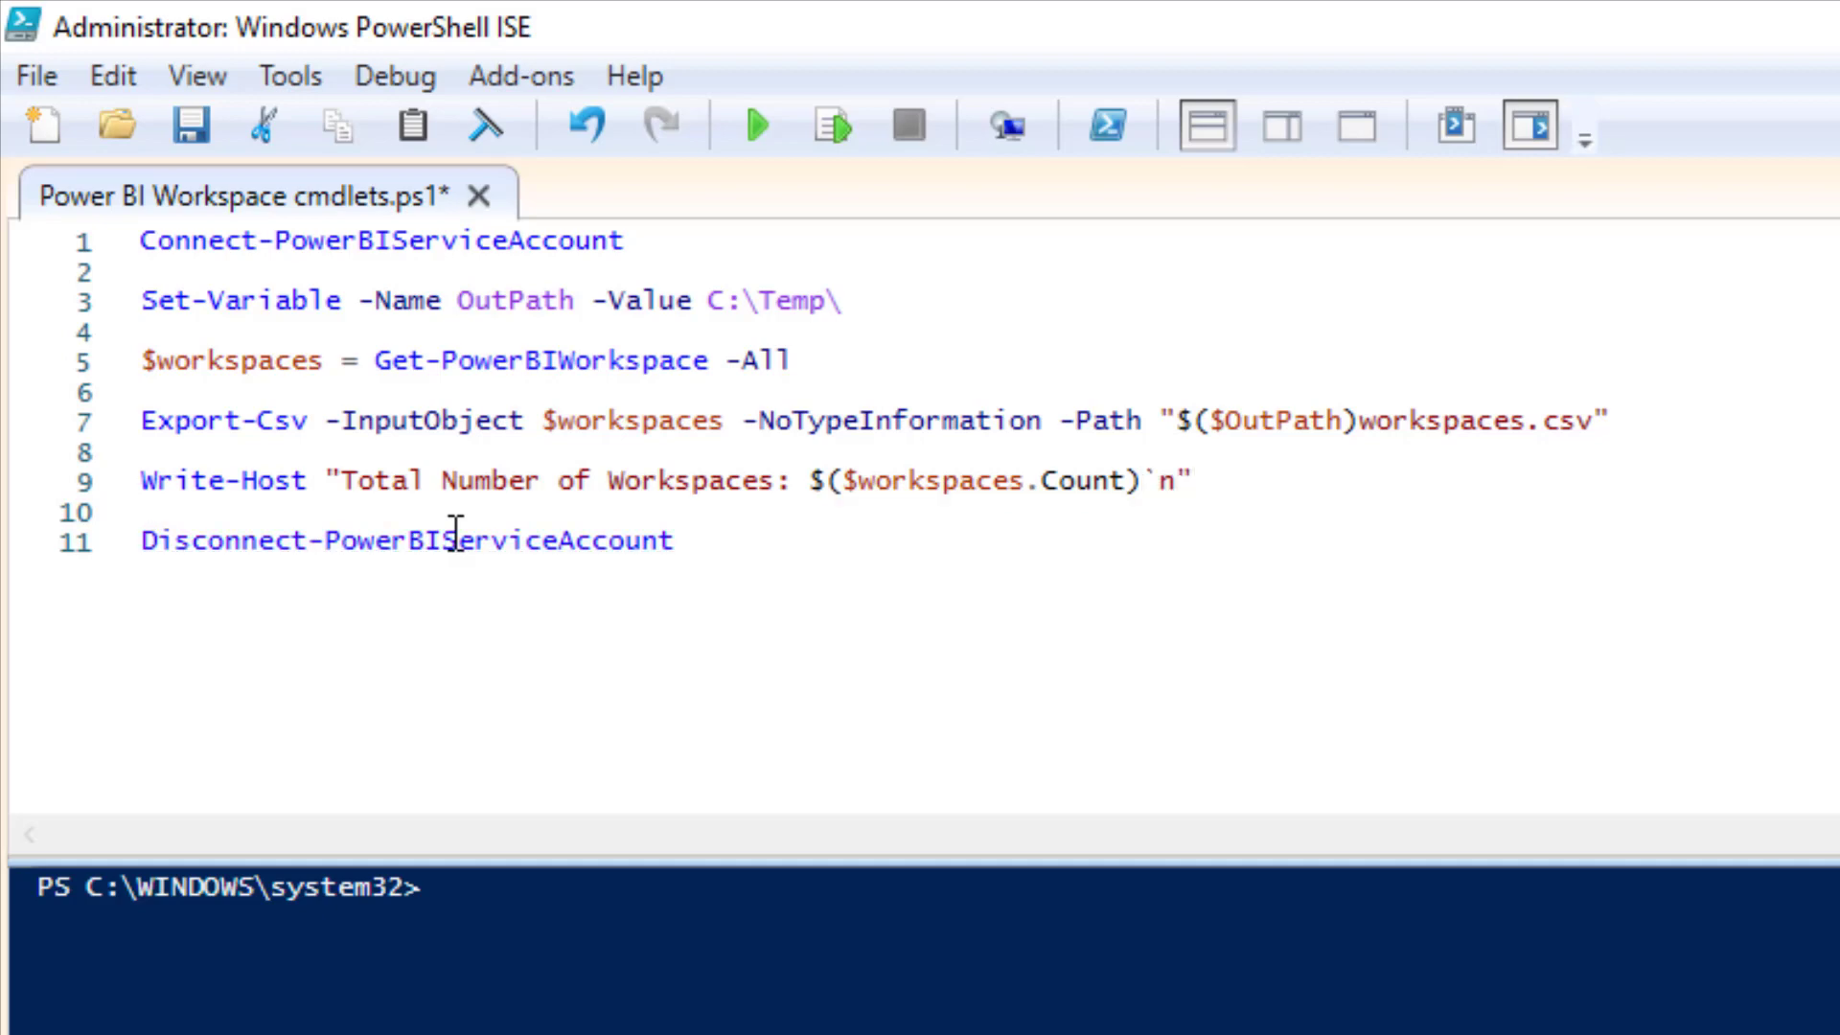
type("Read")
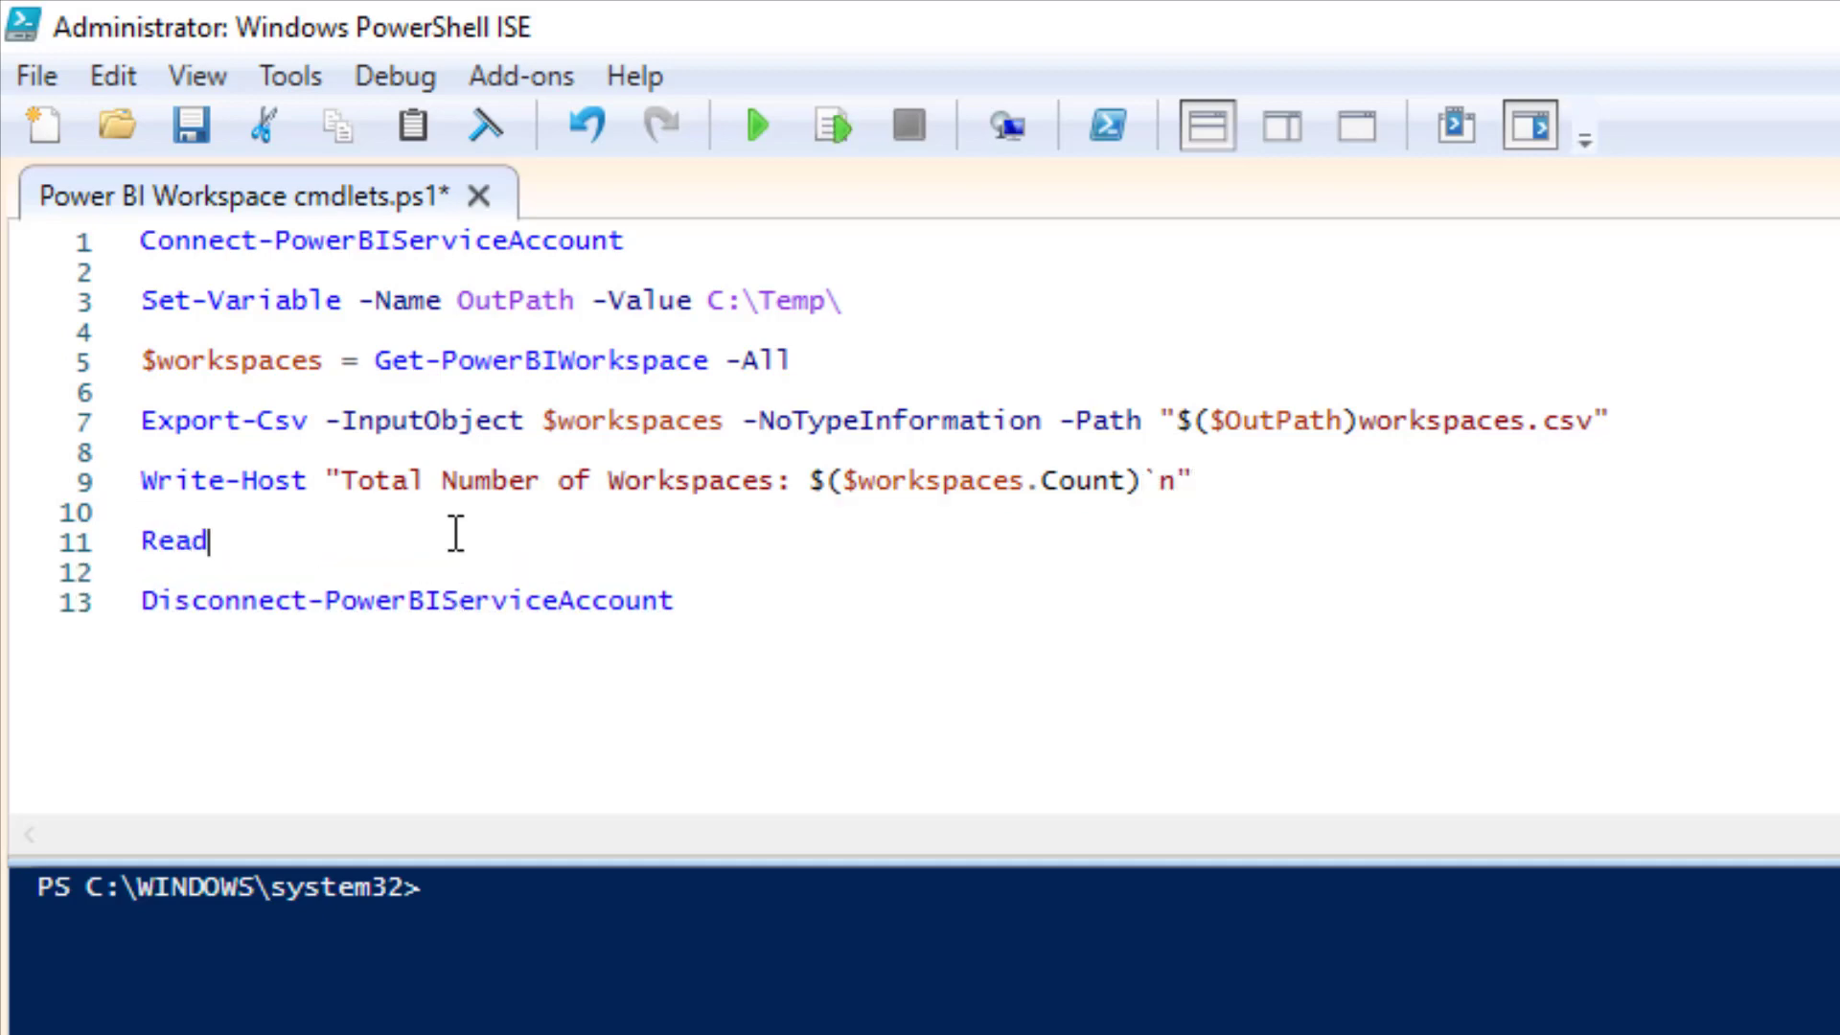
type("-Host")
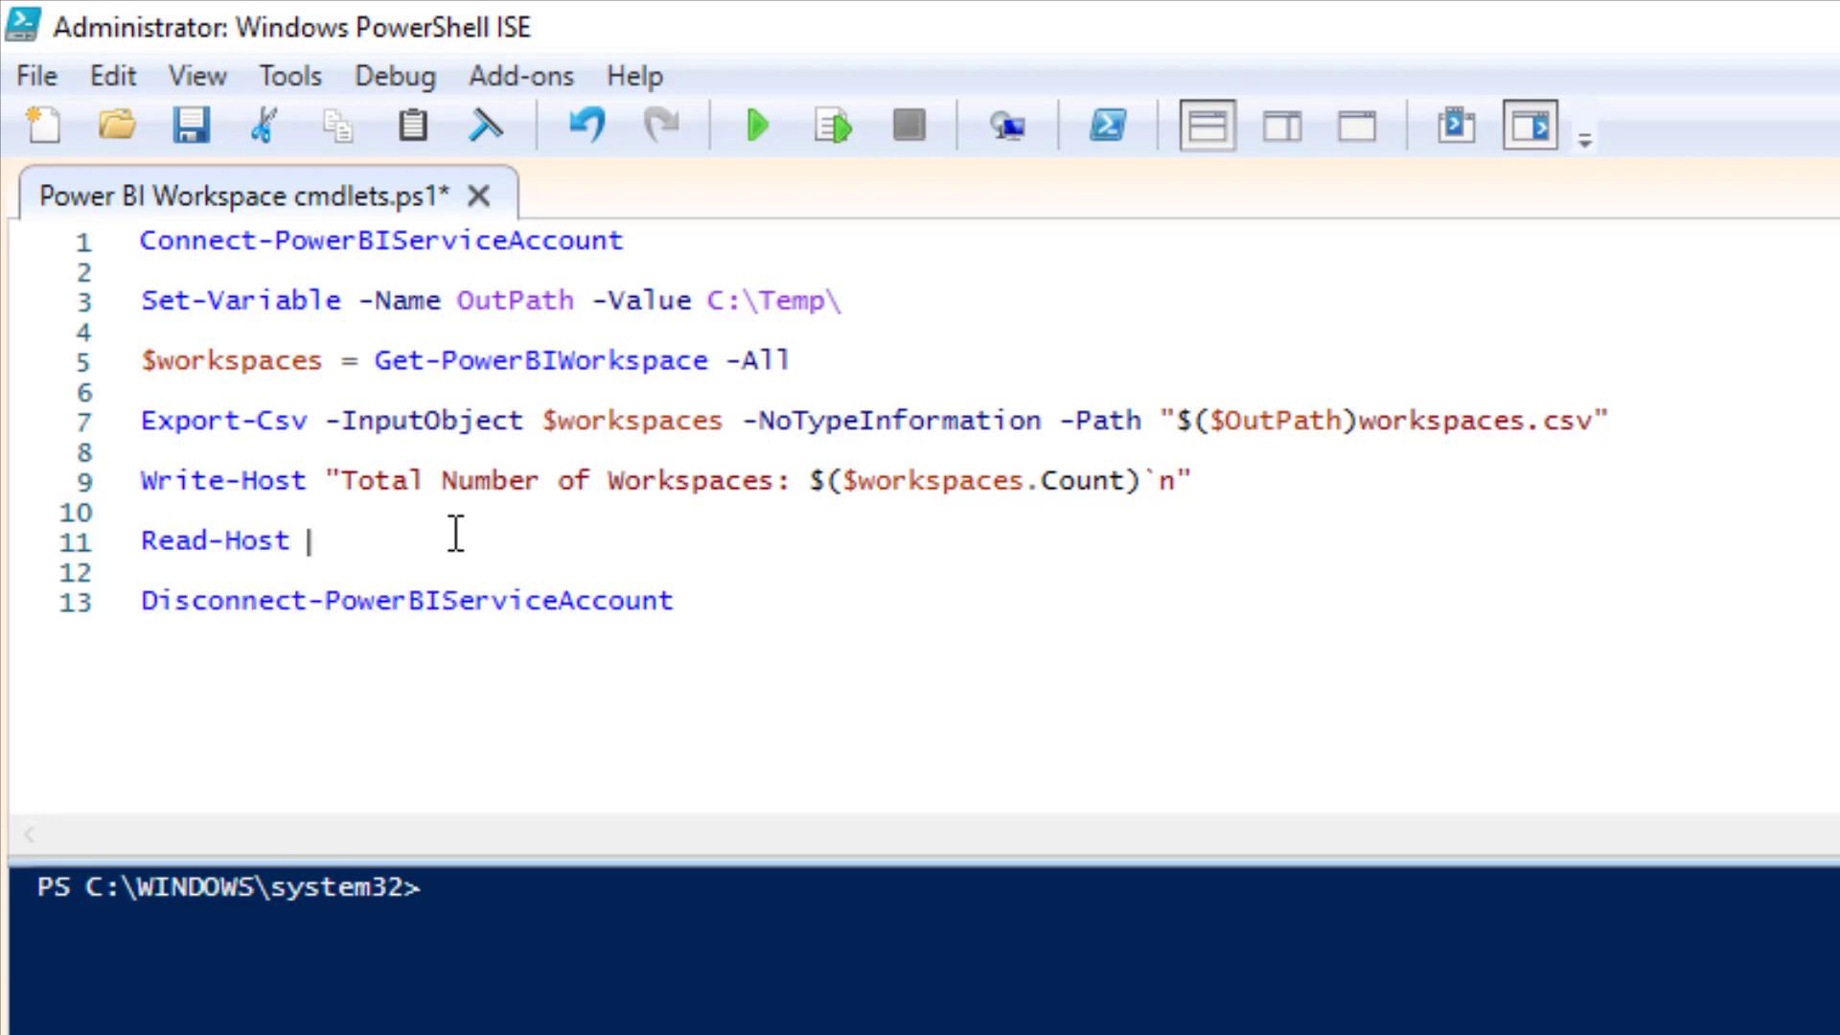
type("\"Press any key when complete.")
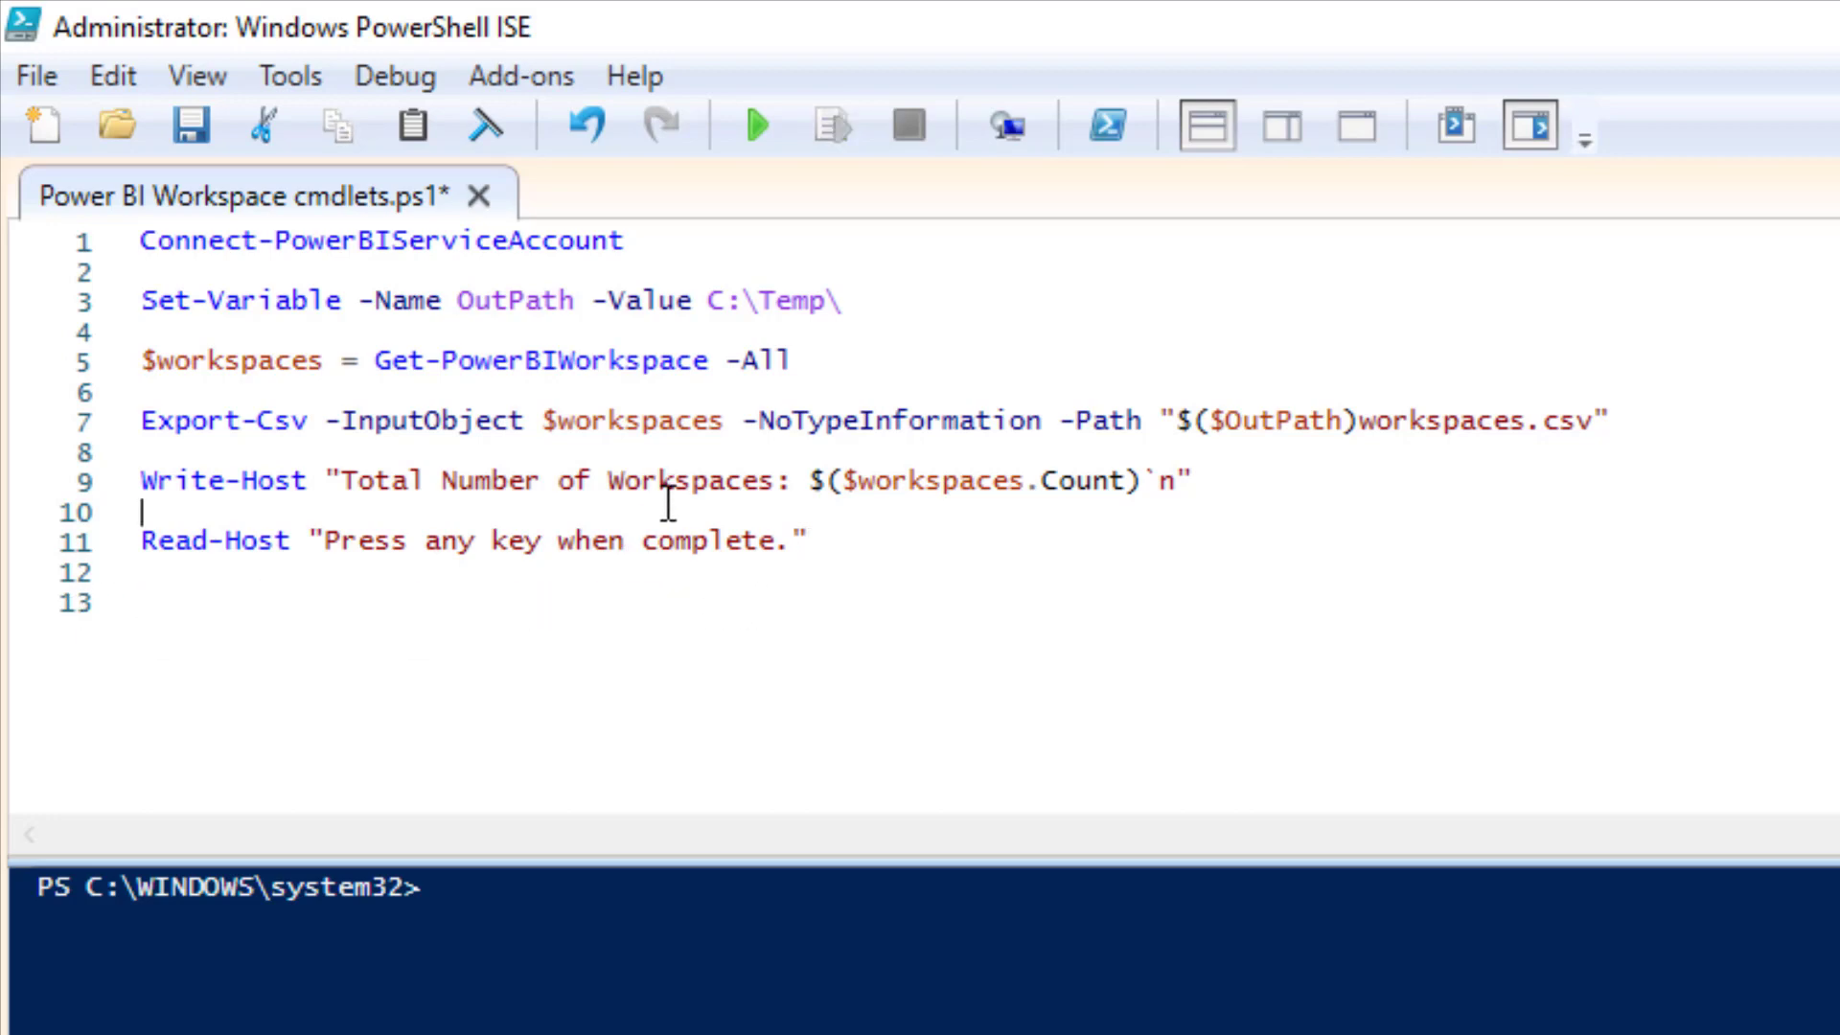
type("Disconnect-PowerBIServiceAccount")
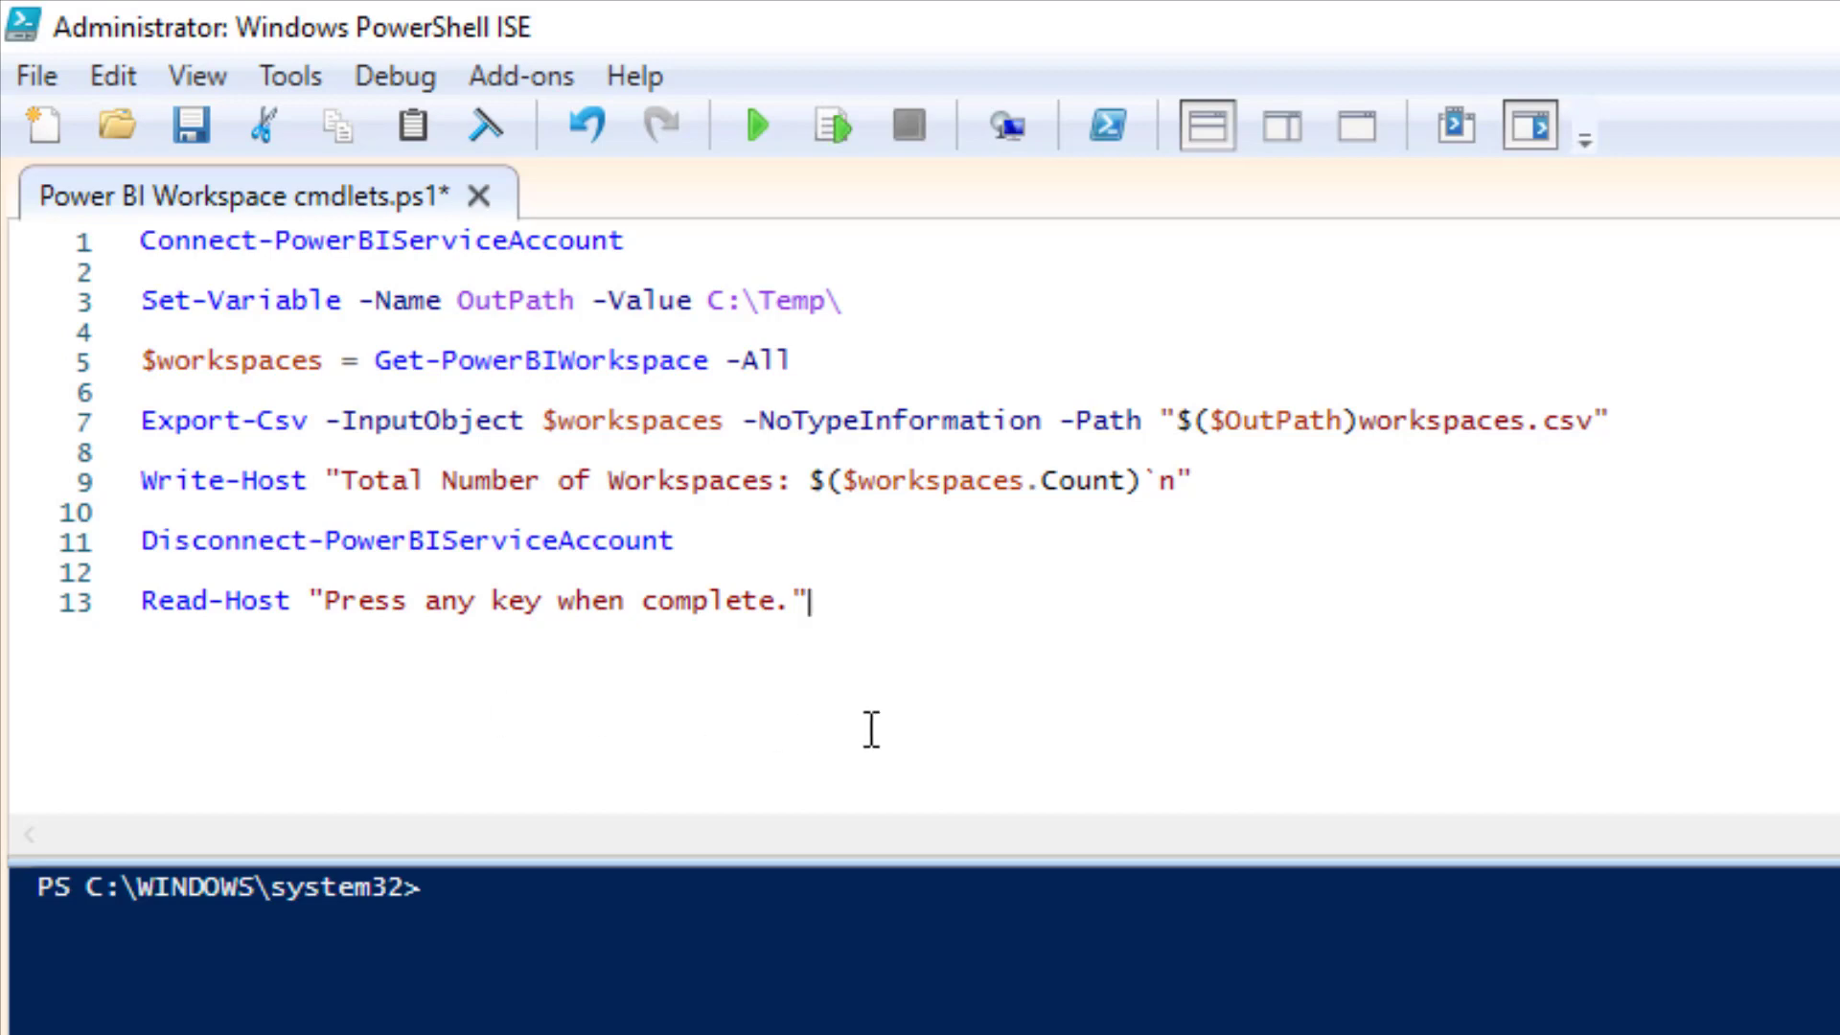
mouse_move(924, 729)
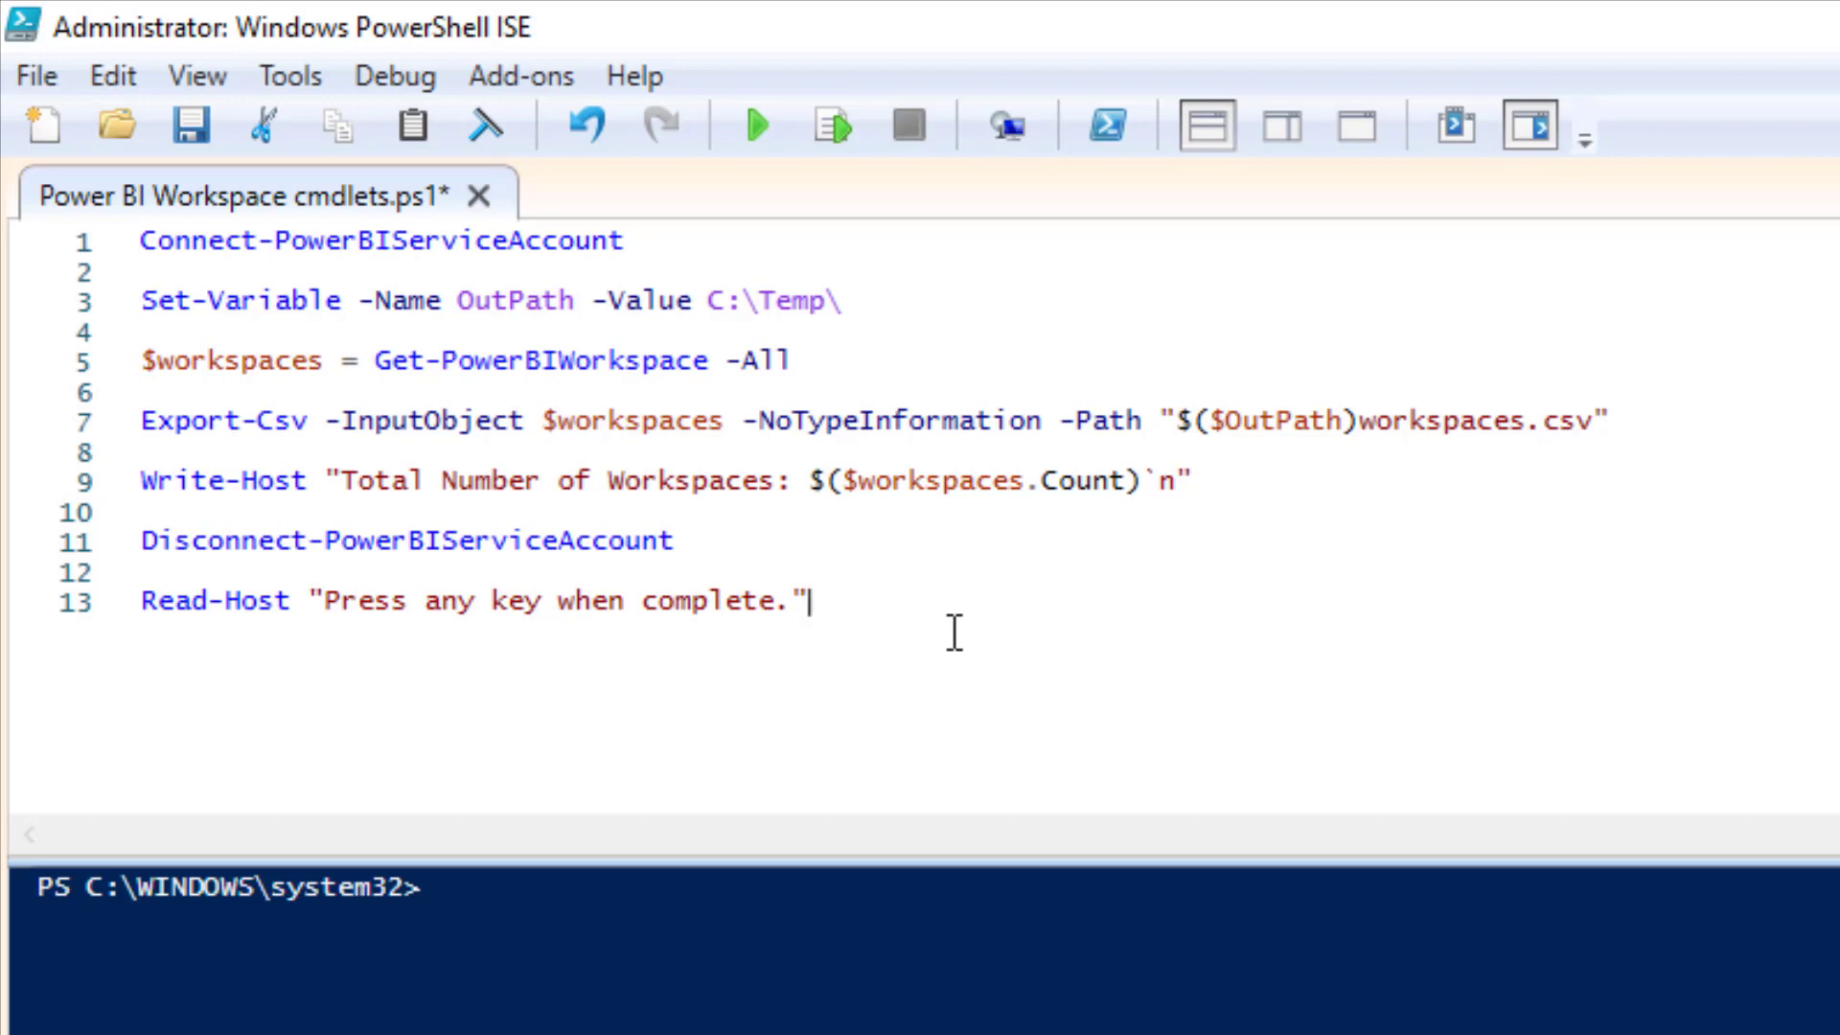
left_click(187, 127)
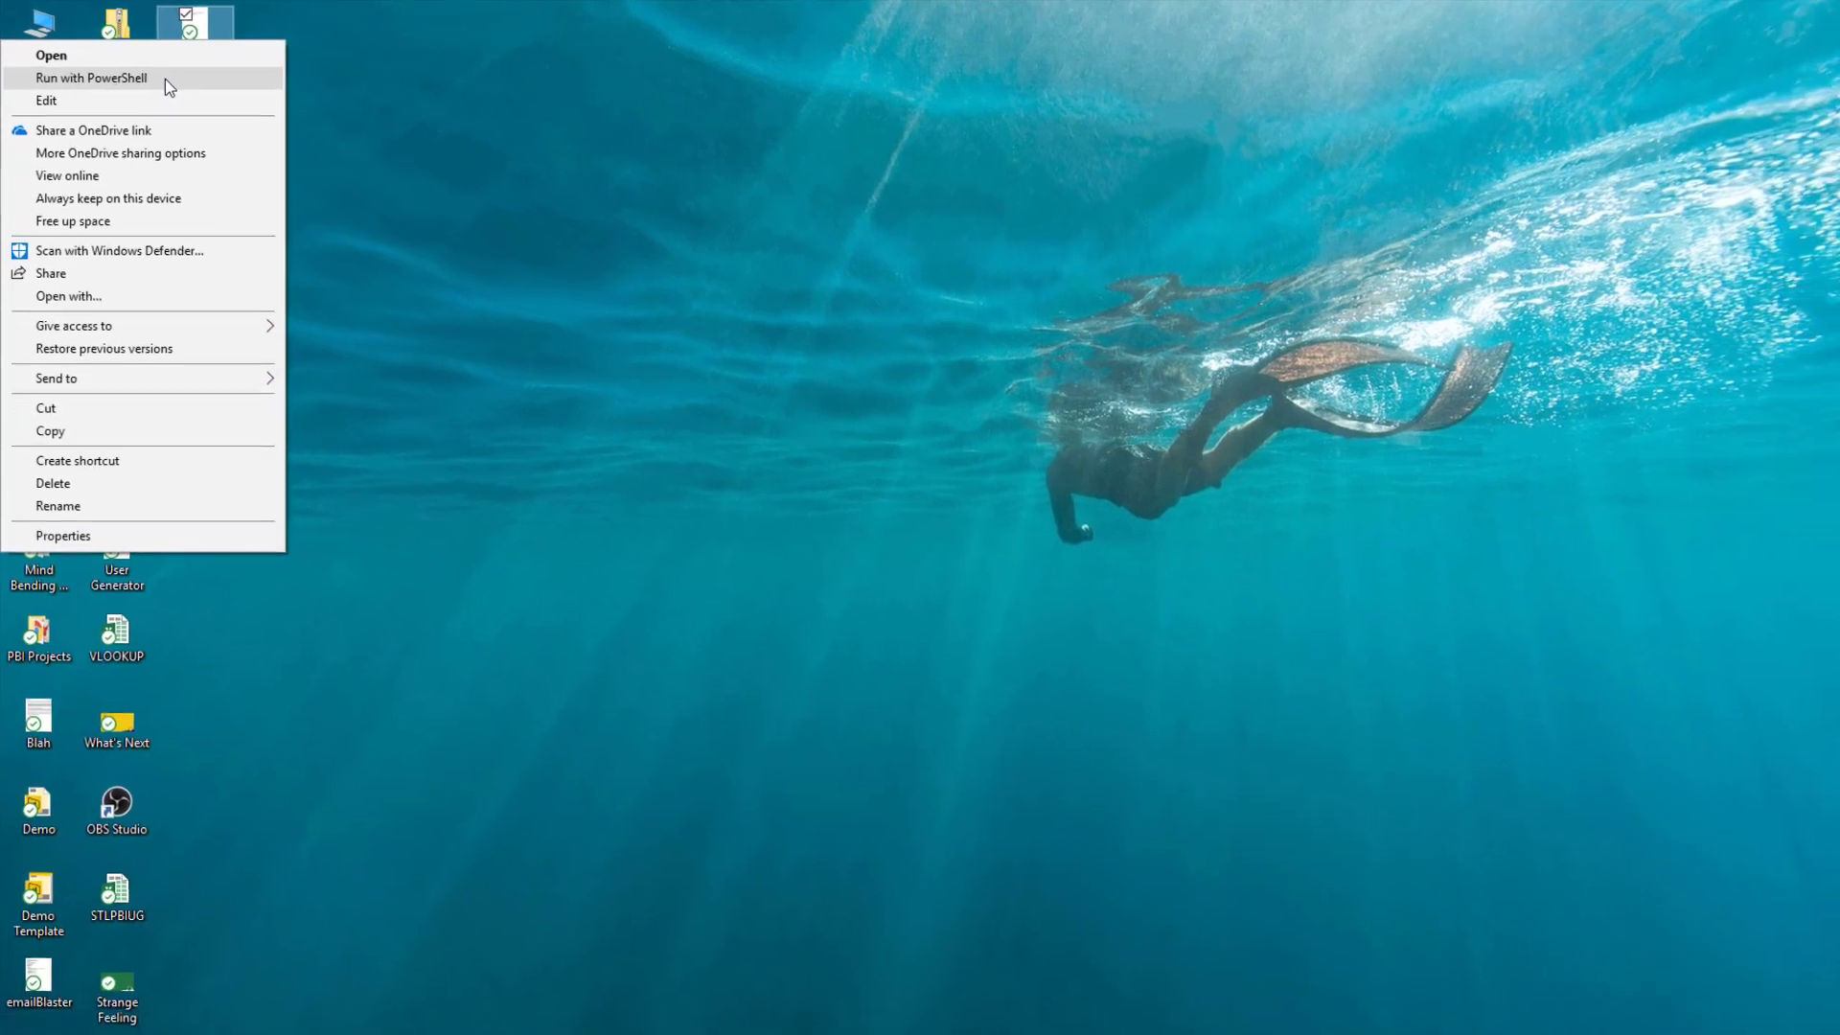
Step: Run the saved script file with PowerShell from the desktop and return to it
left_click(90, 76)
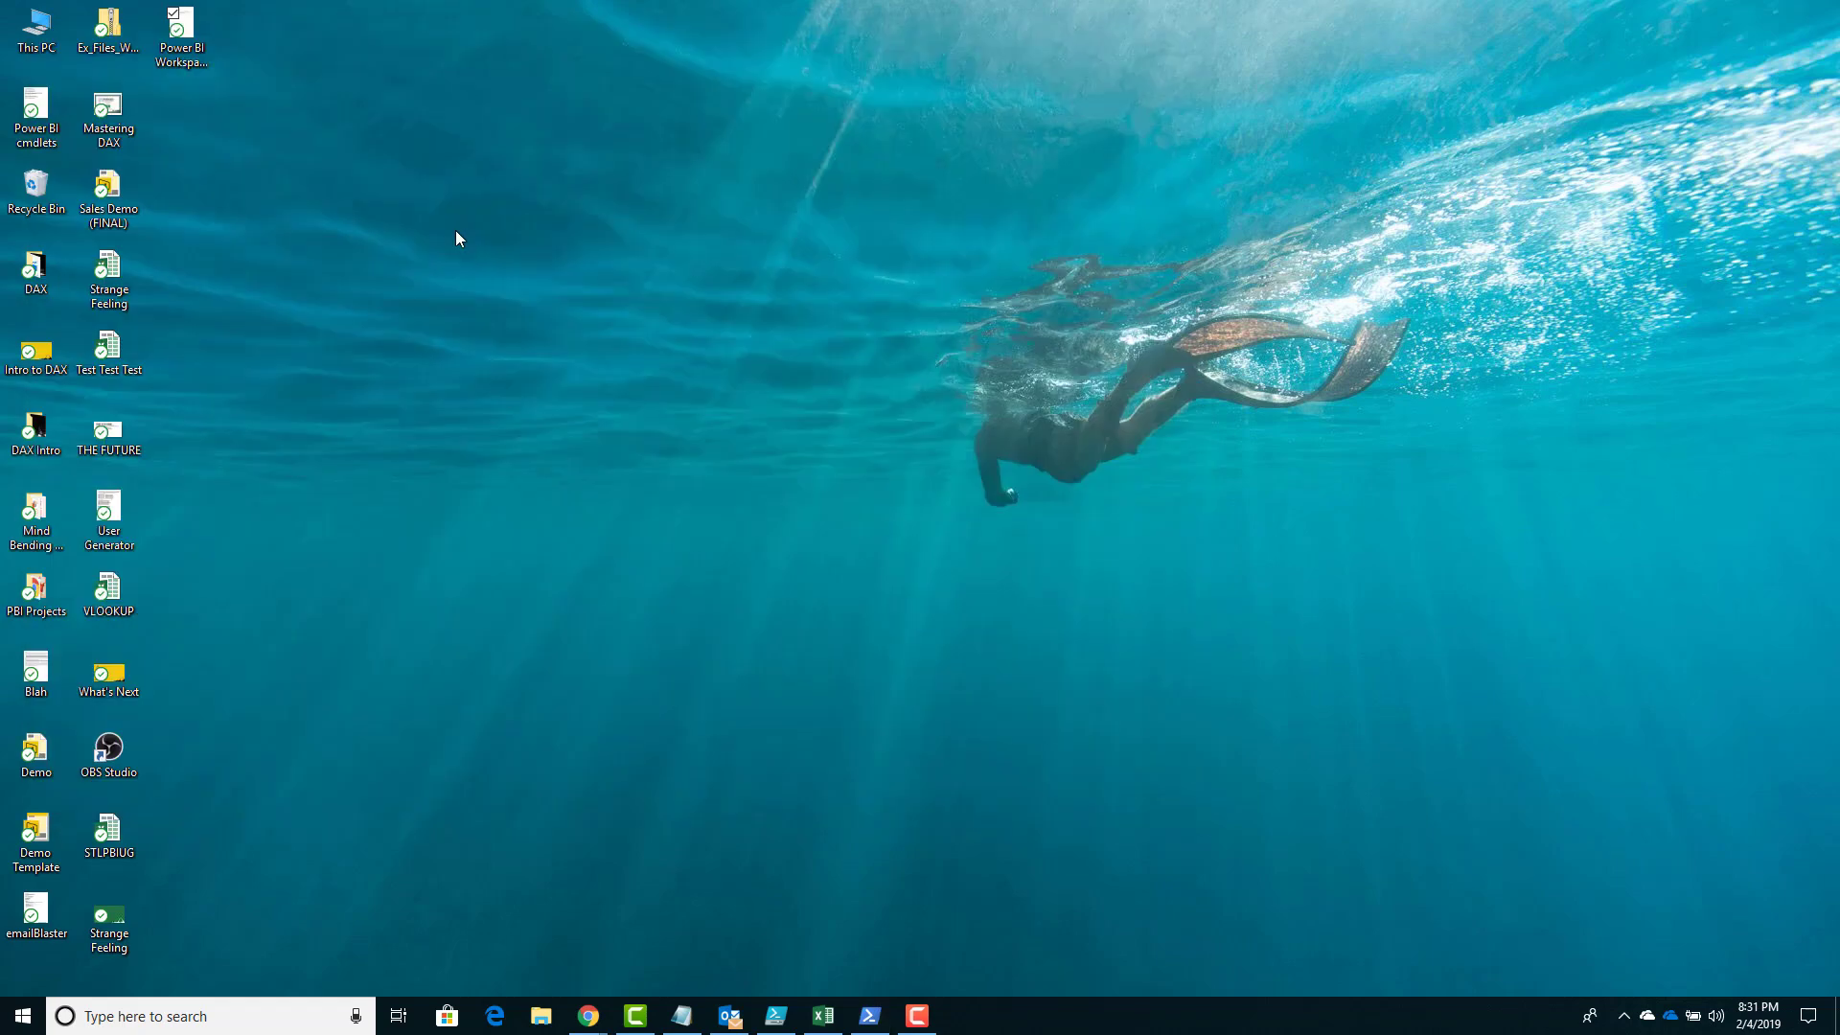
left_click(180, 35)
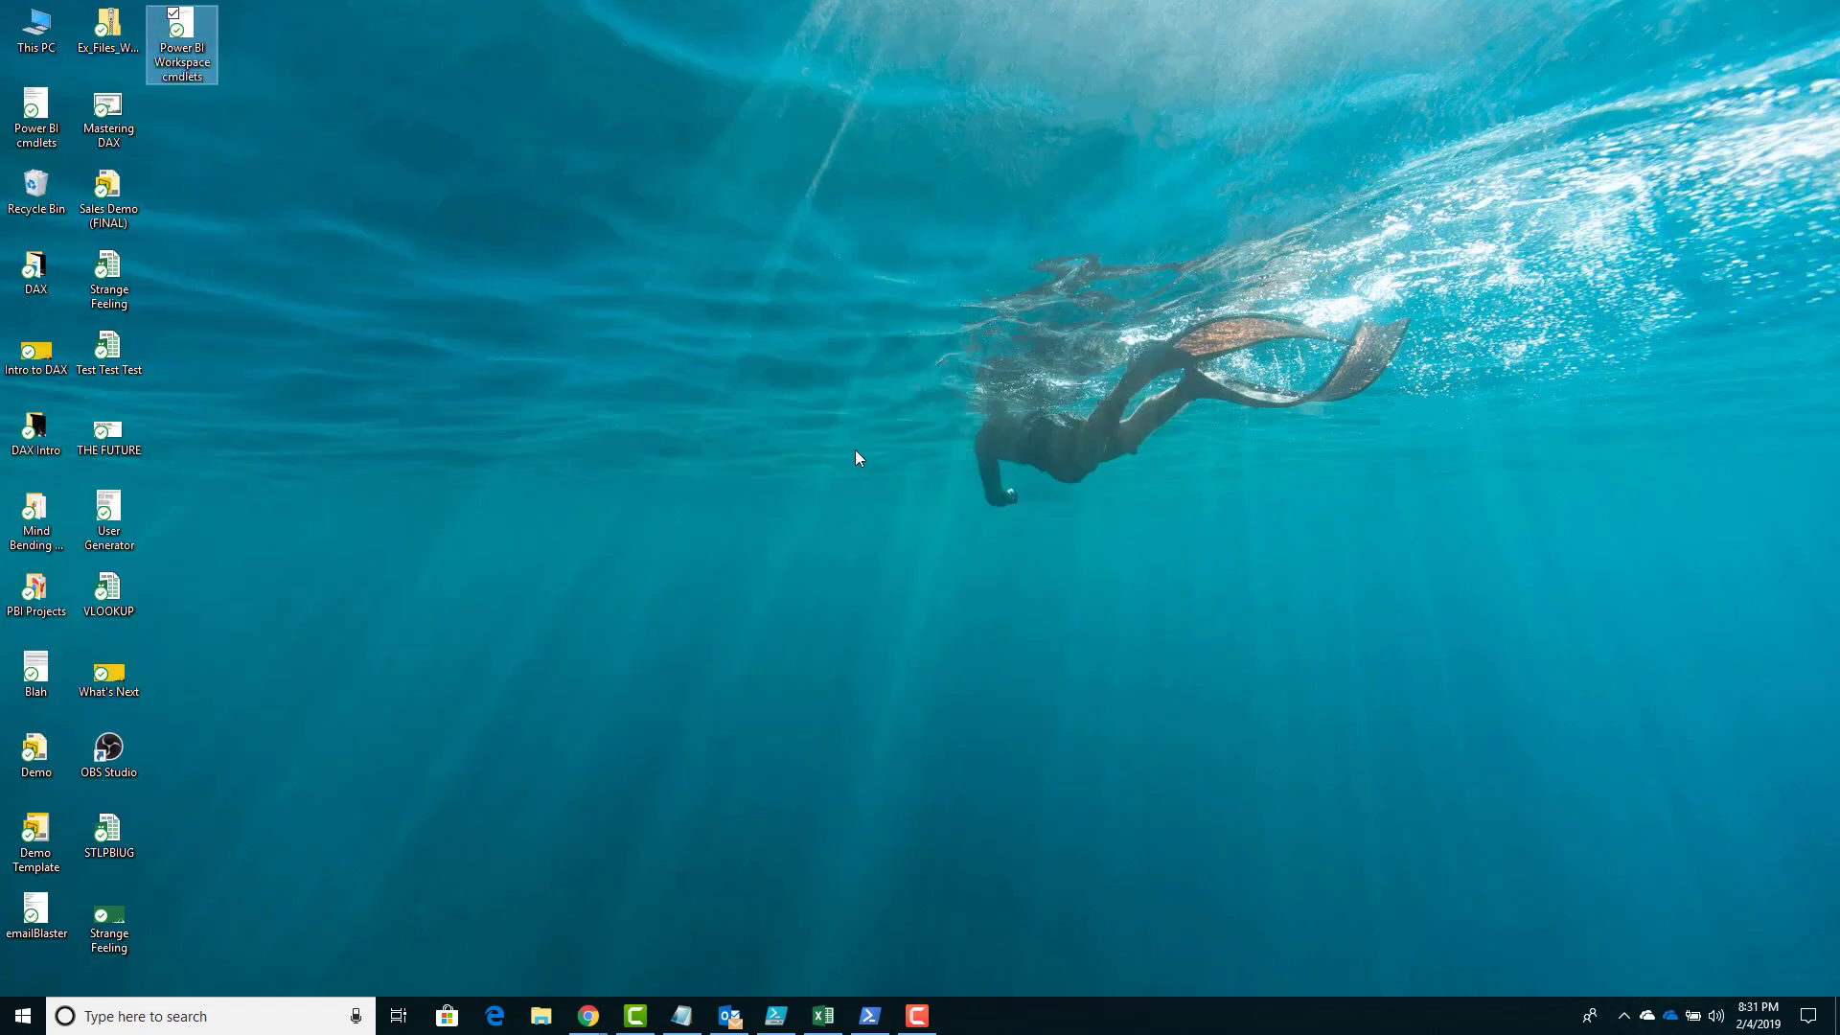